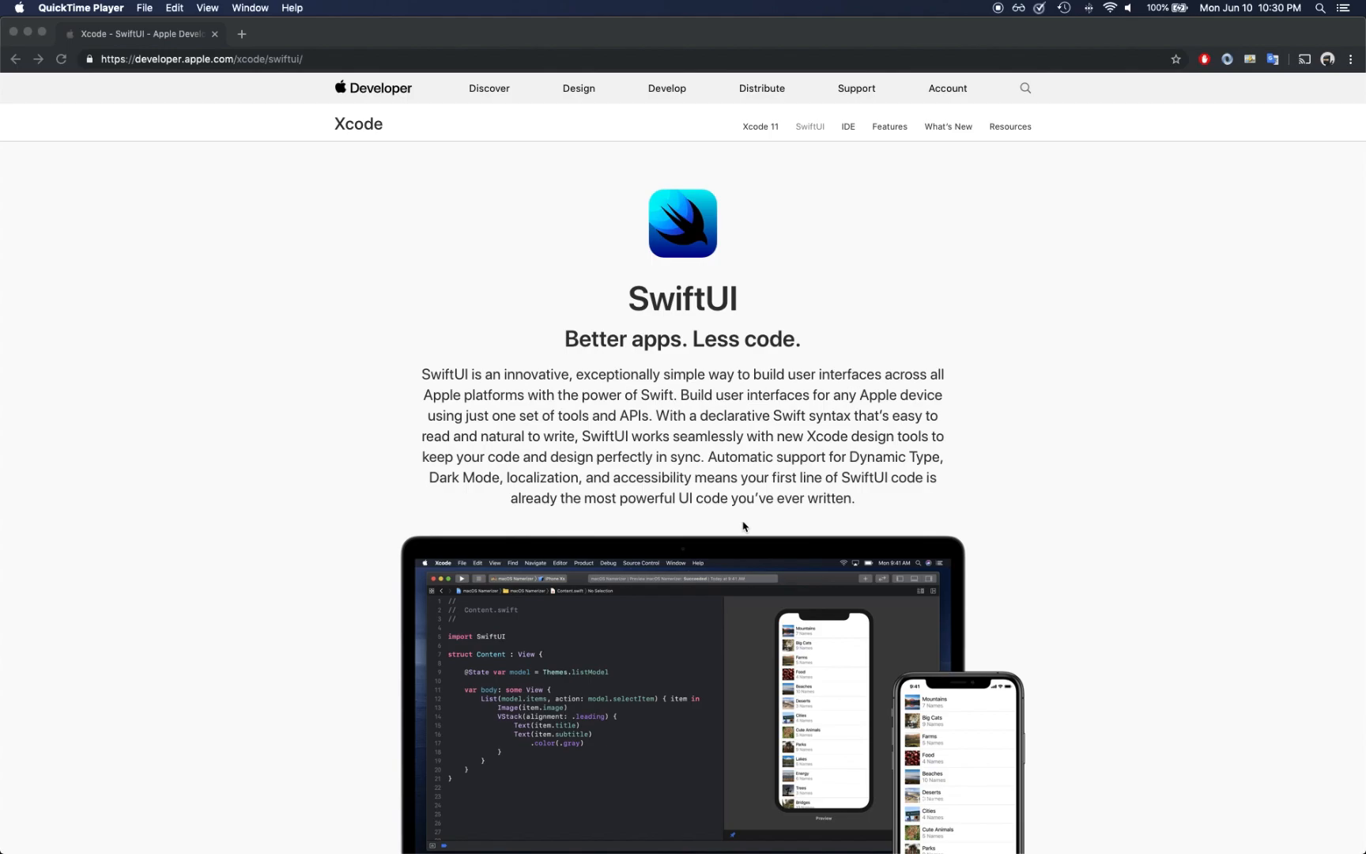
mouse_move(992, 471)
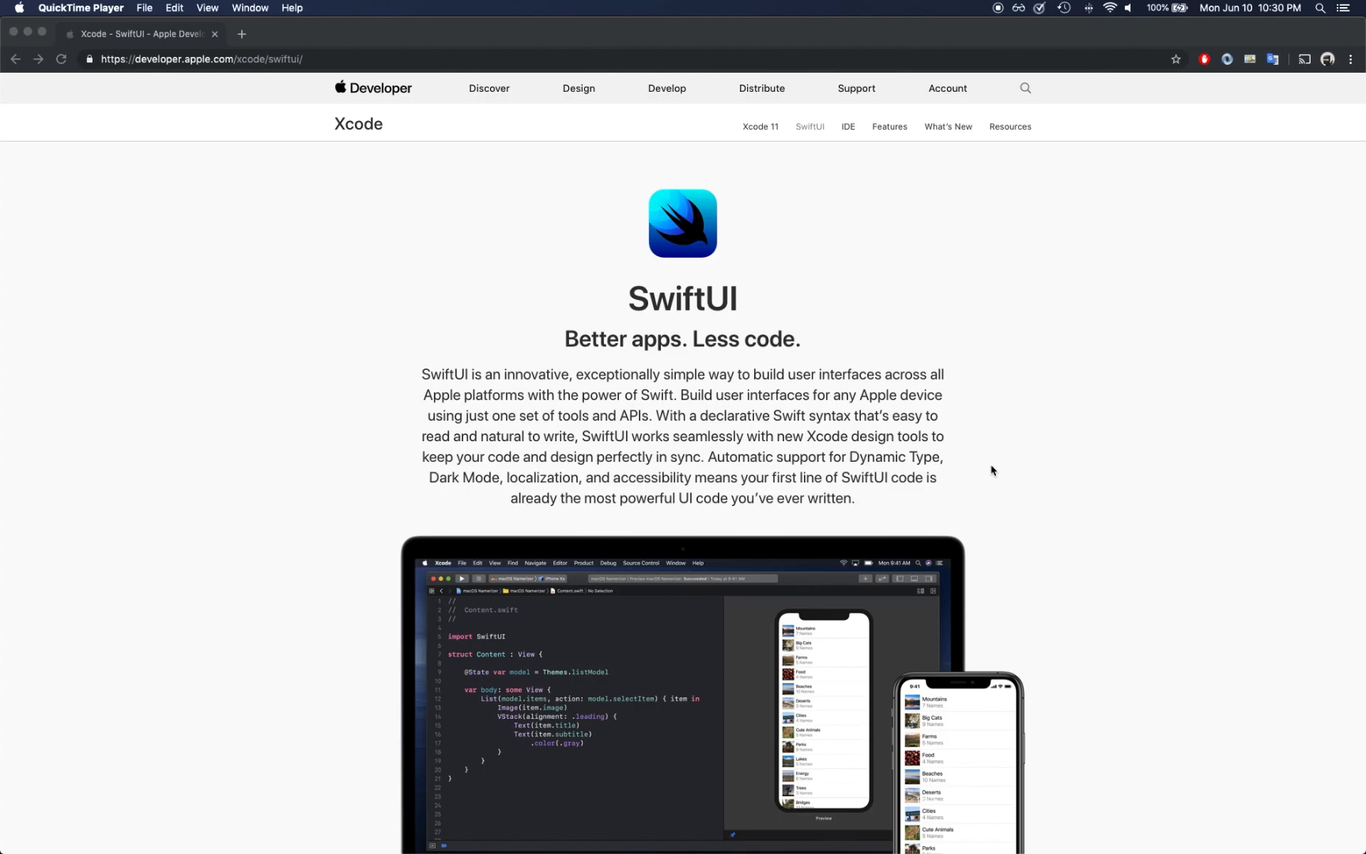
Create a new SwiftUI View file named AnimationPOC1 in the SwiftUIExplored group
scroll(down, 3)
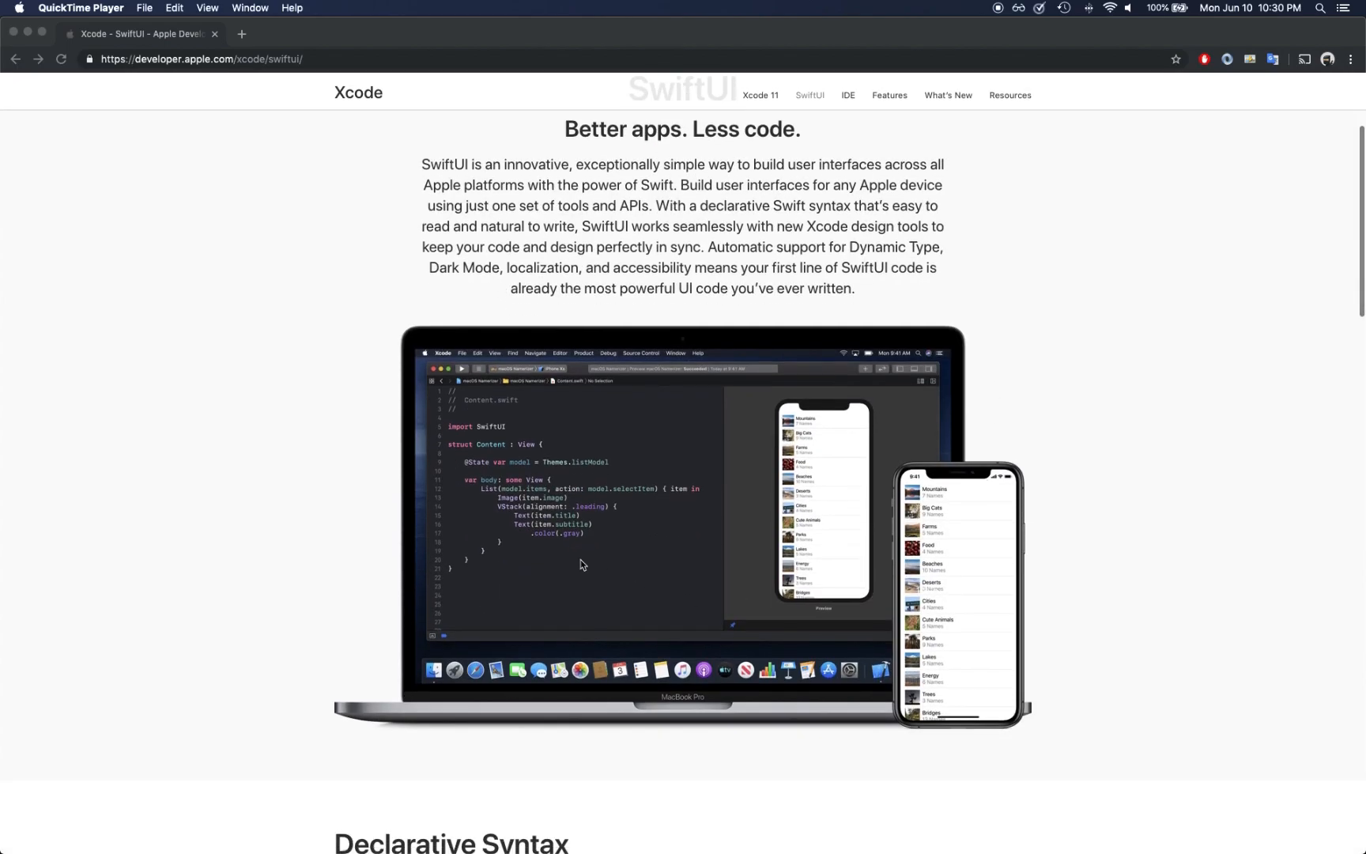
mouse_move(842, 510)
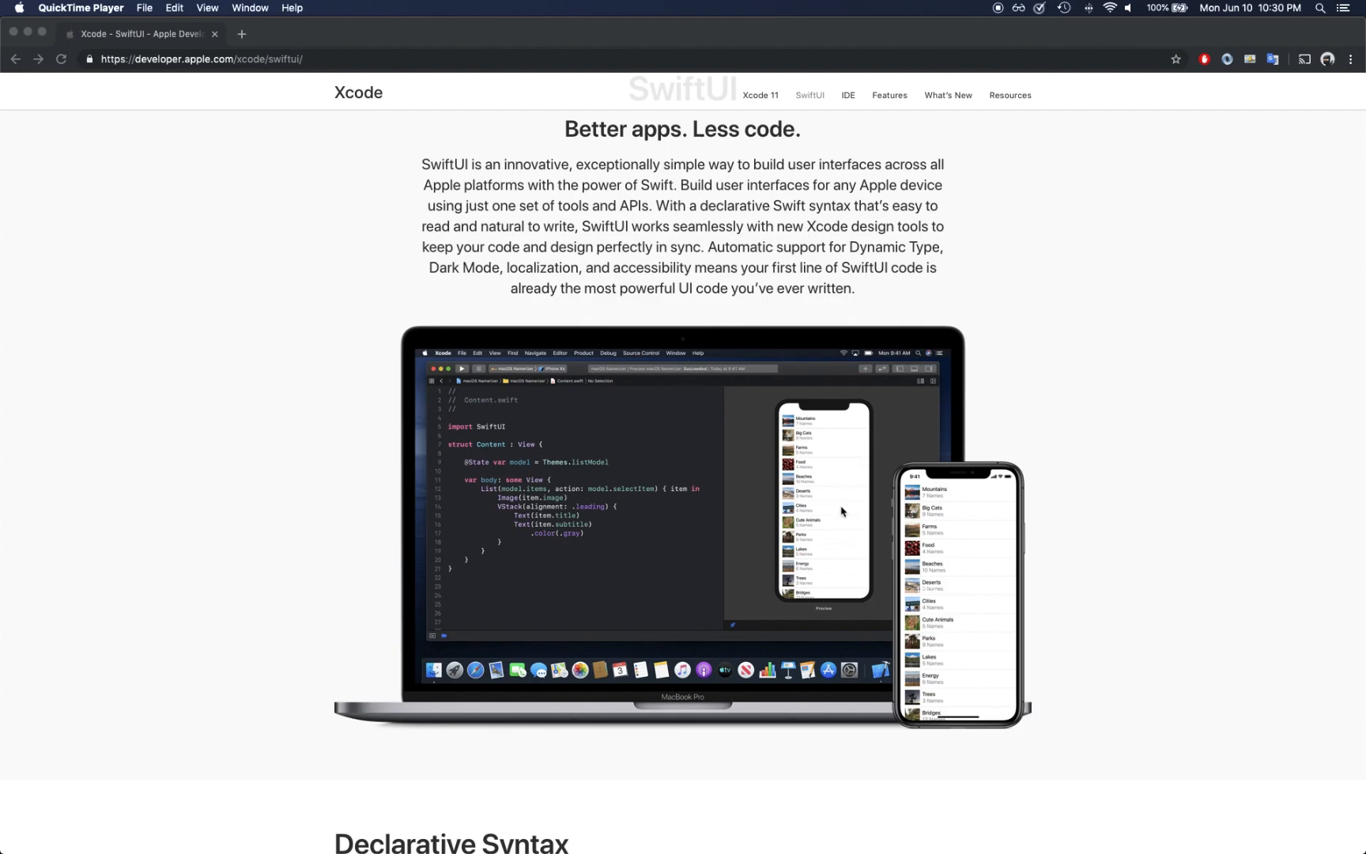
mouse_move(516, 514)
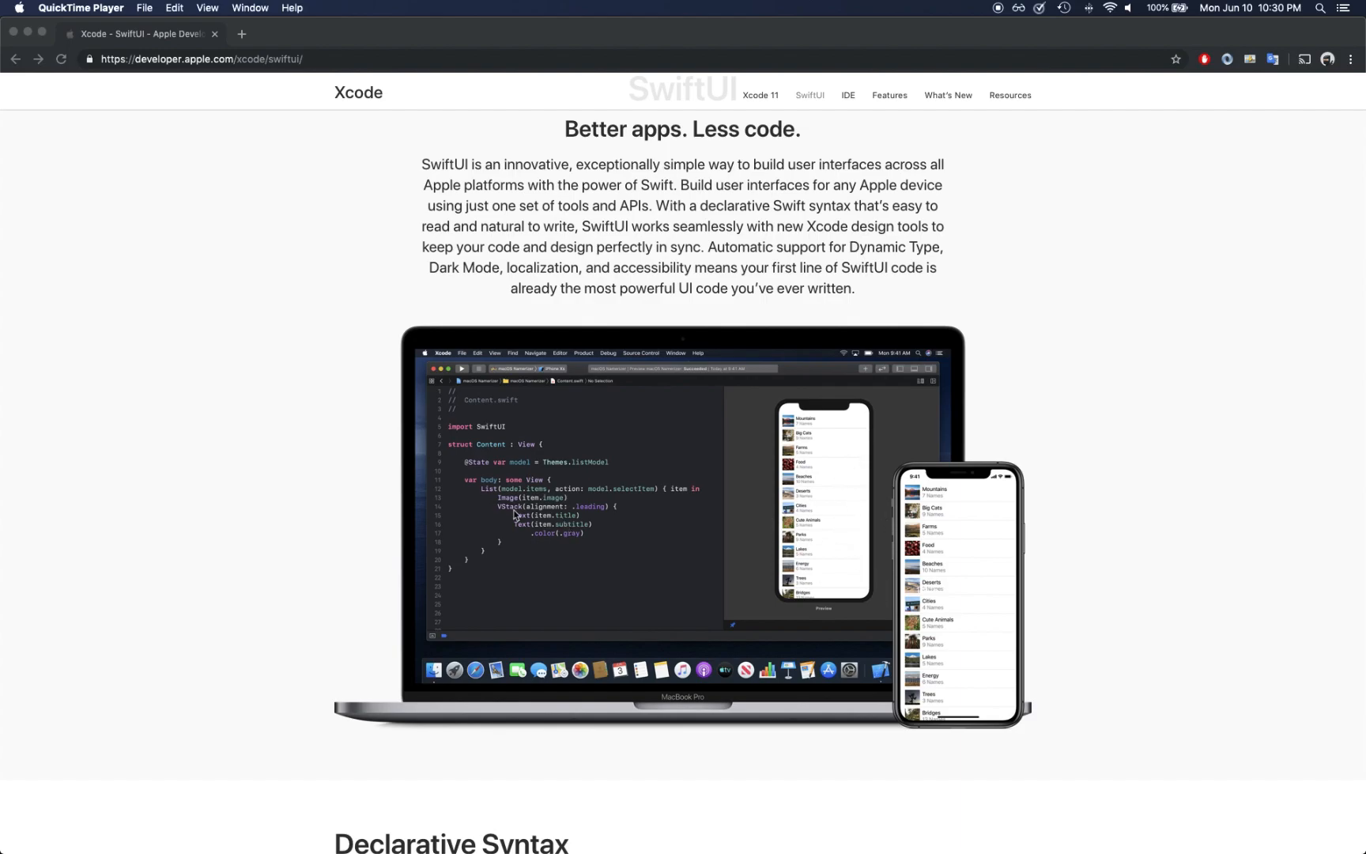
mouse_move(532, 513)
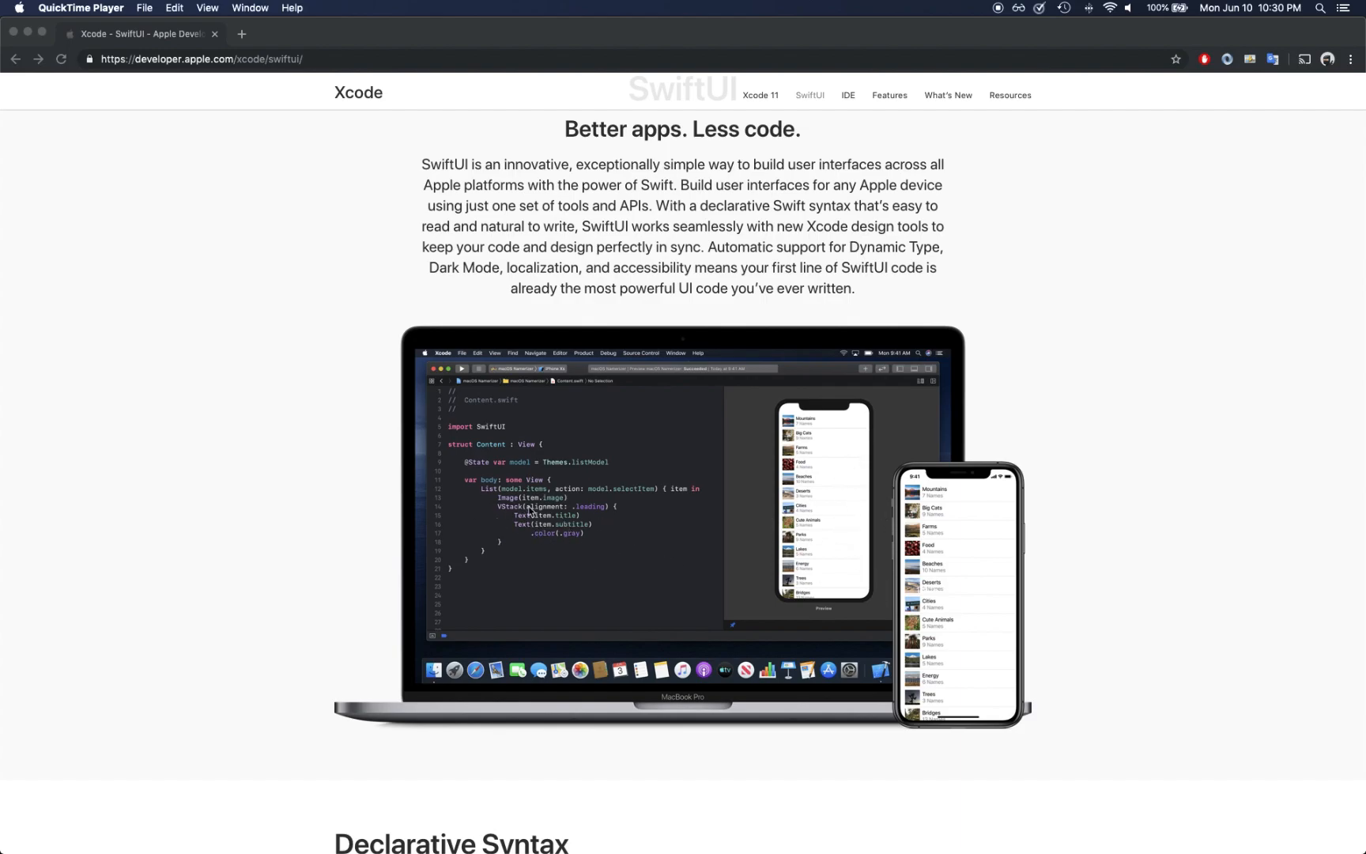
mouse_move(998, 517)
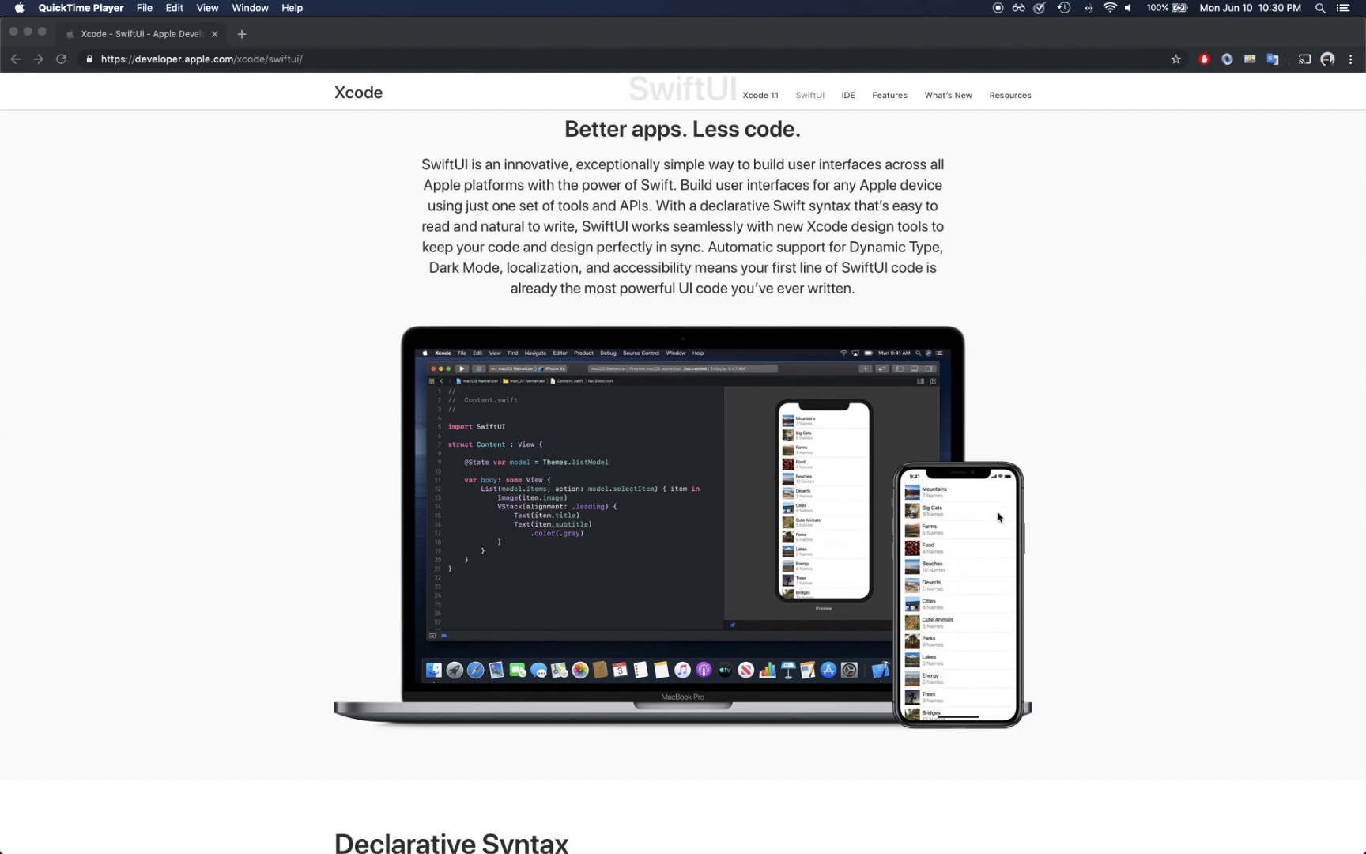
mouse_move(963, 577)
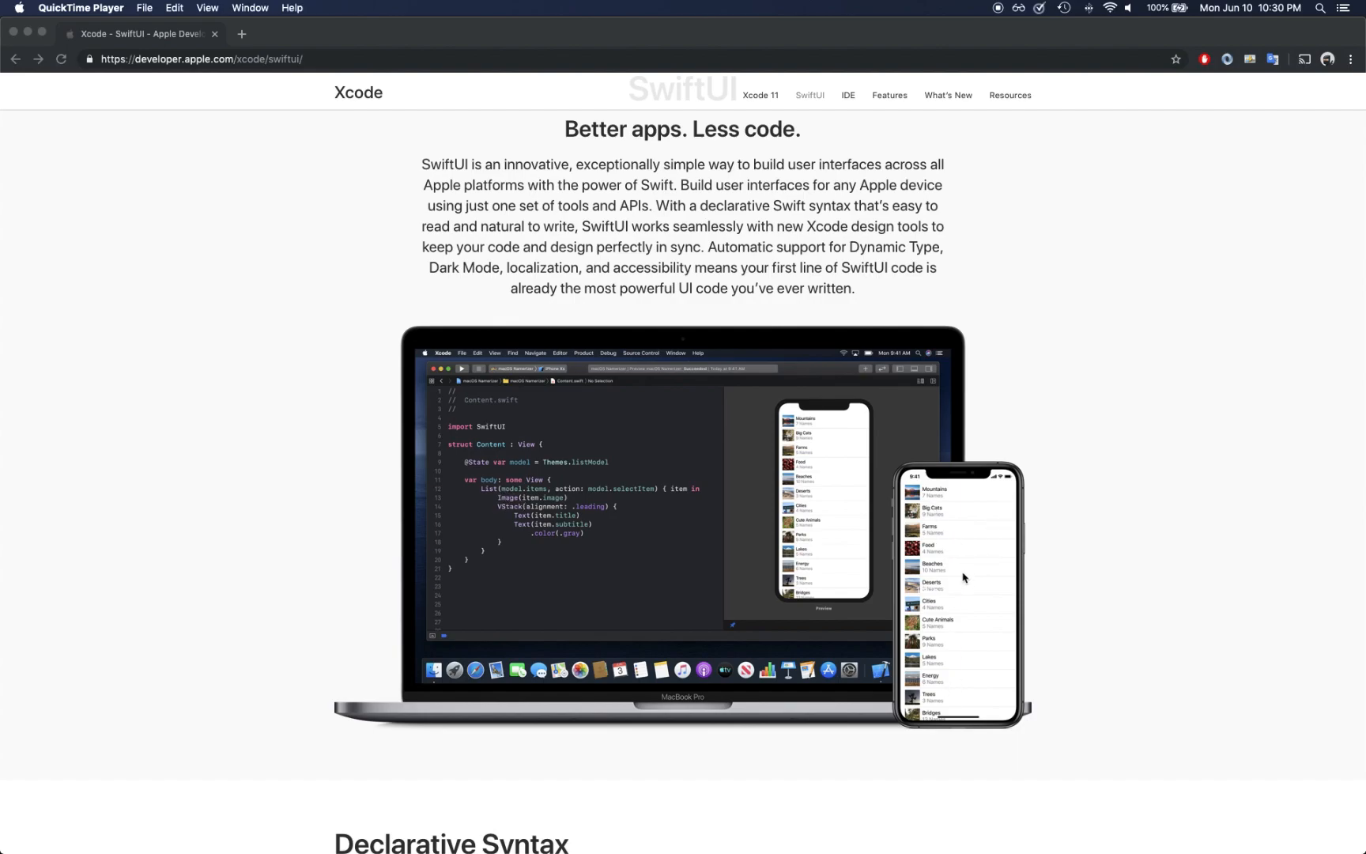
mouse_move(508, 515)
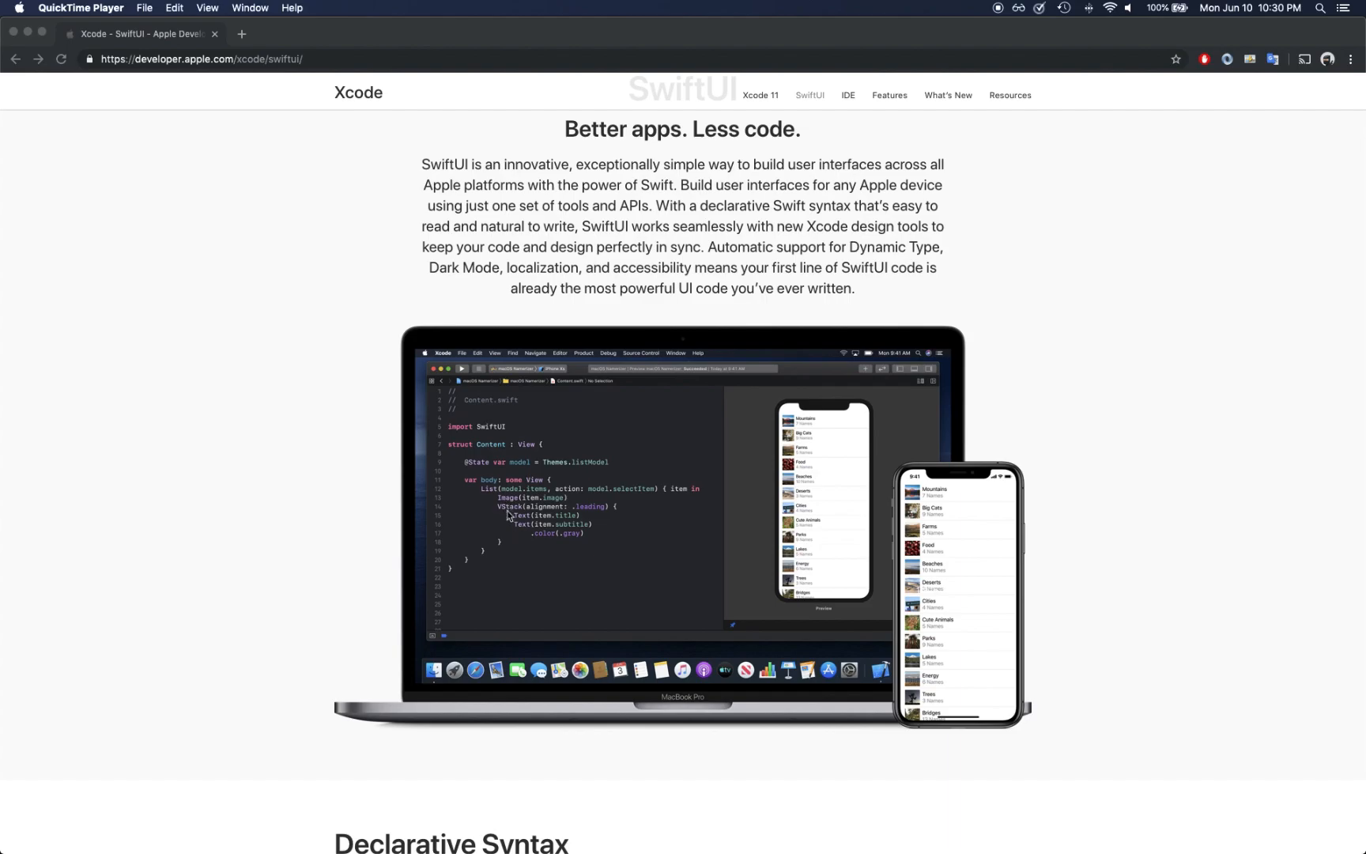
mouse_move(574, 552)
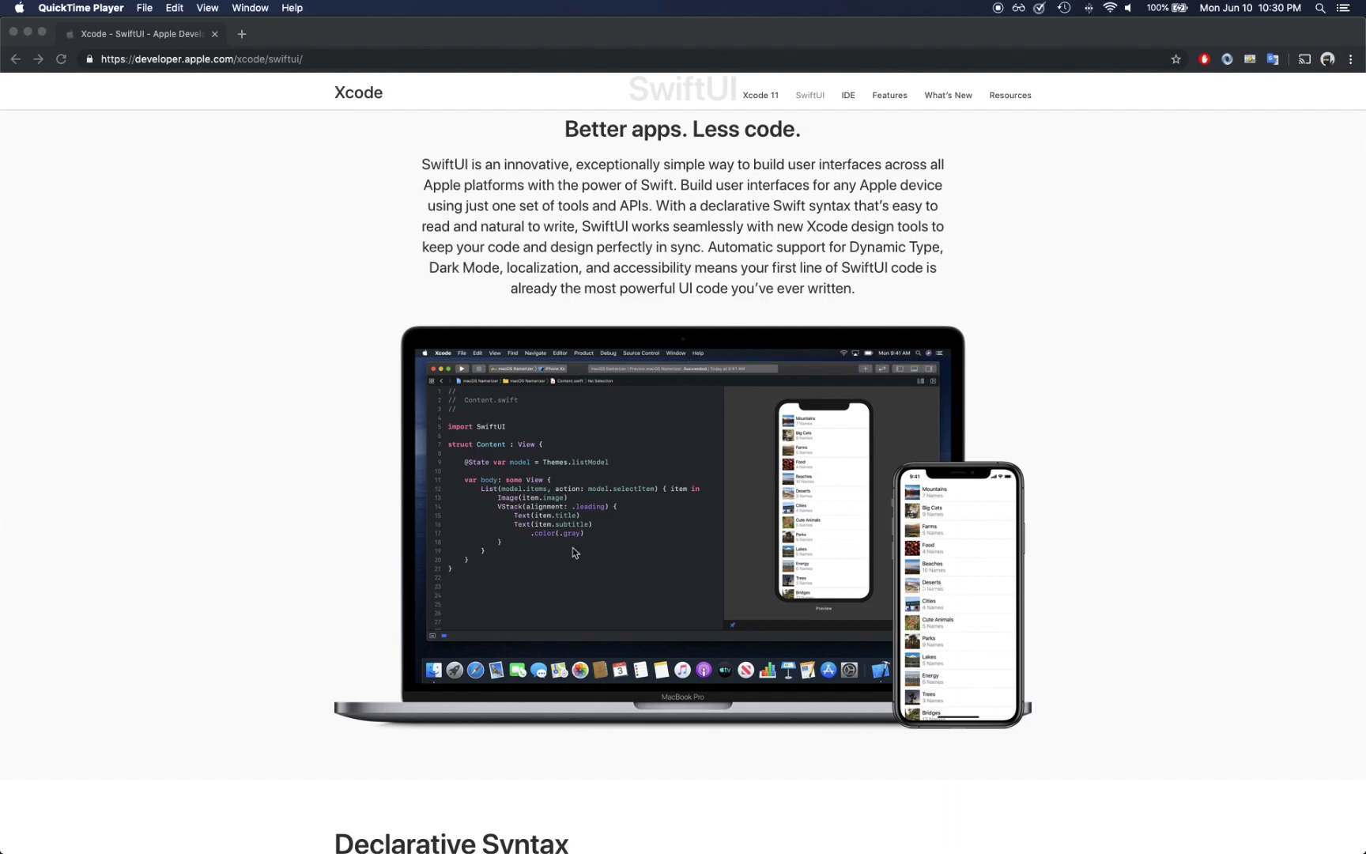
mouse_move(634, 596)
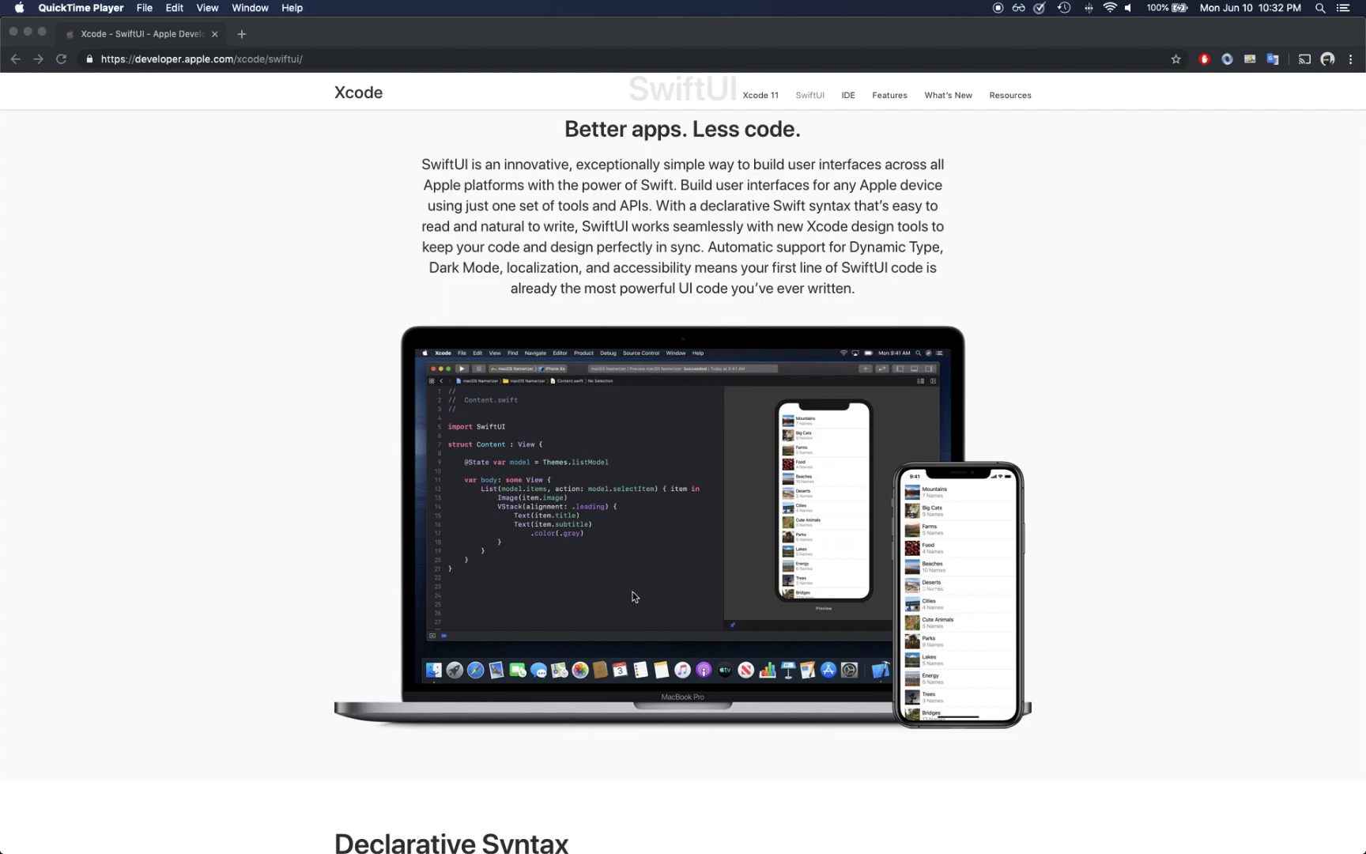
scroll(up, 3)
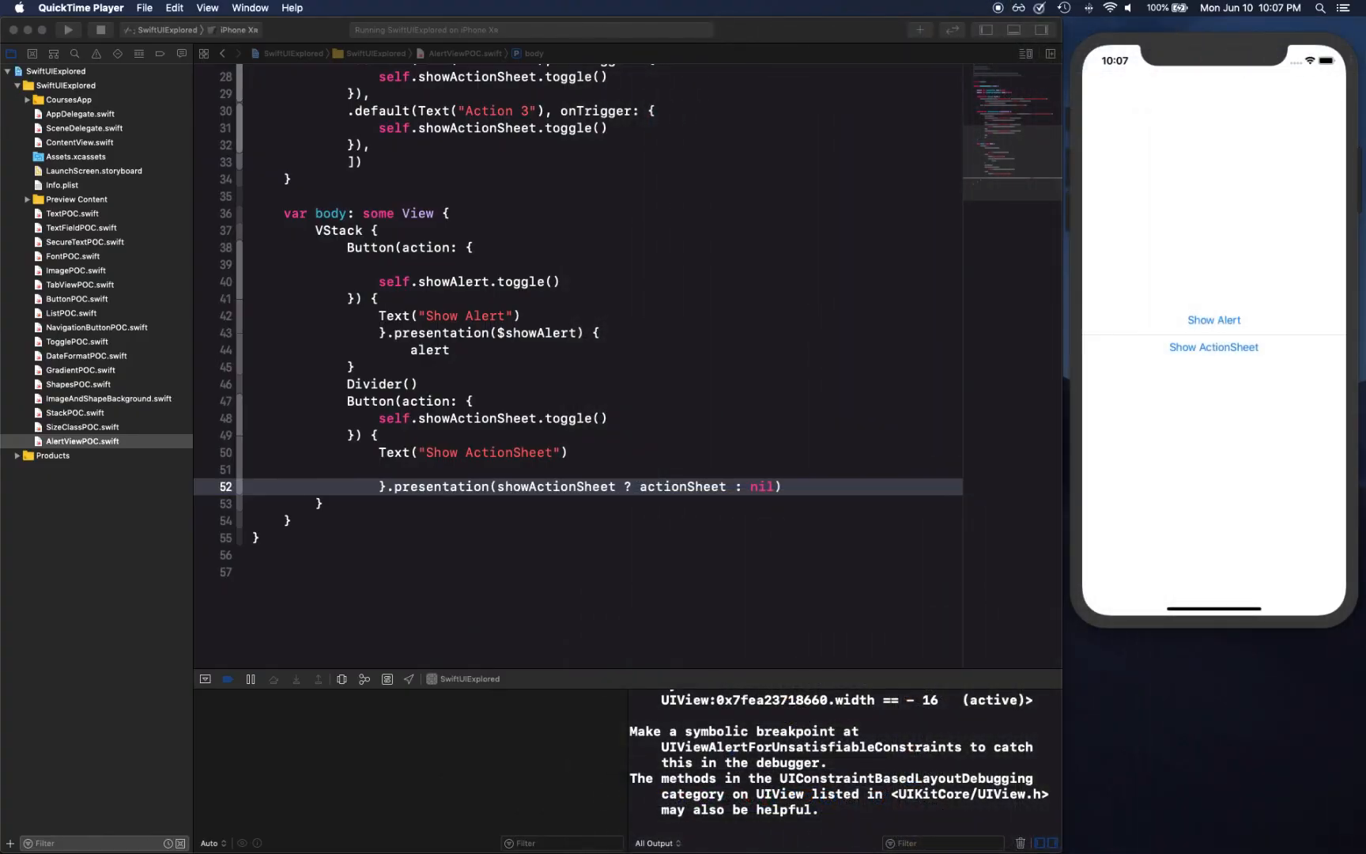
mouse_move(315, 467)
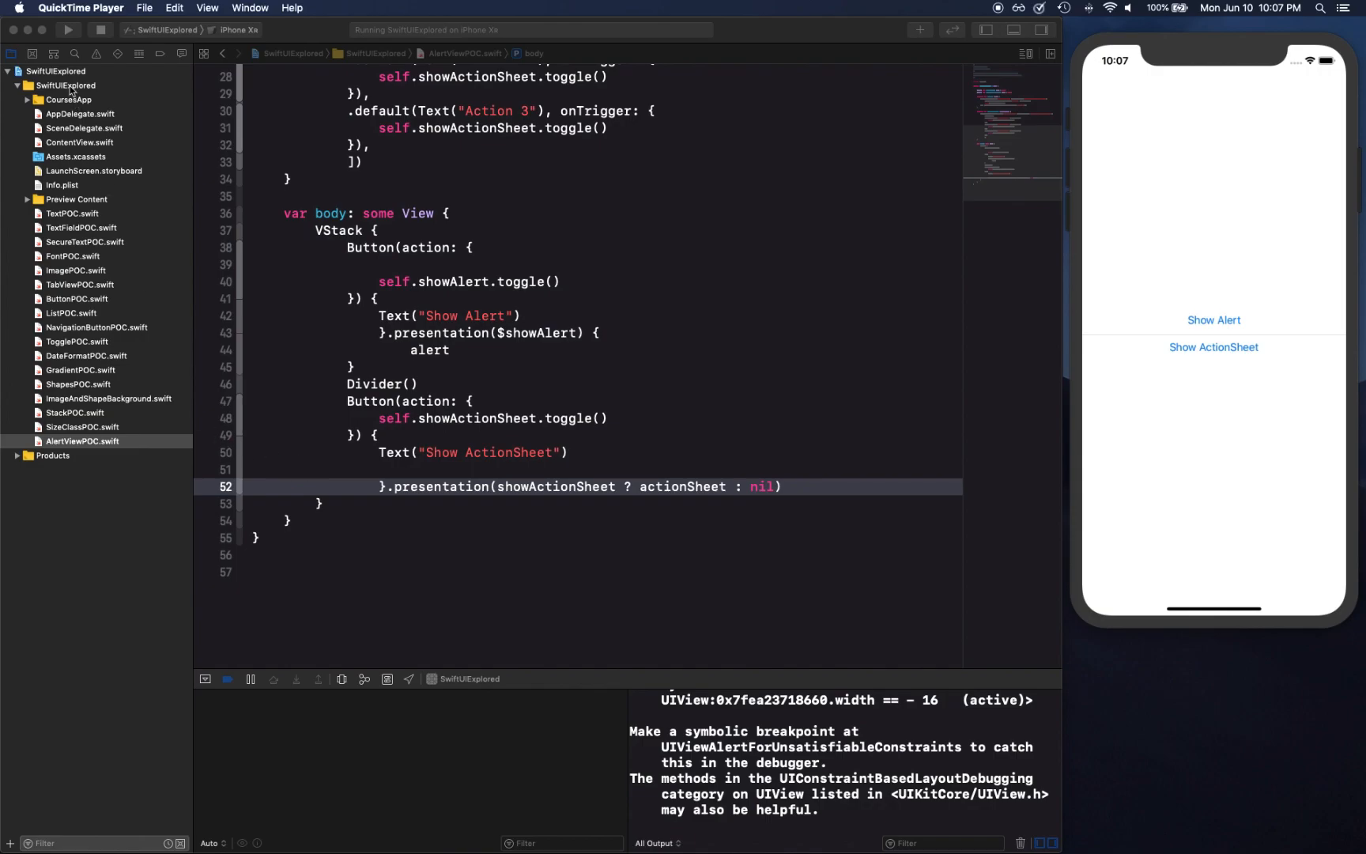
right_click(63, 86)
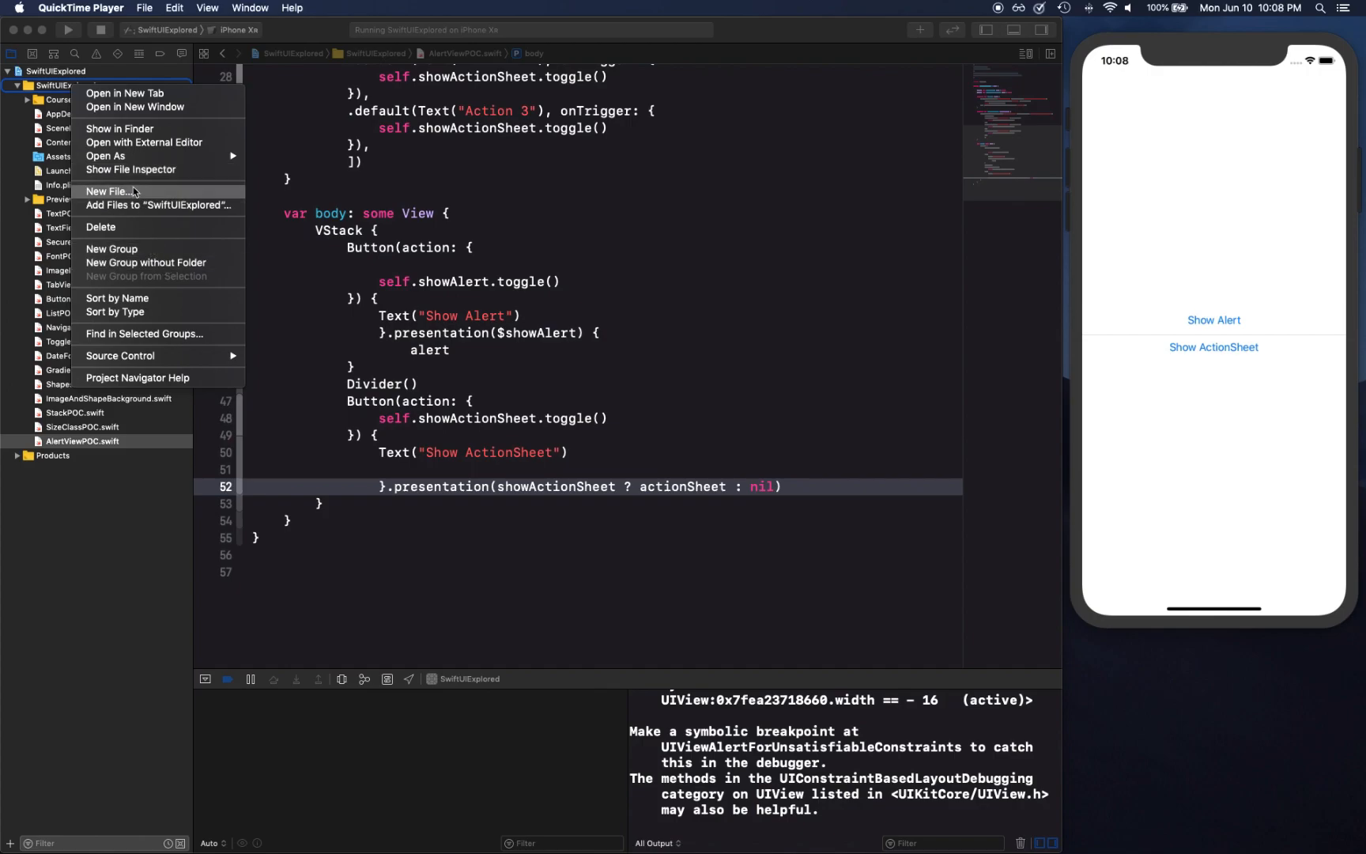
click(108, 191)
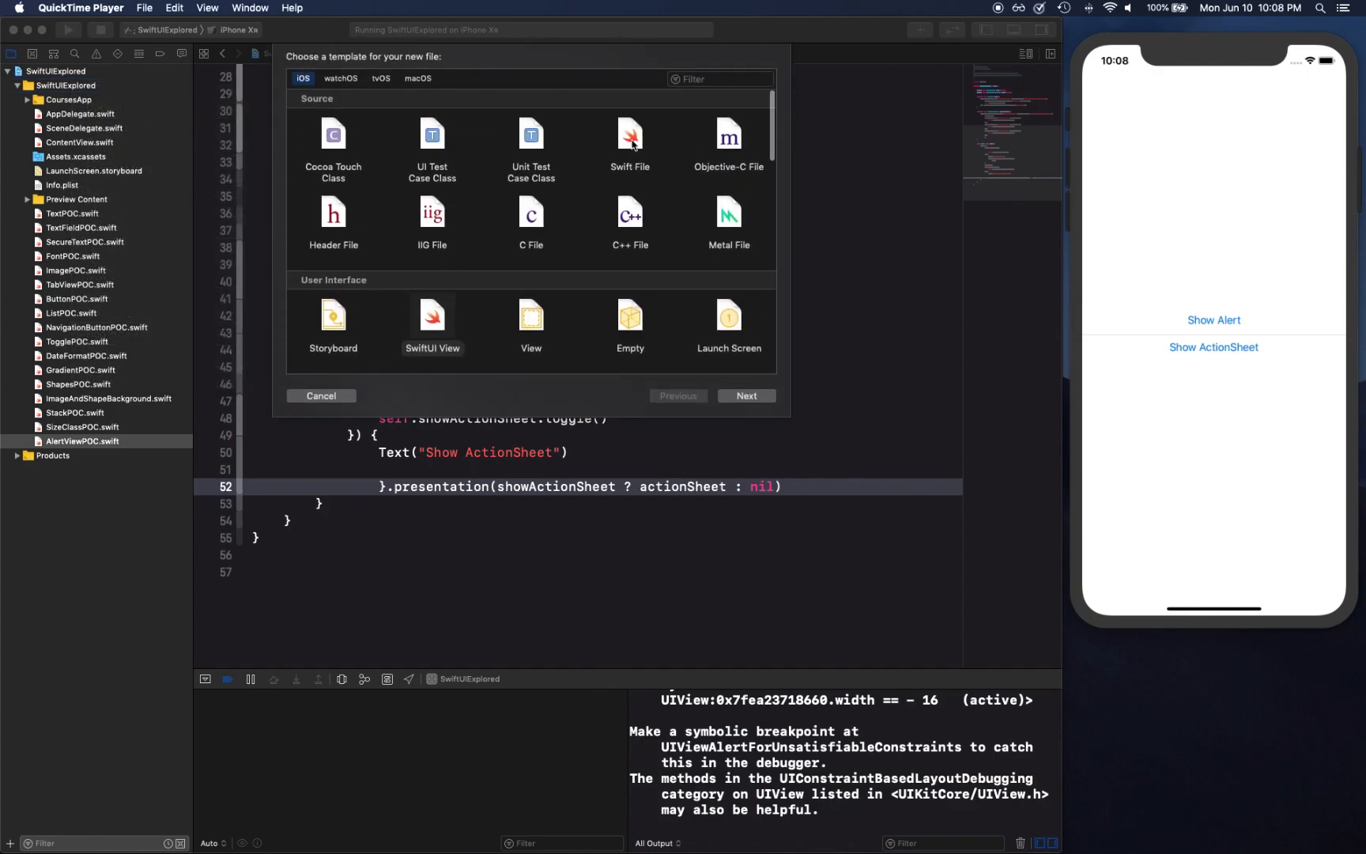
click(745, 395)
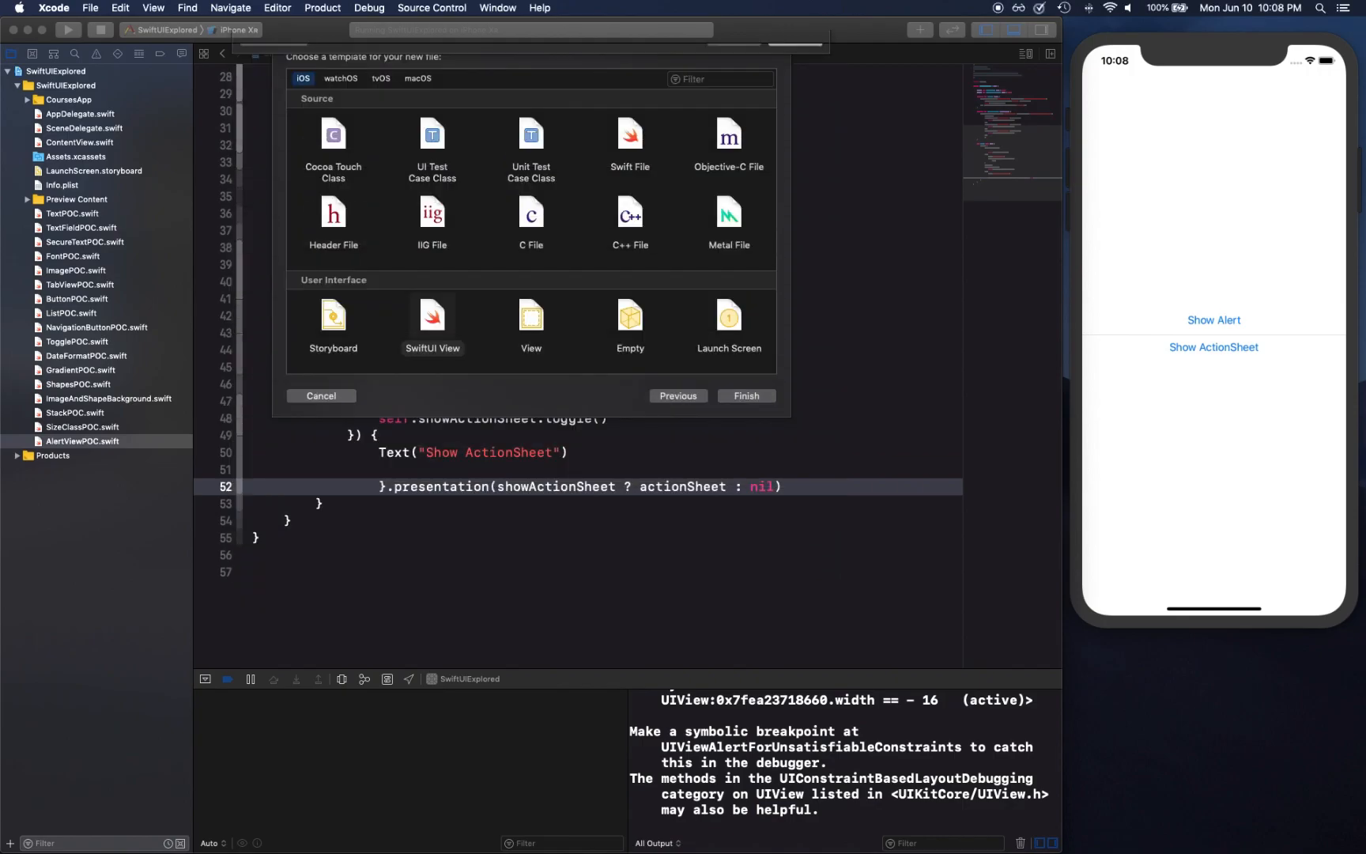
click(745, 396)
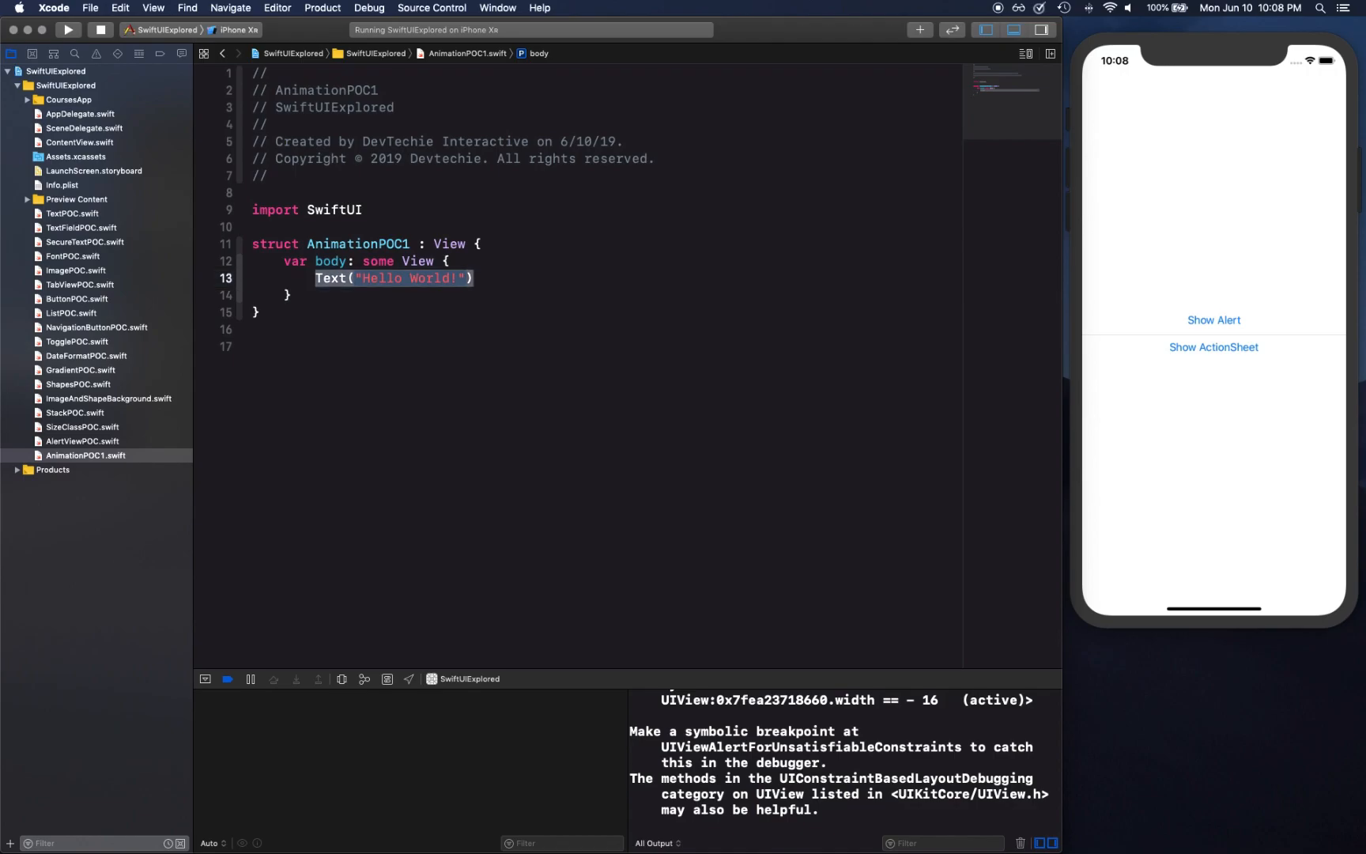
key(delete)
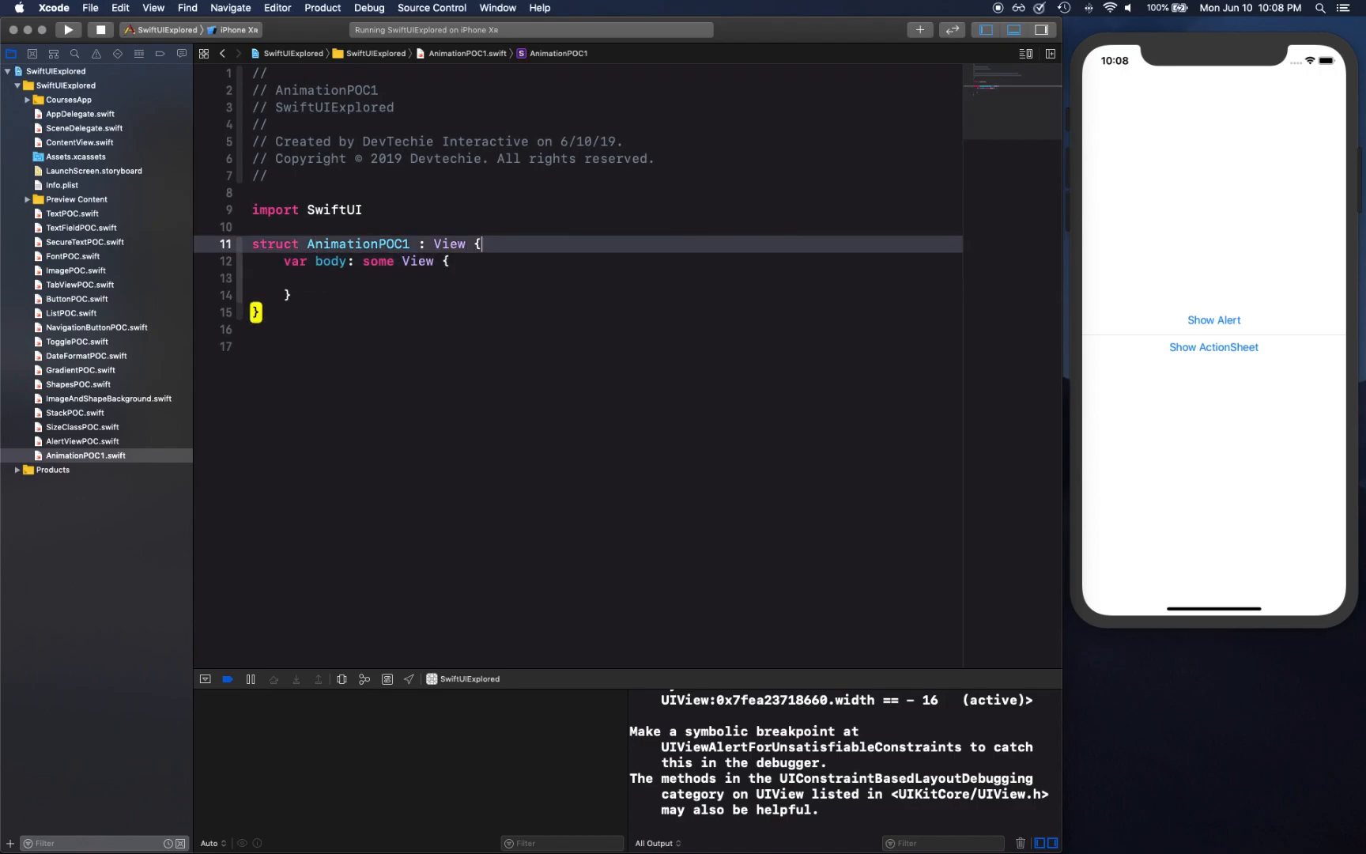
key(return)
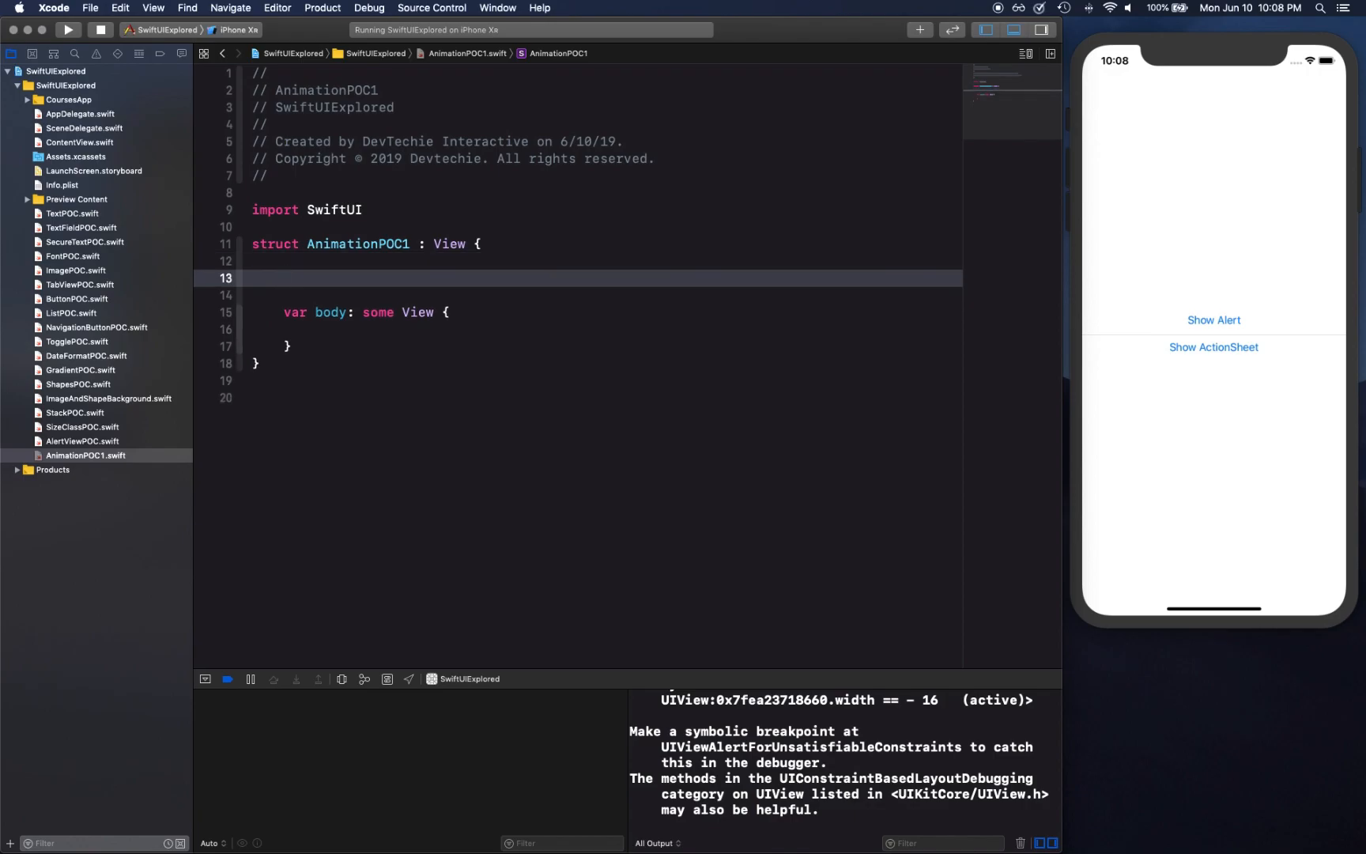
text(@state var s)
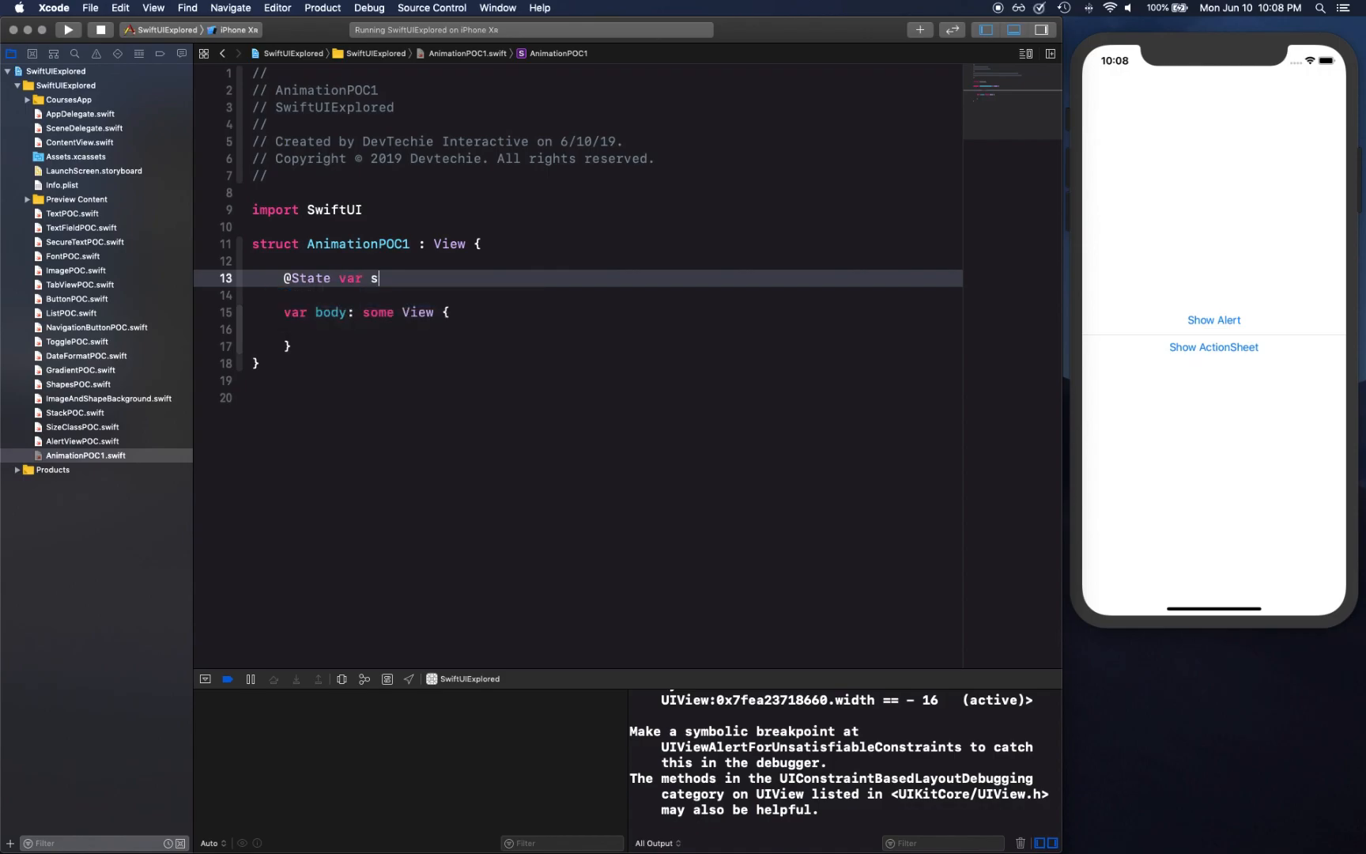
text(cale: L)
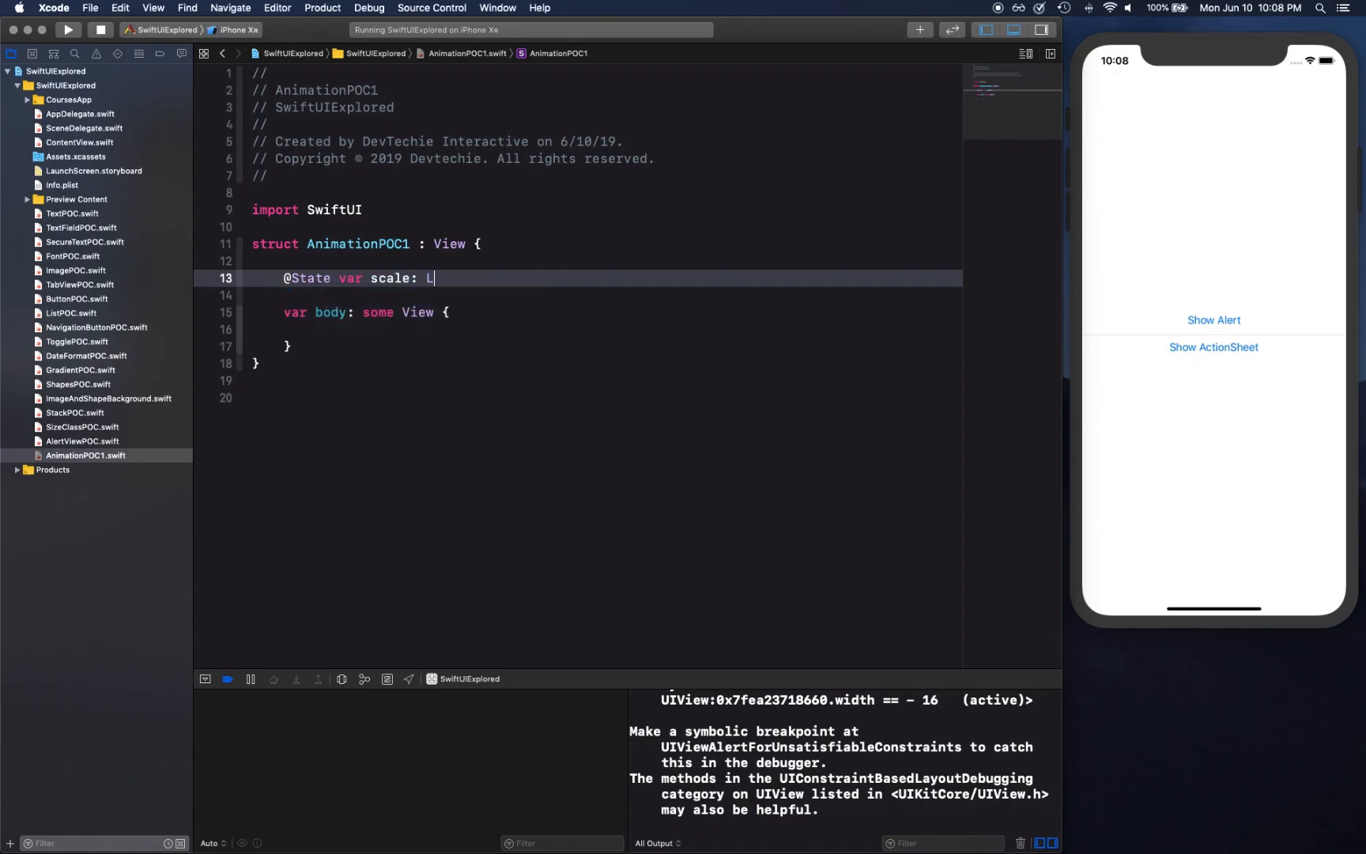
text(ength)
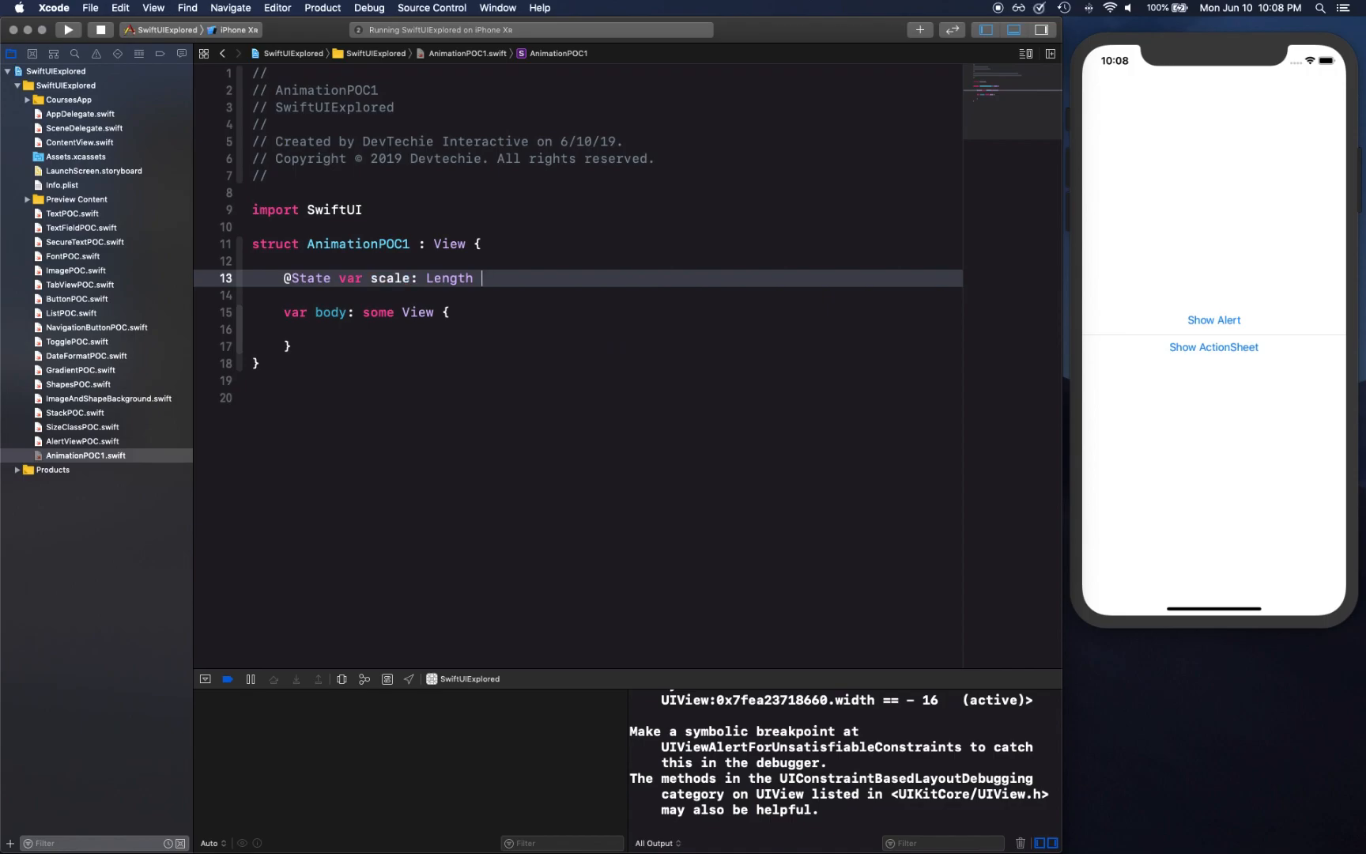
text(= 1)
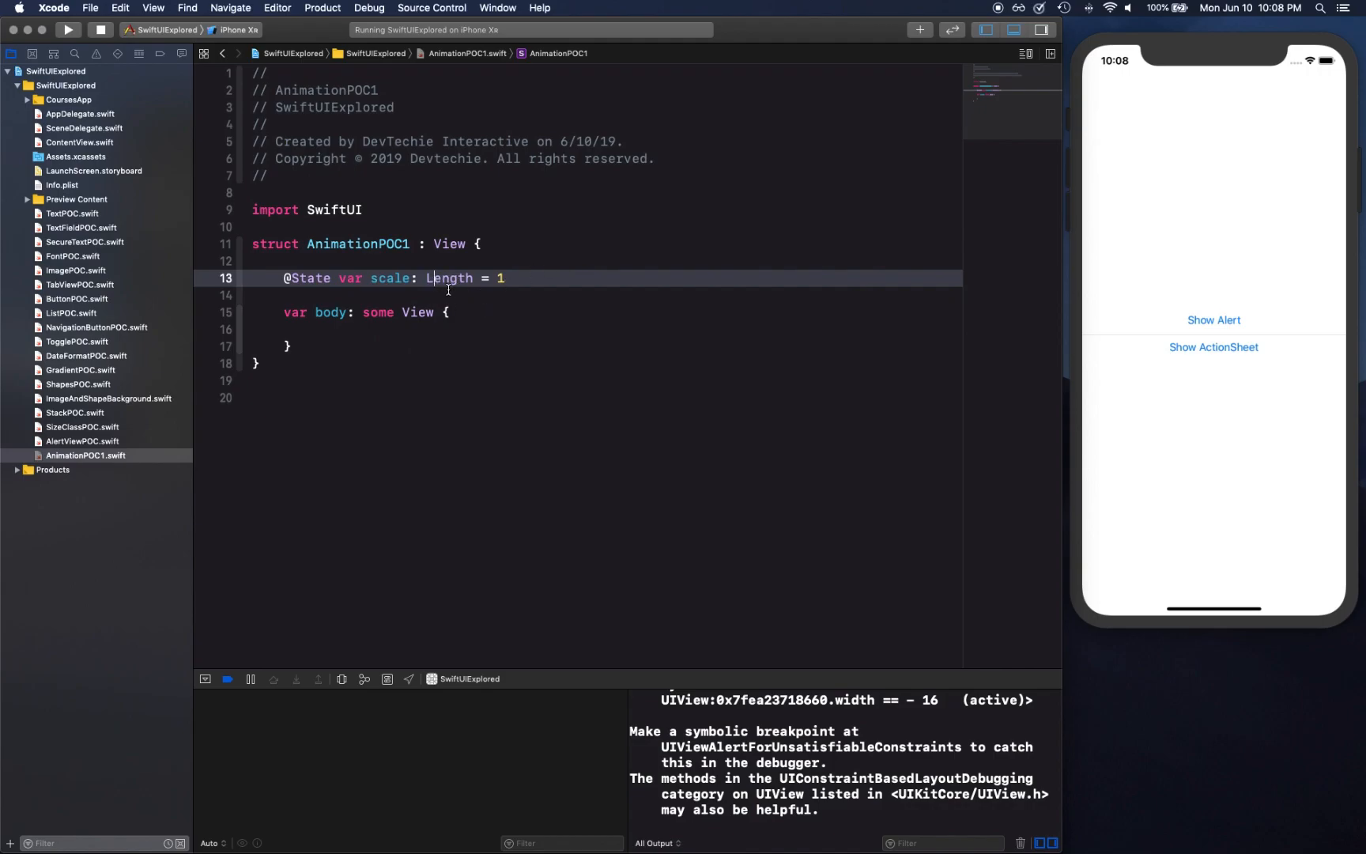
click(448, 278)
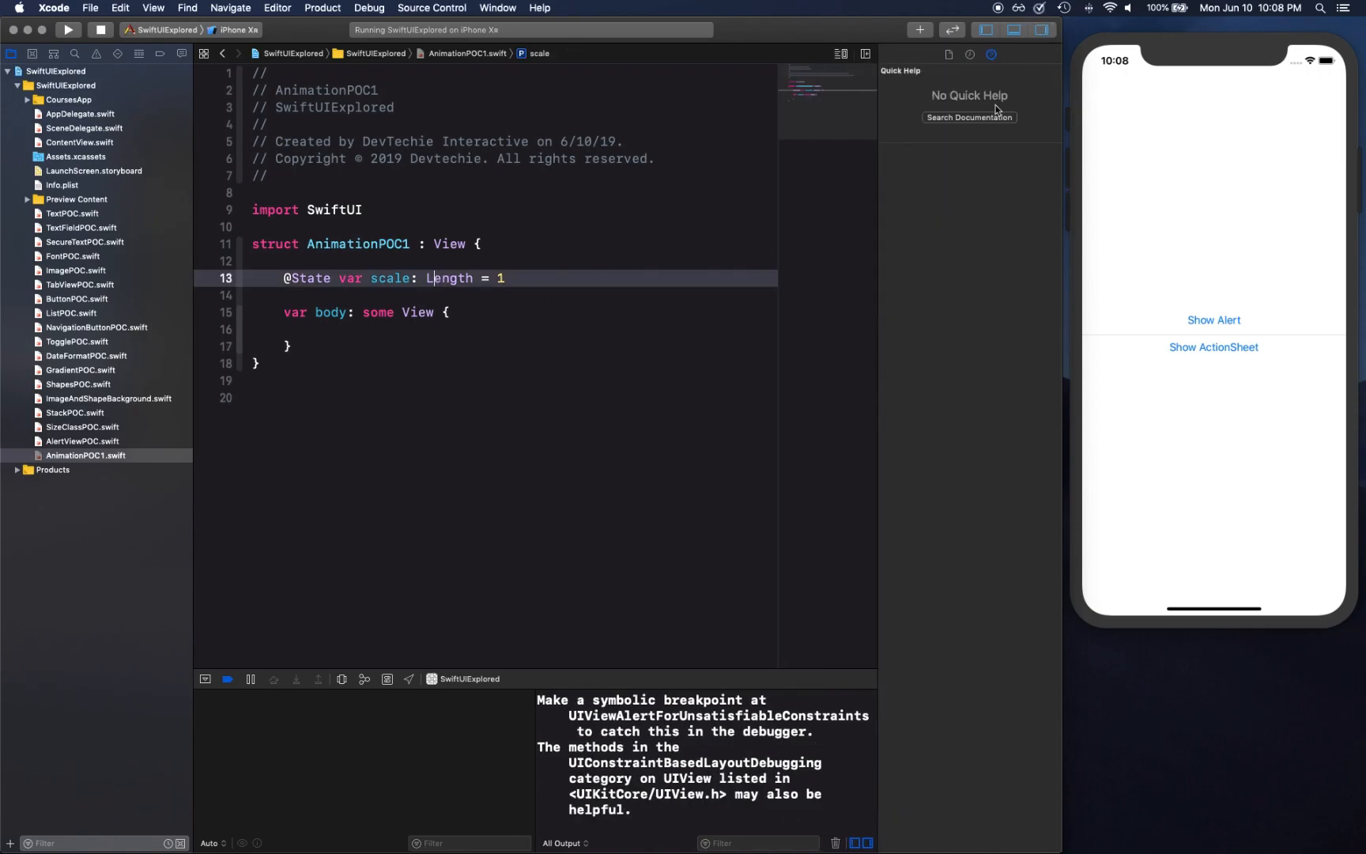
mouse_move(969, 117)
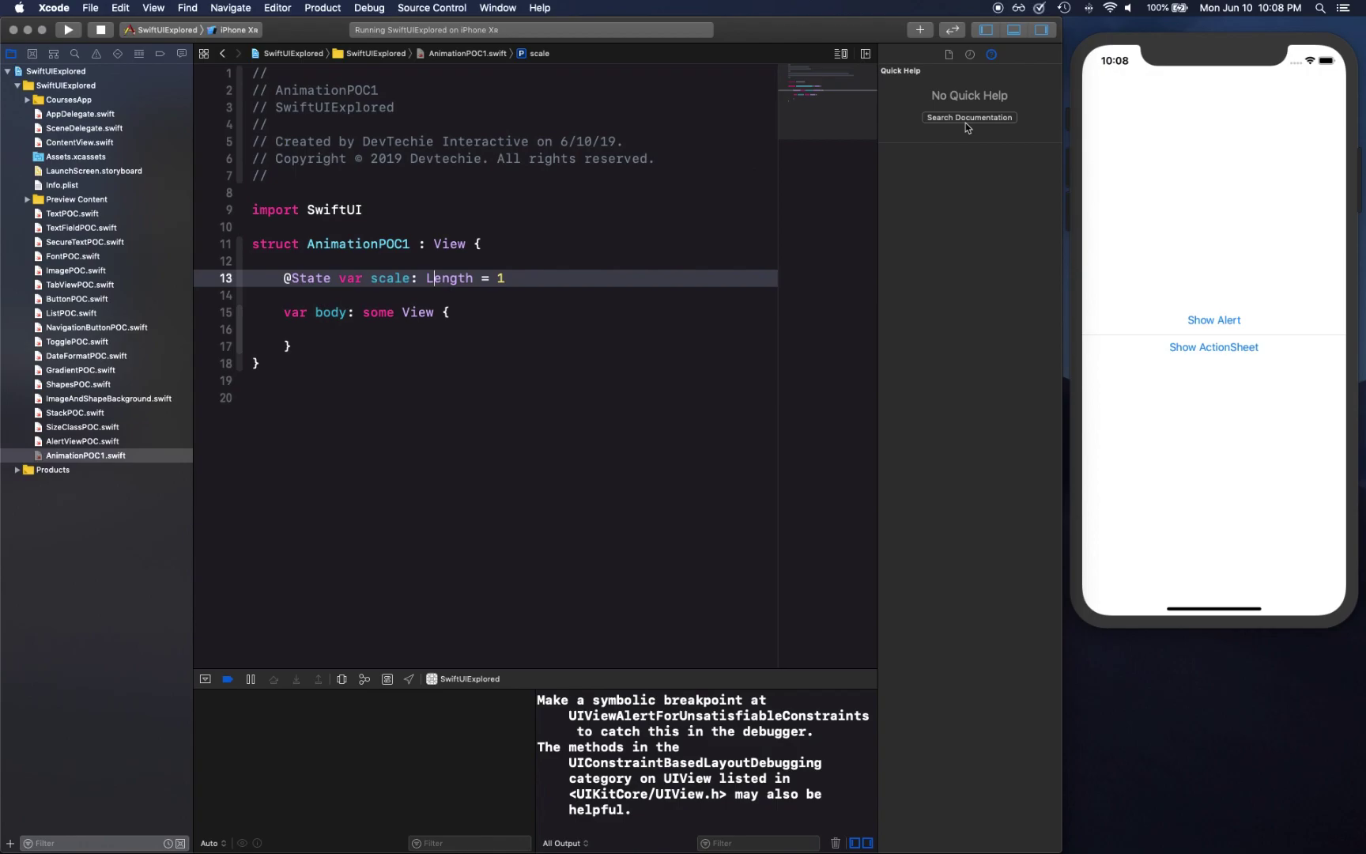
mouse_move(968, 128)
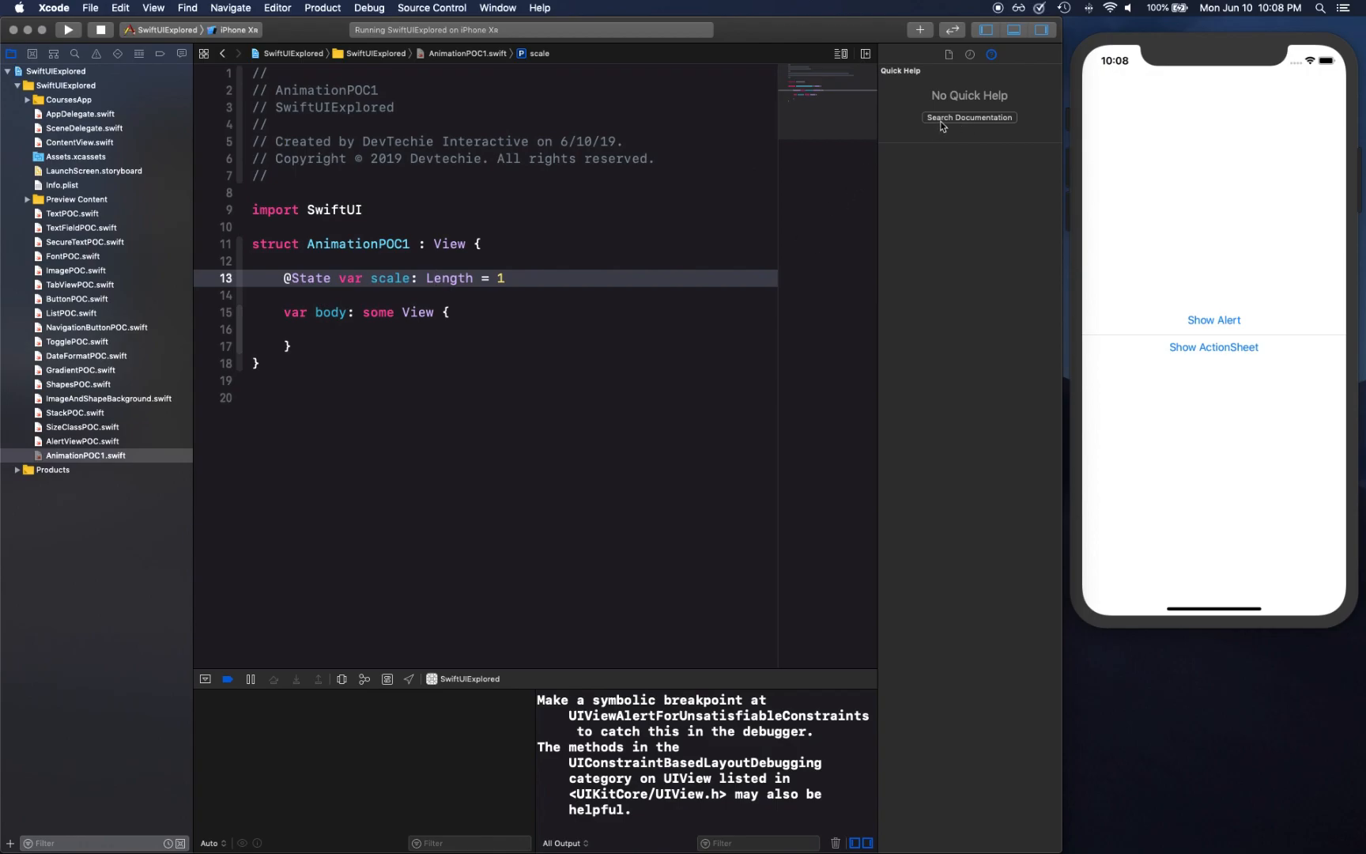
click(970, 117)
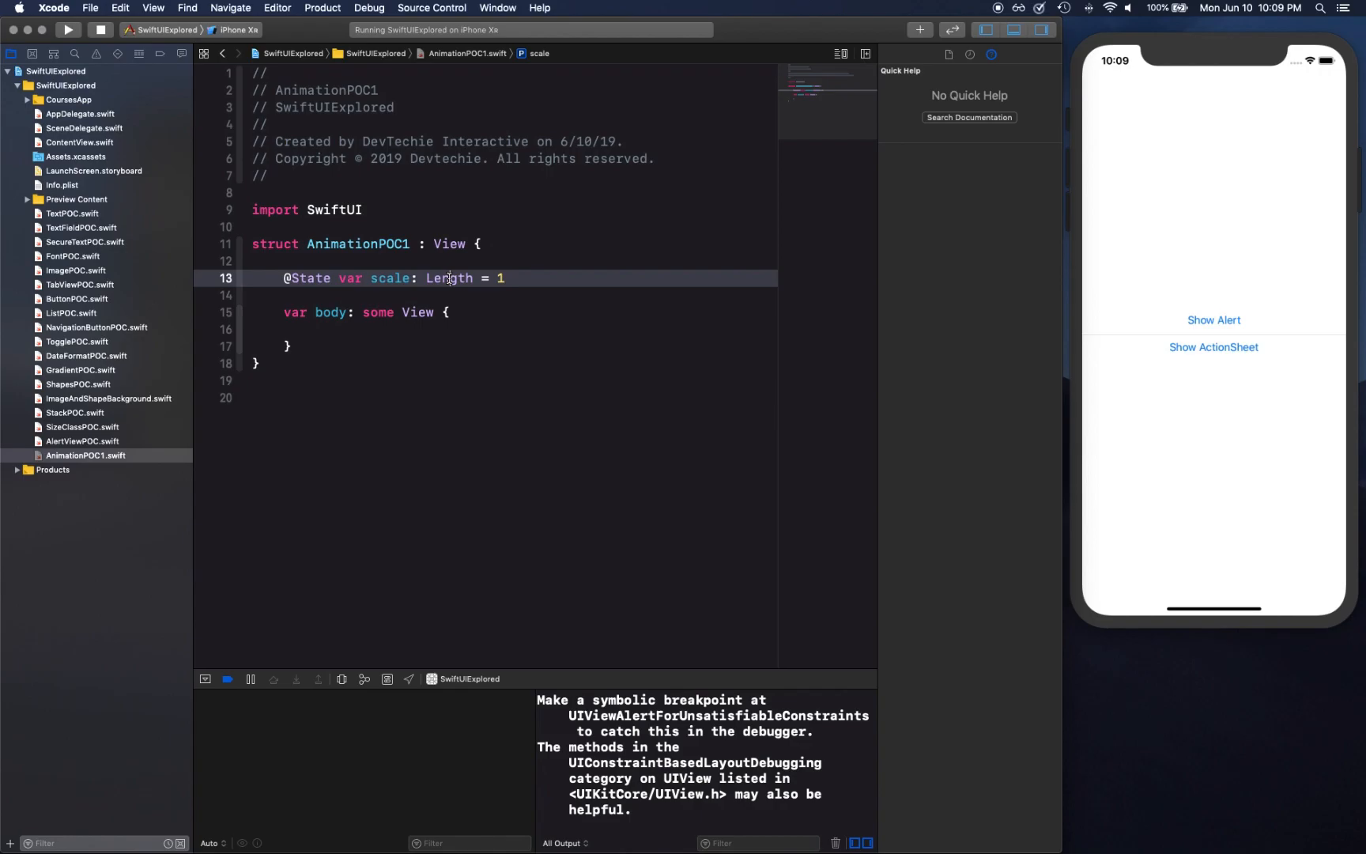
right_click(449, 278)
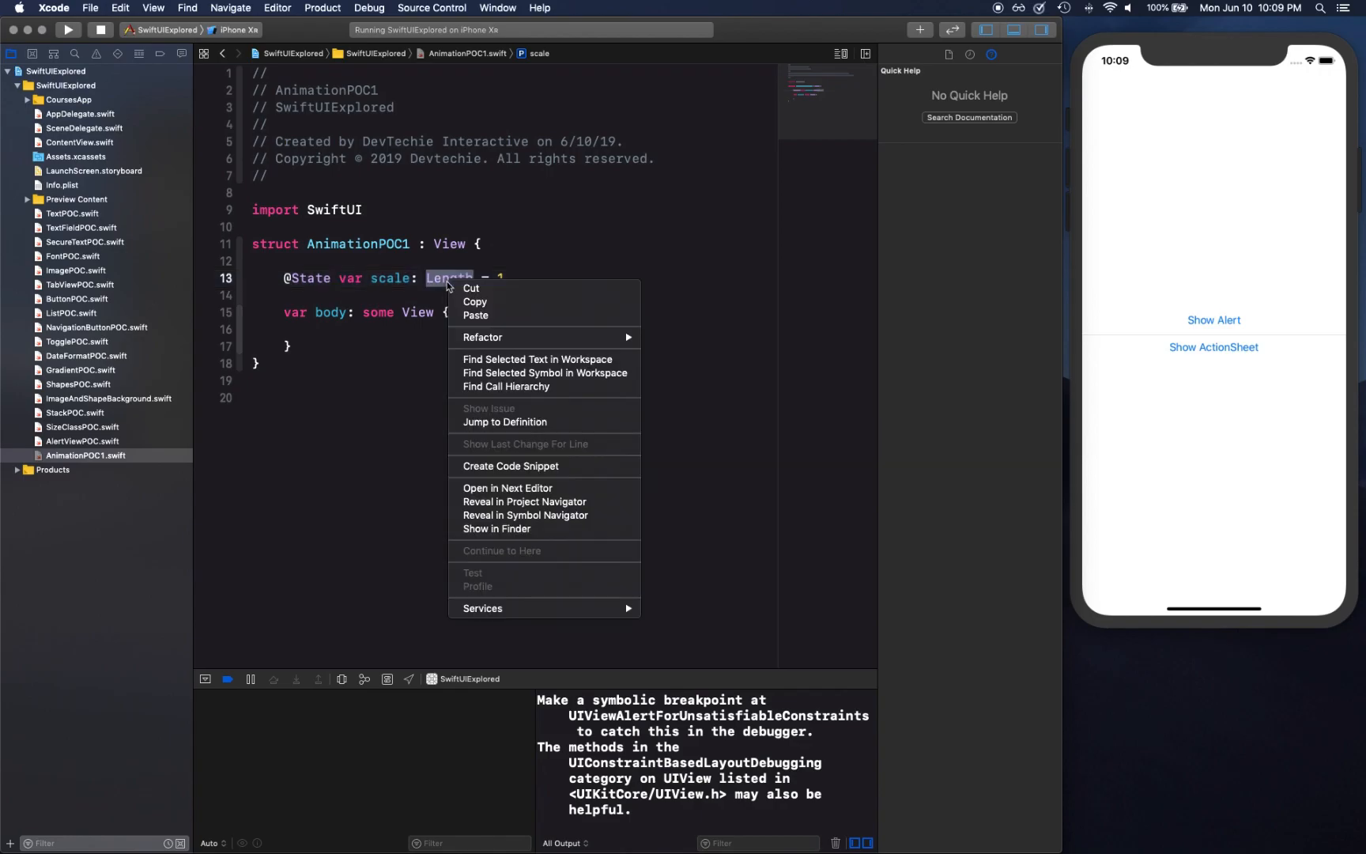
mouse_move(527, 428)
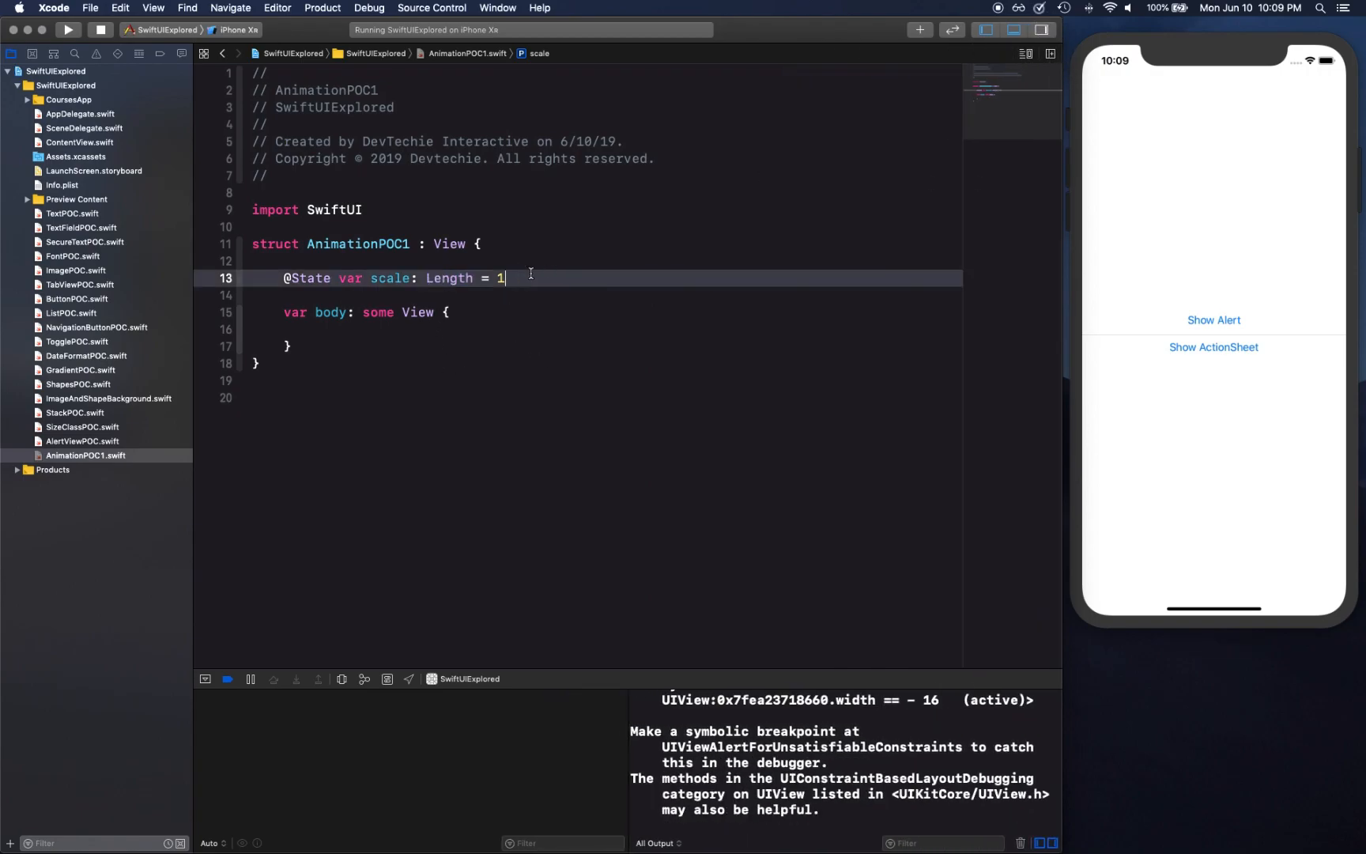
key(return)
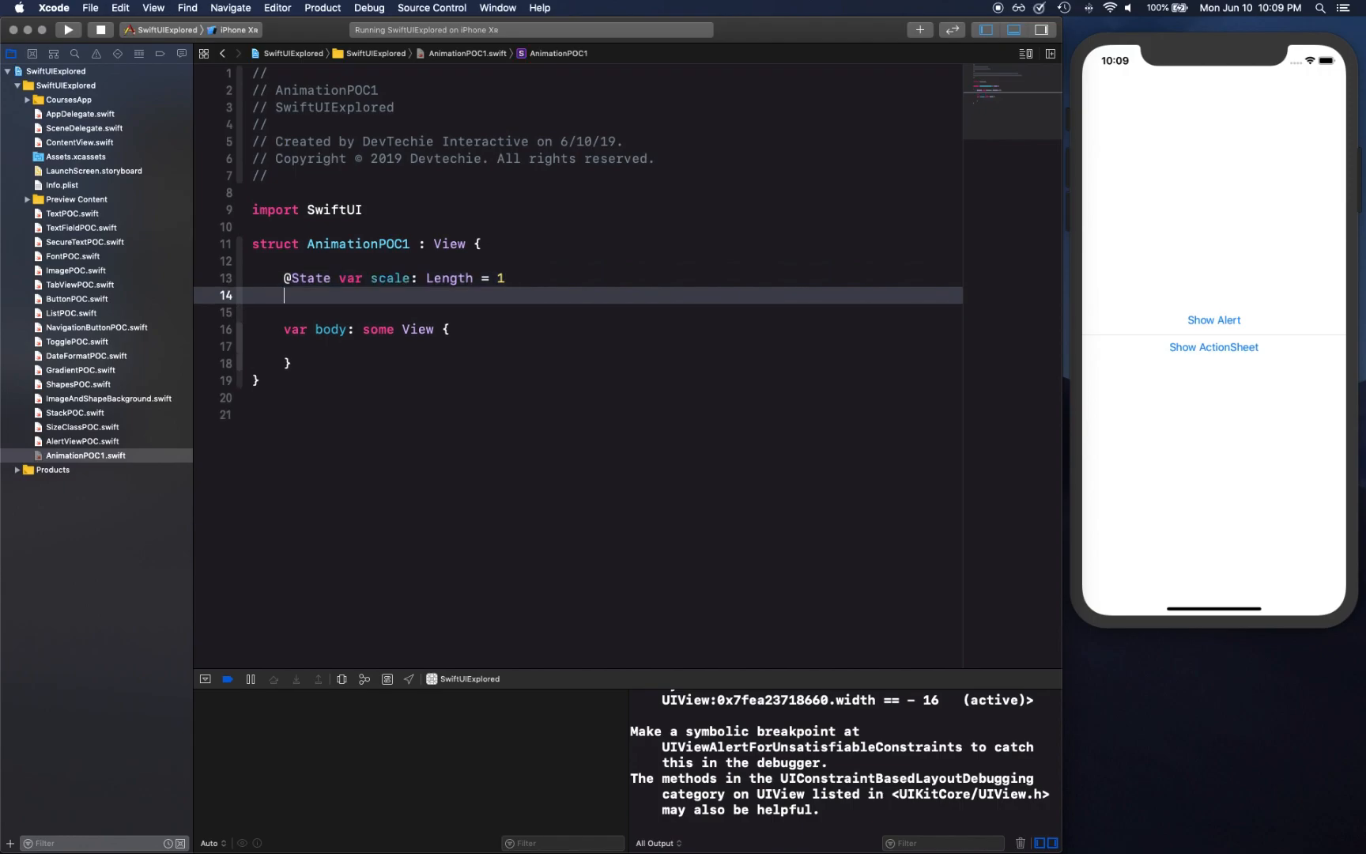
text(@State var zoo)
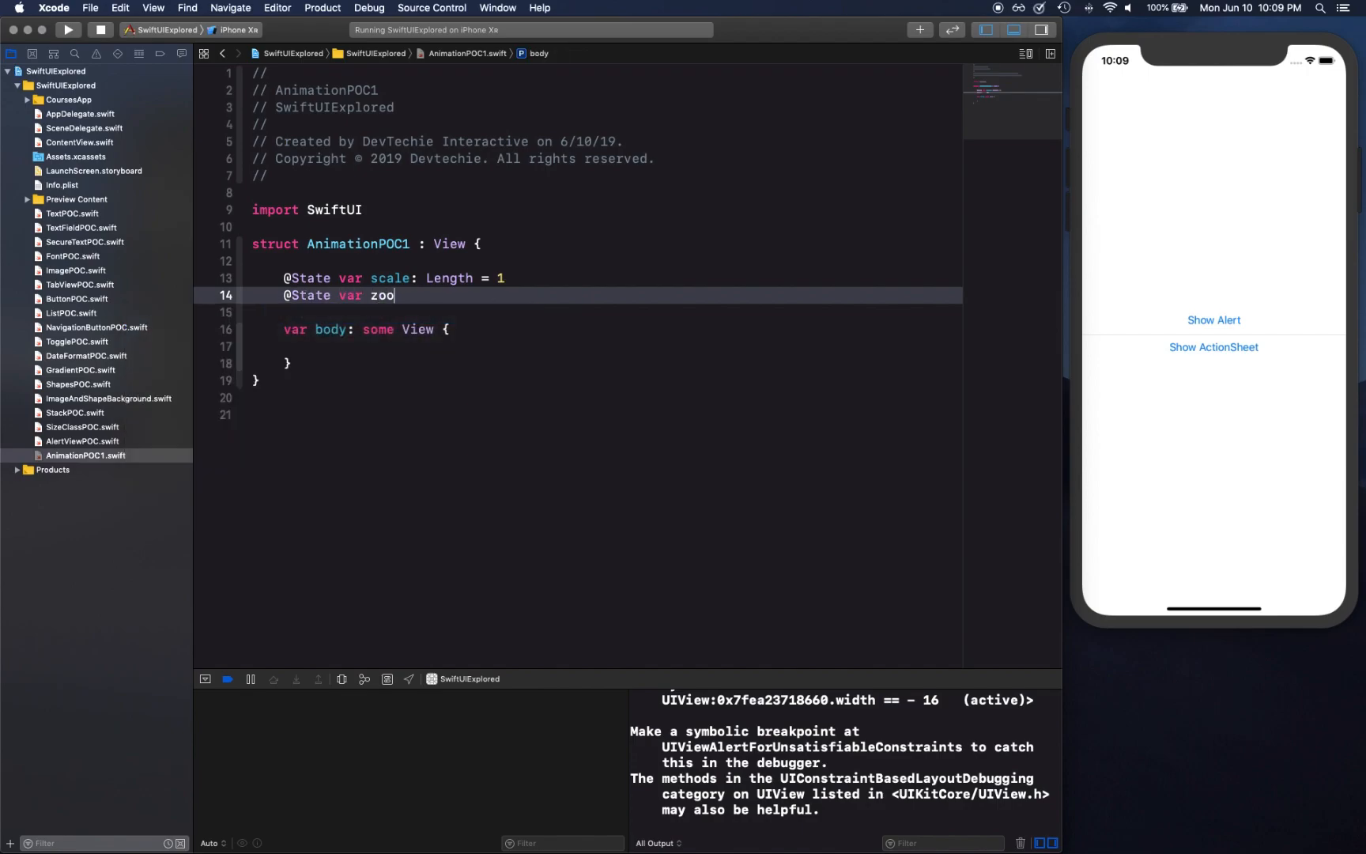
text(mIn: B)
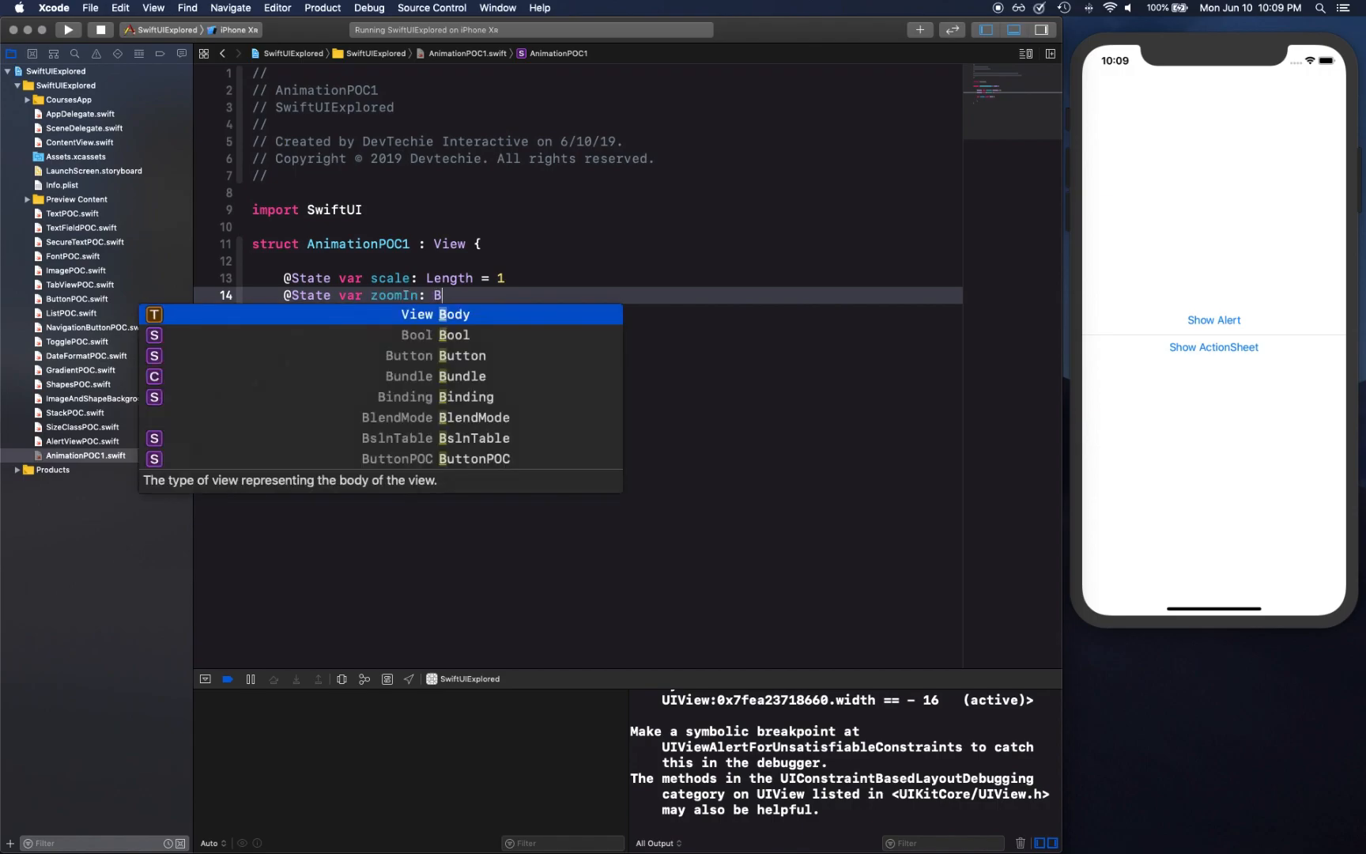
text(ool = trye)
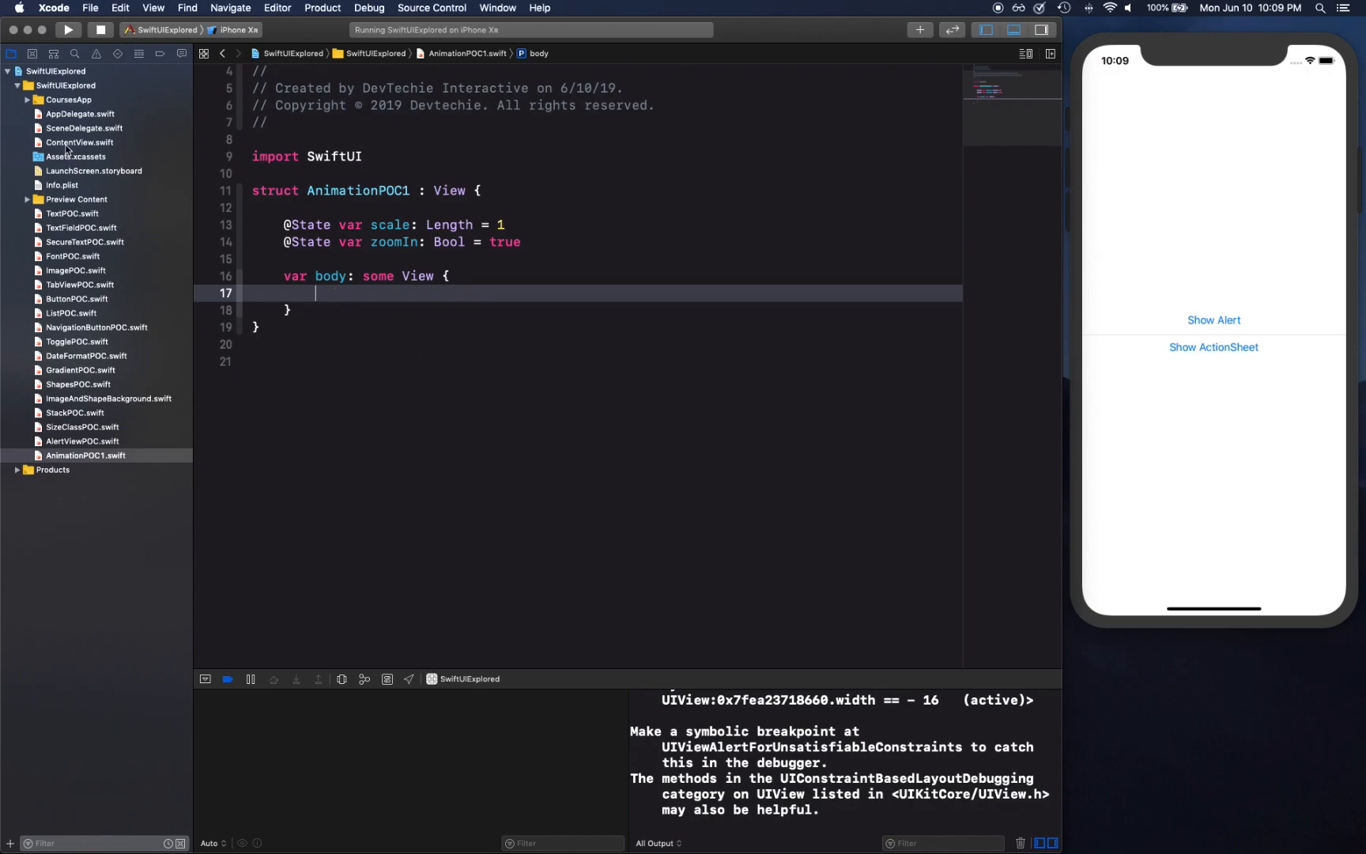
In ContentView, comment out AlertViewPOC() and show AnimationPOC1() instead
click(79, 142)
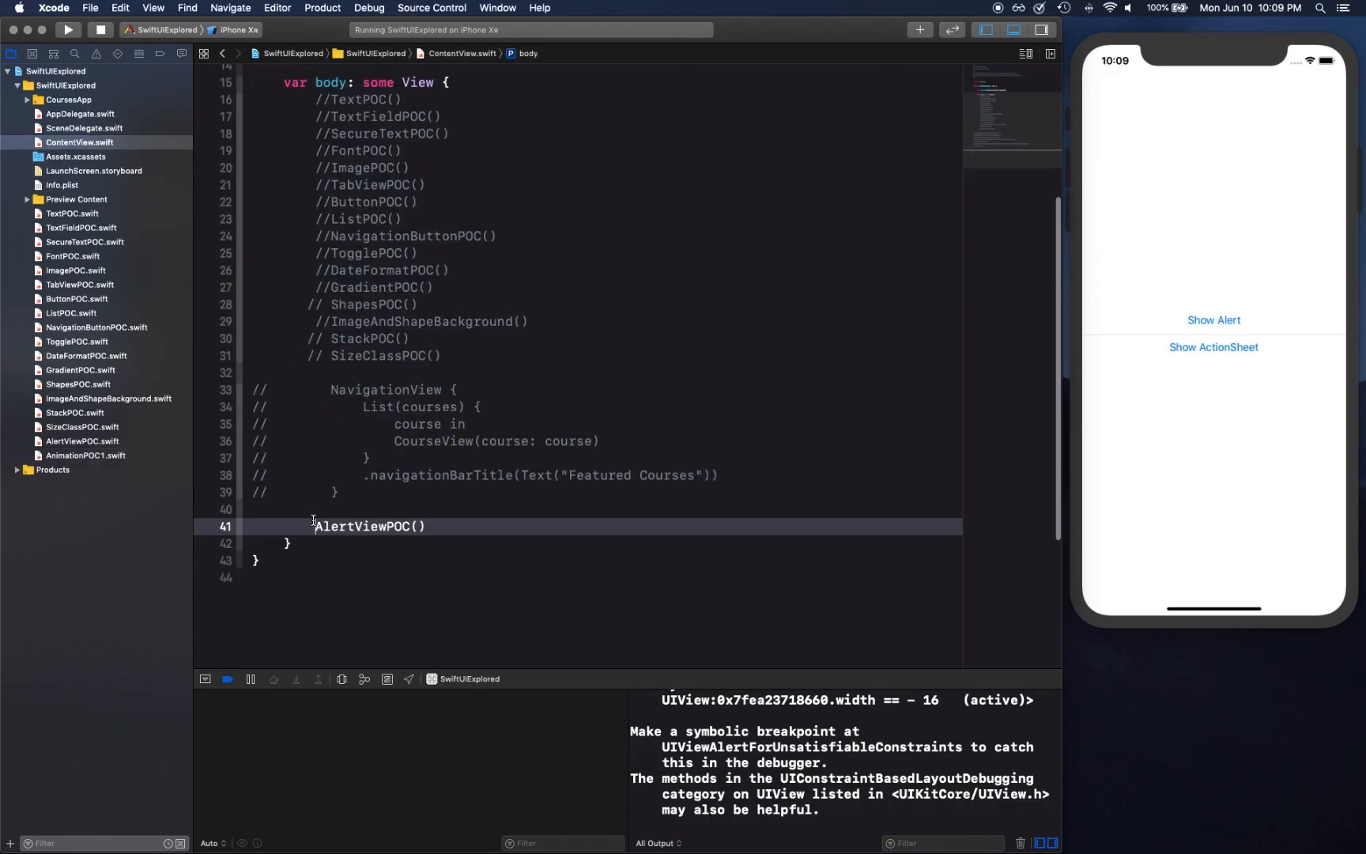
text(actio)
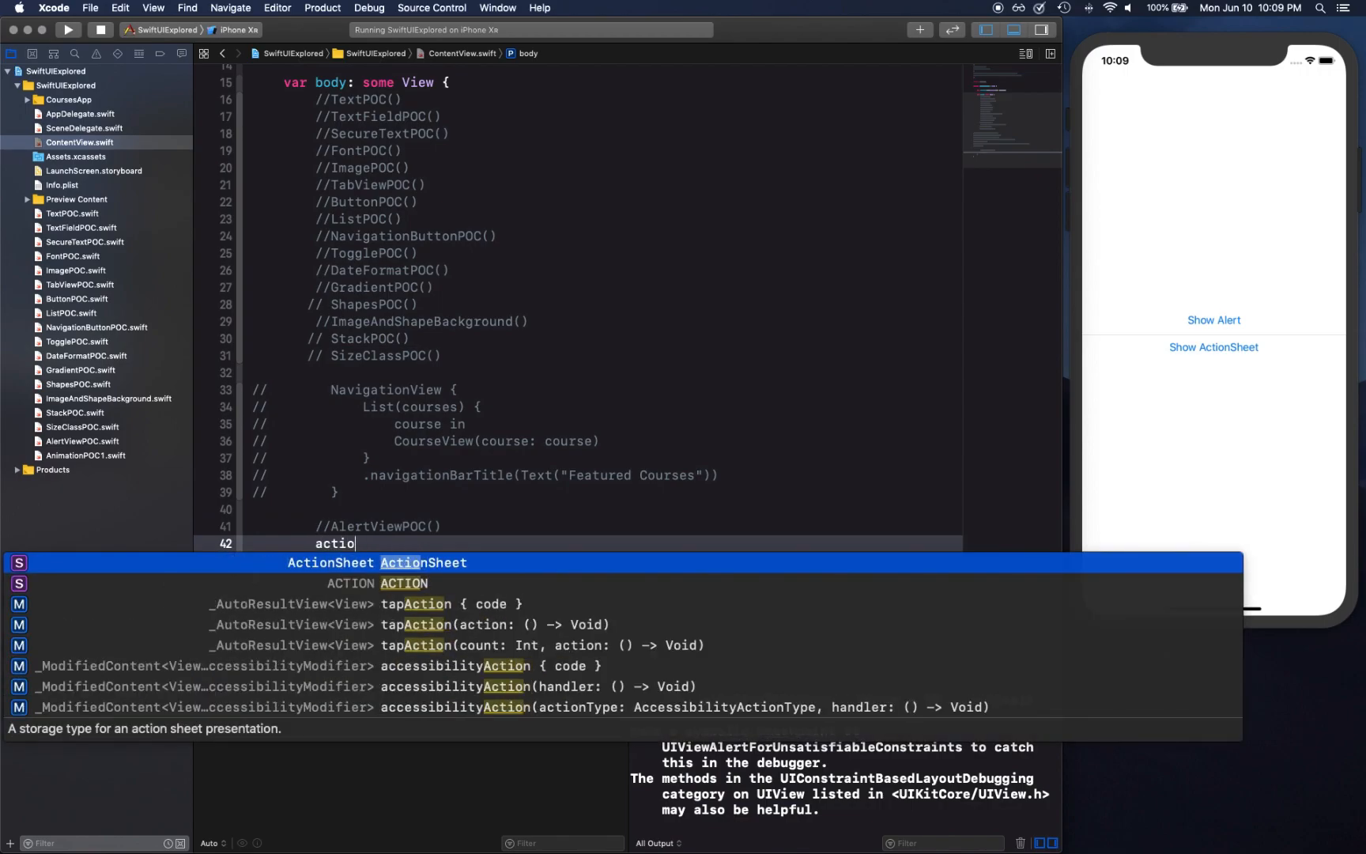
text(anima)
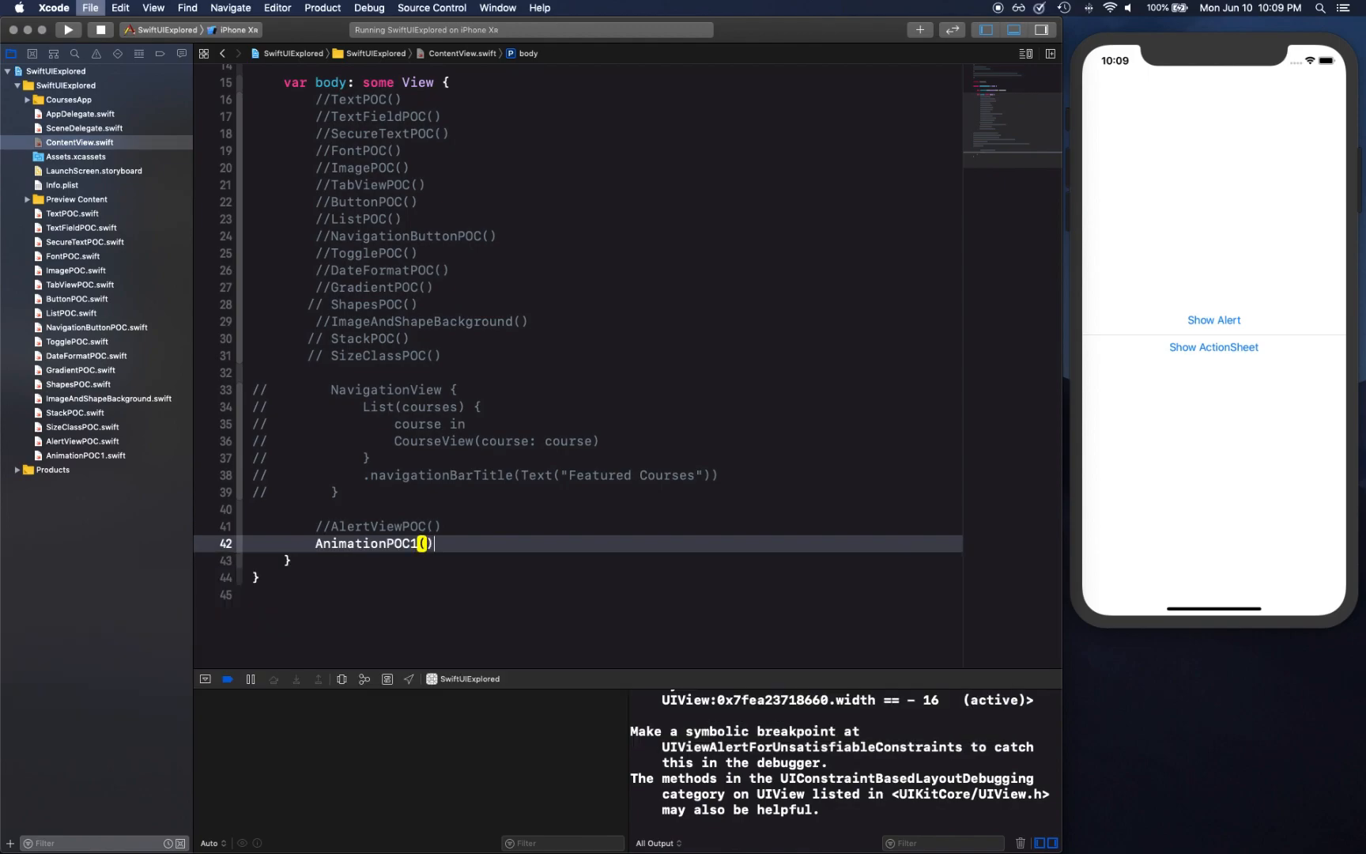
click(85, 455)
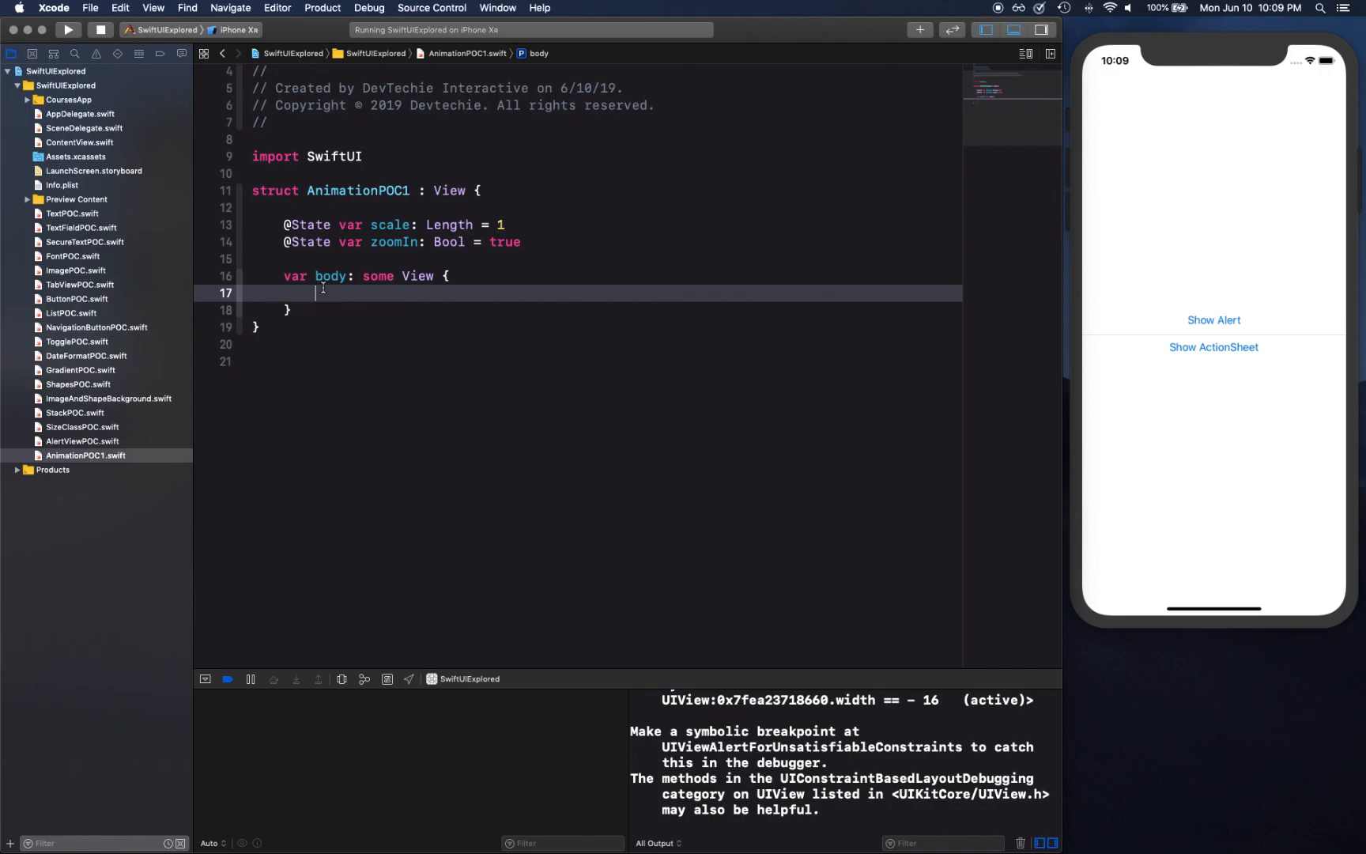
Add a Button whose action does self.scale += 10 when self.zoomIn is true
text(Button)
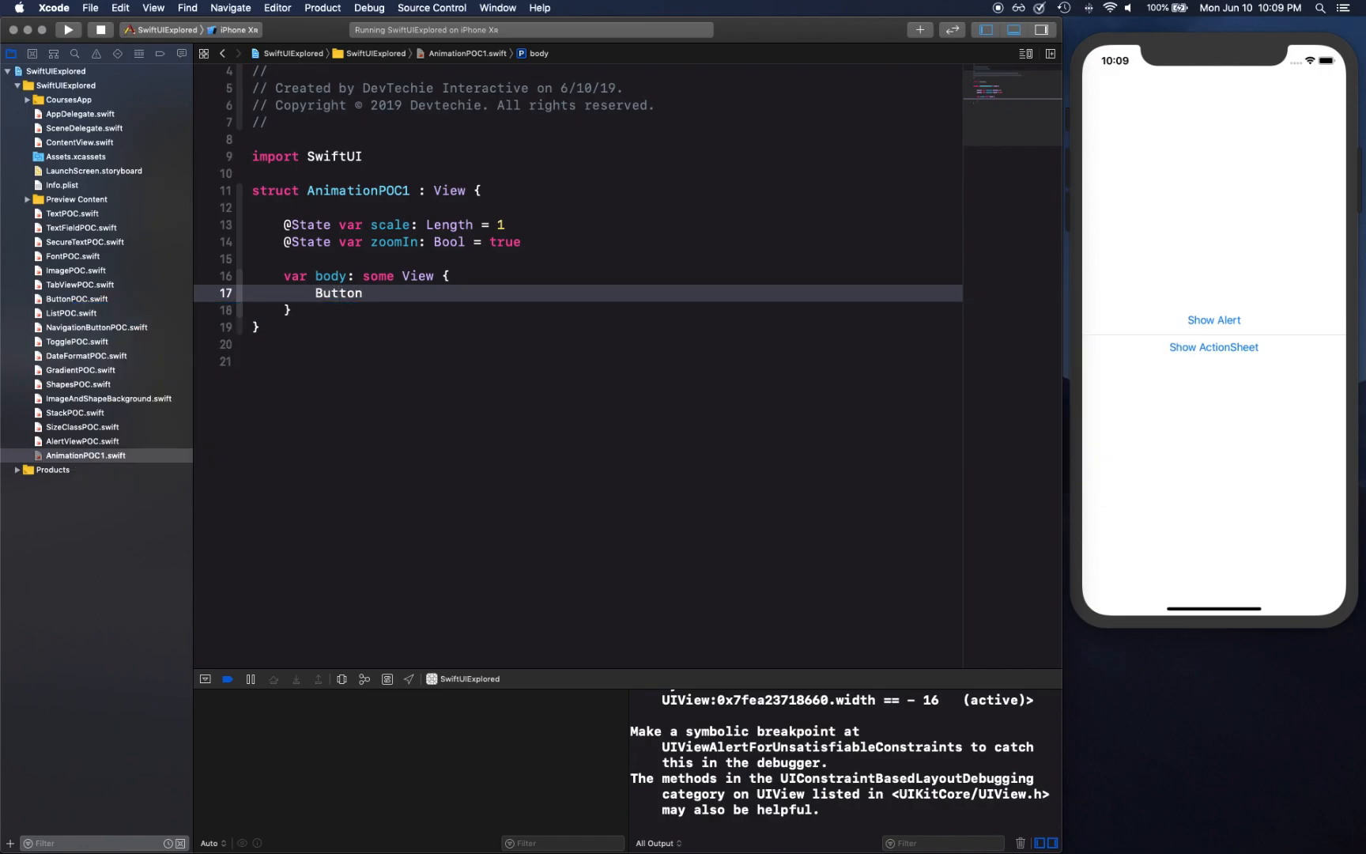
key(Return)
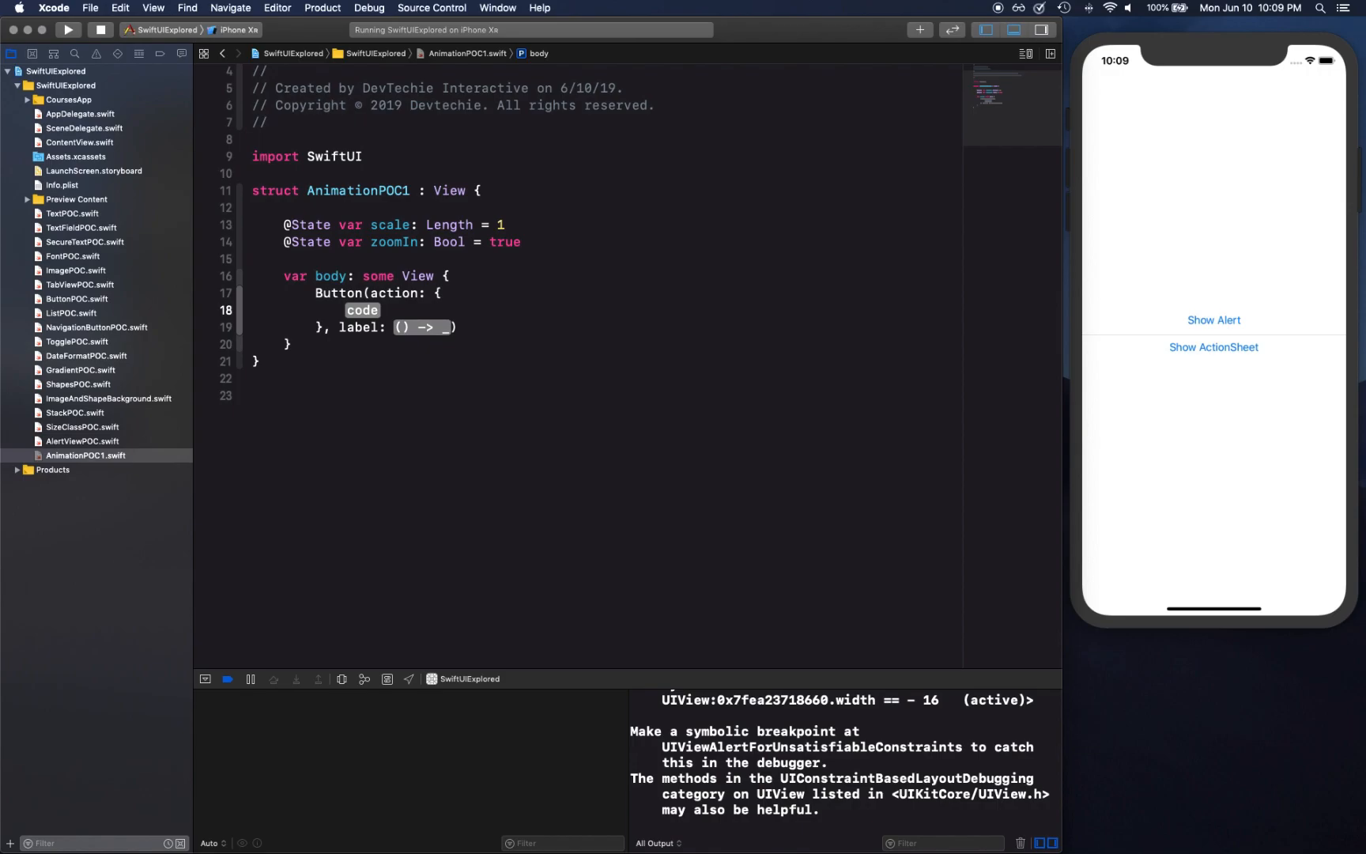
text(if self.)
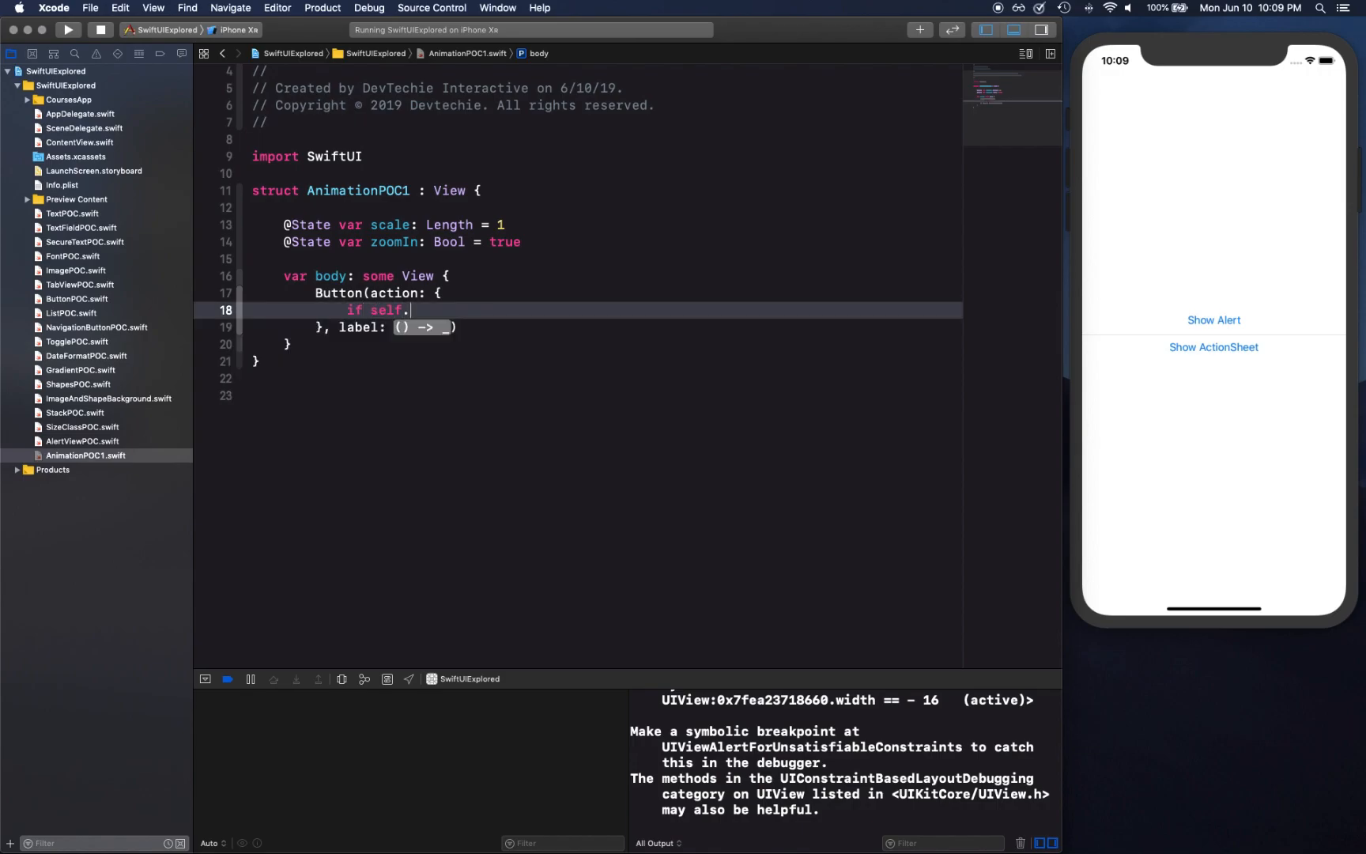
text(zoomIn {)
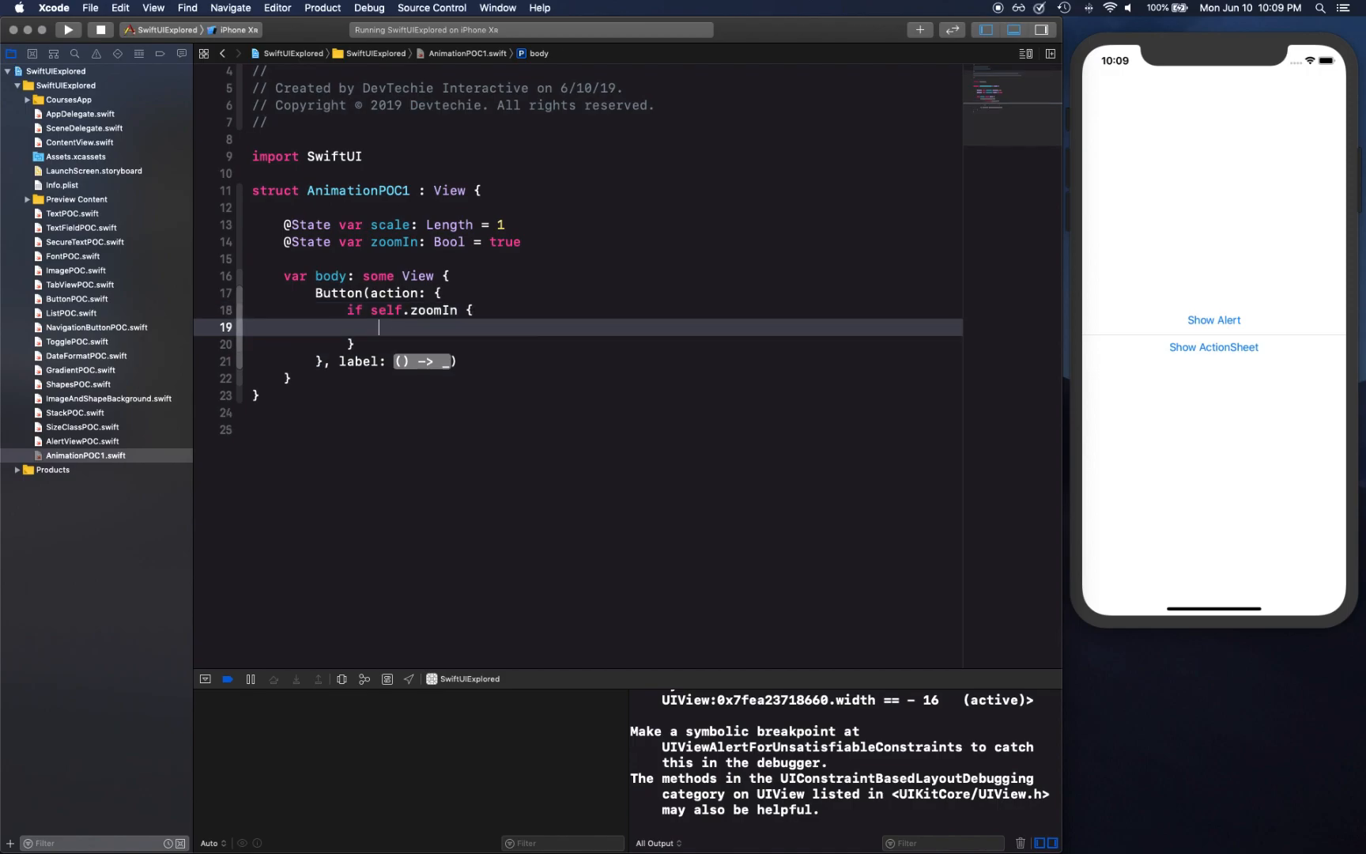
text(self)
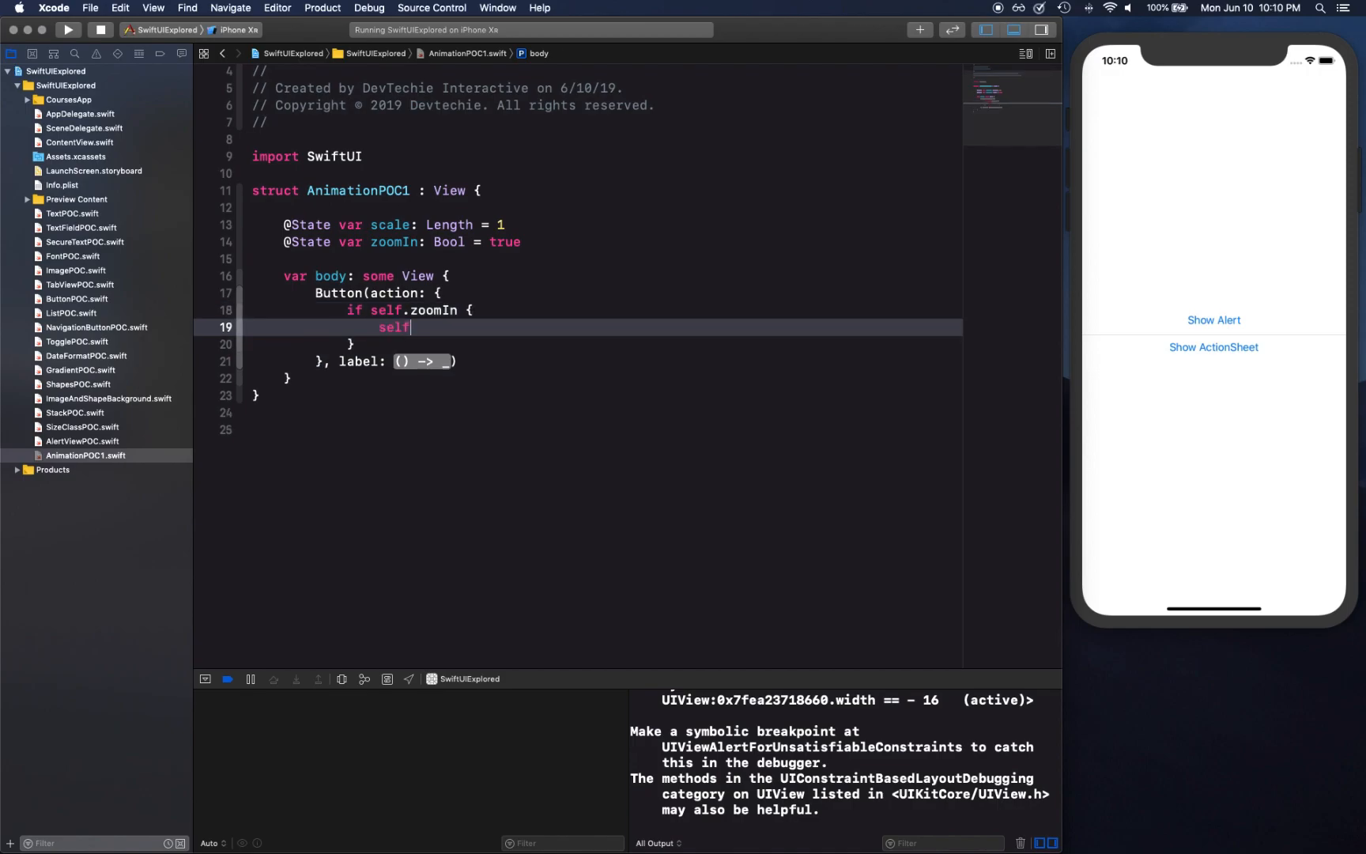
text(.scale)
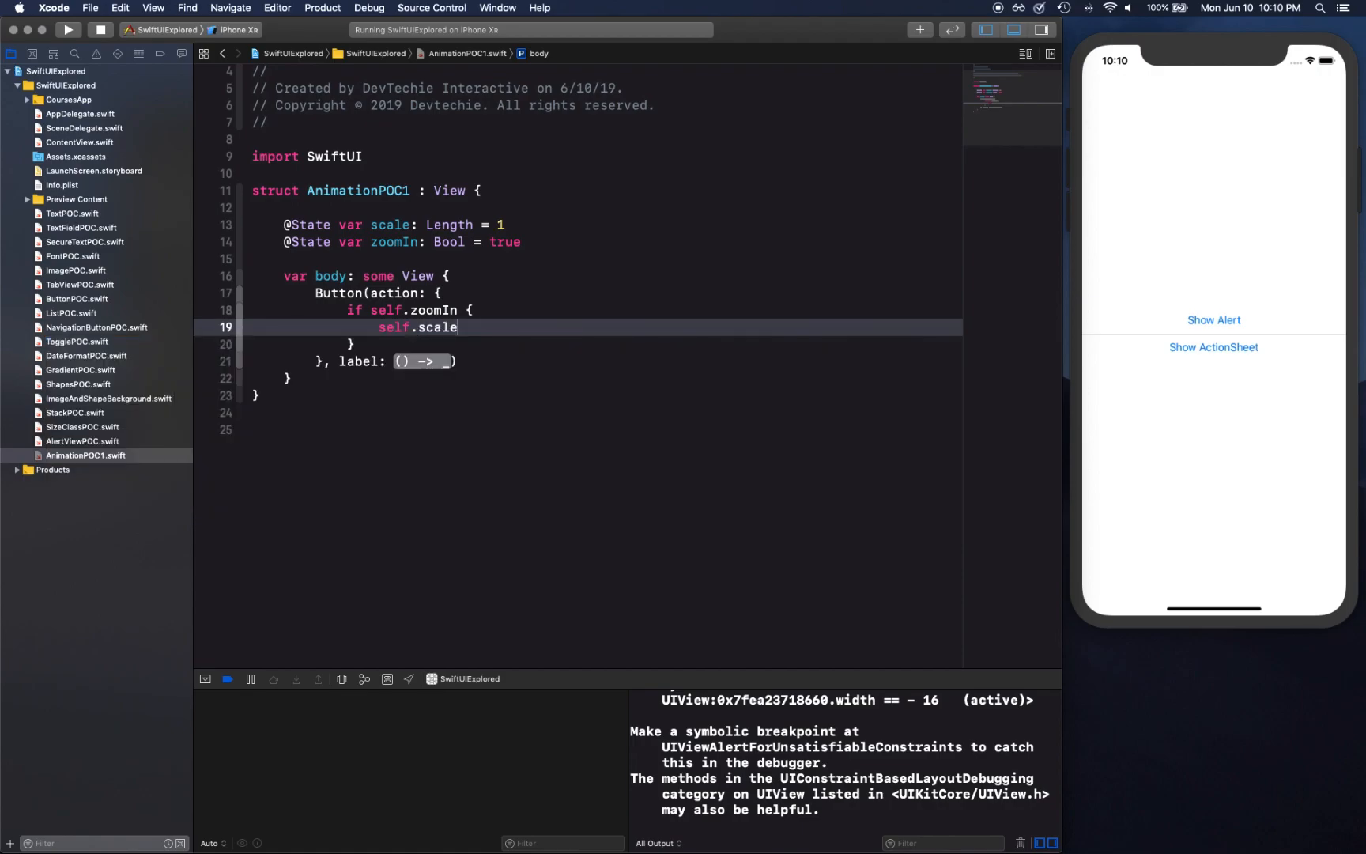
text(+= 1)
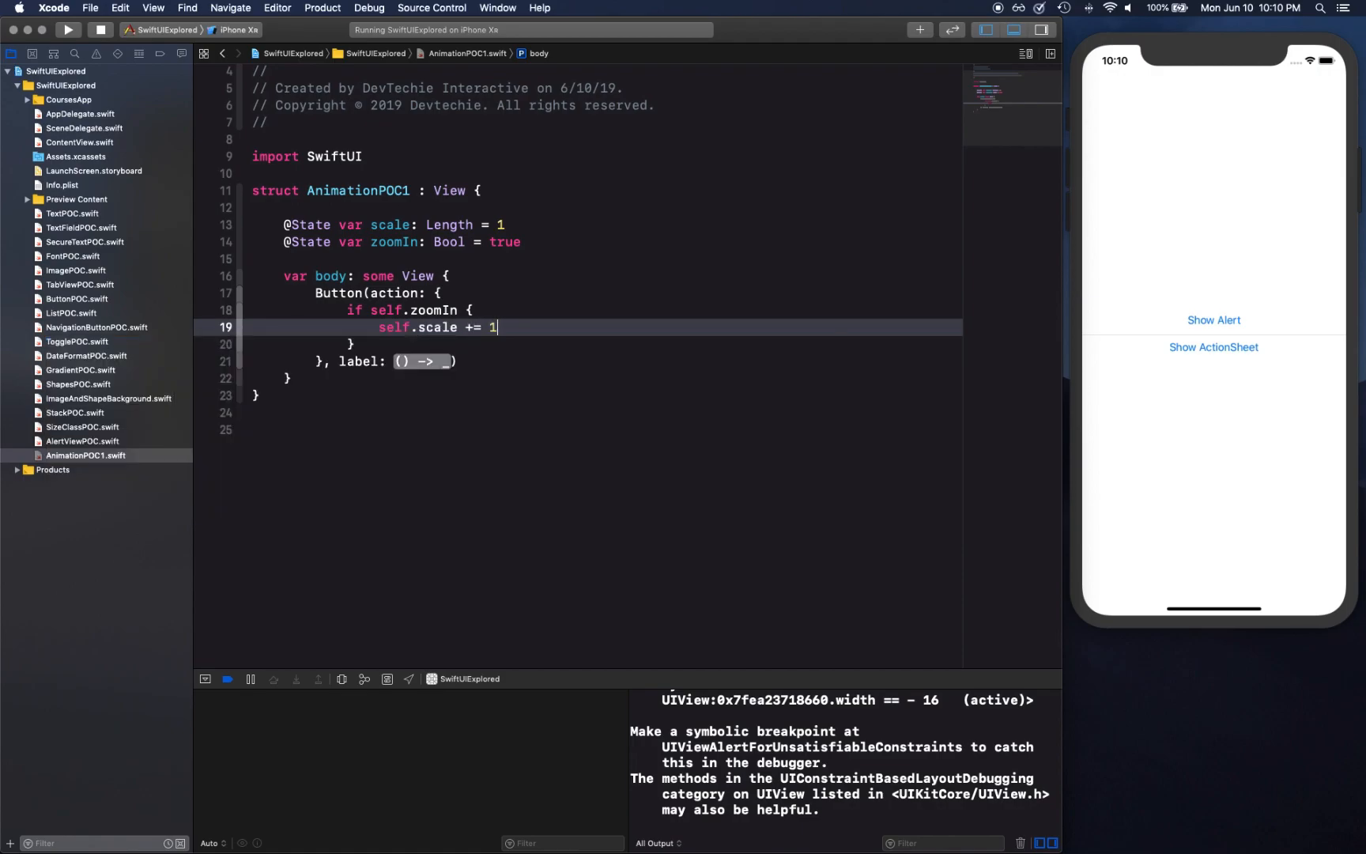
text(0)
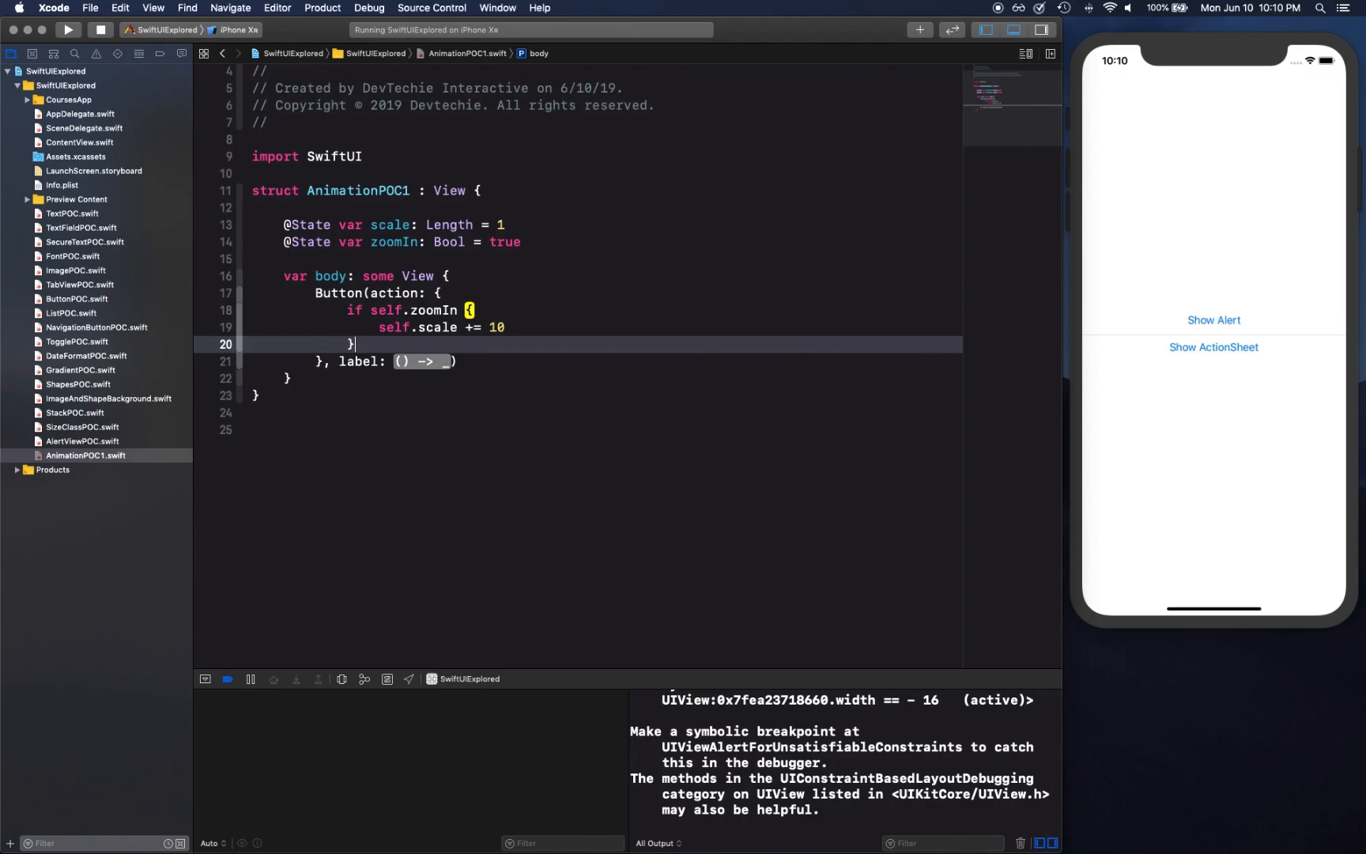
Add the else branch doing self.scale -= 10
text(else {)
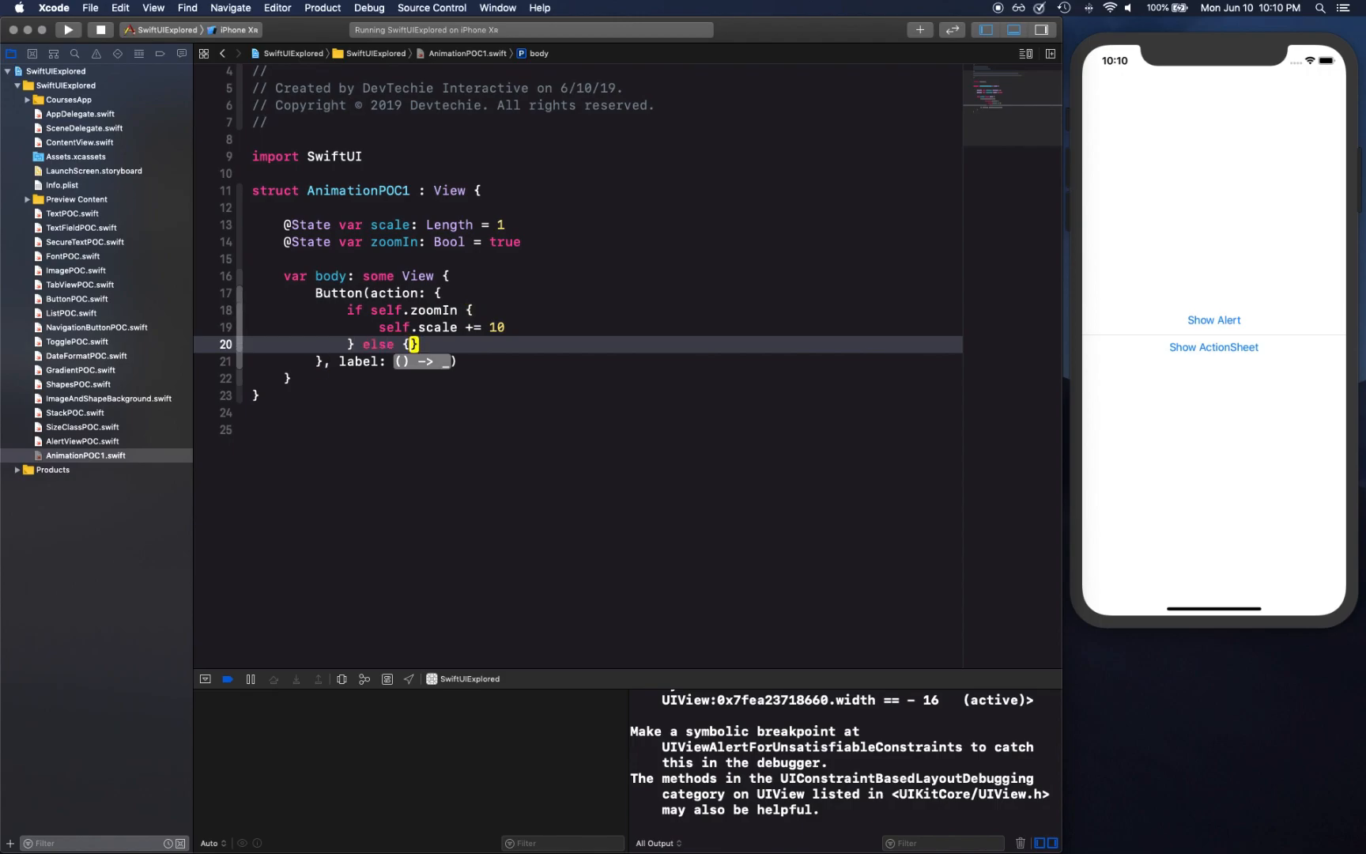
key(return)
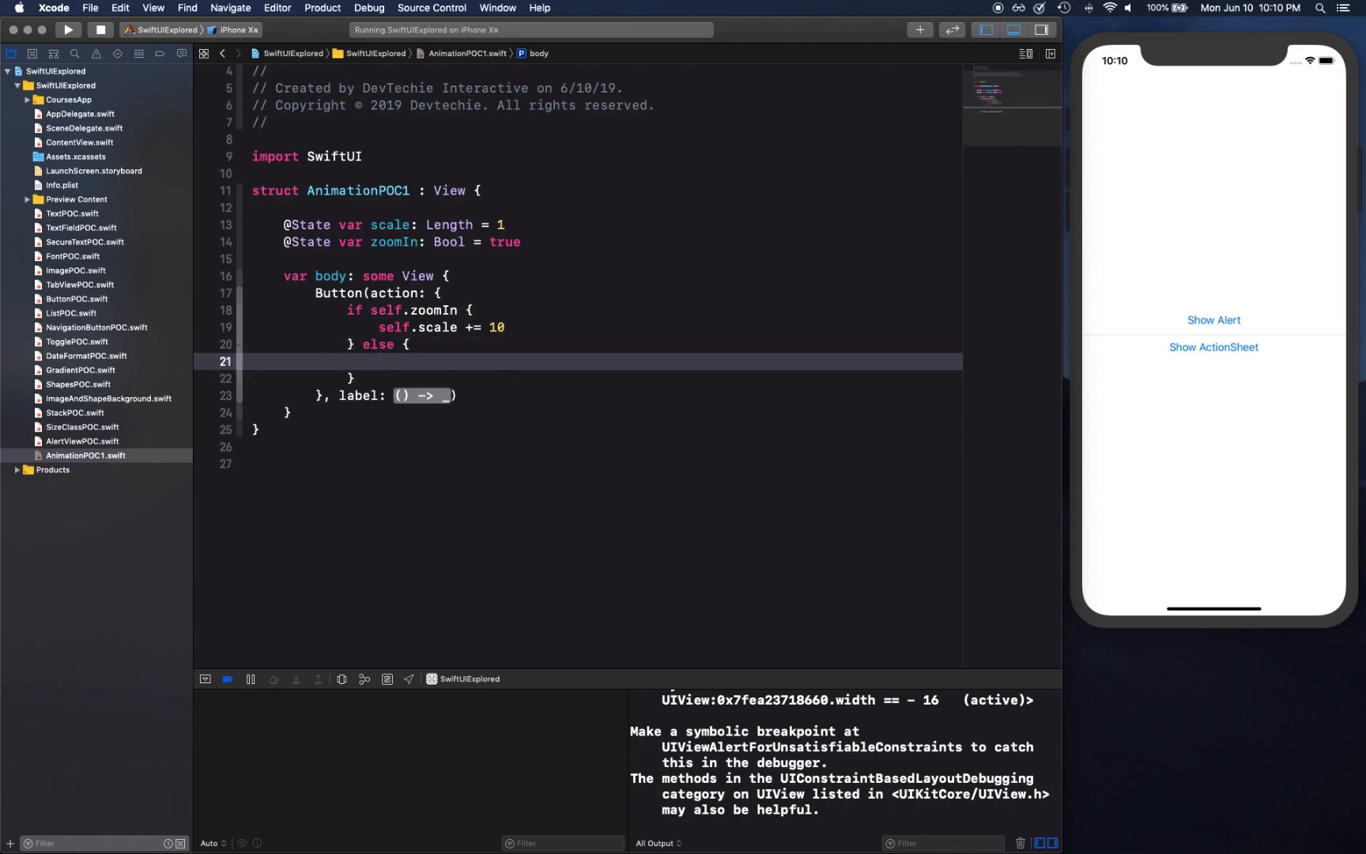
text(self.scale -= 1)
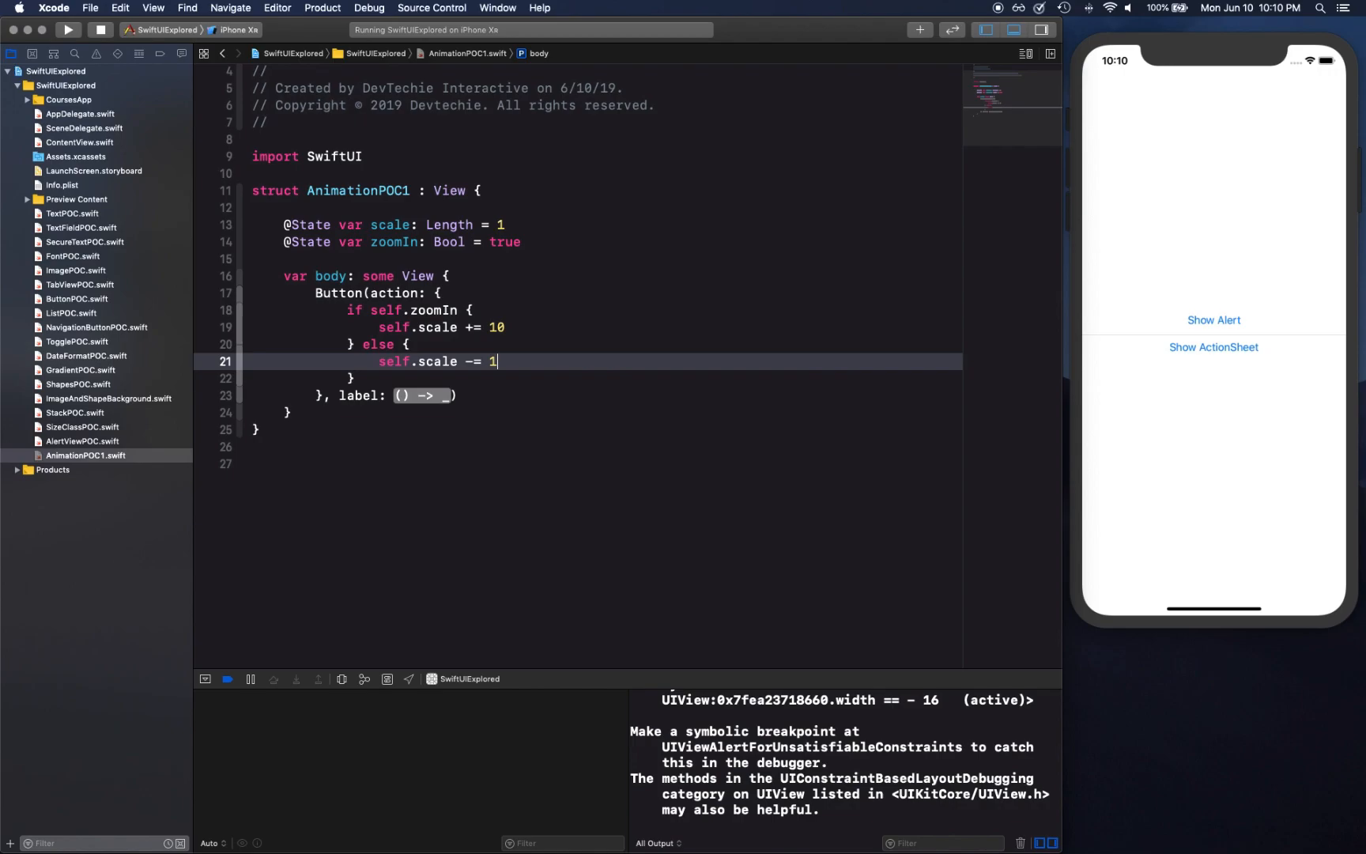
text(0)
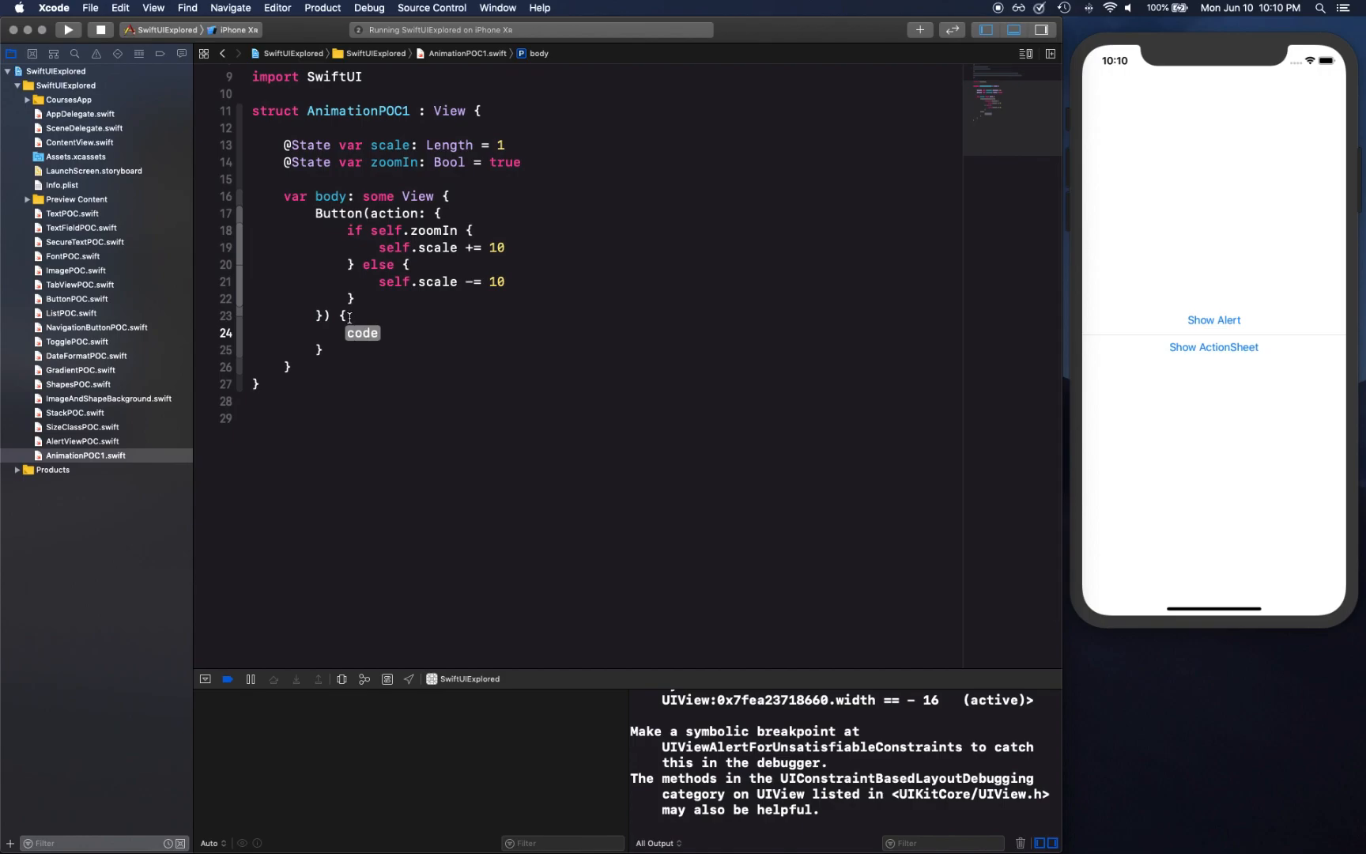
After the if-else, call self.zoomIn.toggle() in the action
click(348, 298)
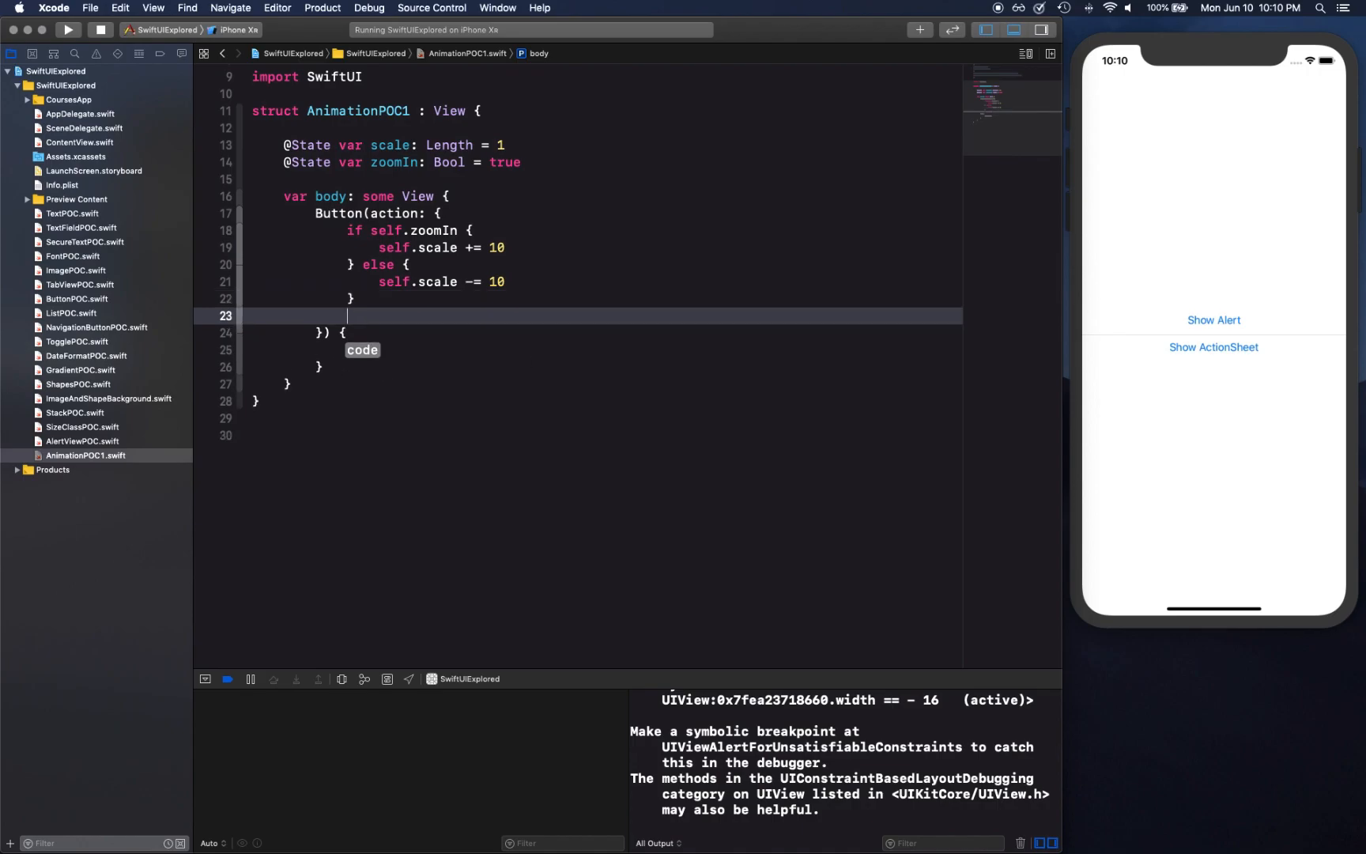
text(self.)
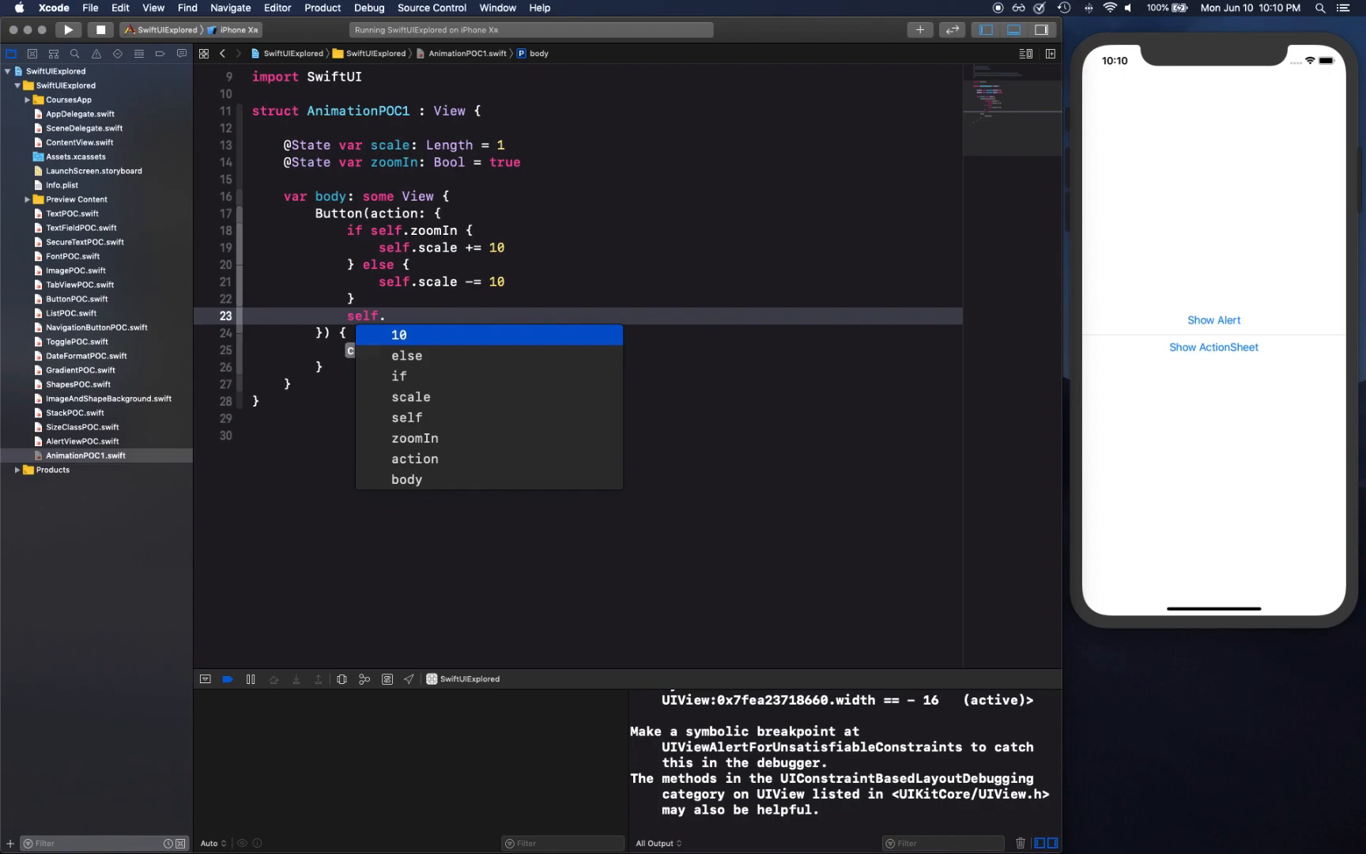
text(zoomIn.)
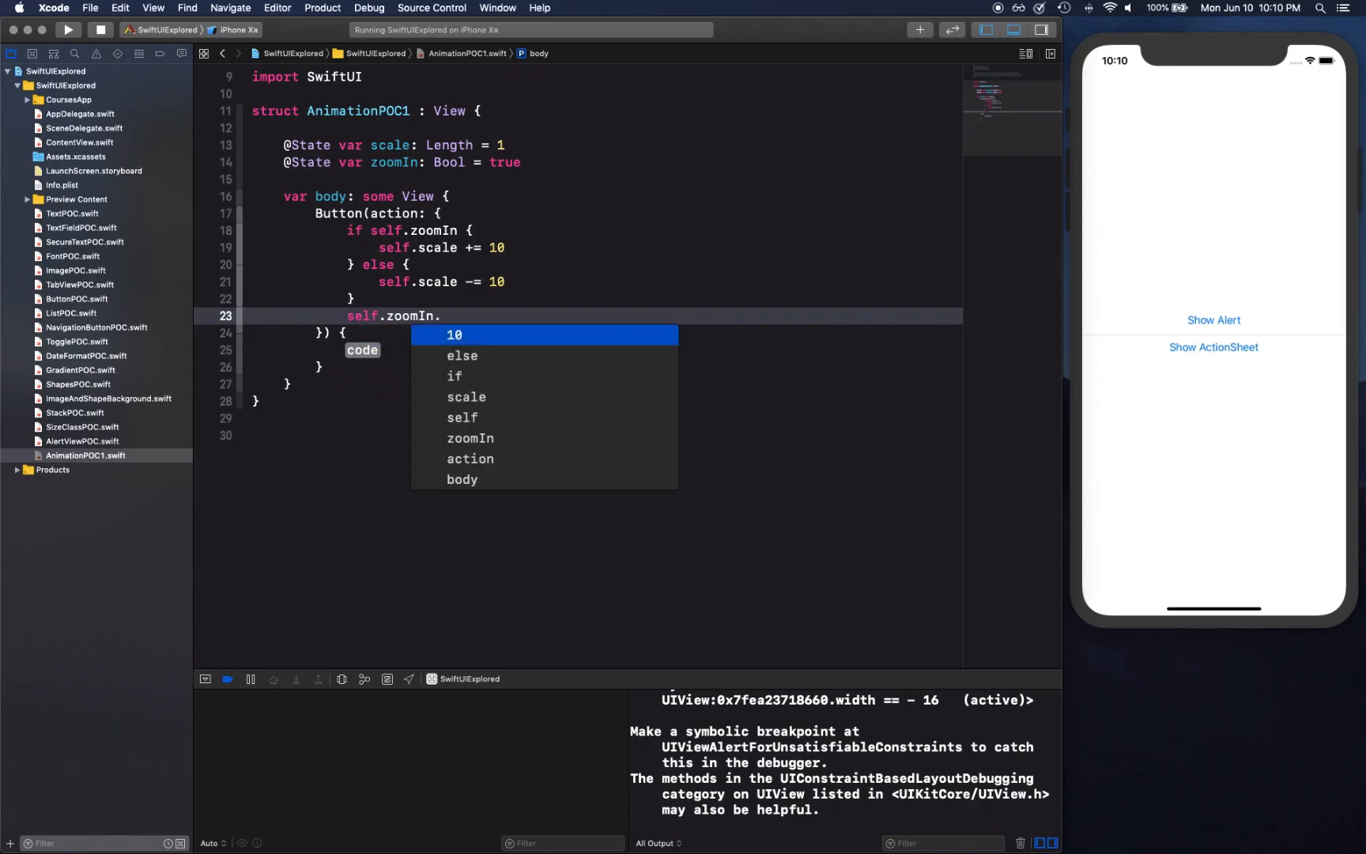
text(togg)
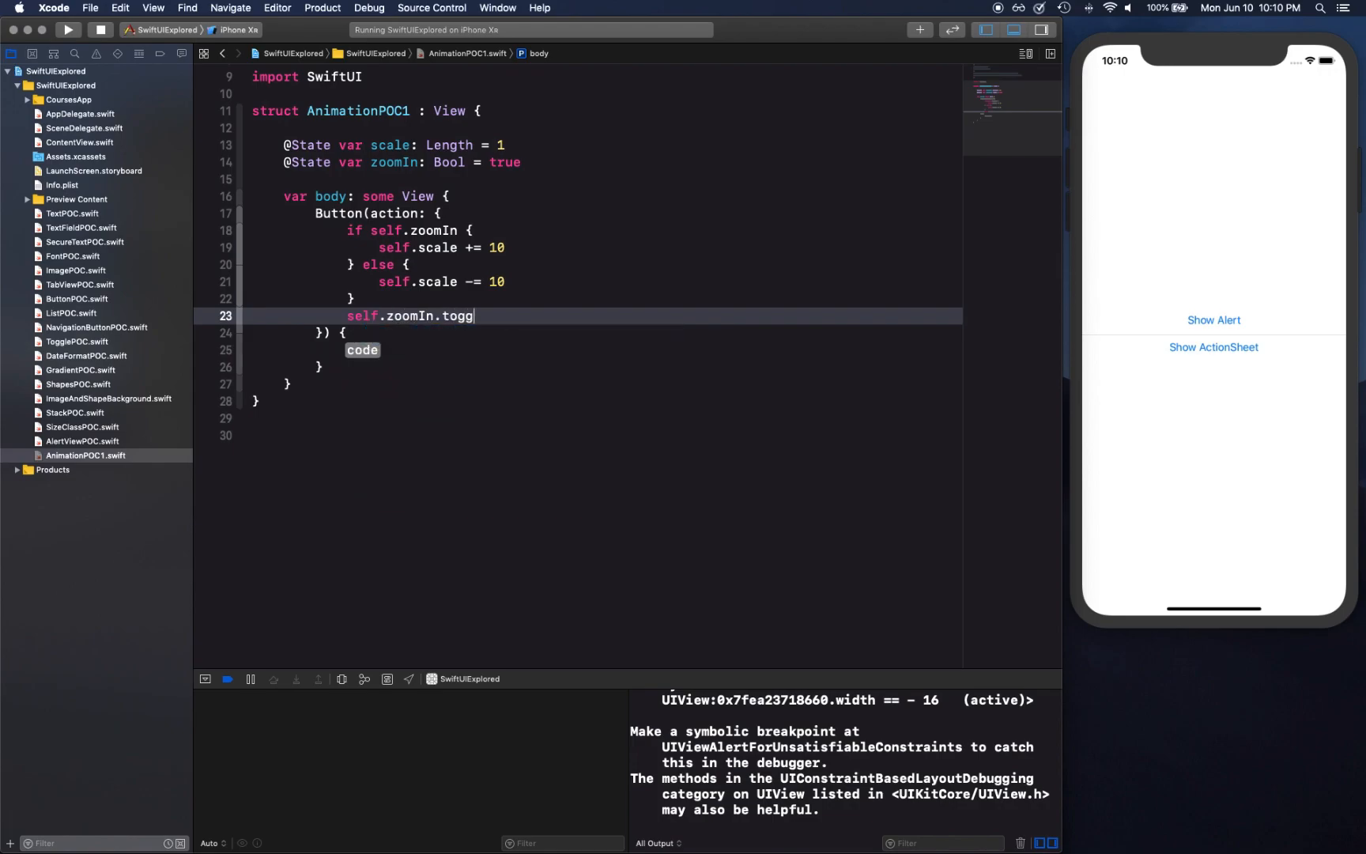
text(le())
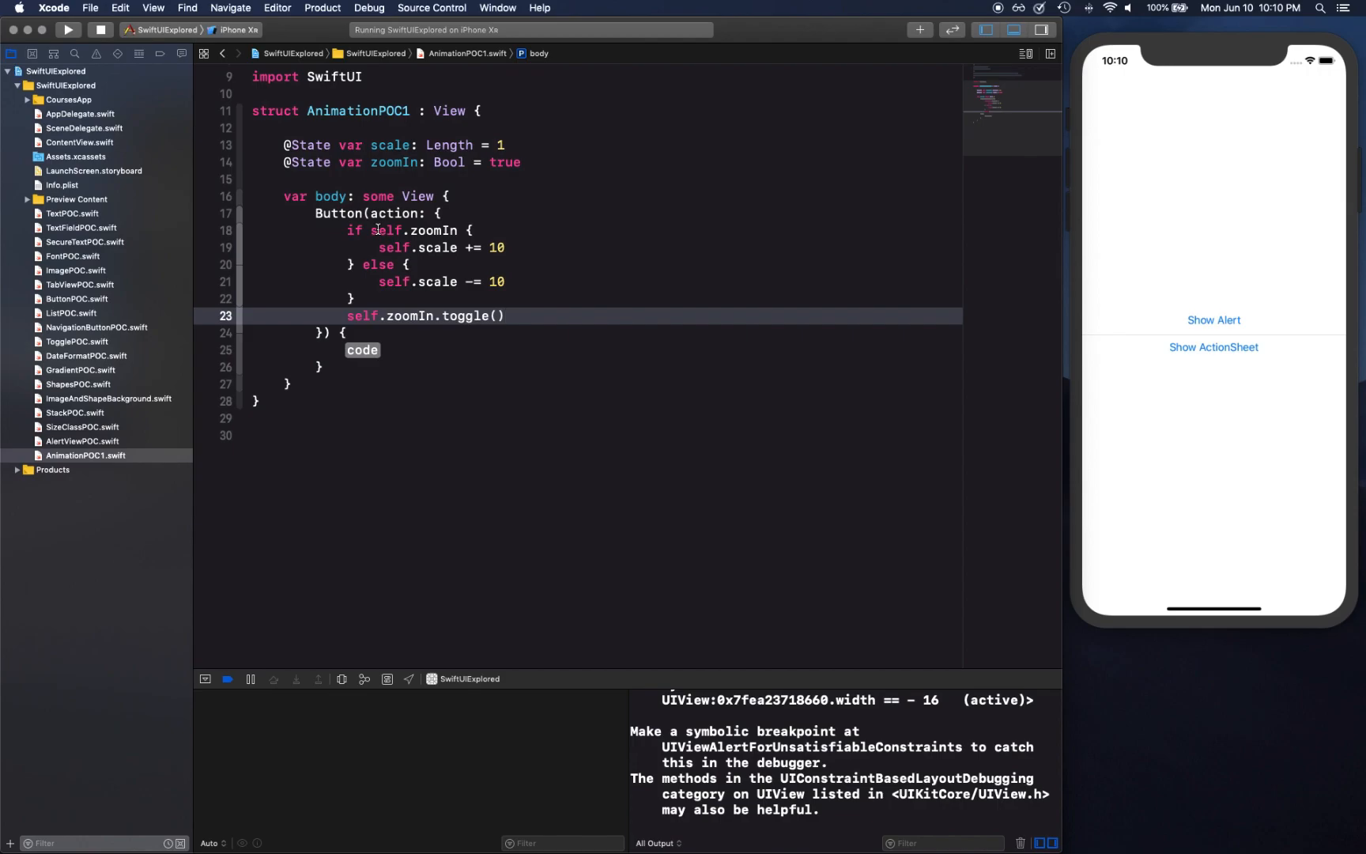
click(502, 315)
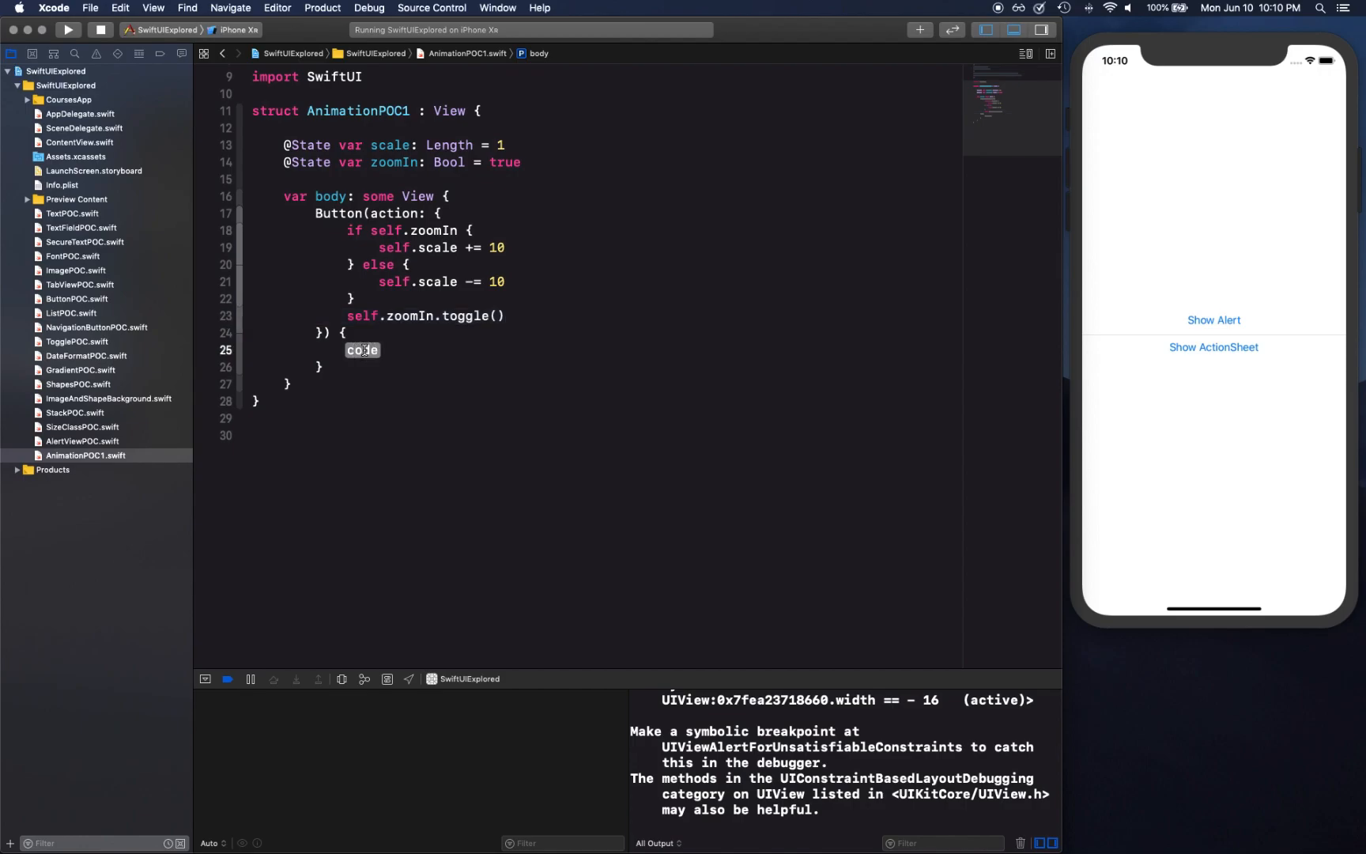
Make the button label a VStack containing a Capsule filled with Color.red
text(Vsta)
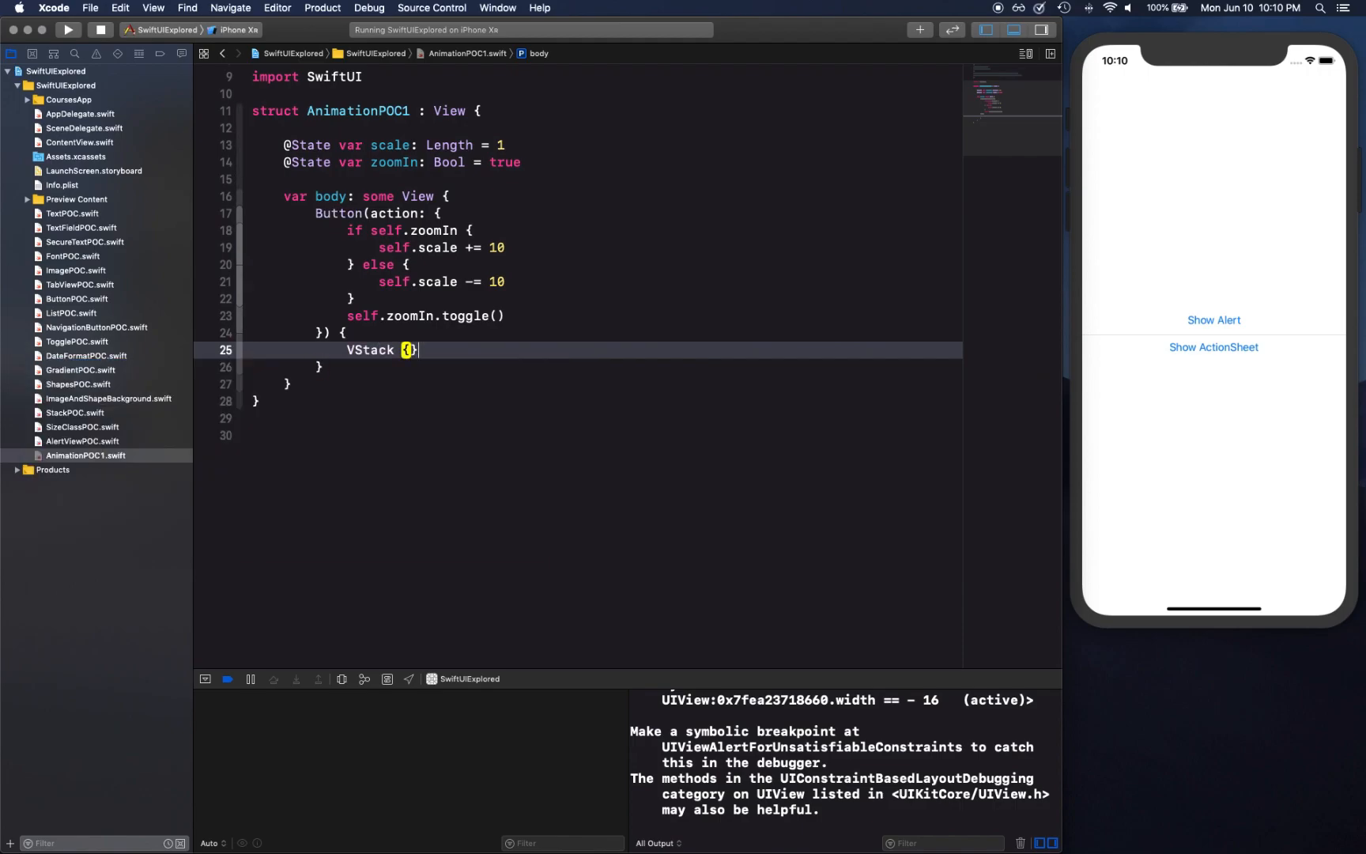
text(Capsule()
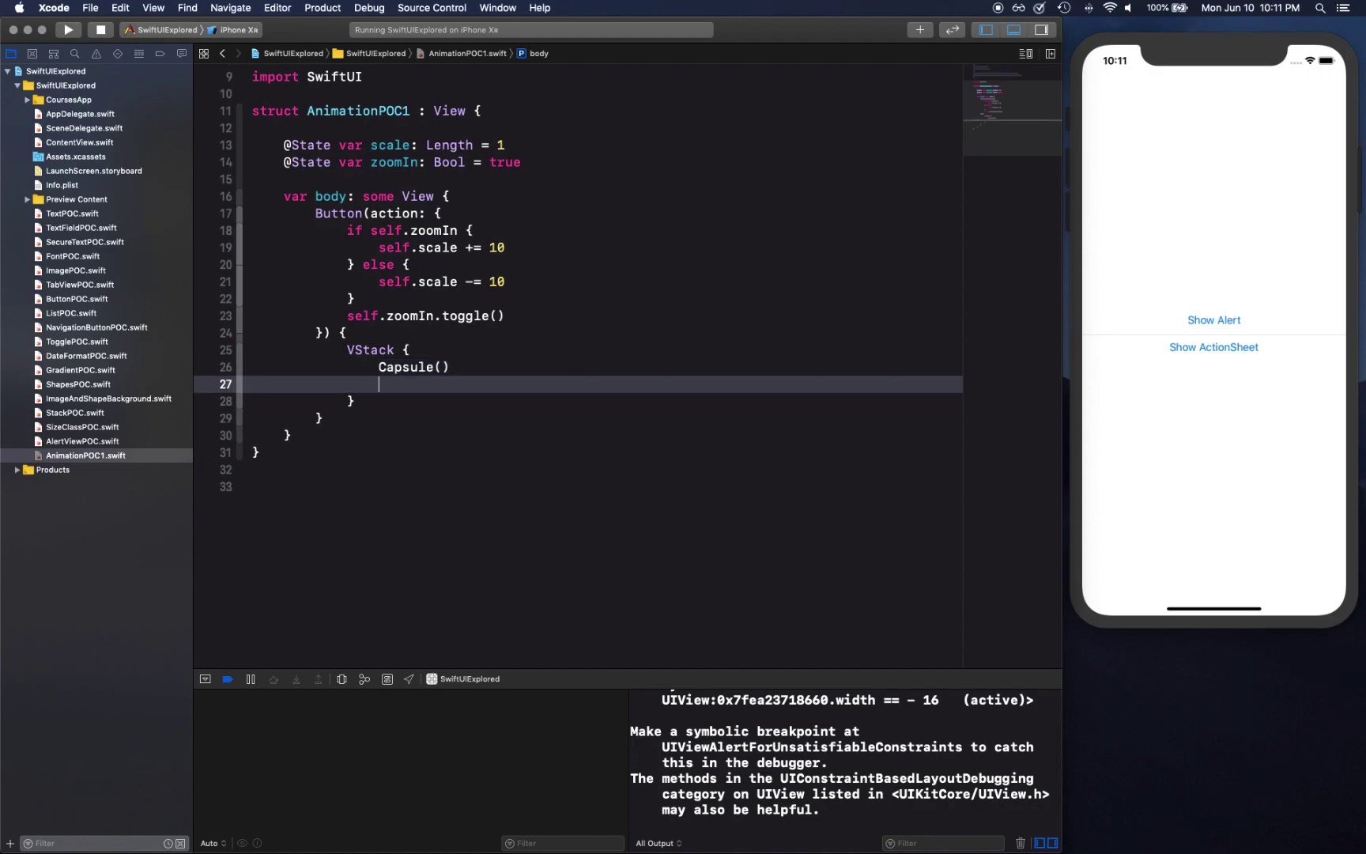
text(.fill)
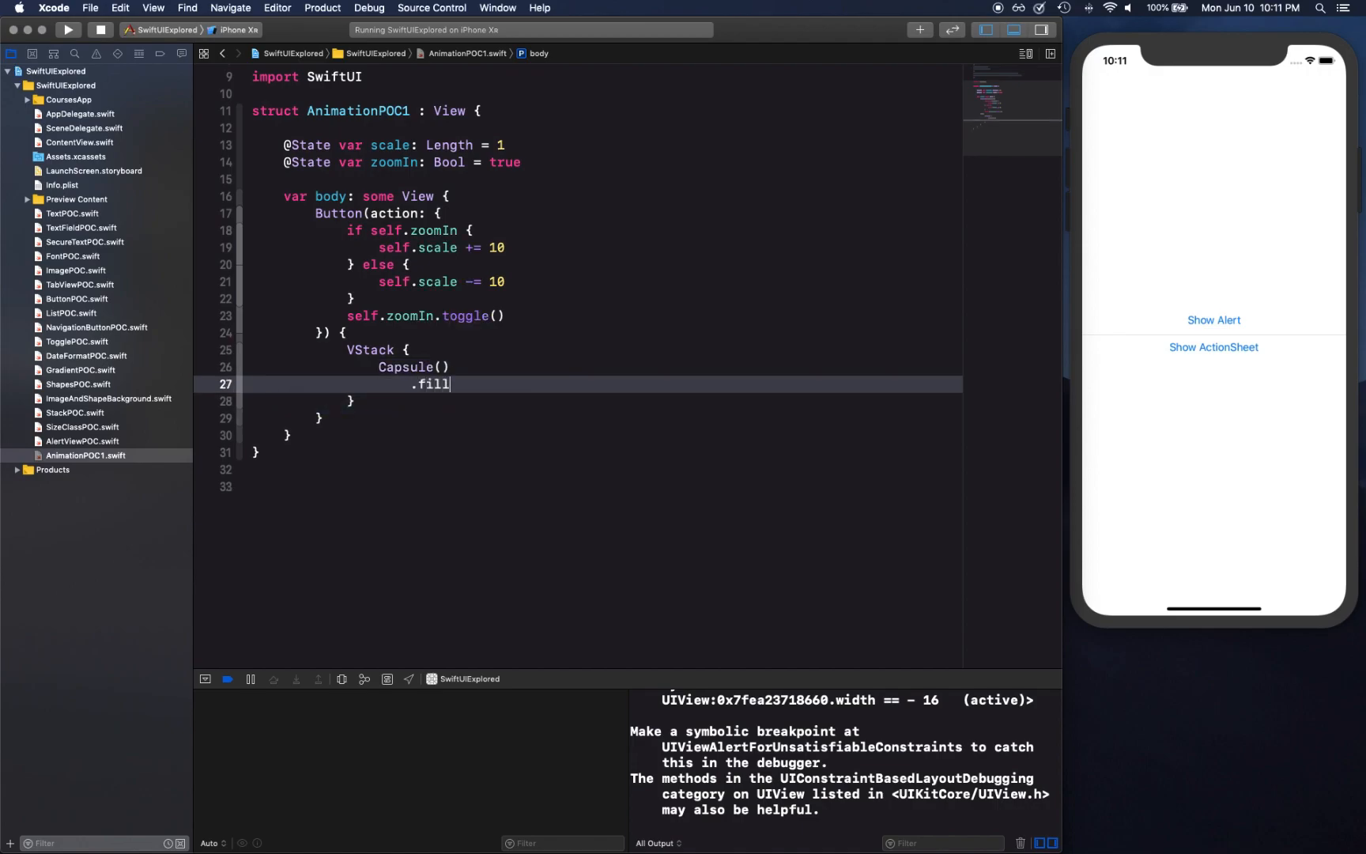
text((Color.red)
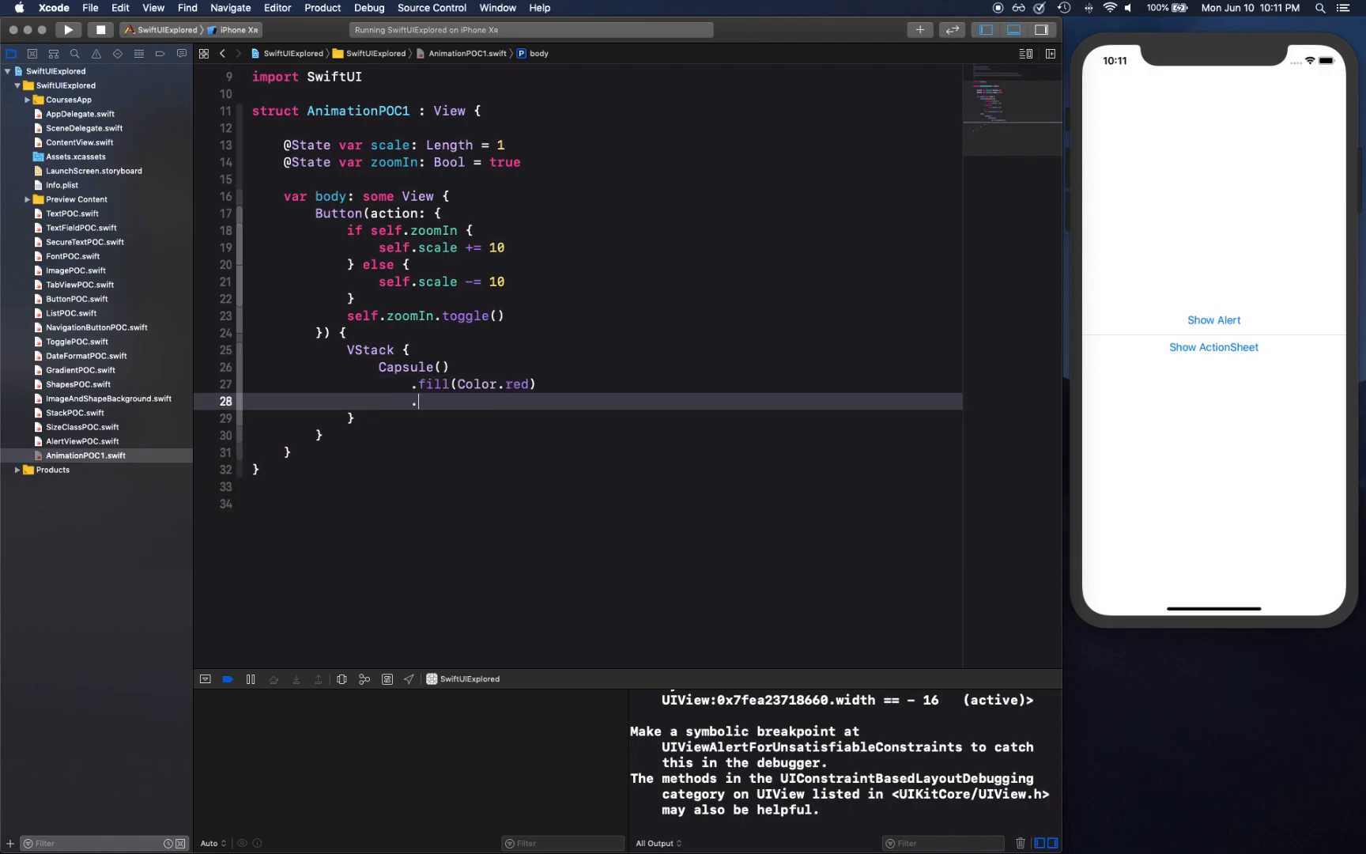
Give the capsule .frame(width: 100, height: 10)
text(fr)
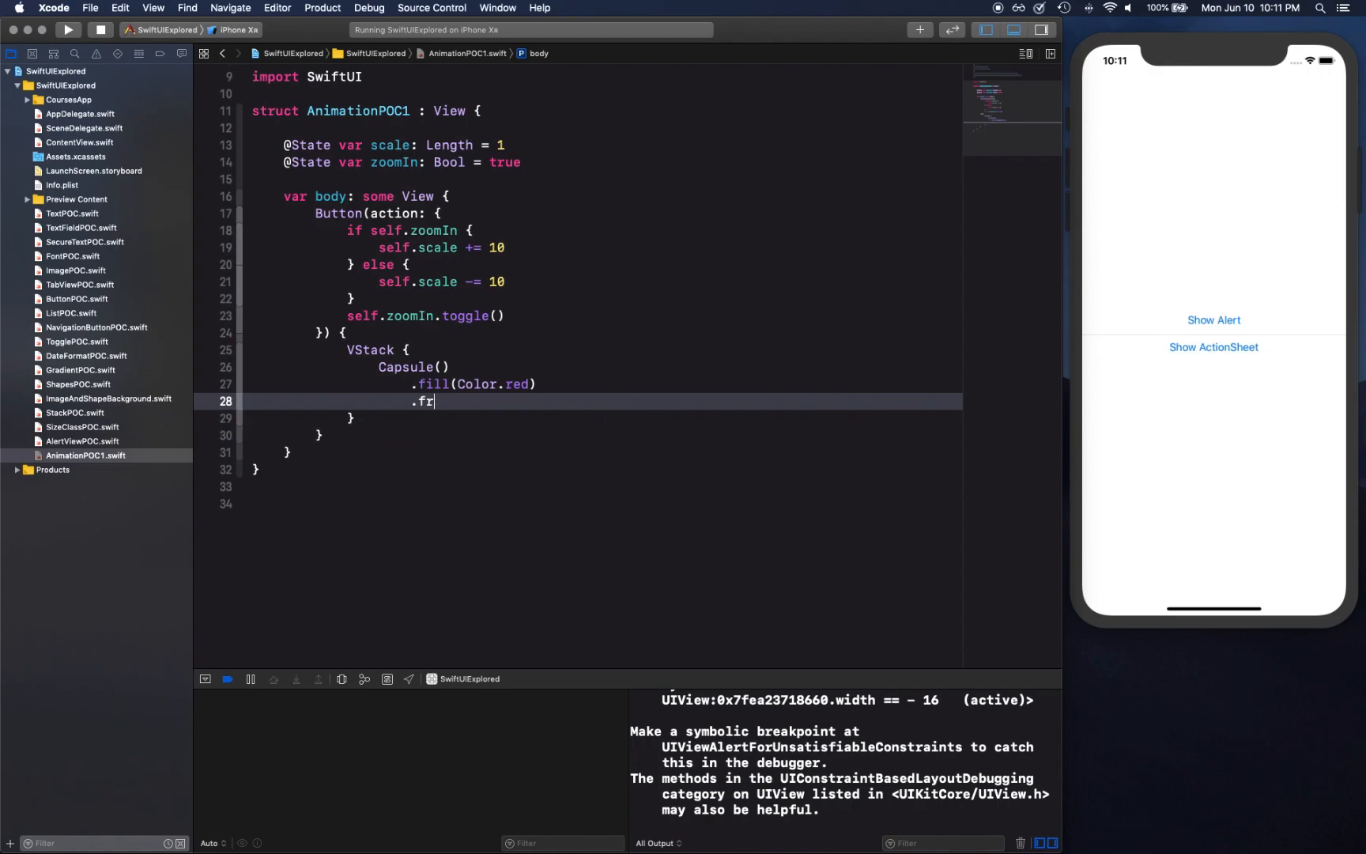
text(ame)
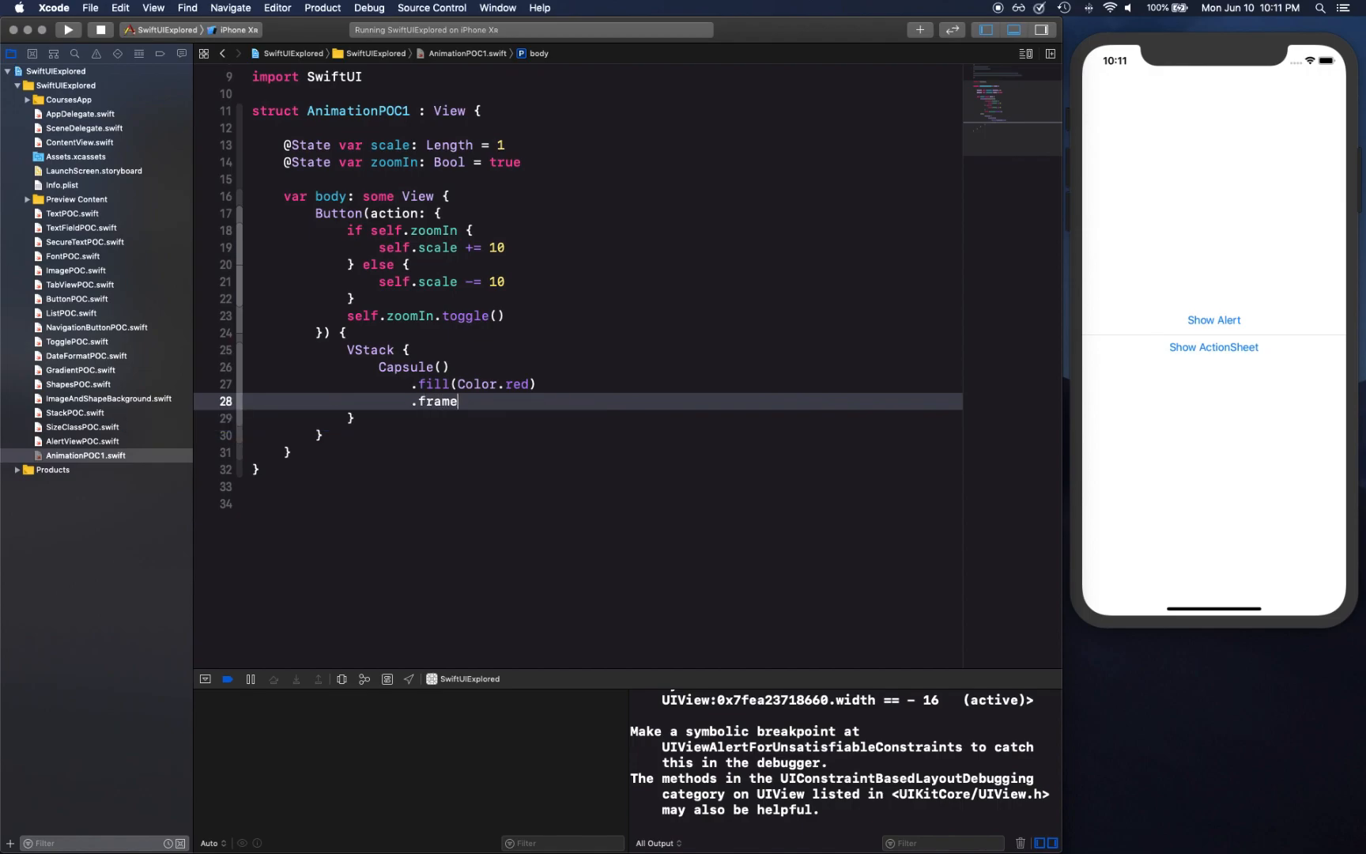
text(()
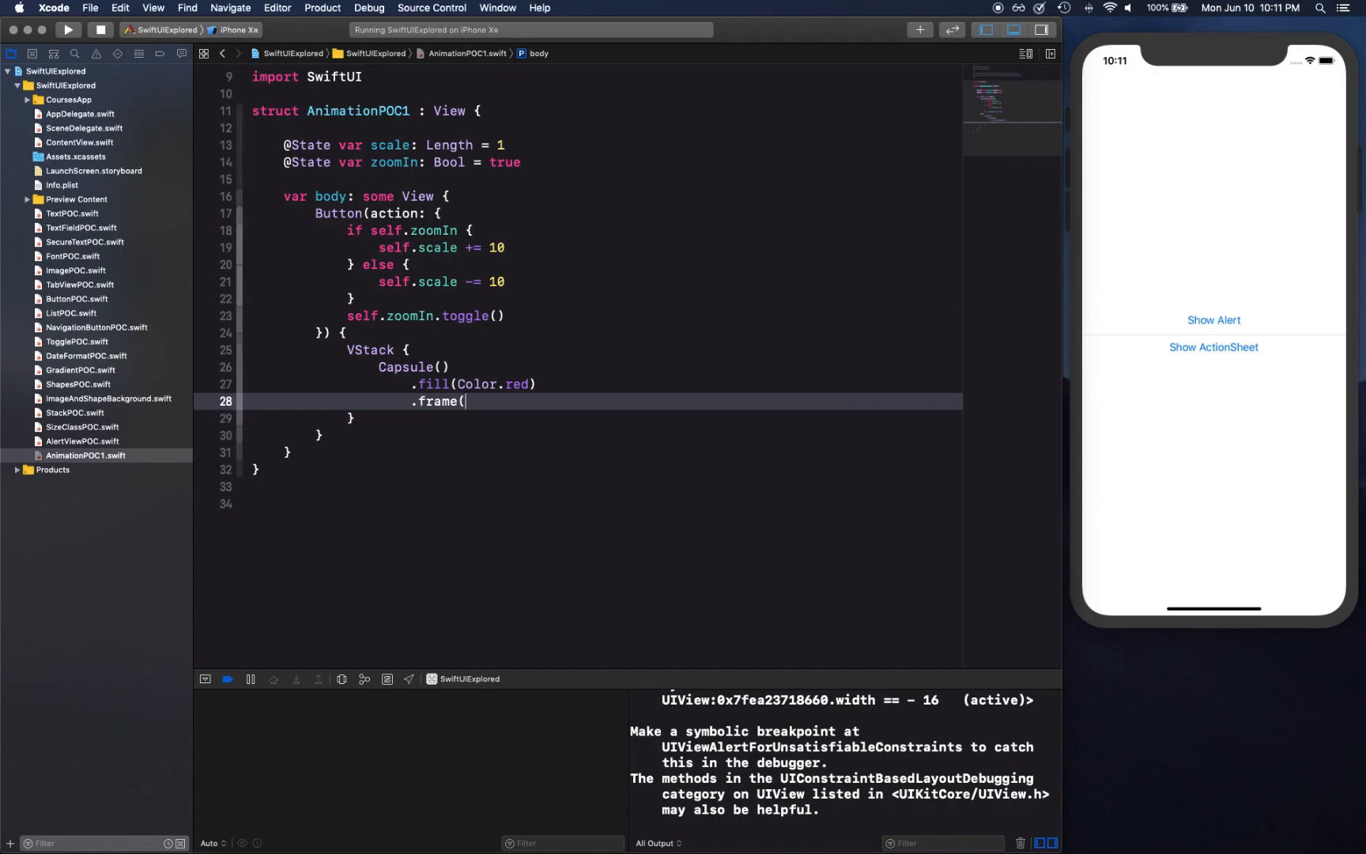
text(width:)
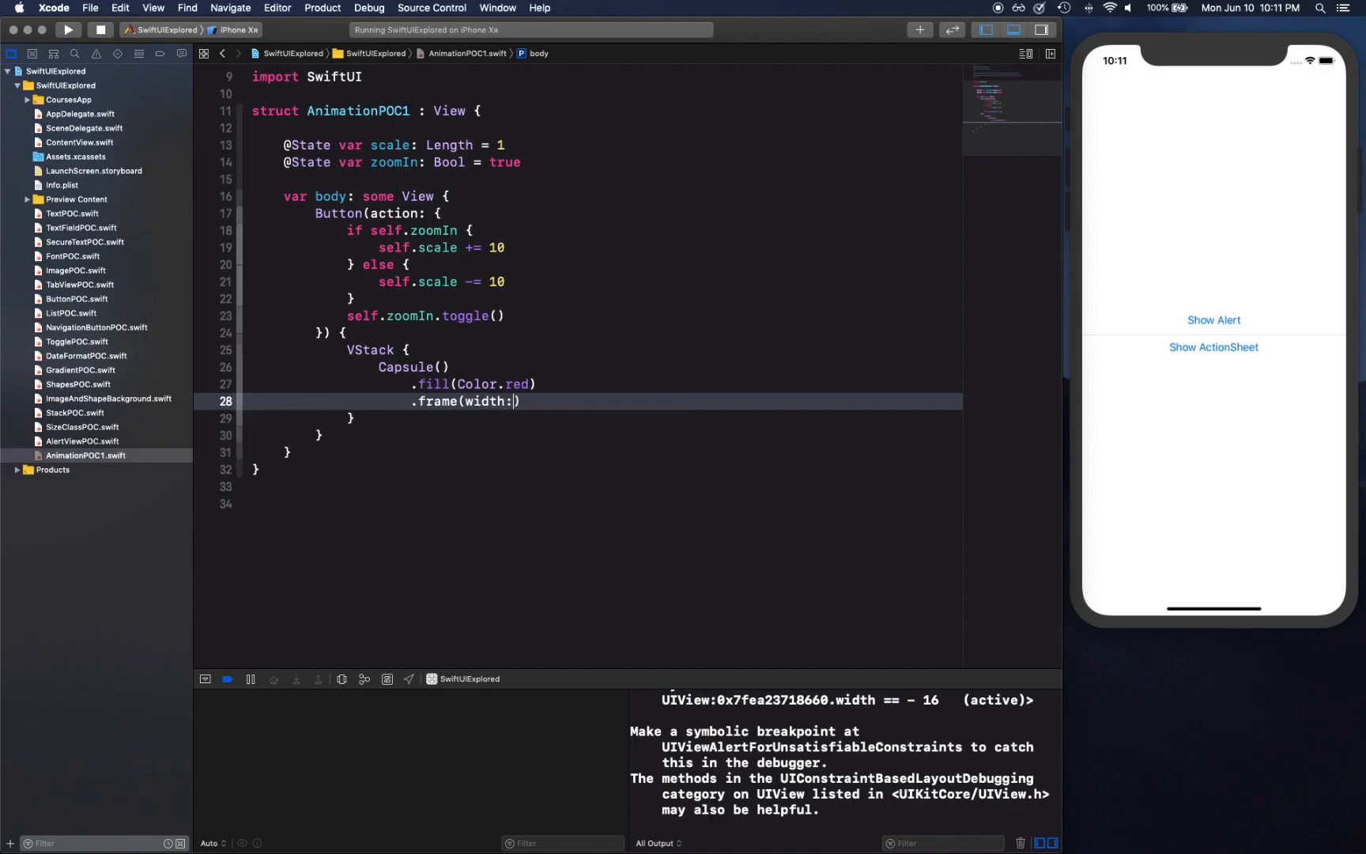
text(100,)
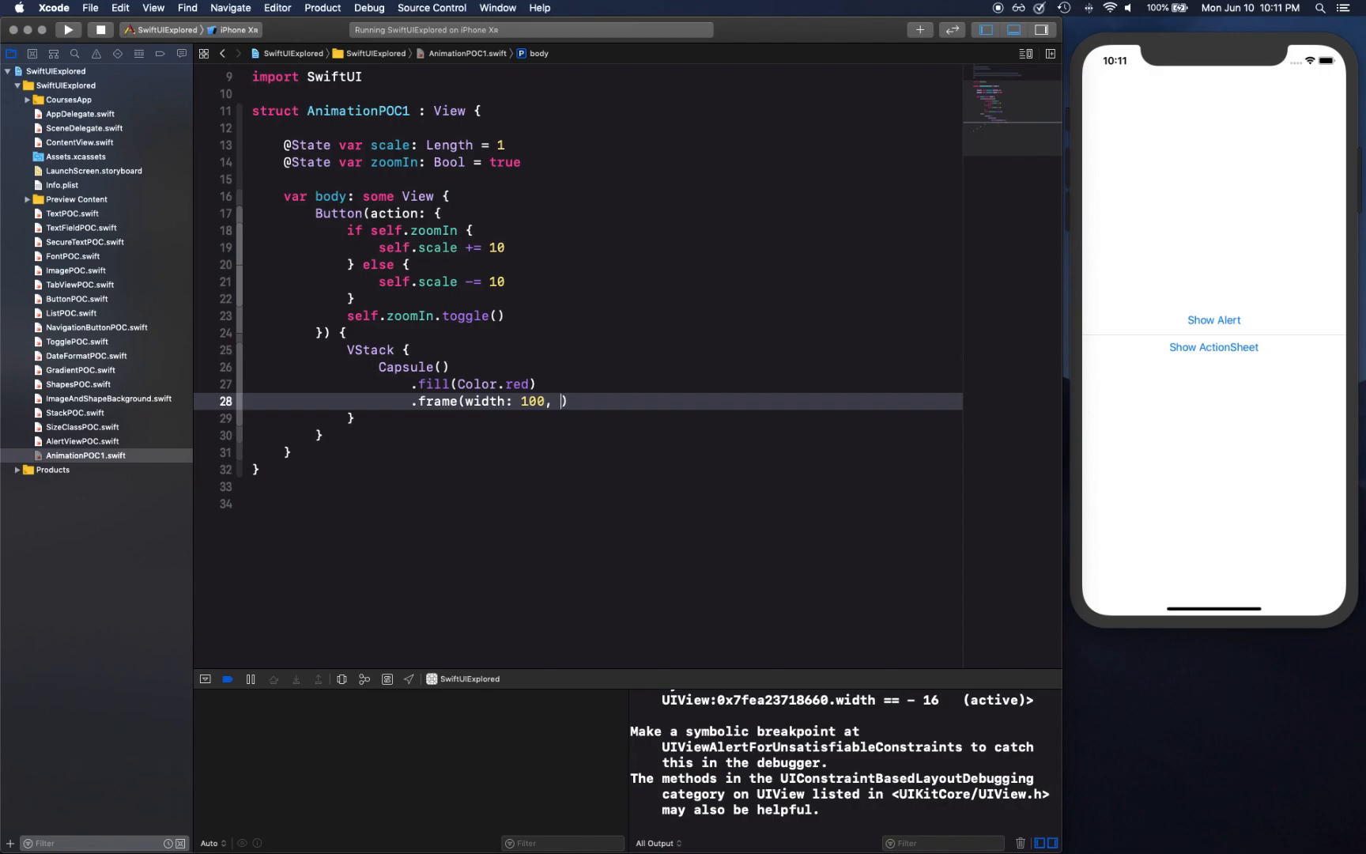
text(height:)
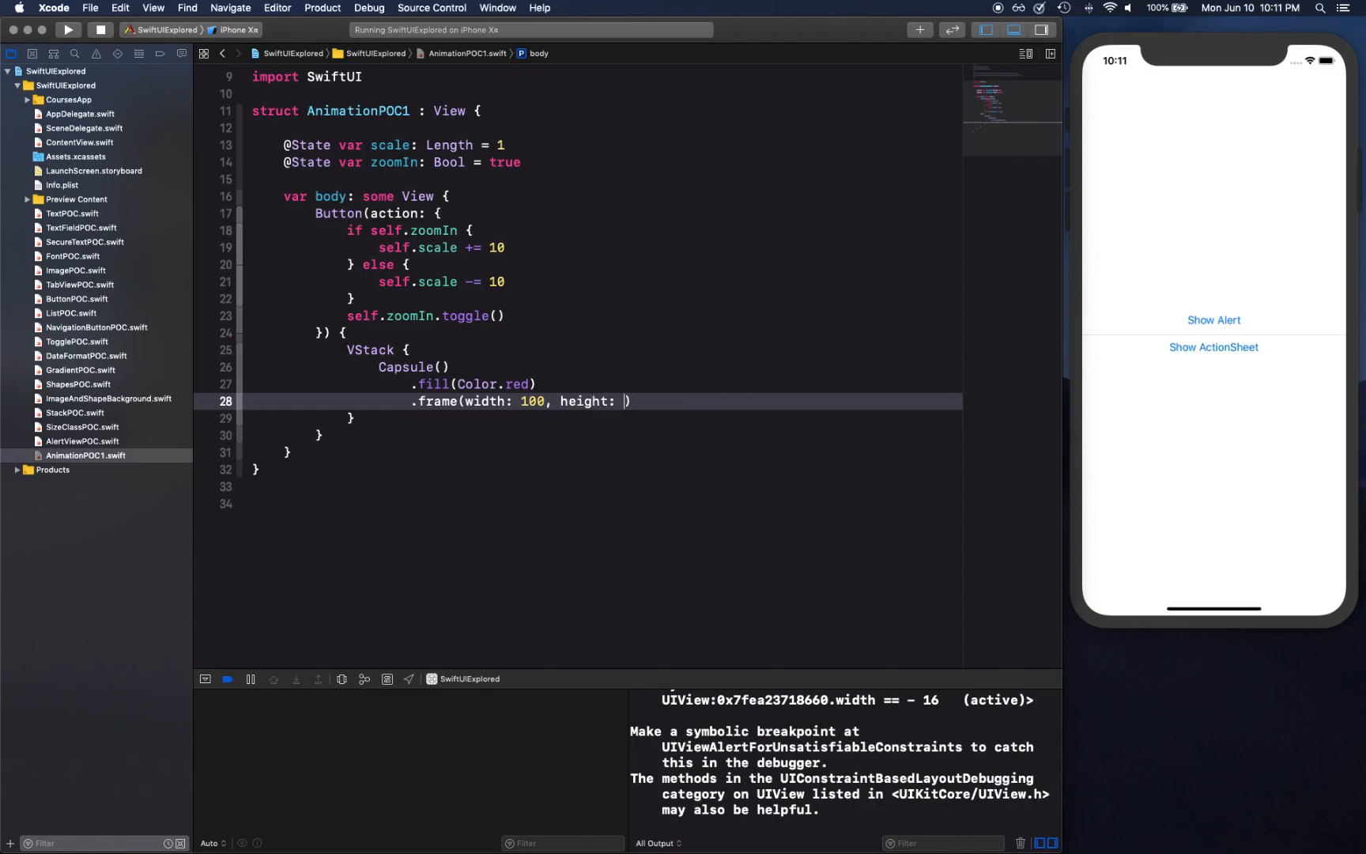
text(10))
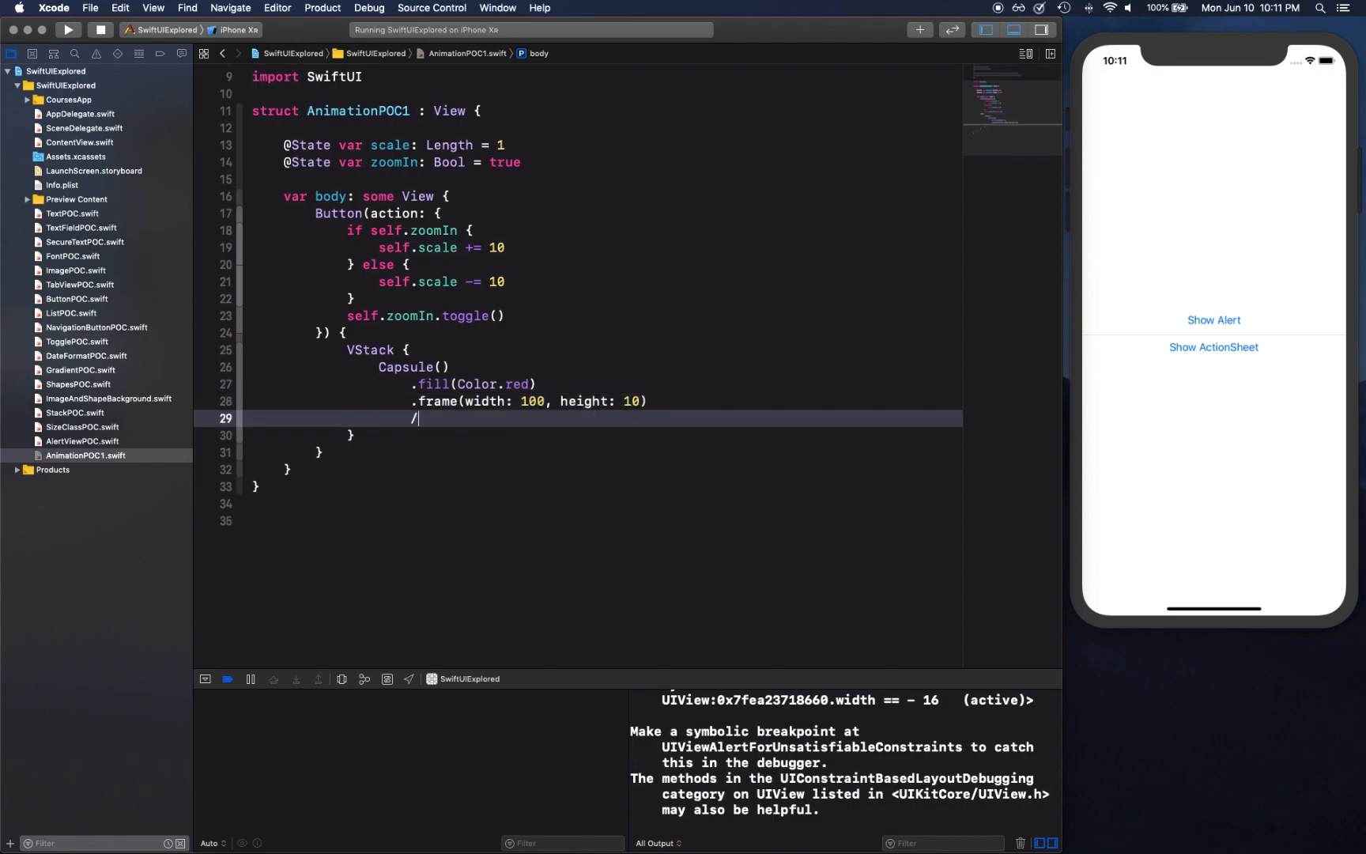
Add .scaleEffect(scale) and .animation(.basic()) to the capsule
text(scale)
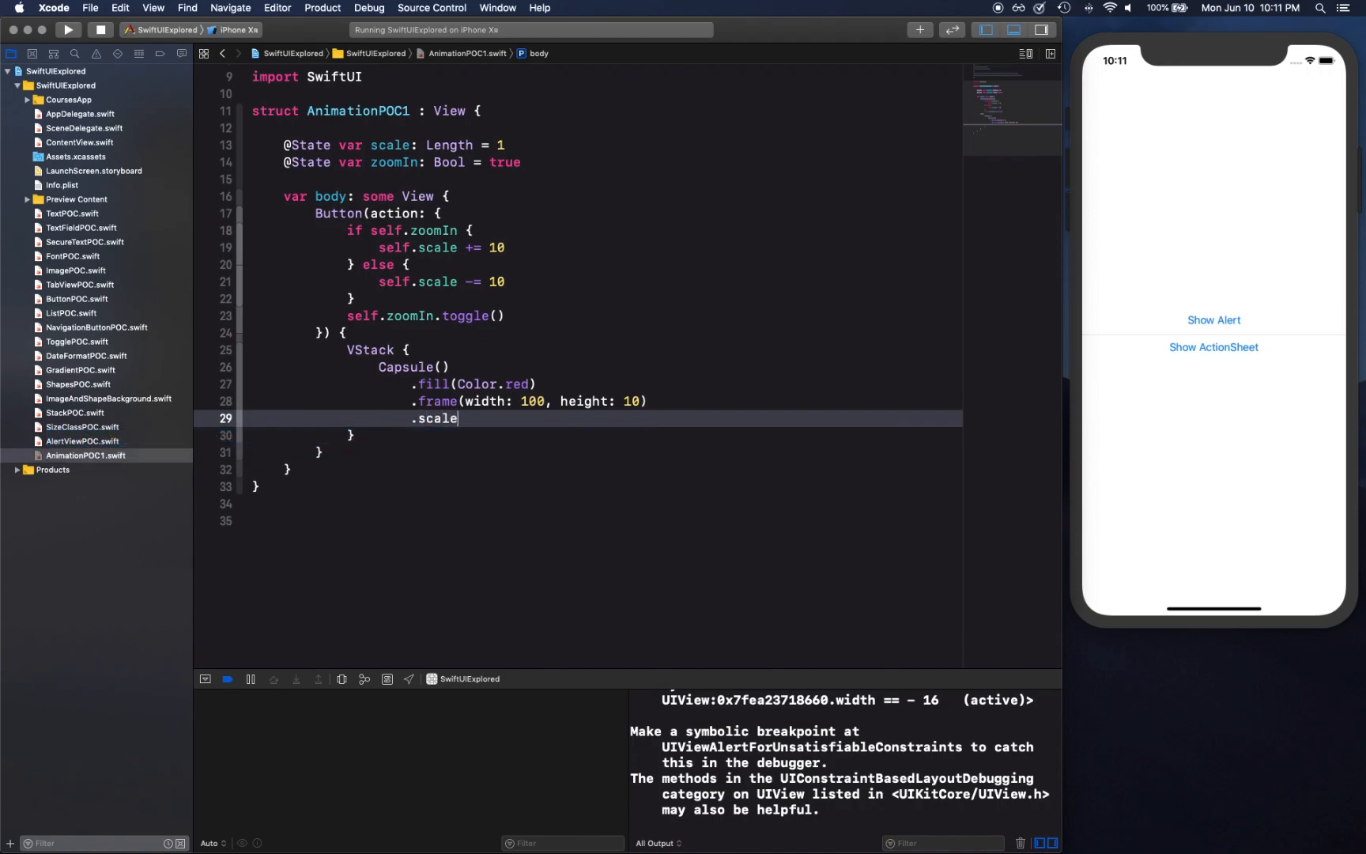
text(Effect)
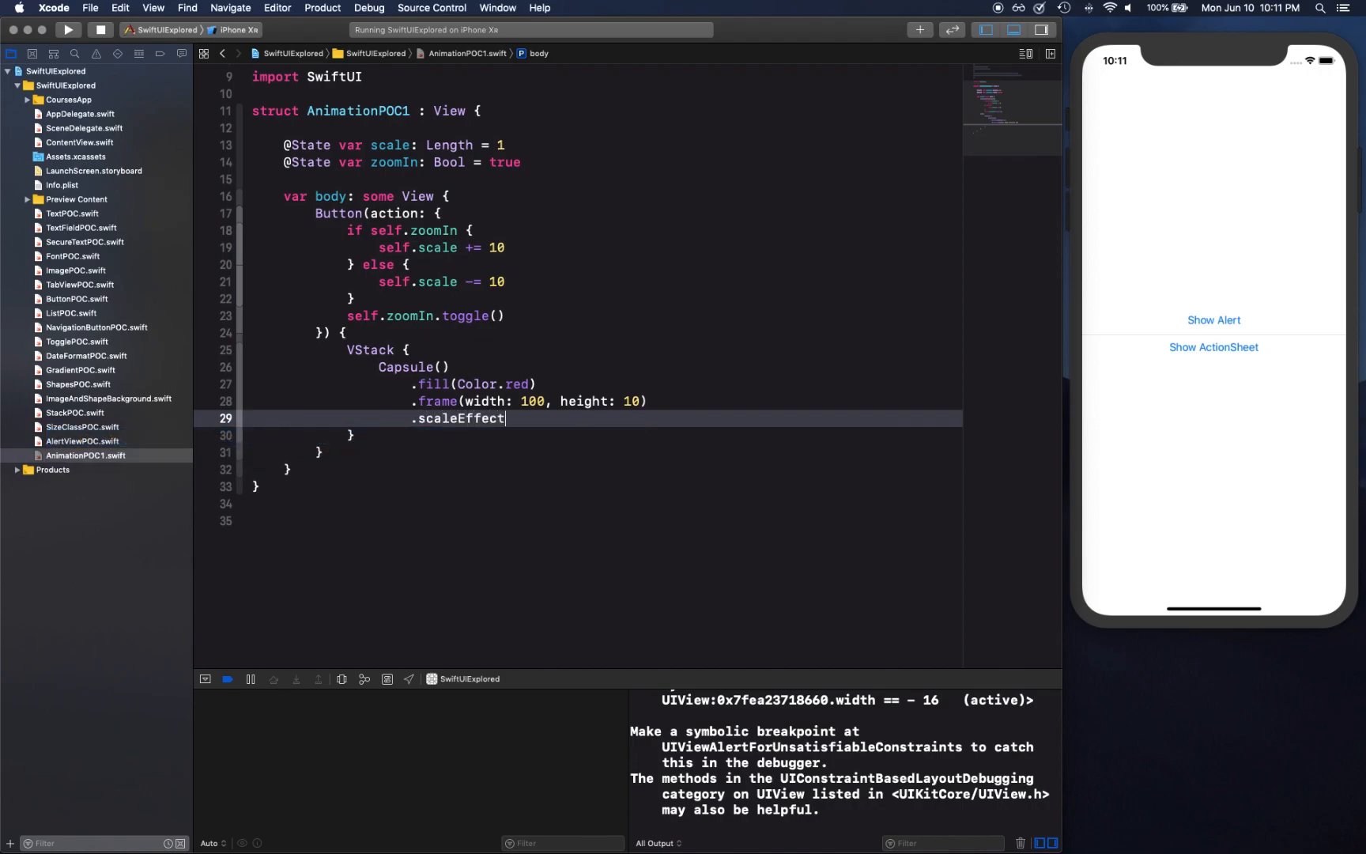
text((s)
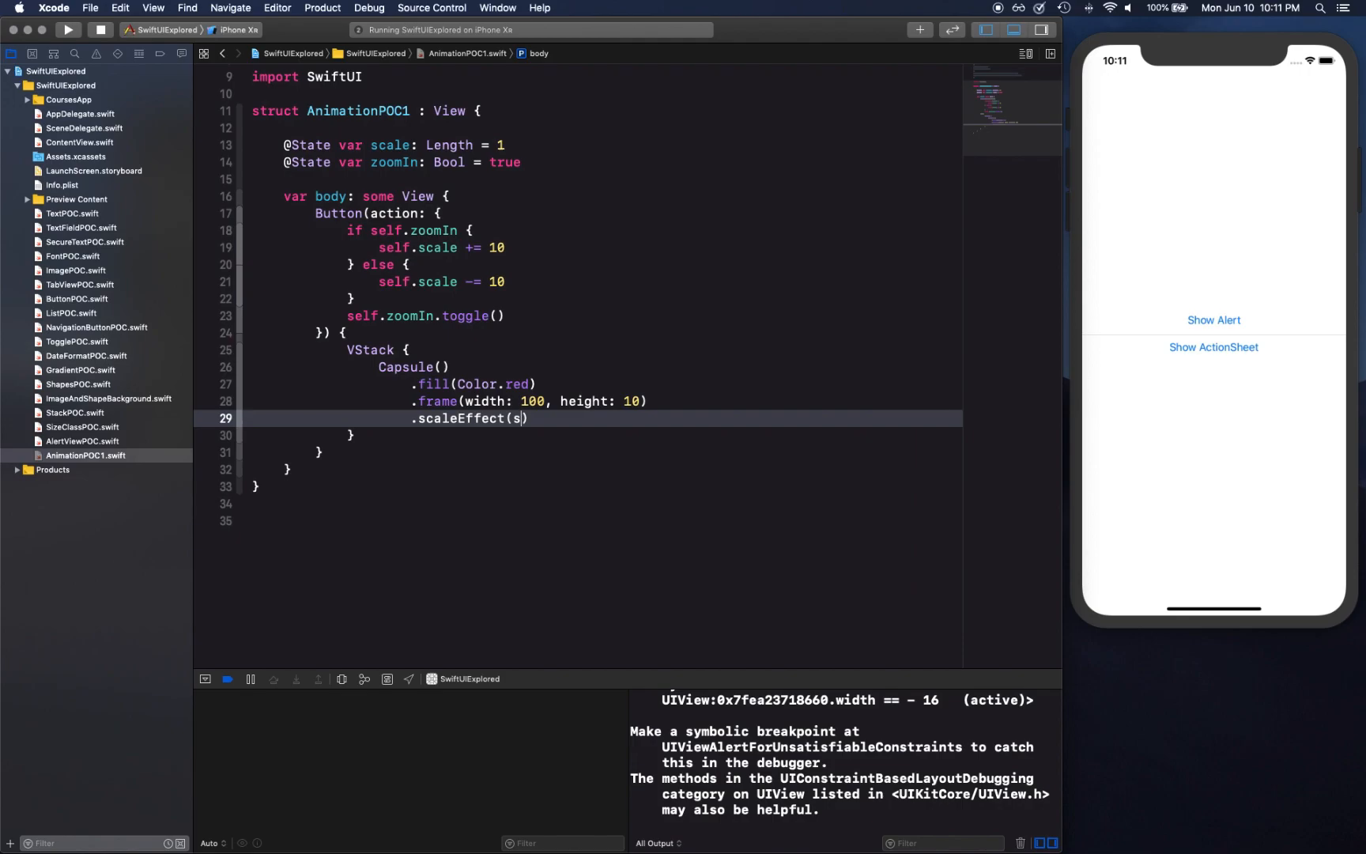
text(cale))
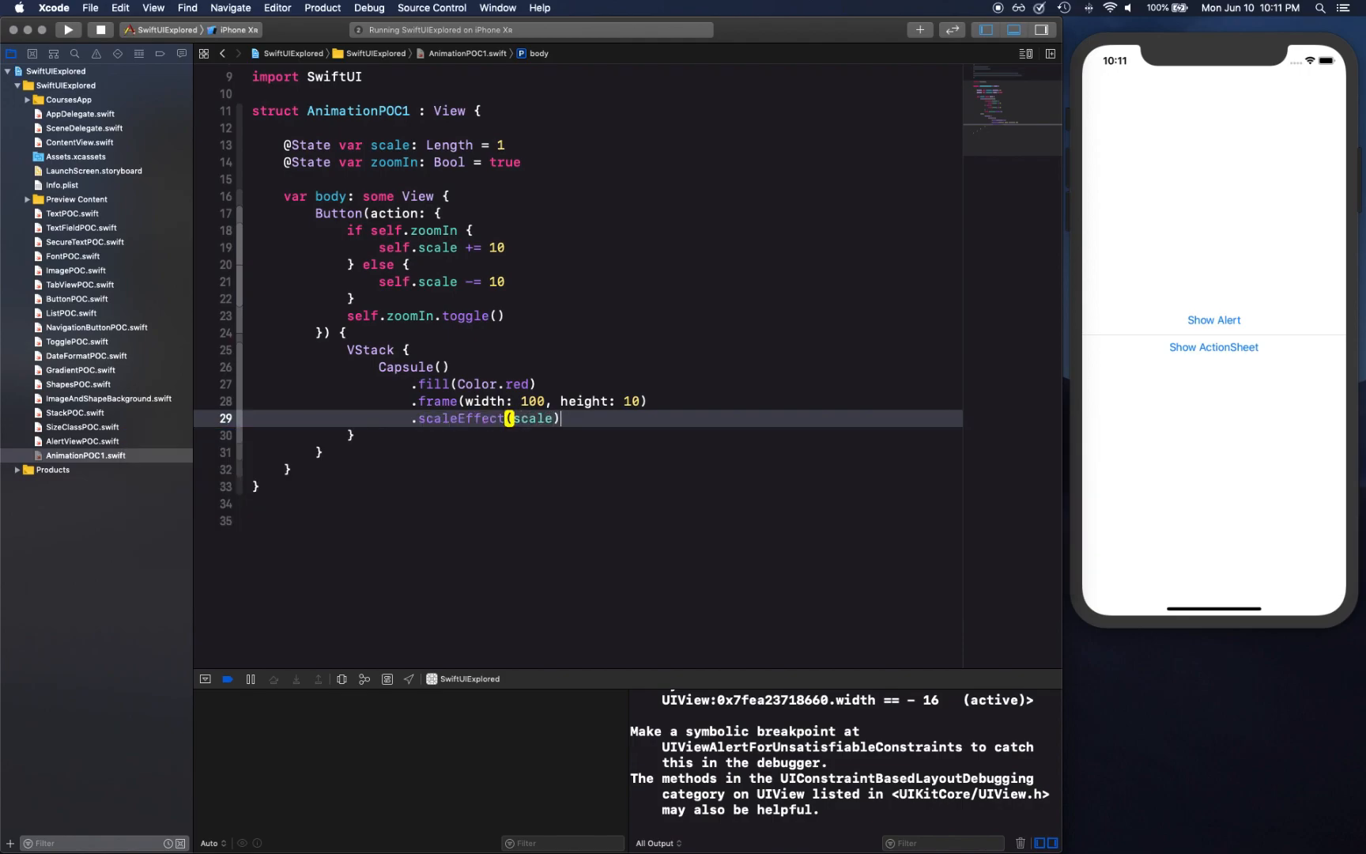
key(return)
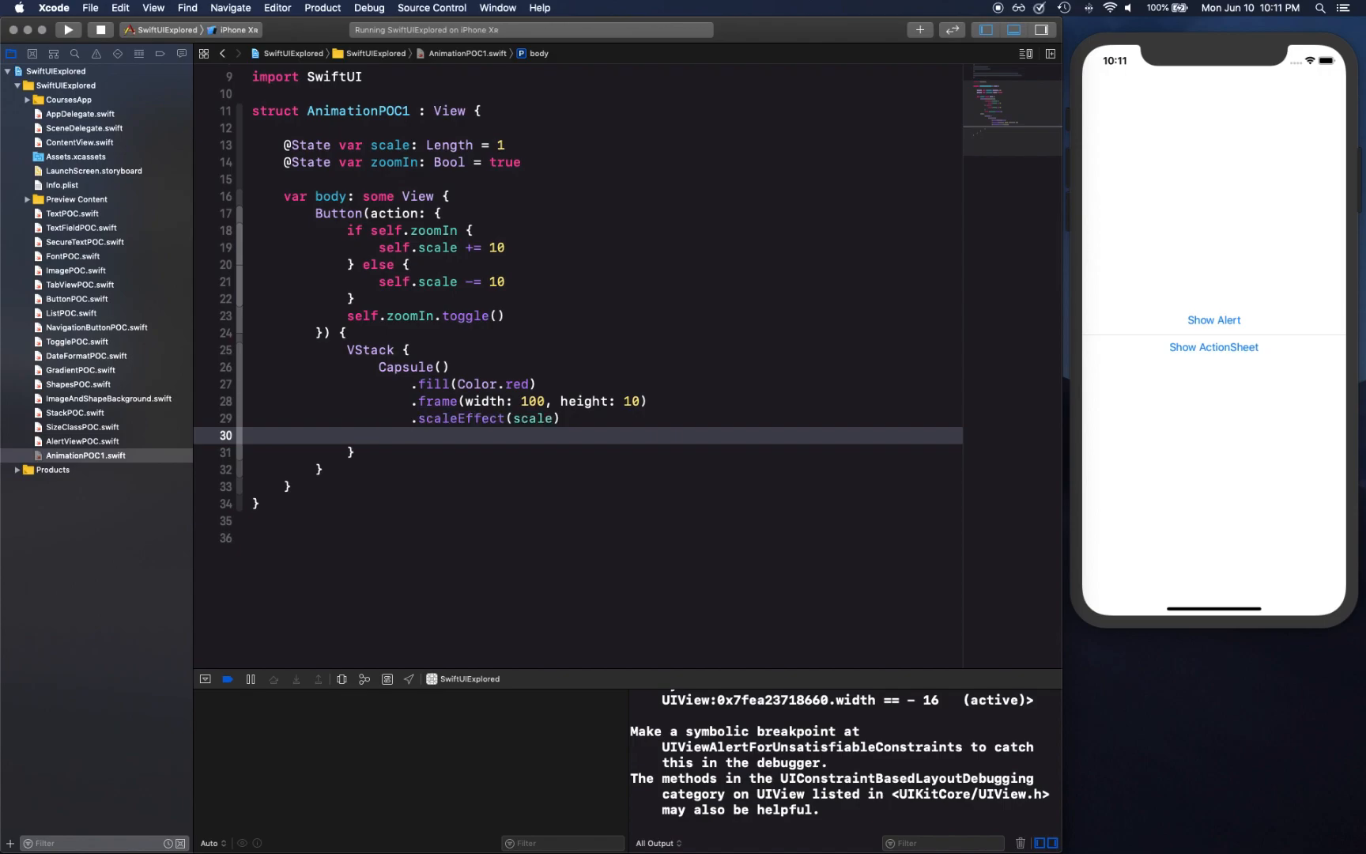
text(.anima)
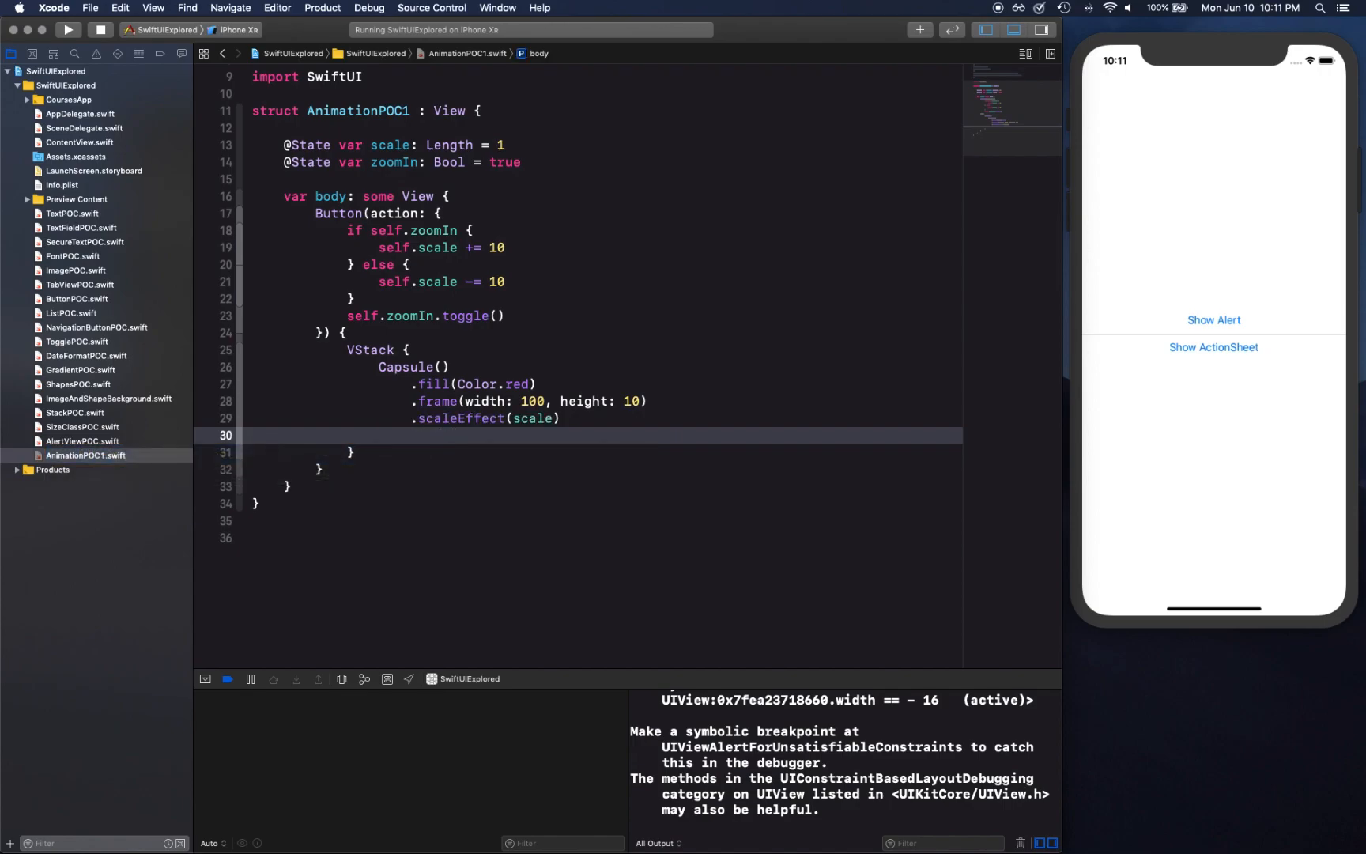
text(.animation)
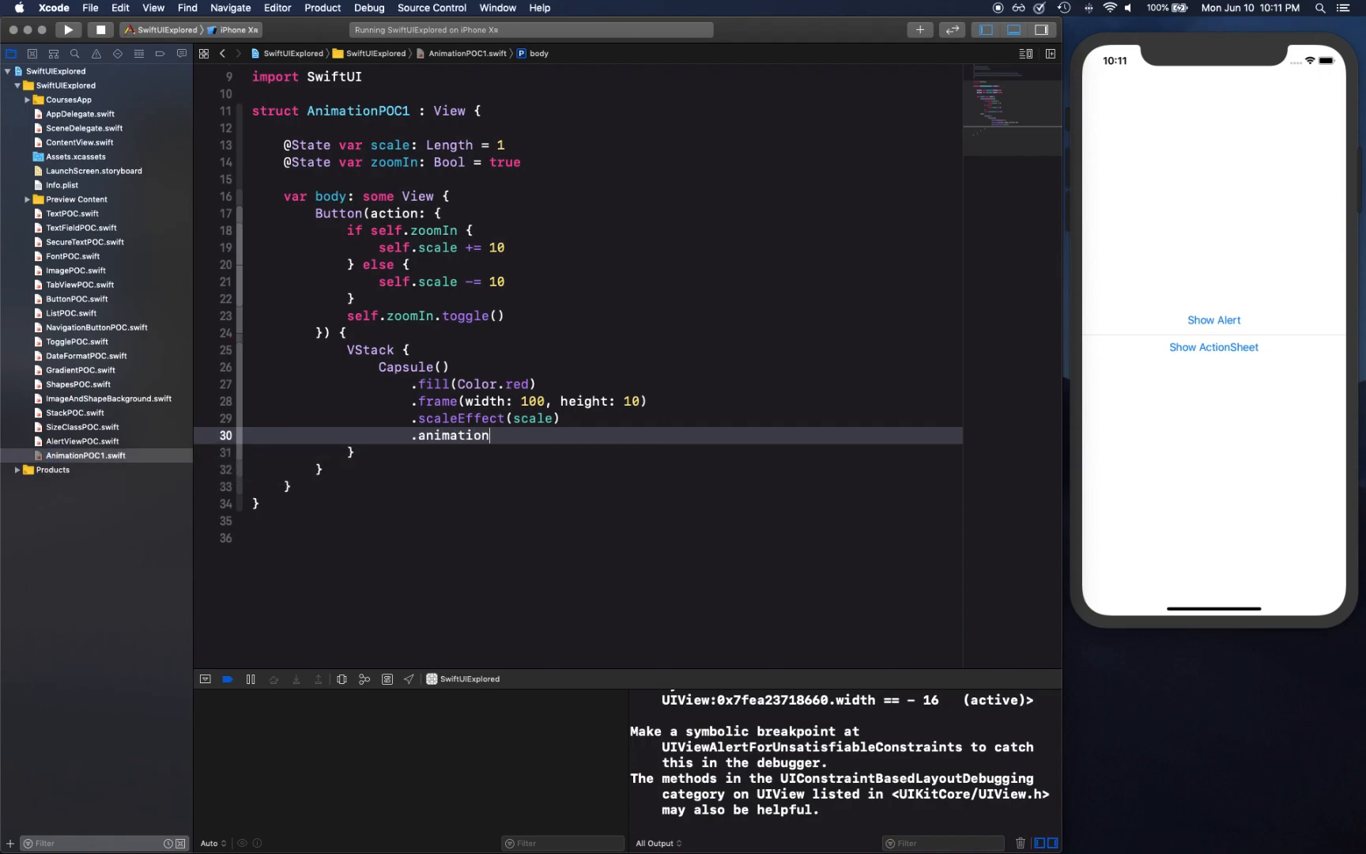
text((.basic()
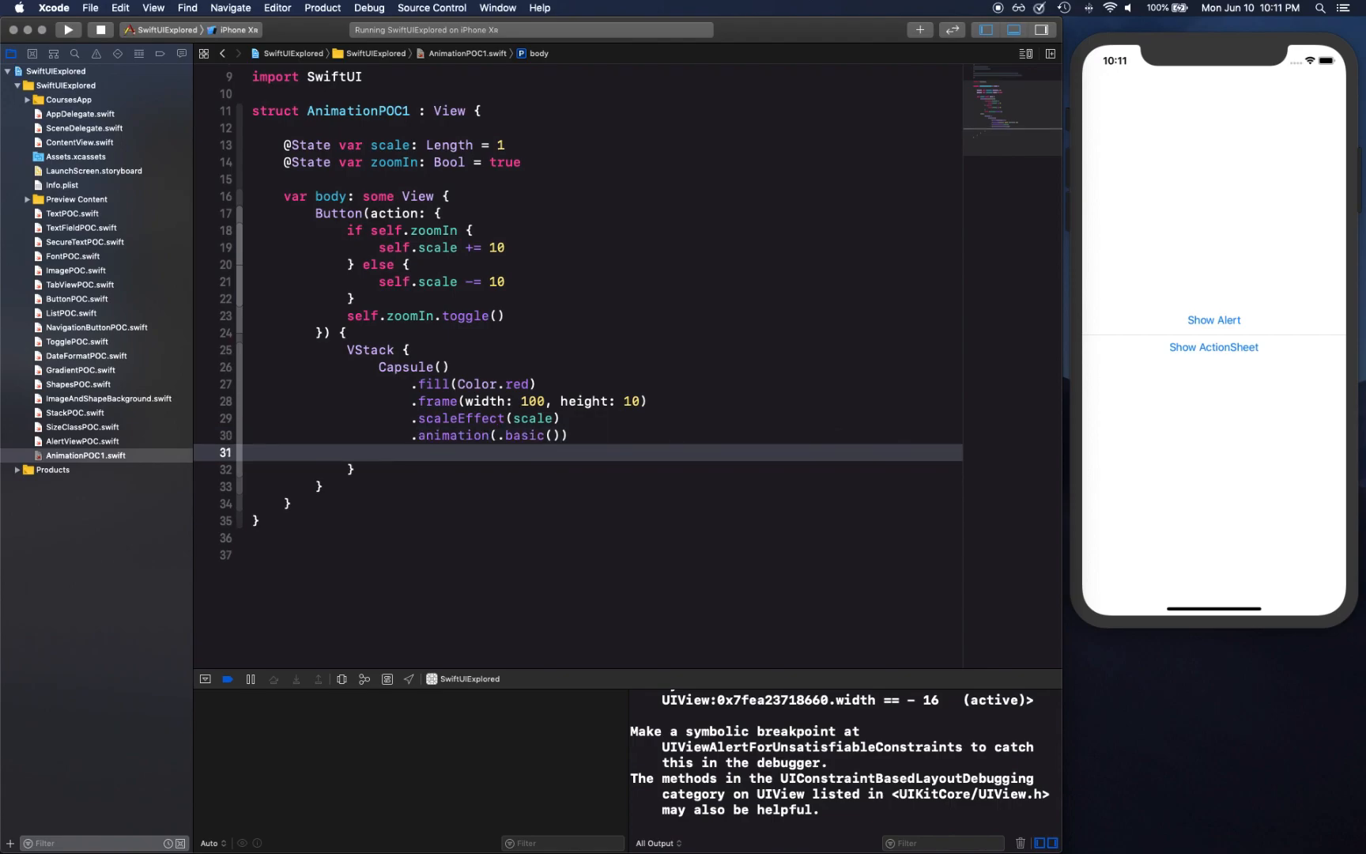
Add two more red Capsules with the same frame, .scaleEffect(scale) and .animation(.basic())
text(Capsule()
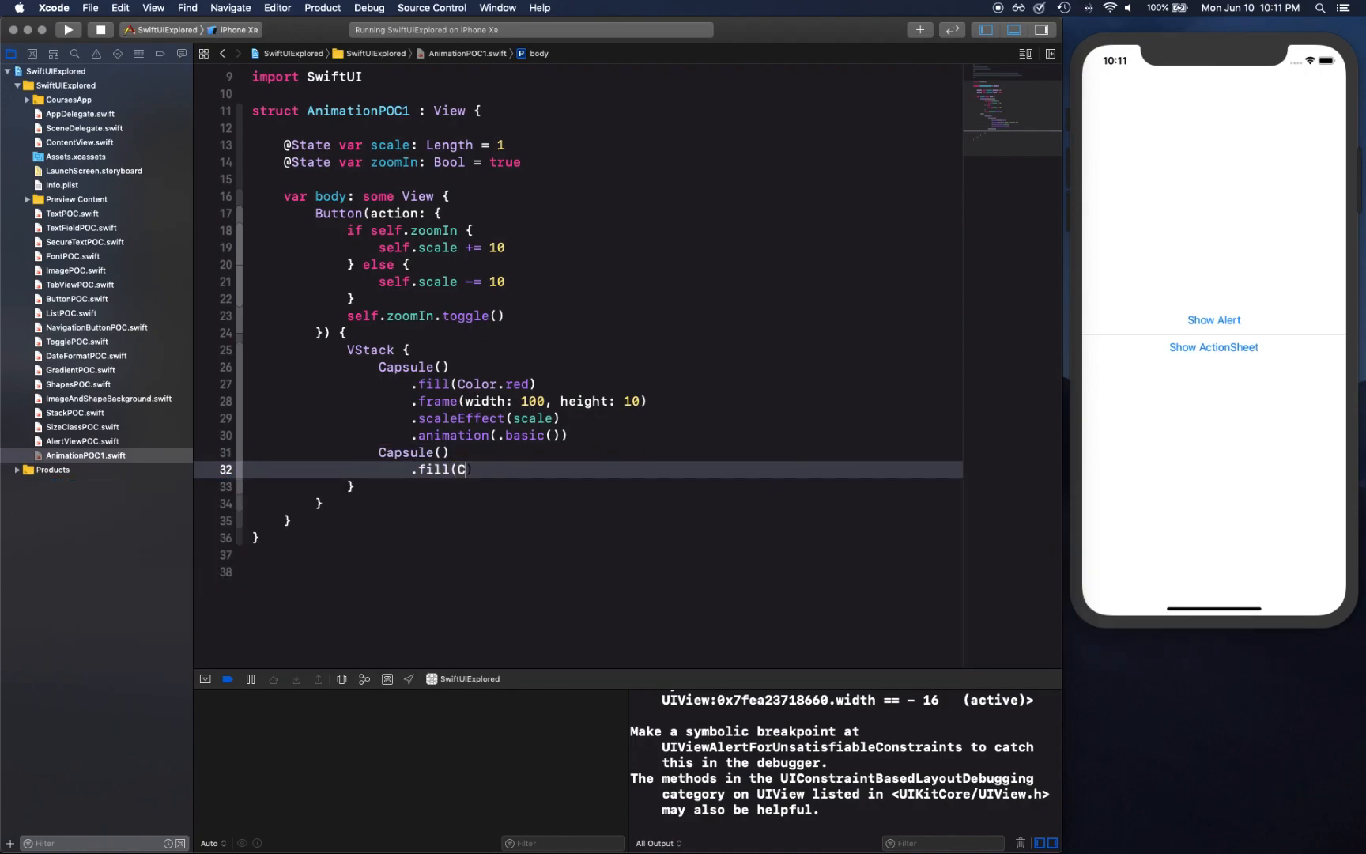
text(olor.red))
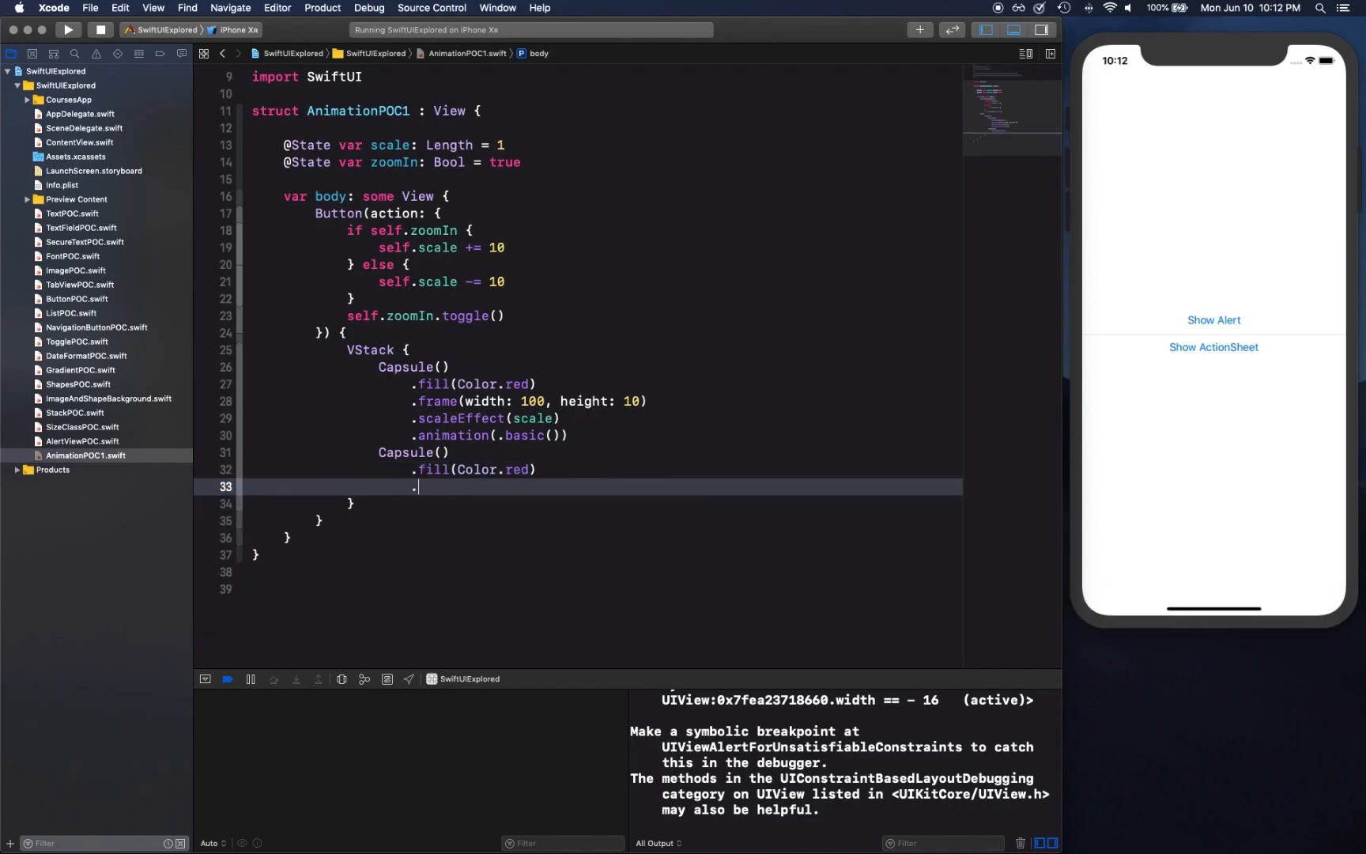
text(frame()
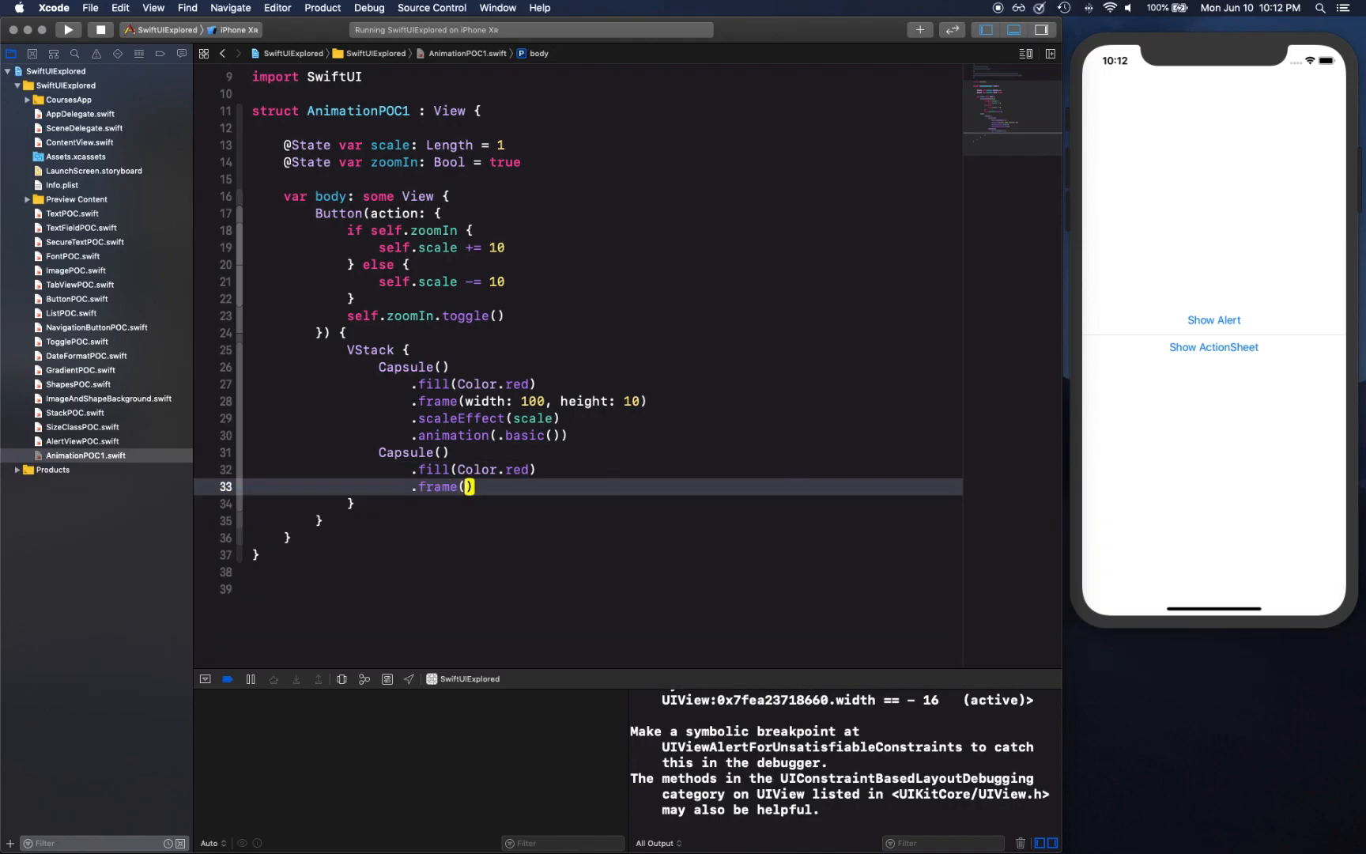
text(width: 100, height: 10)
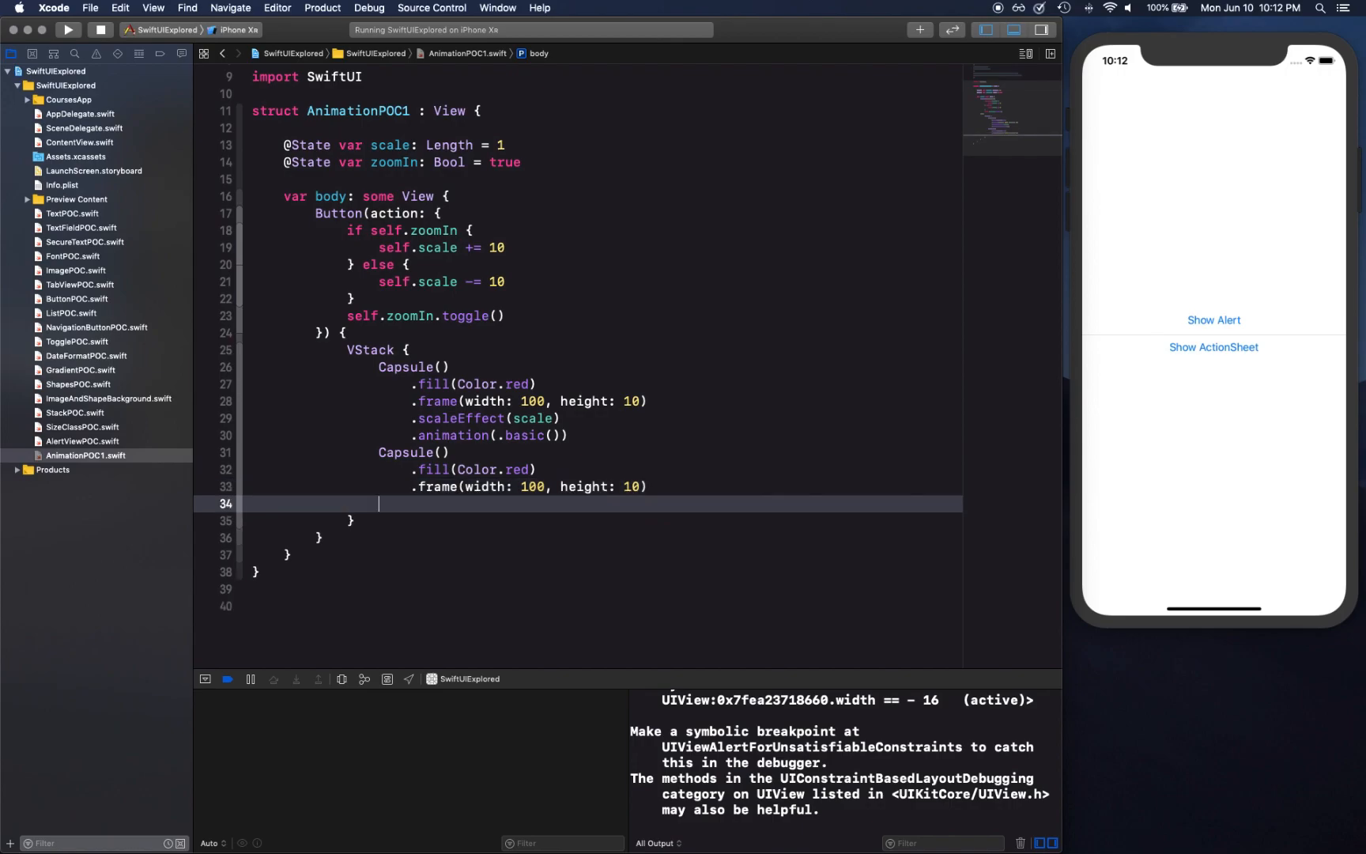
text(.scalee)
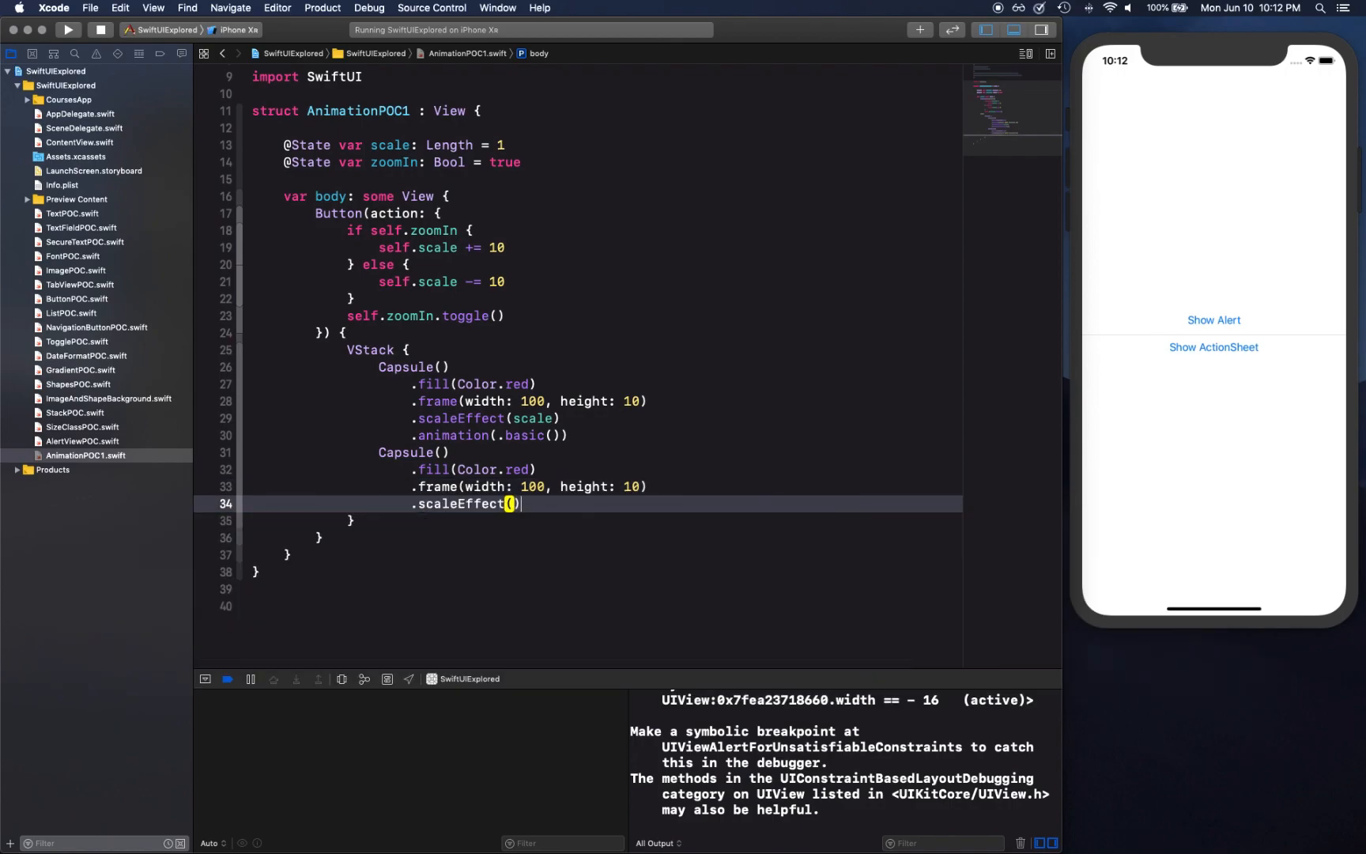
text(scale)
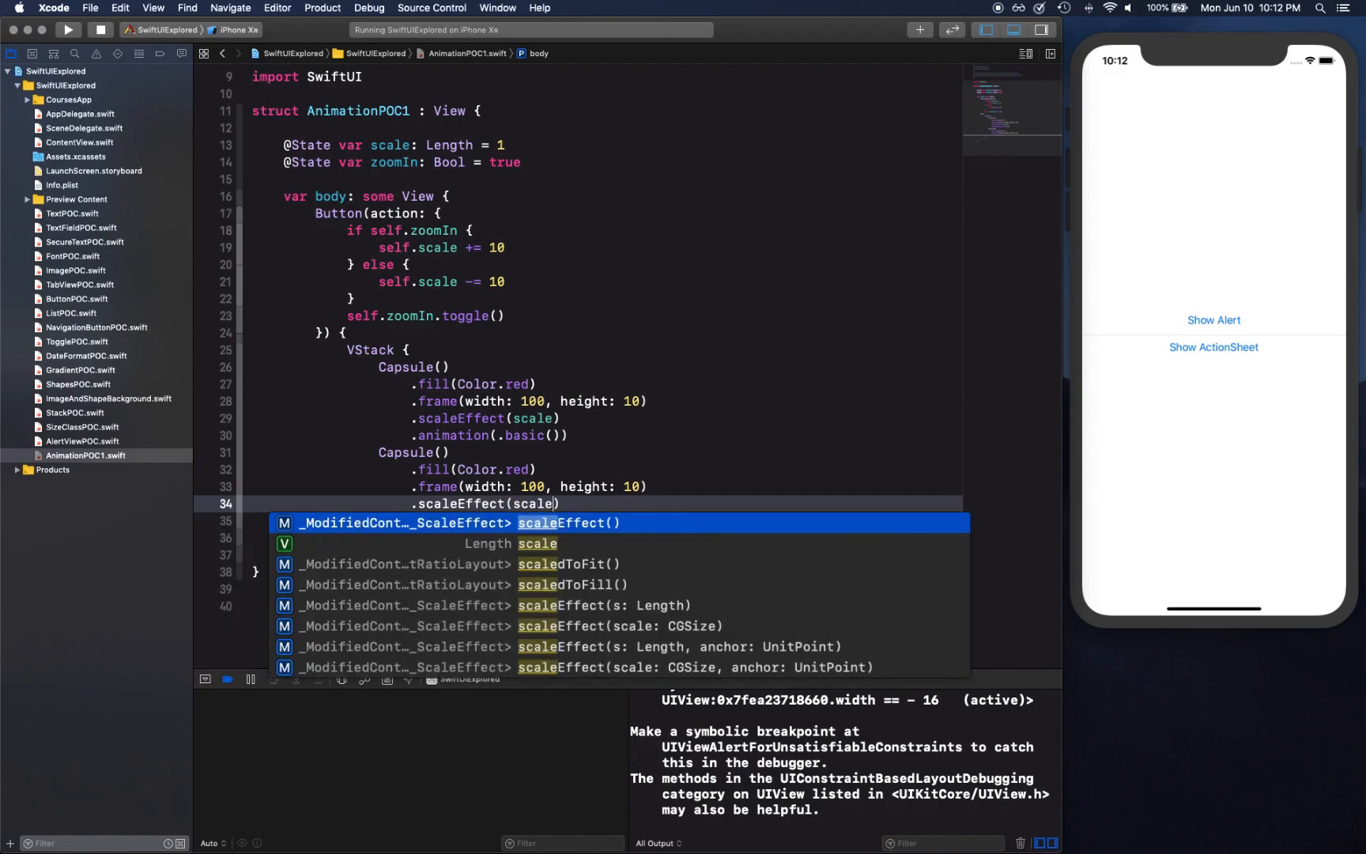
key(escape)
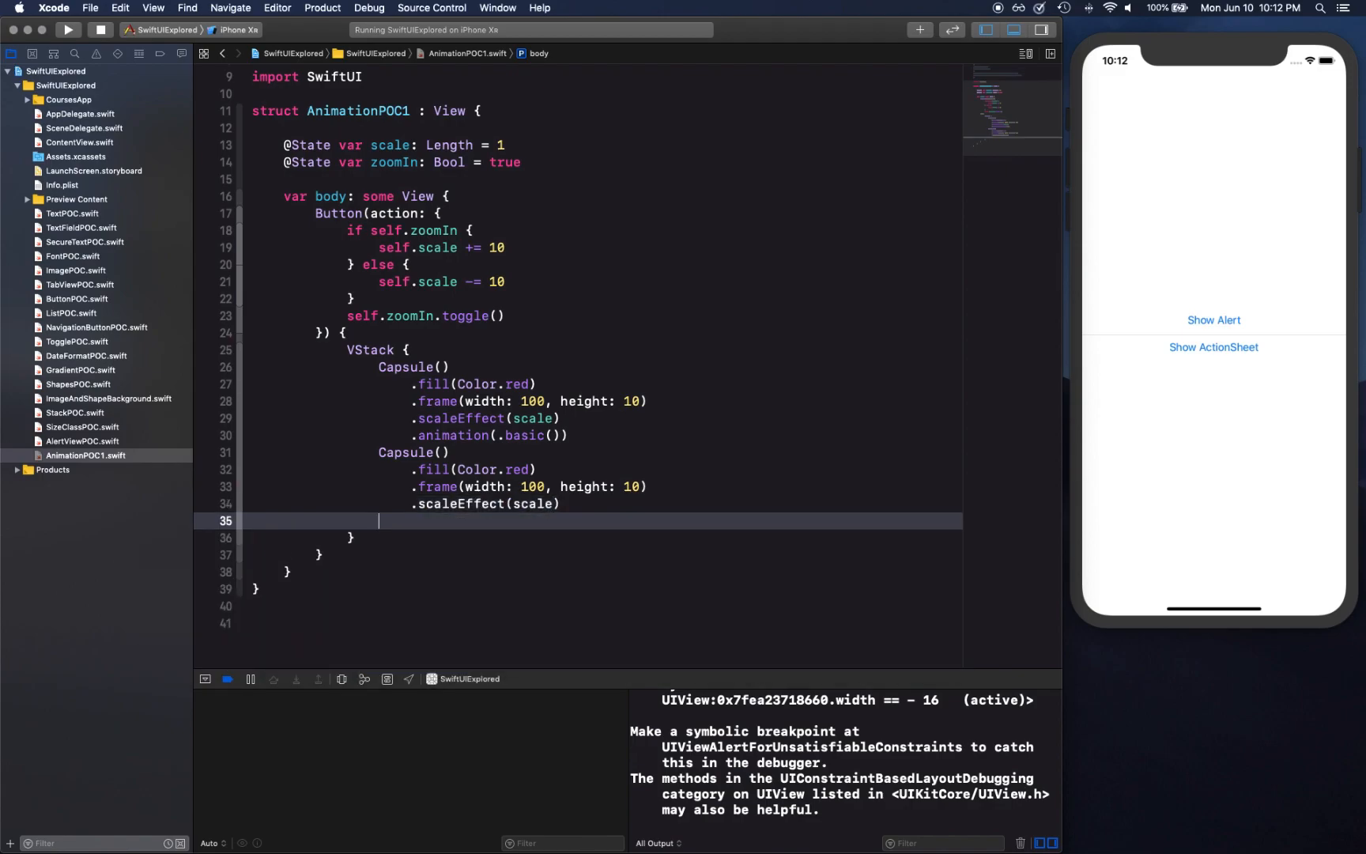
text(.)
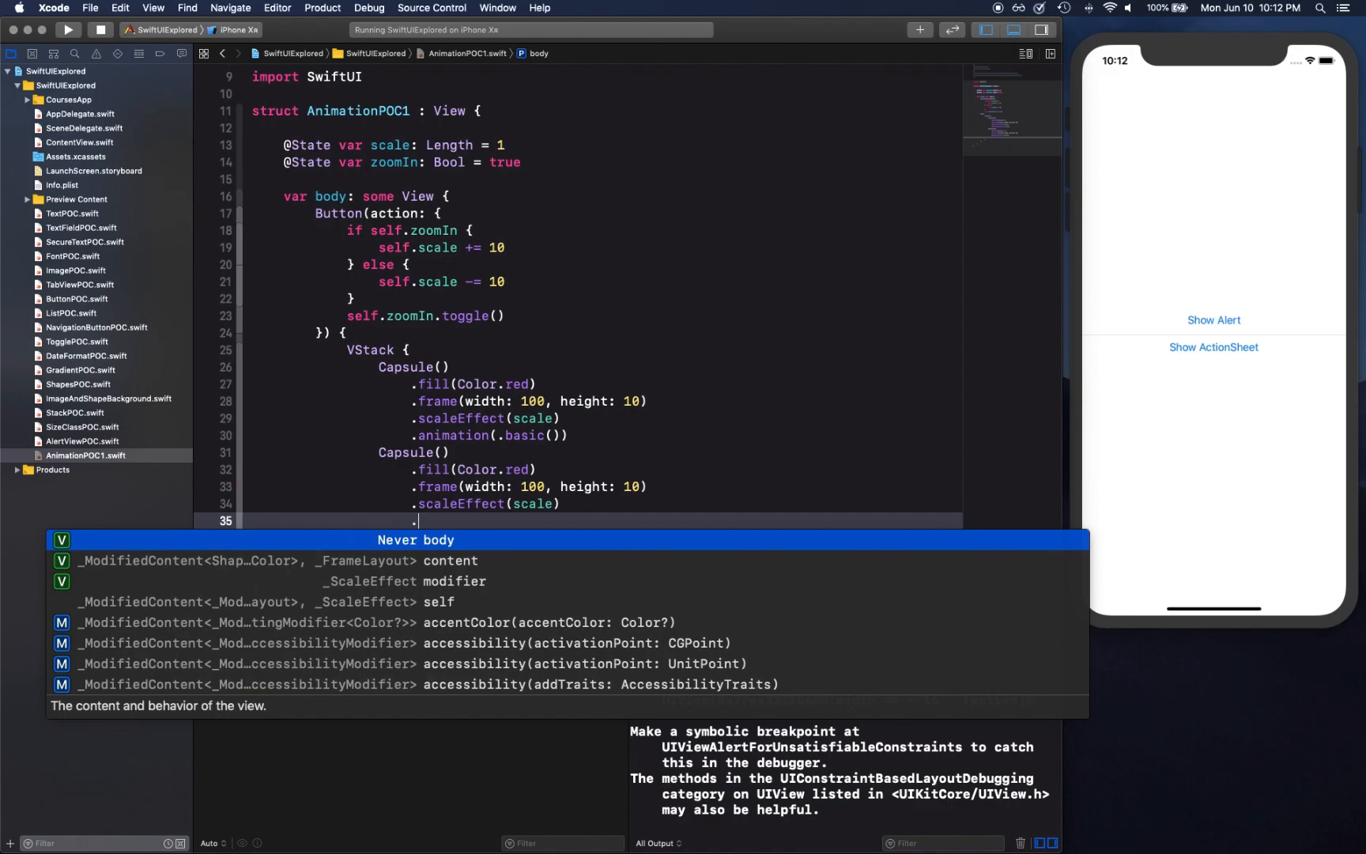
key(Return)
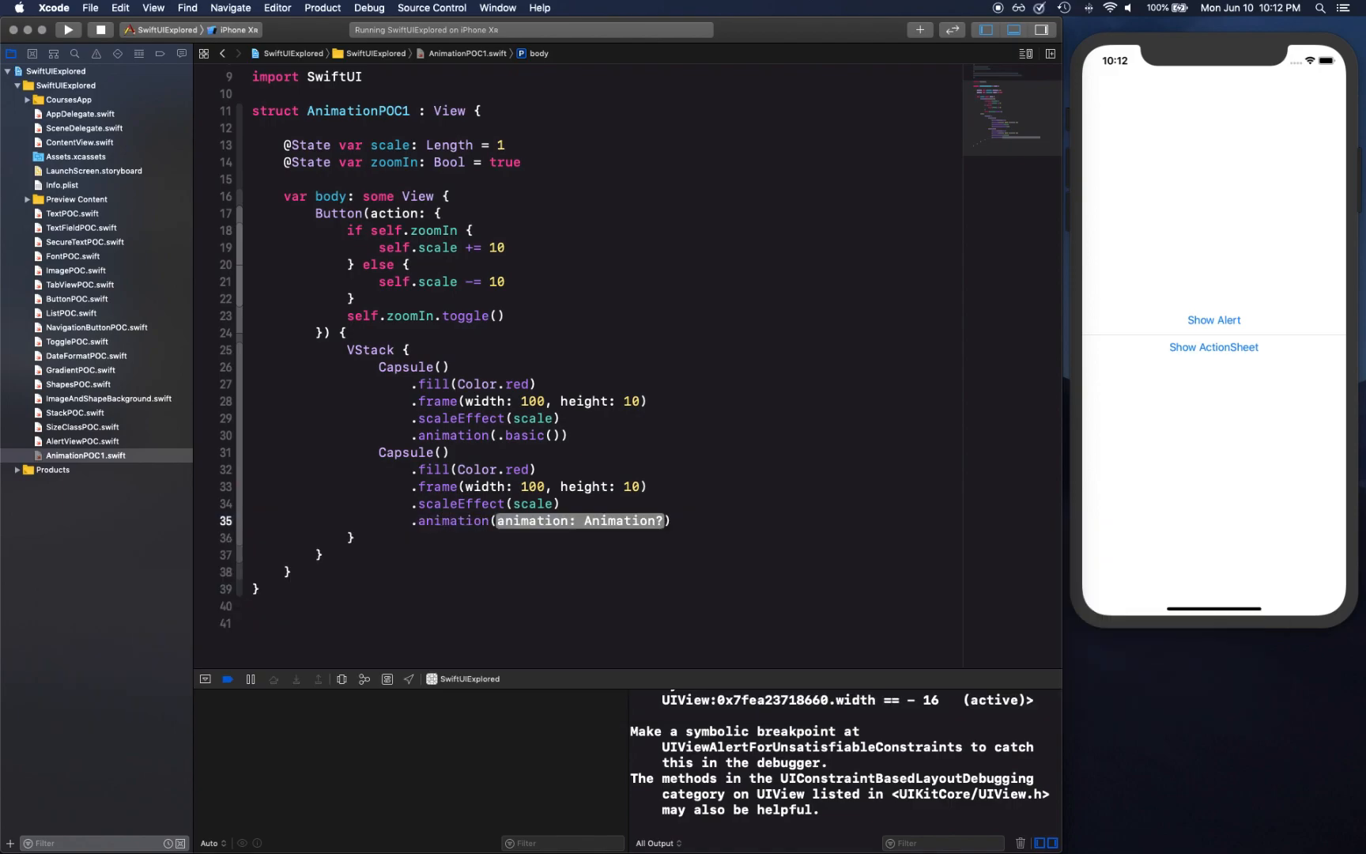
text(.basic()
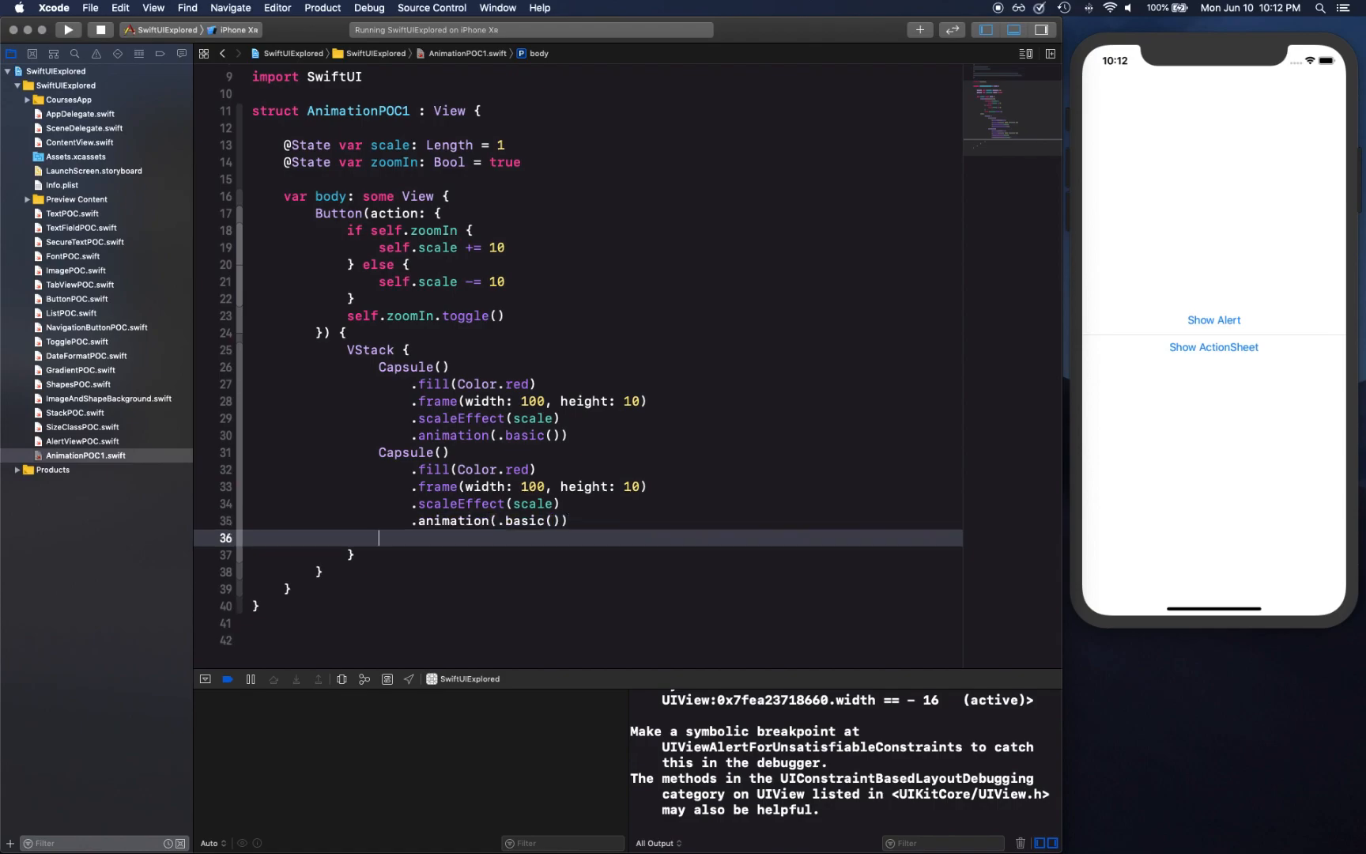
text(Capsule()
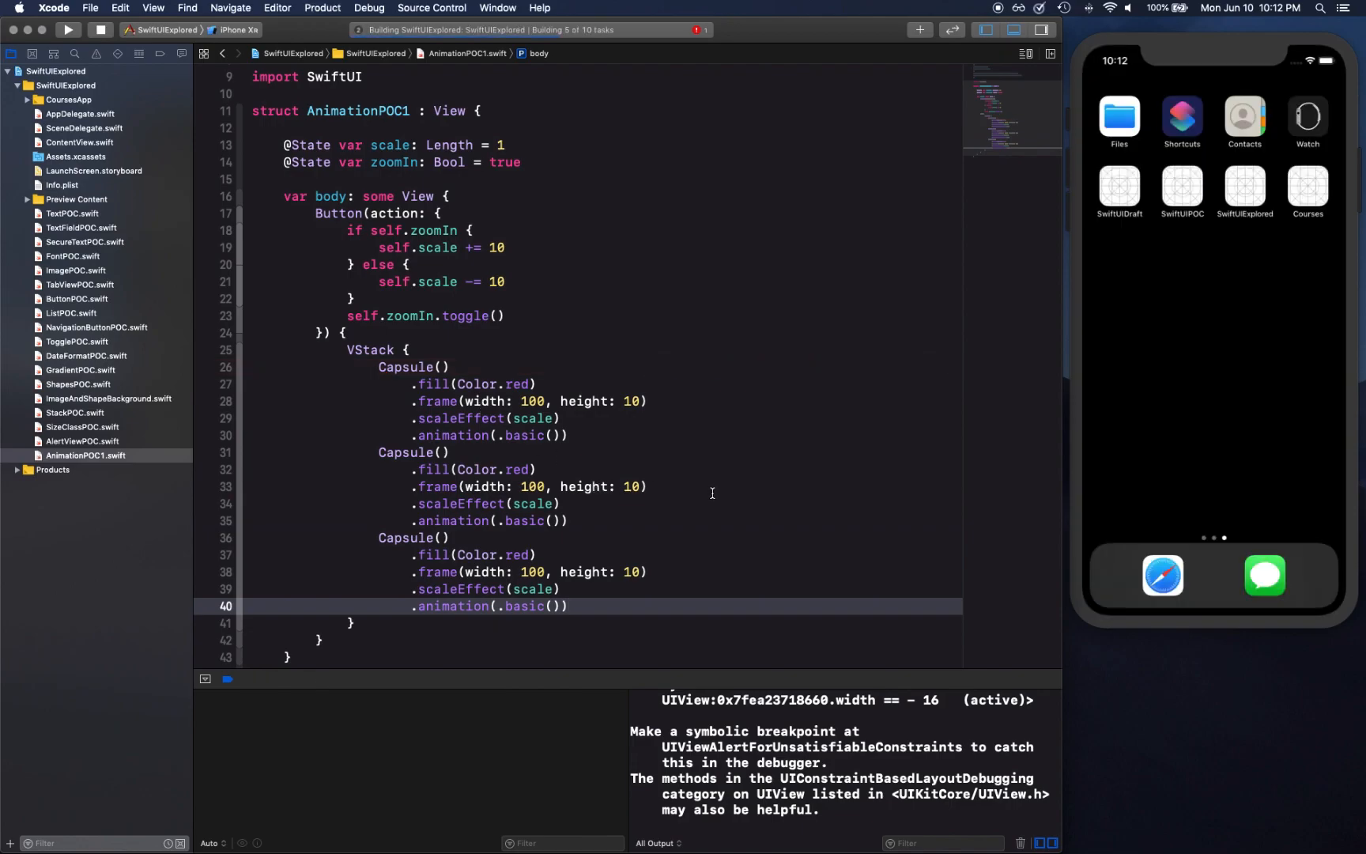
Run the app and bring the iPhone simulator to the front
click(67, 28)
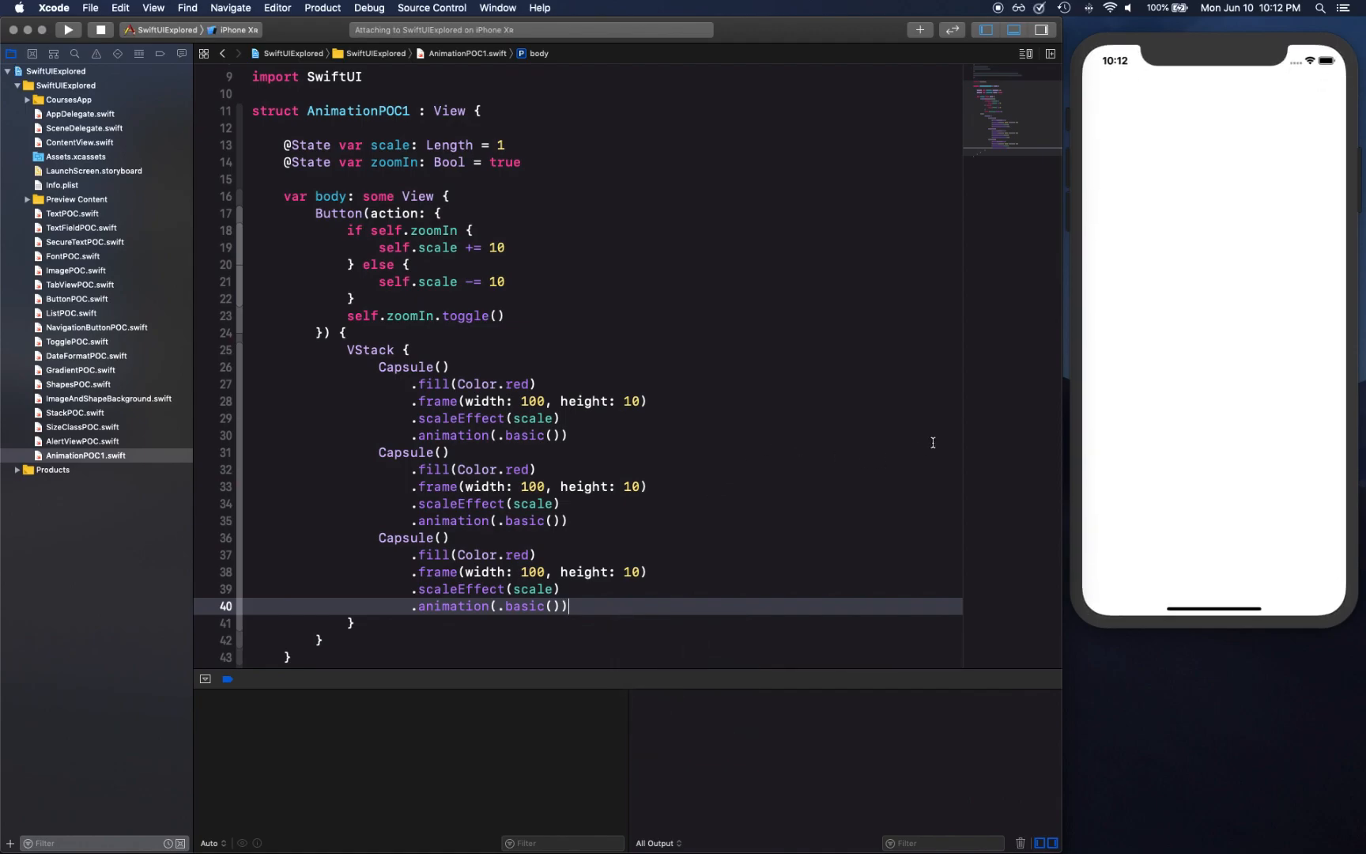
click(66, 29)
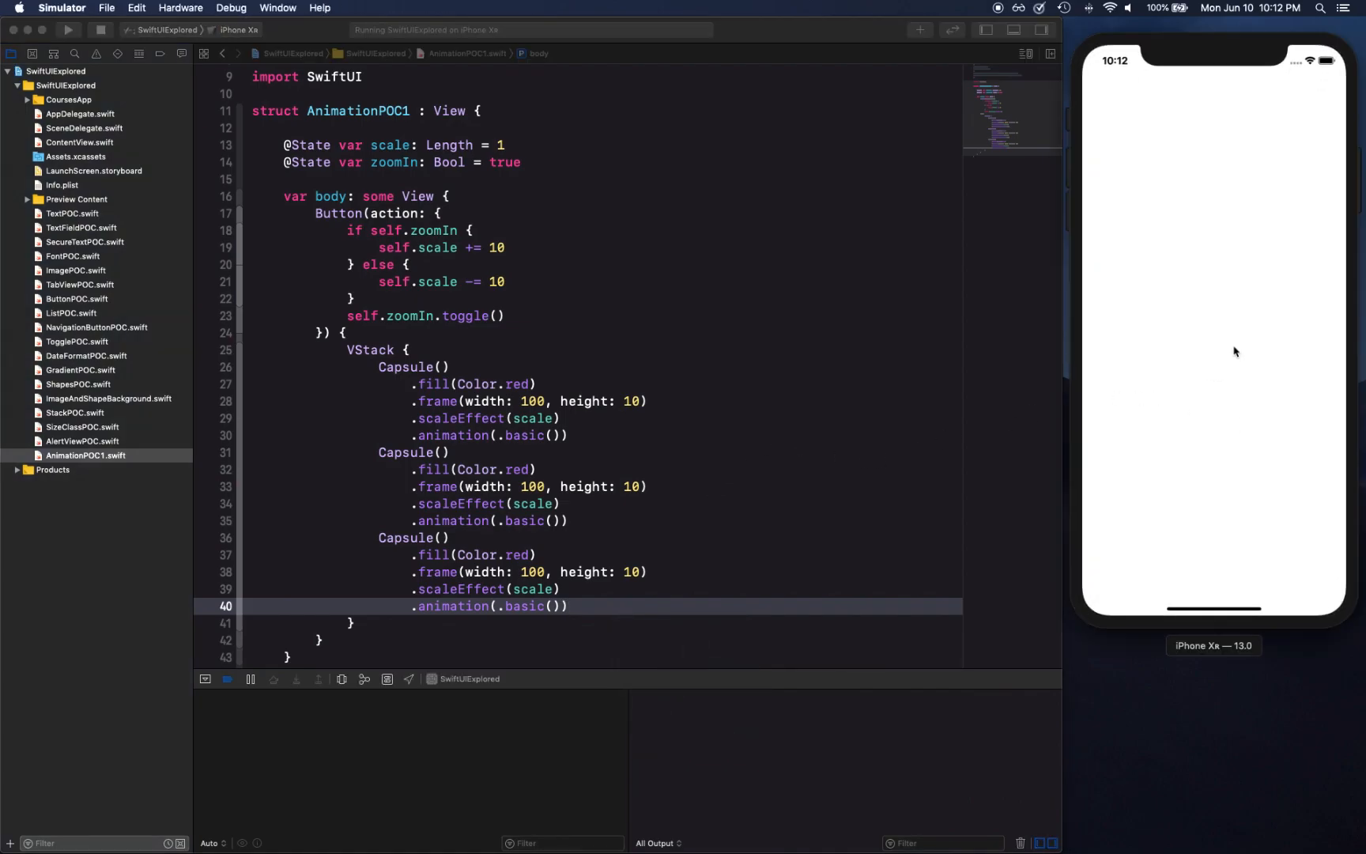
click(68, 28)
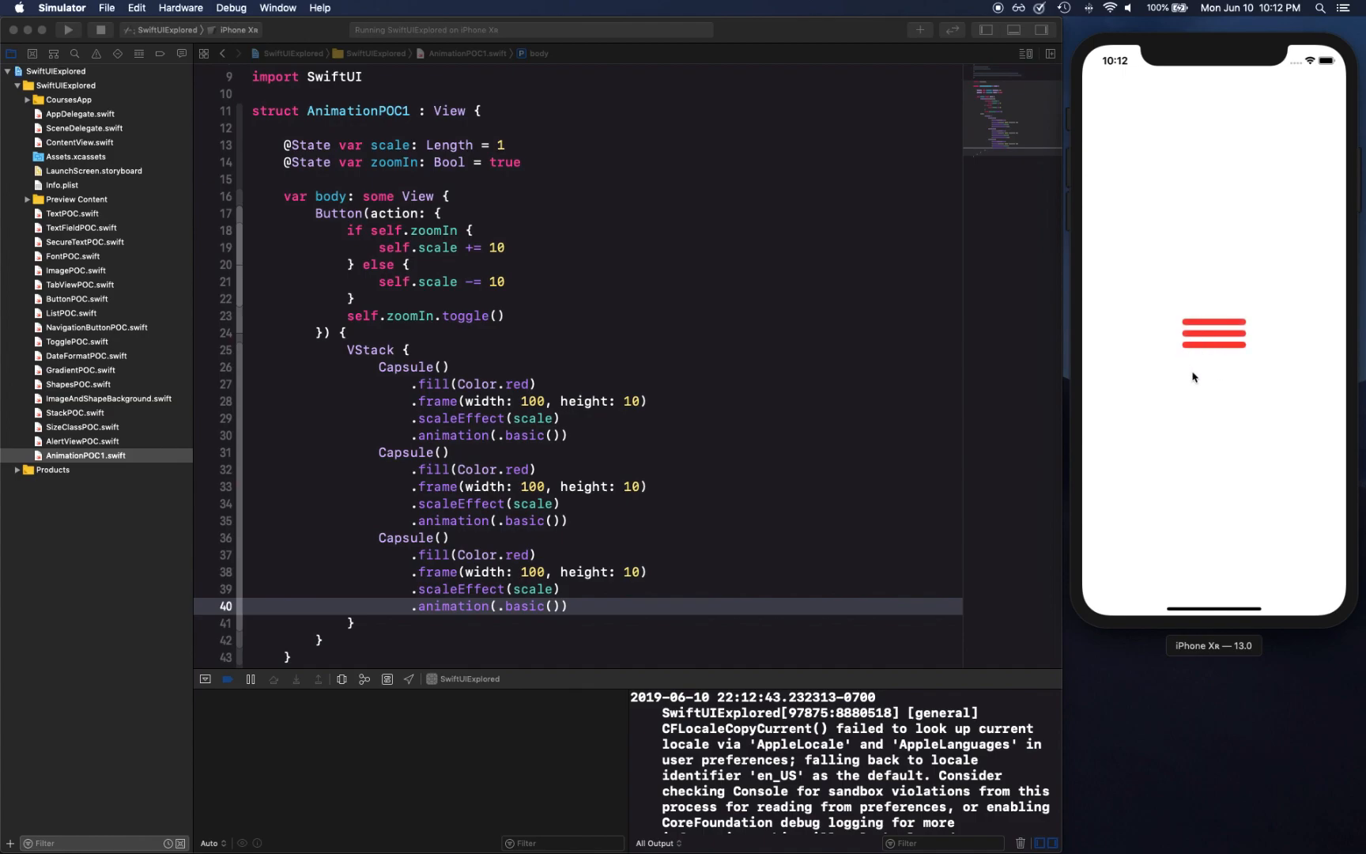
Tap the red bars repeatedly so they animate up to a wide band and back
click(1211, 332)
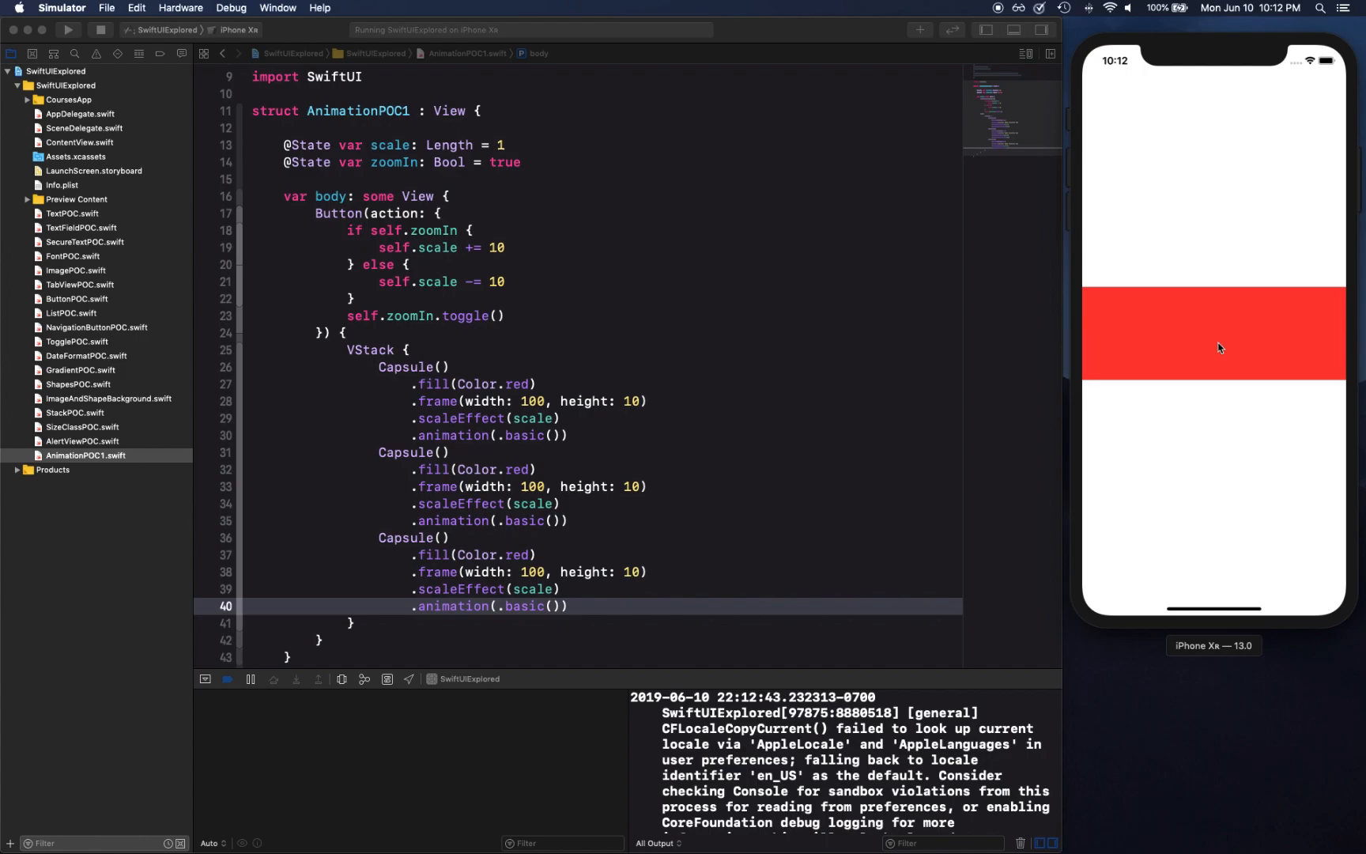
click(1213, 333)
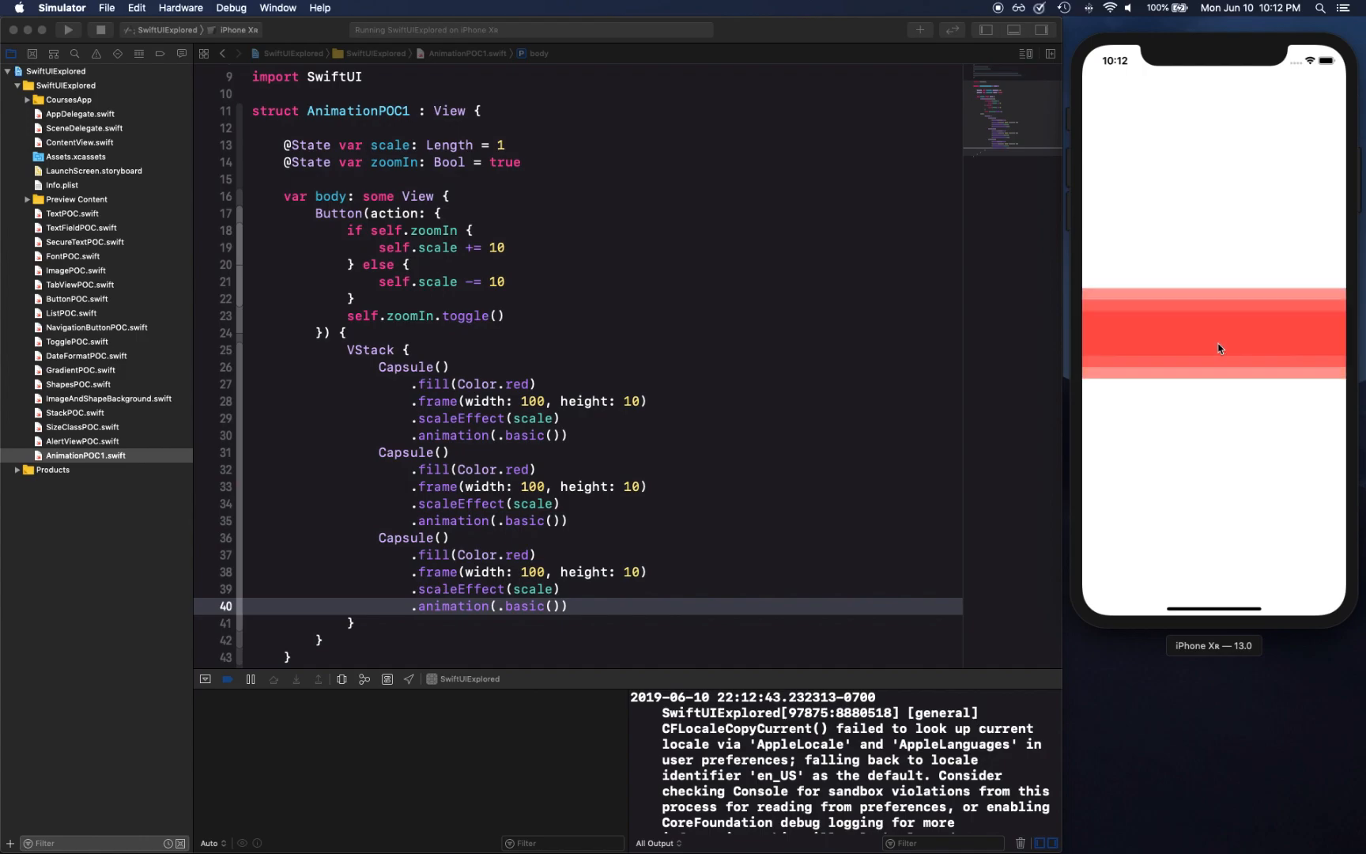
click(1212, 340)
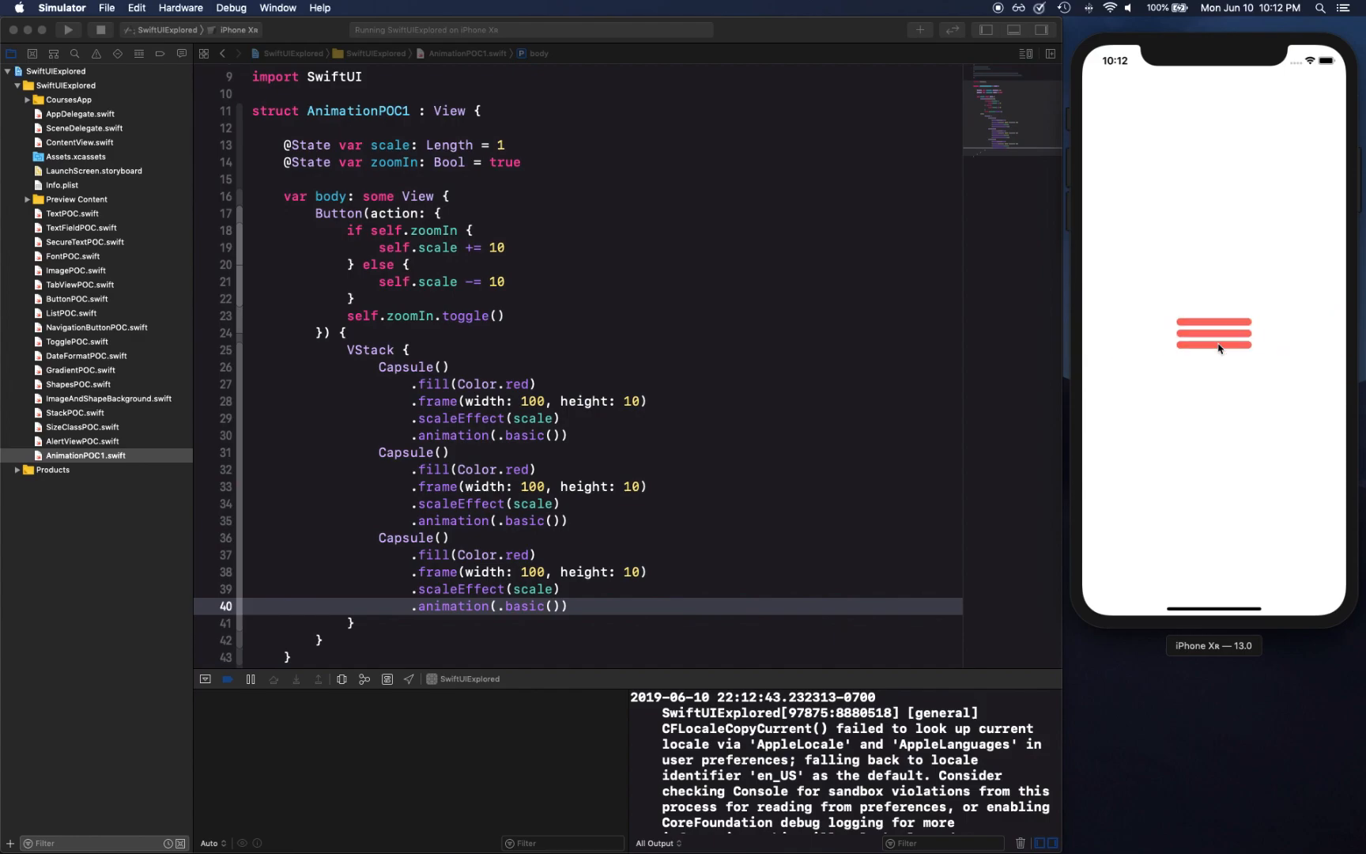
click(1213, 333)
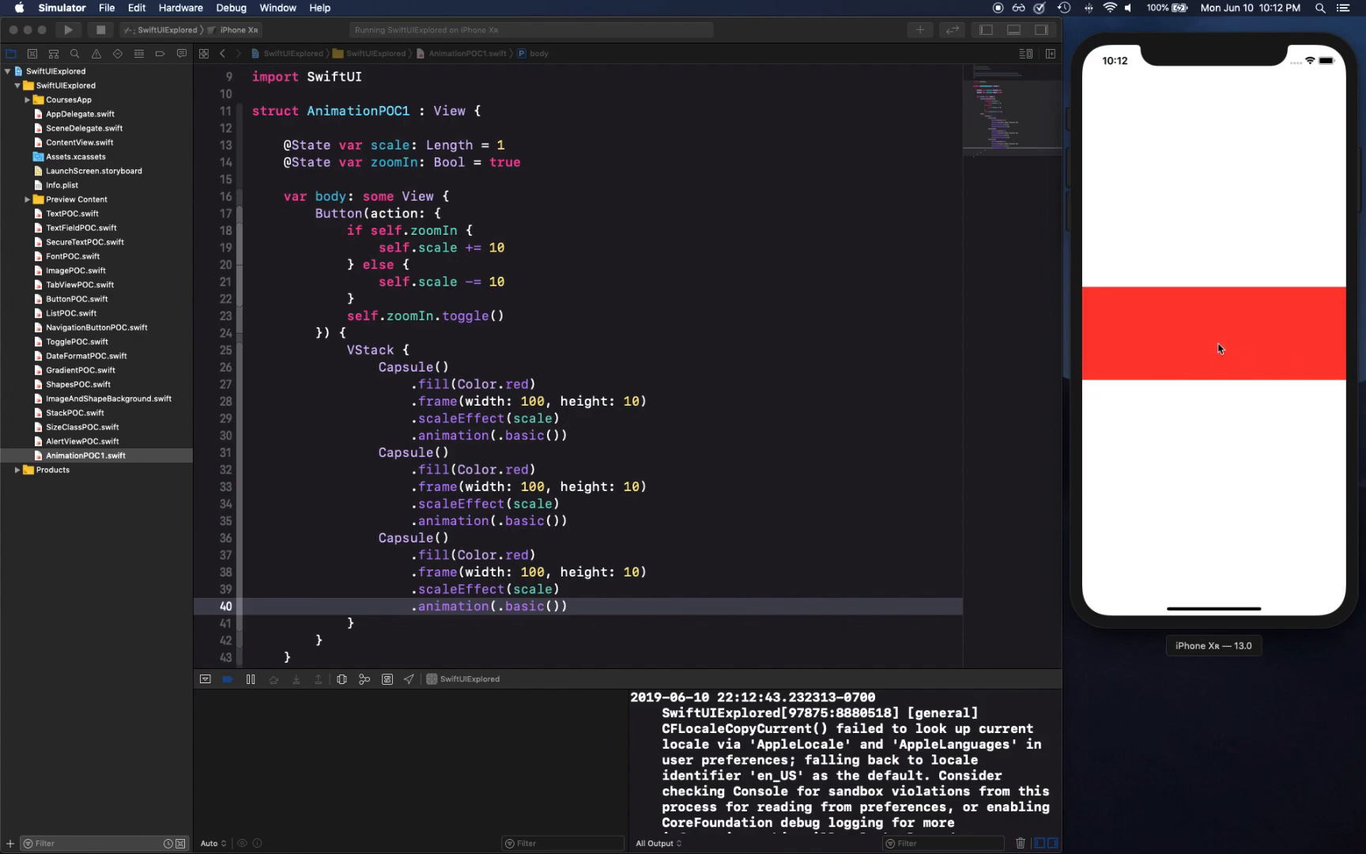
click(539, 436)
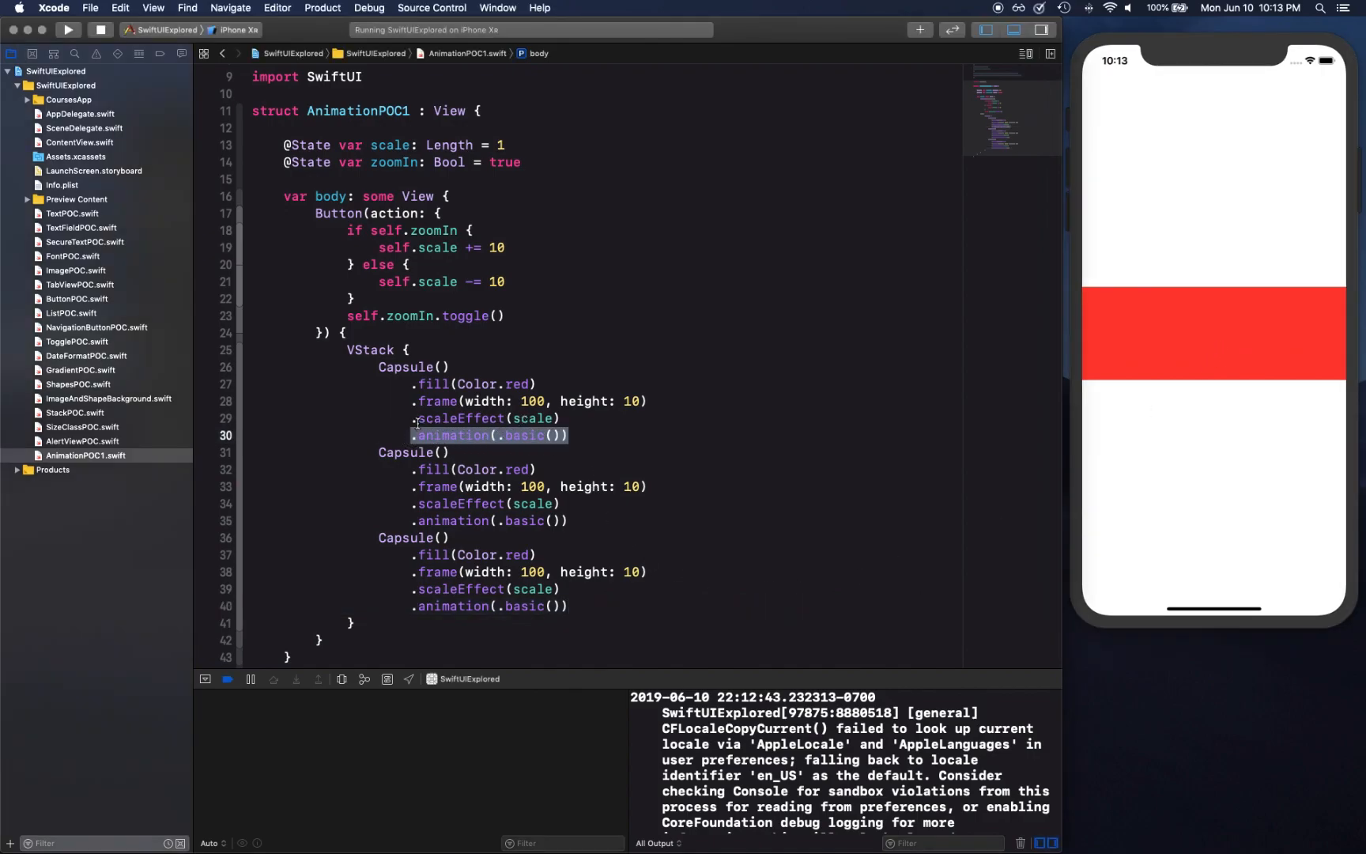
click(489, 417)
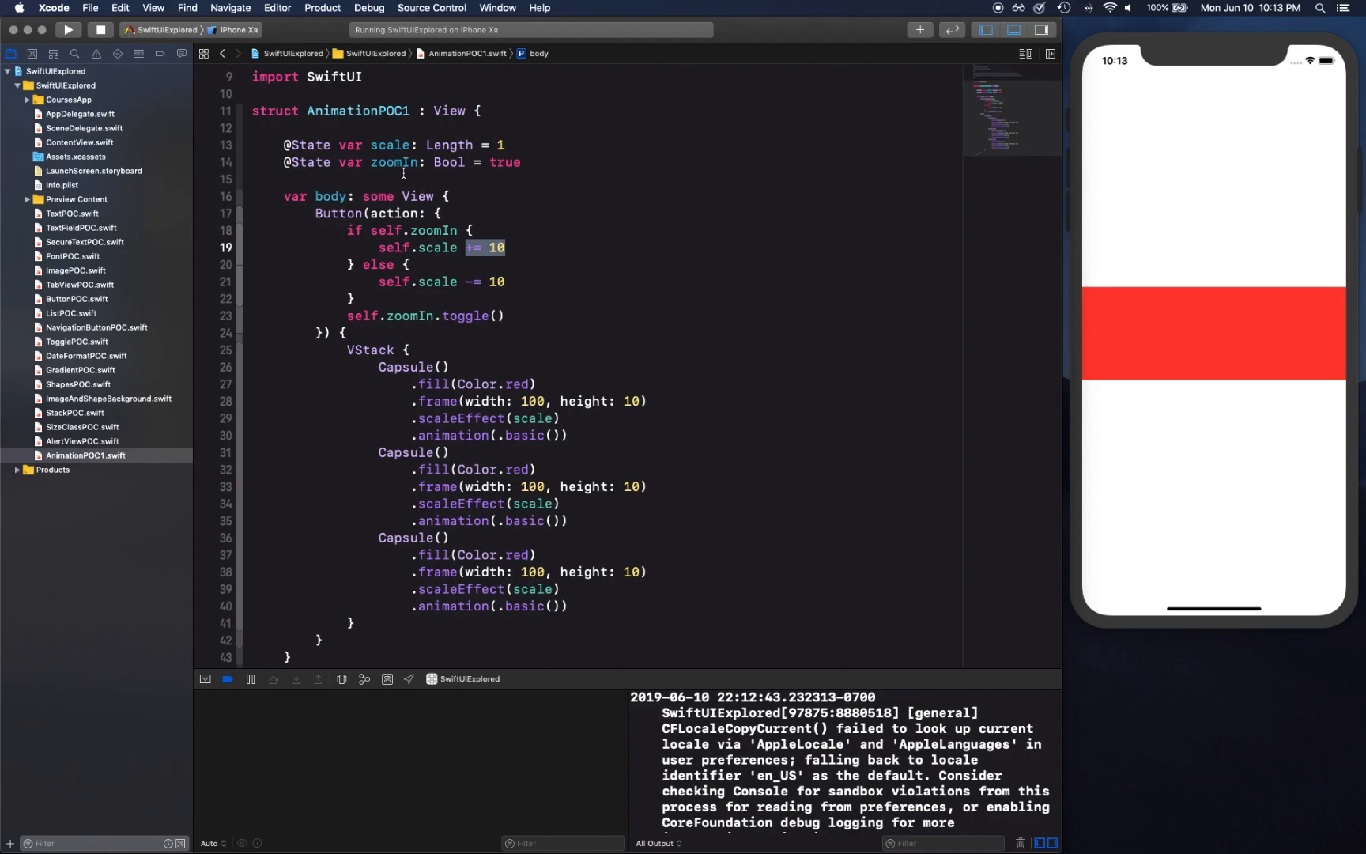
click(1205, 332)
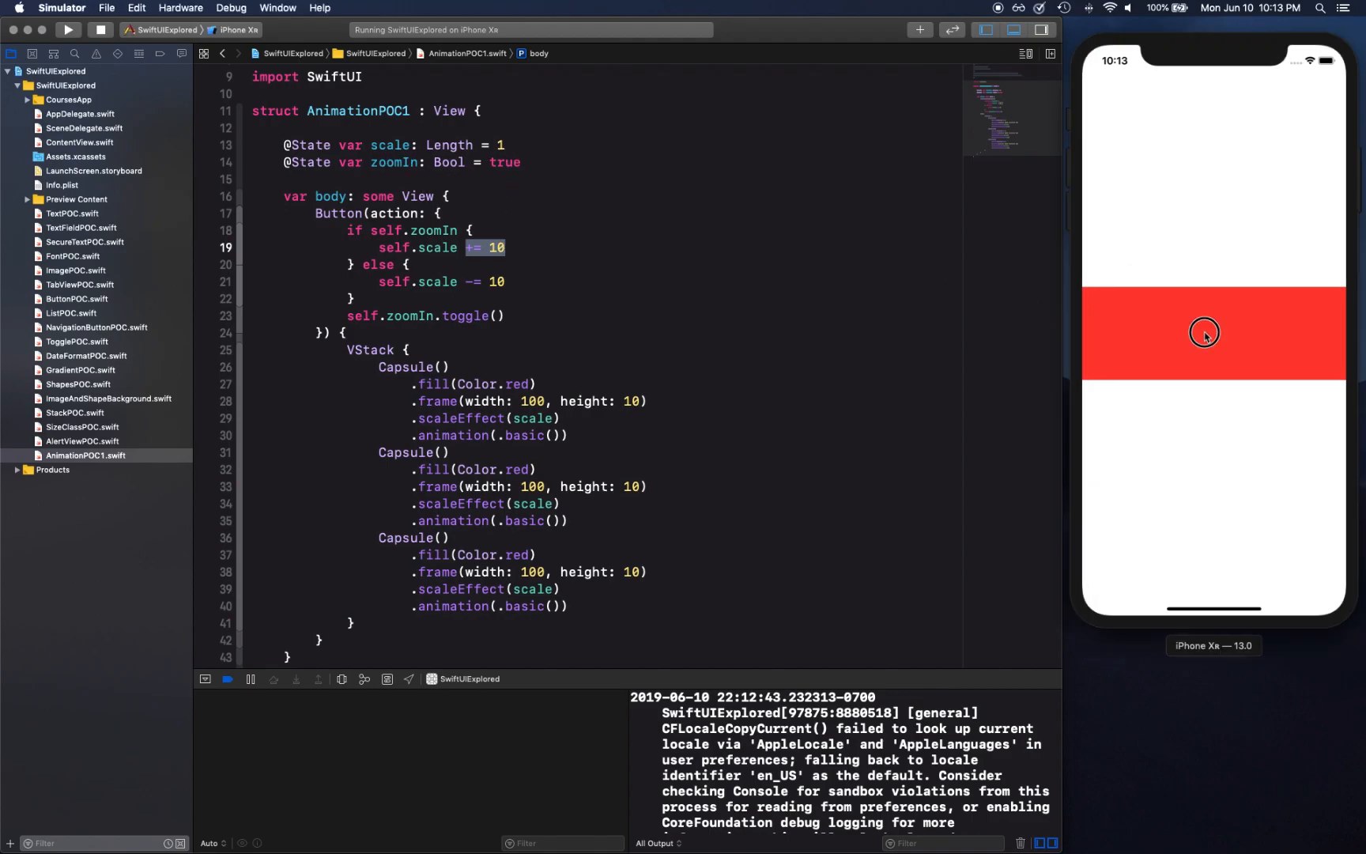
click(1204, 332)
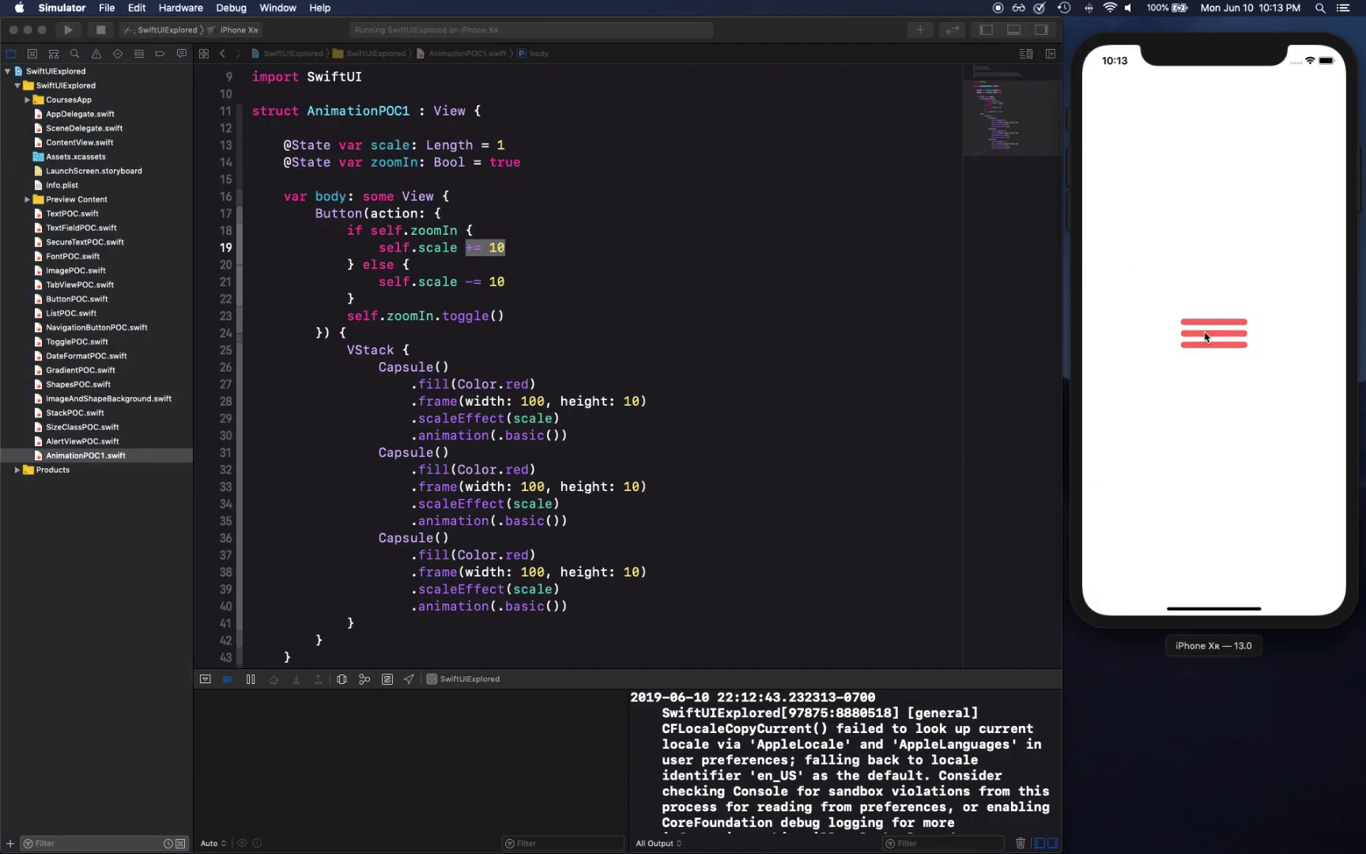
click(1213, 334)
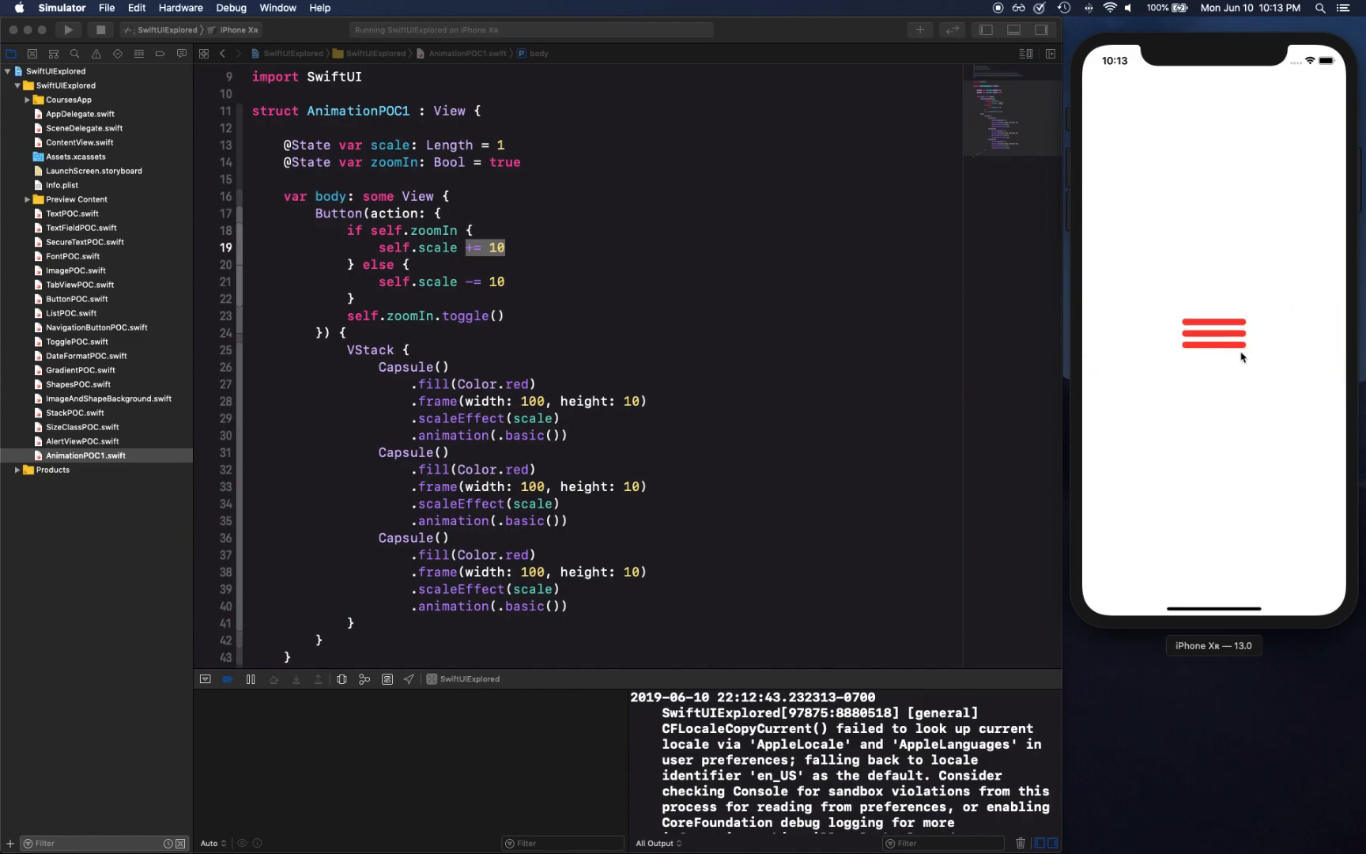
click(1211, 340)
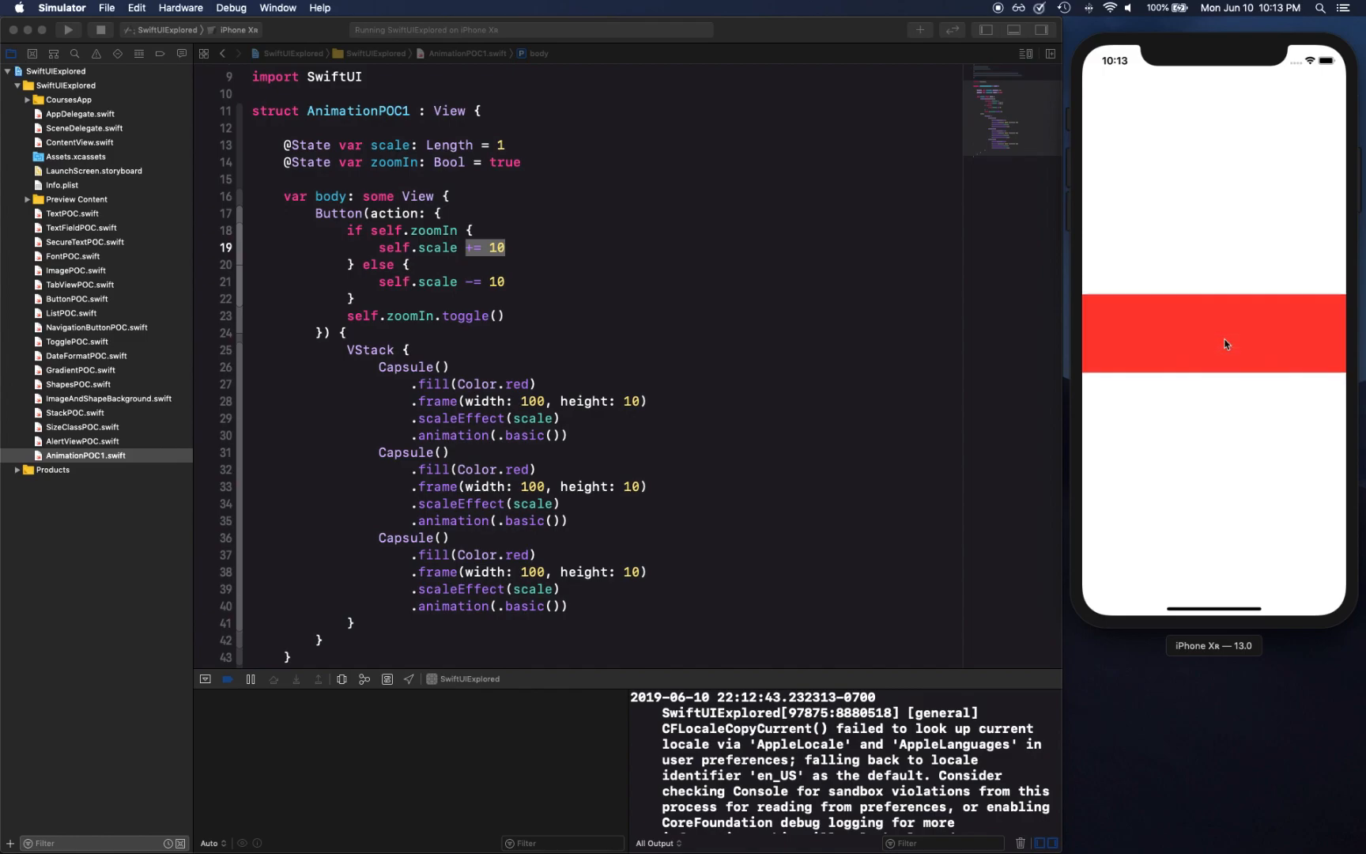
click(1212, 343)
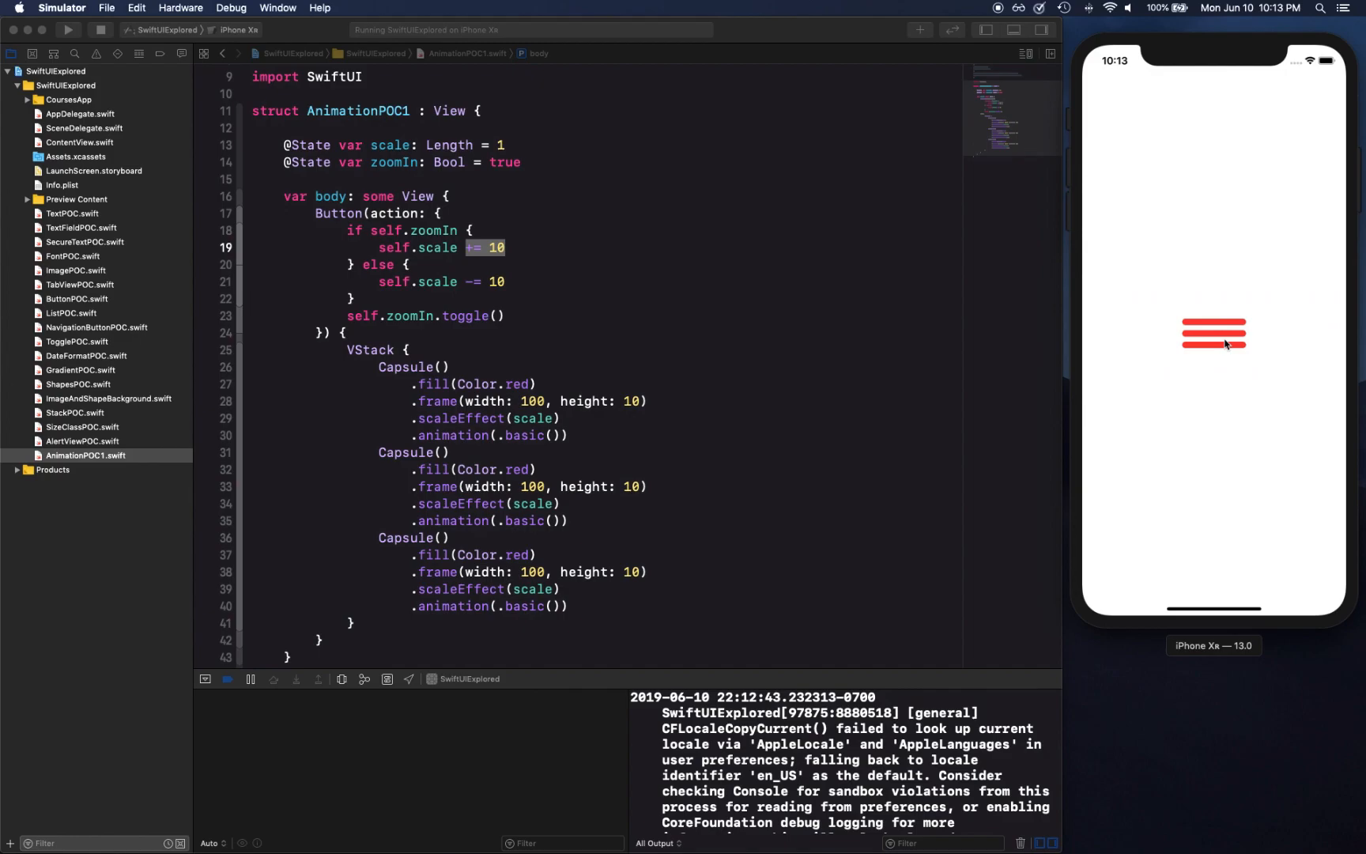
mouse_move(1200, 393)
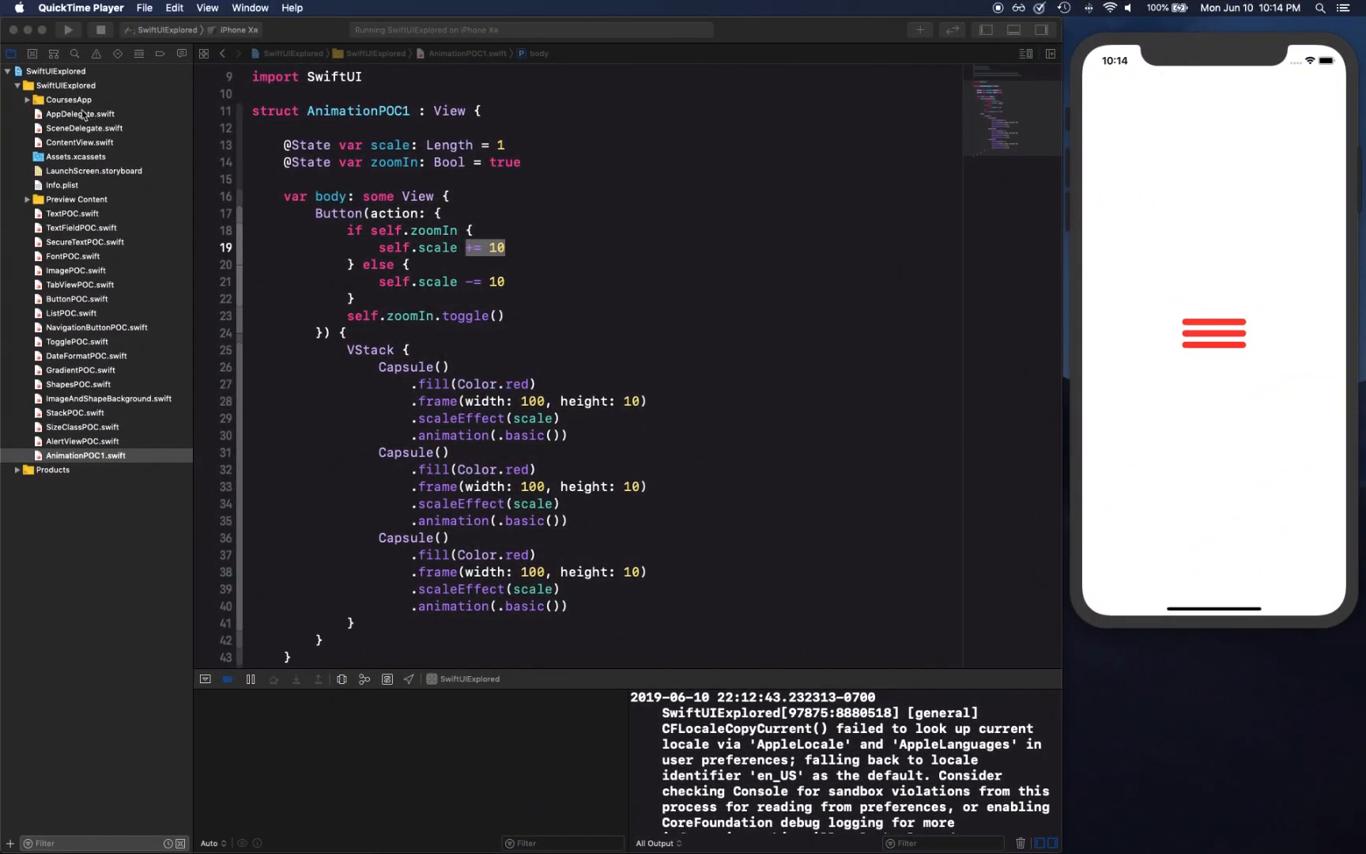
Create a SwiftUI View file AnimationPOC2 and call AnimationPOC2() from ContentView
right_click(63, 71)
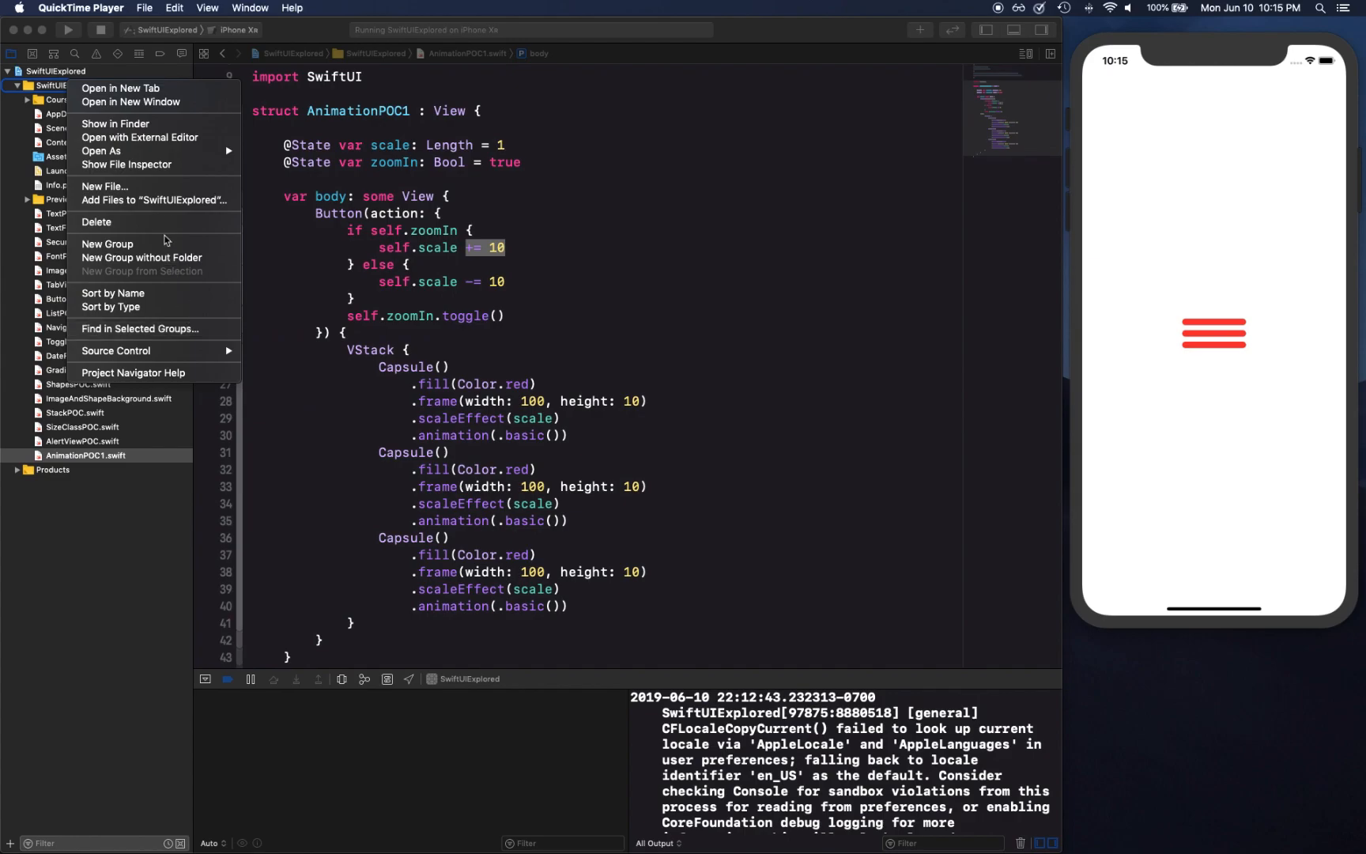
click(105, 186)
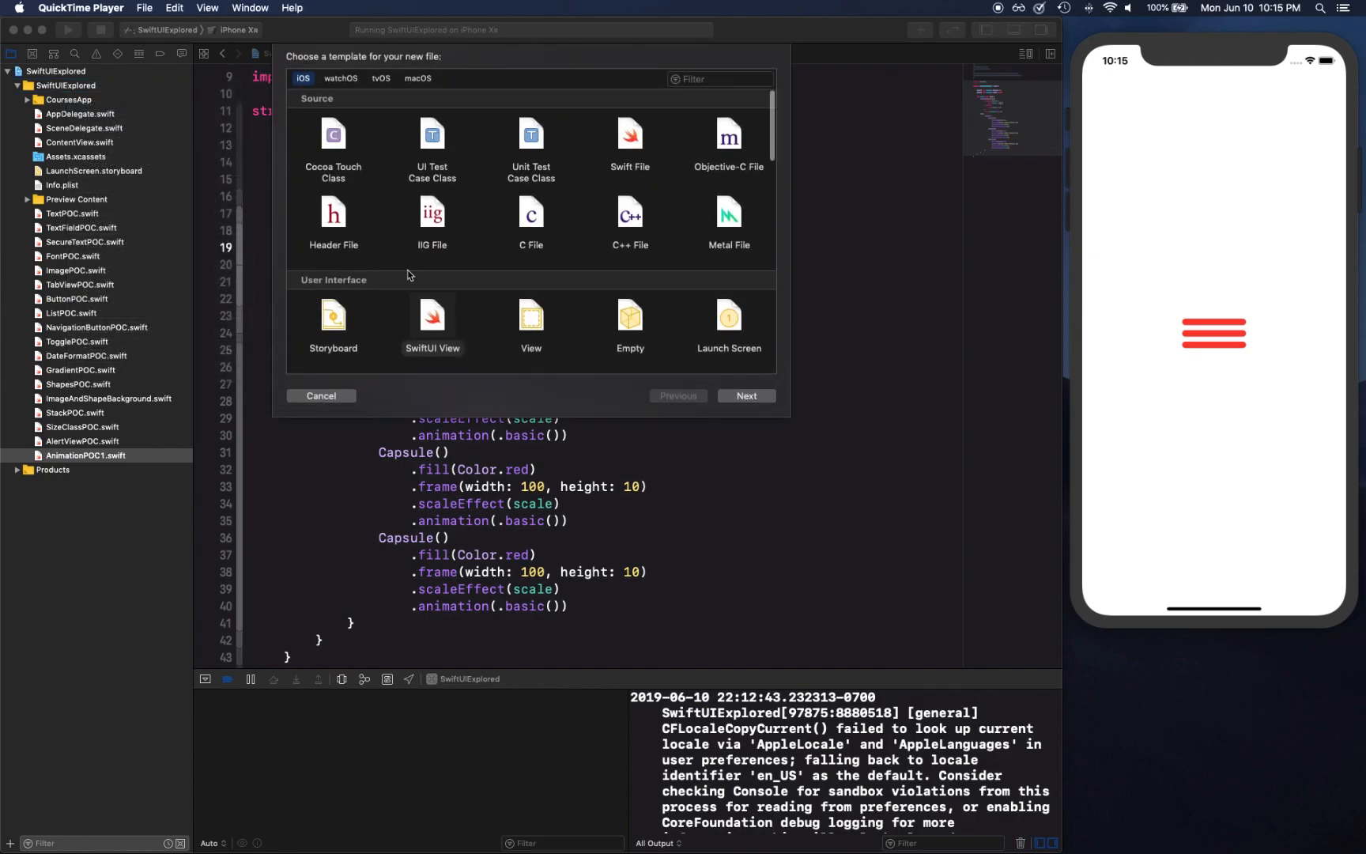
click(744, 395)
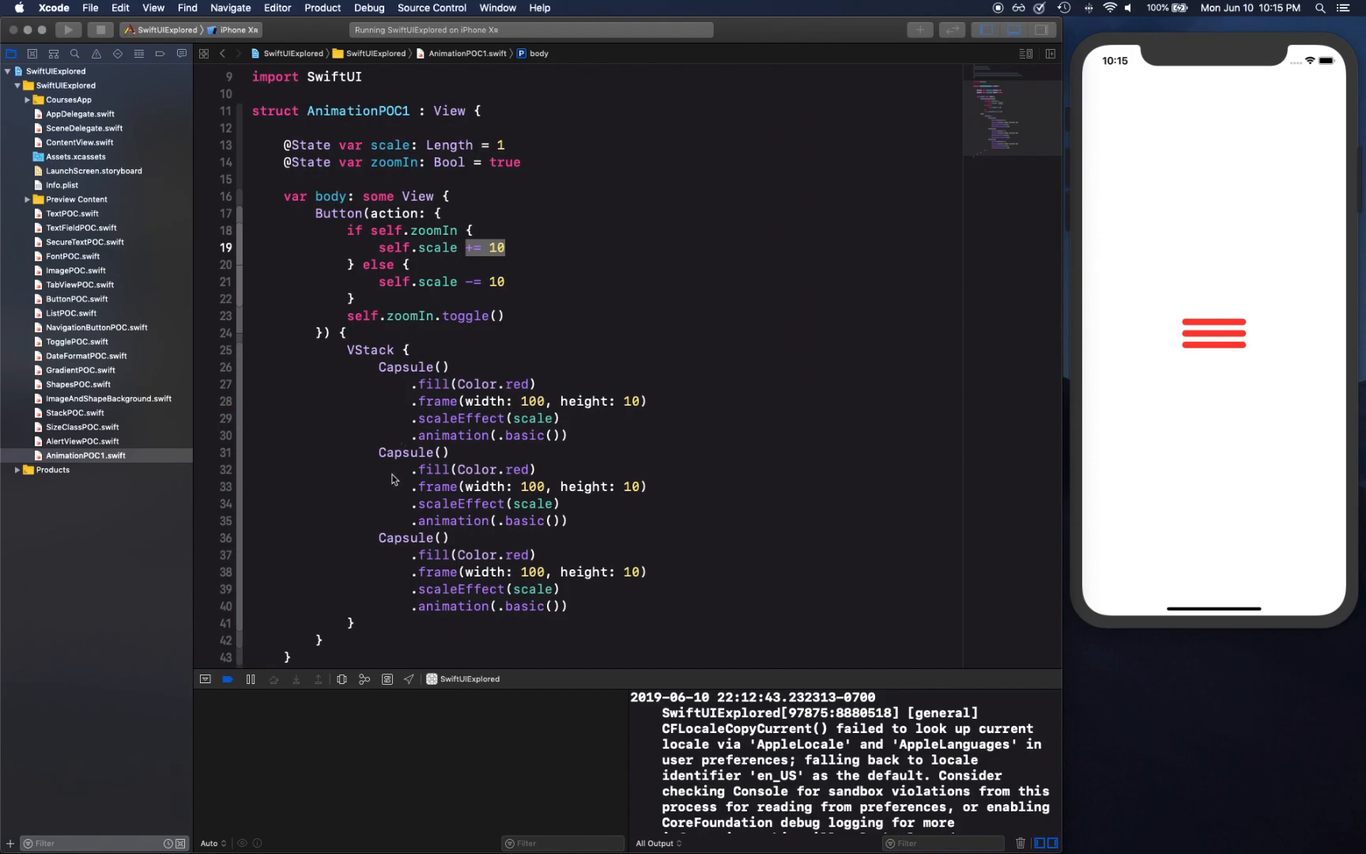
click(85, 468)
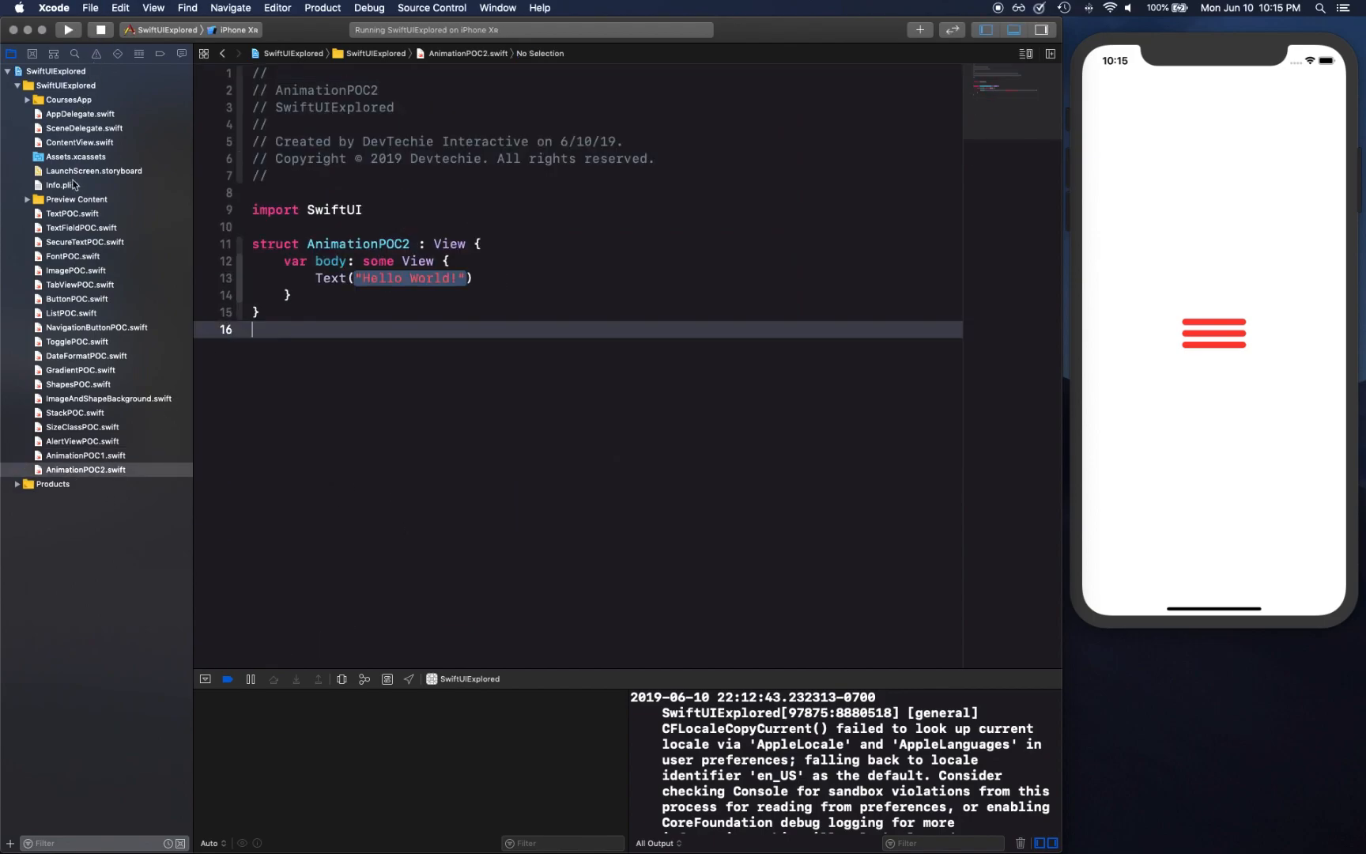
click(79, 142)
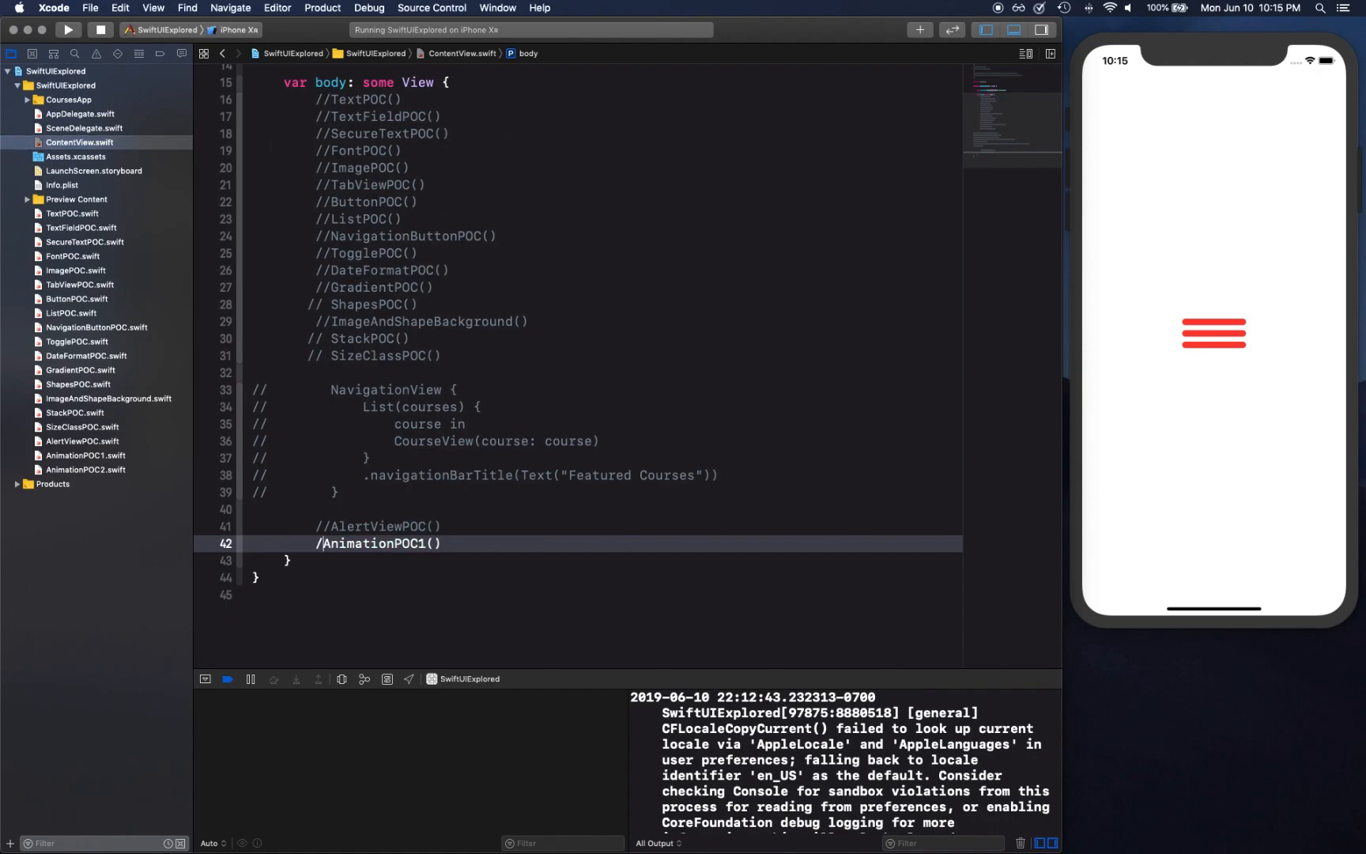
text(Animatio)
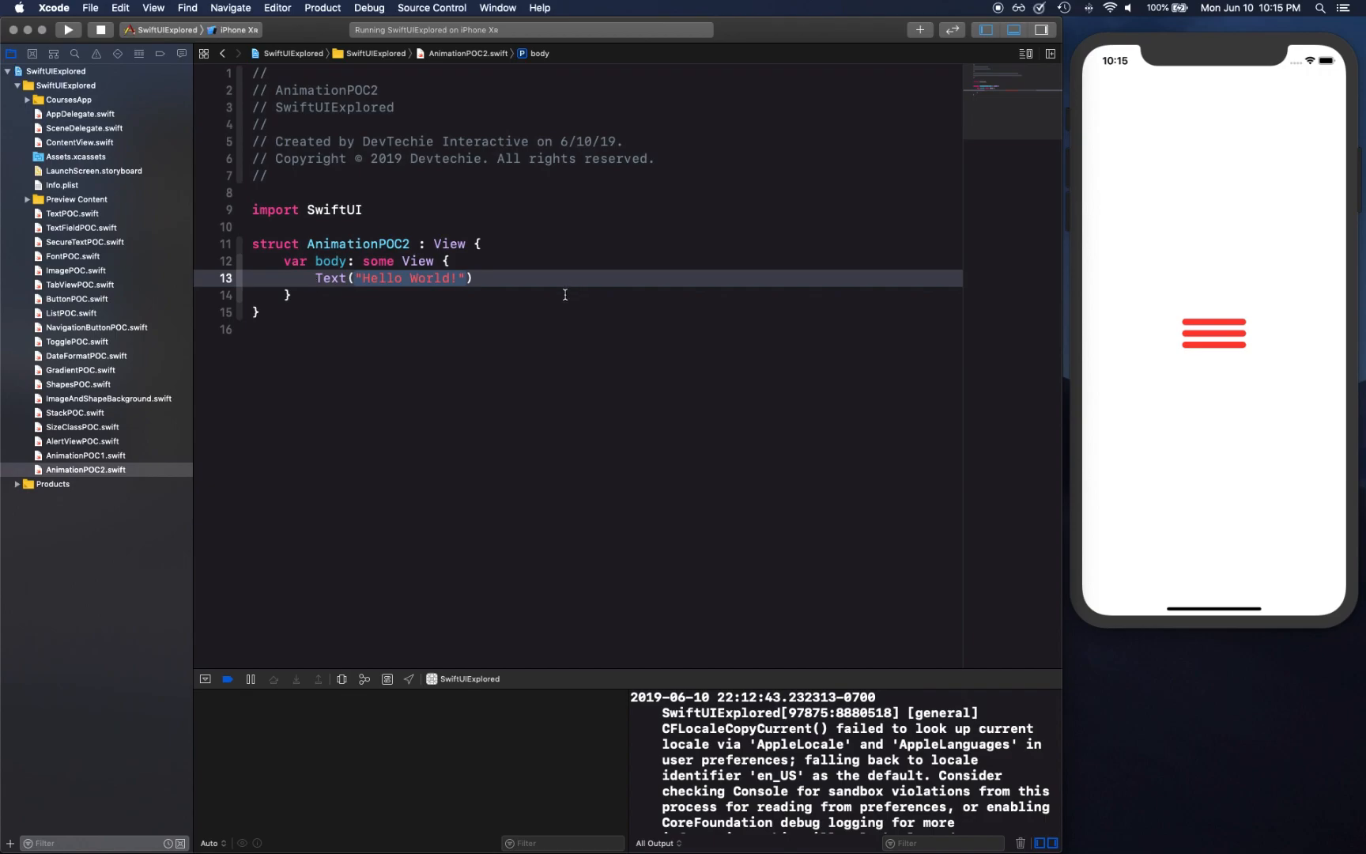
key(return)
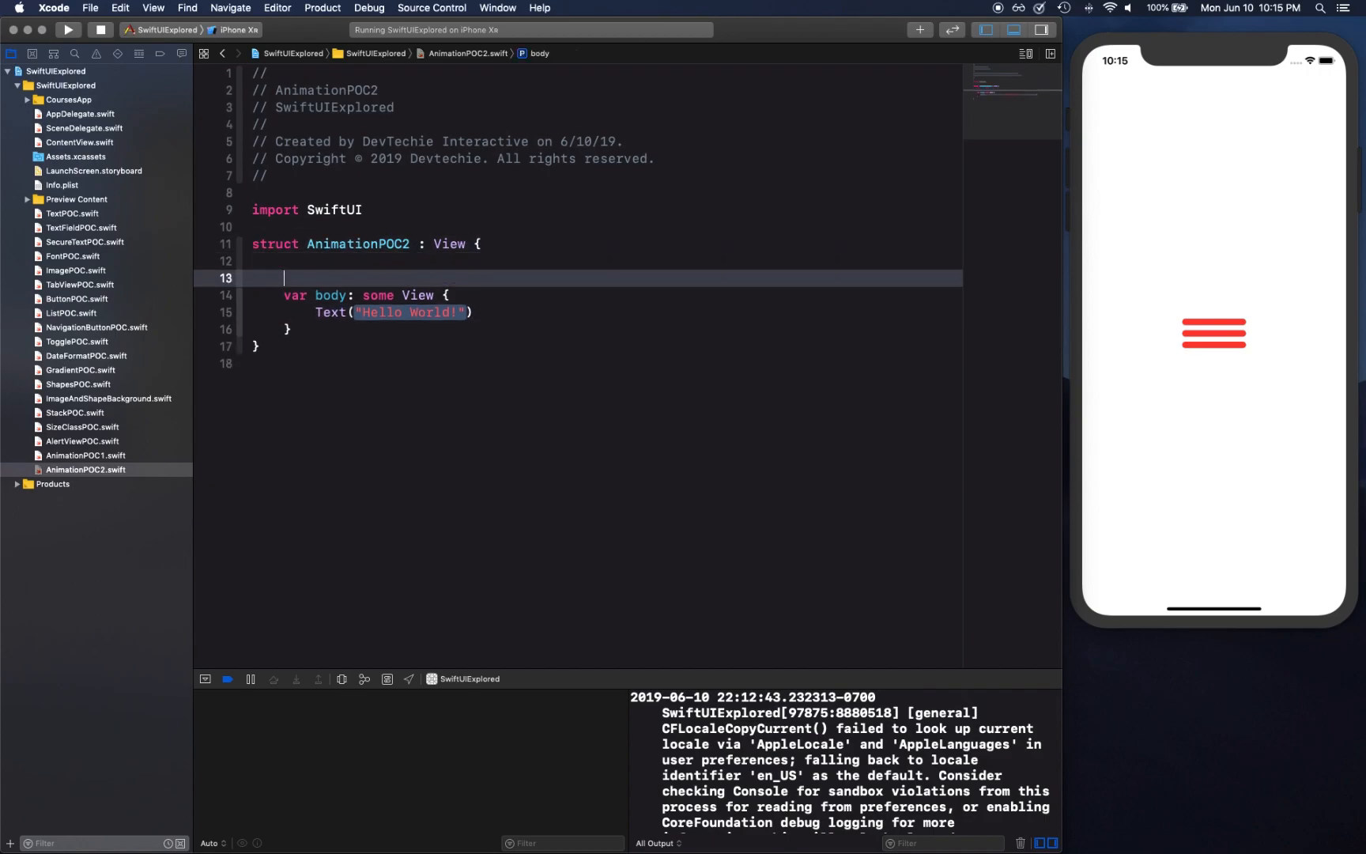
text(@st)
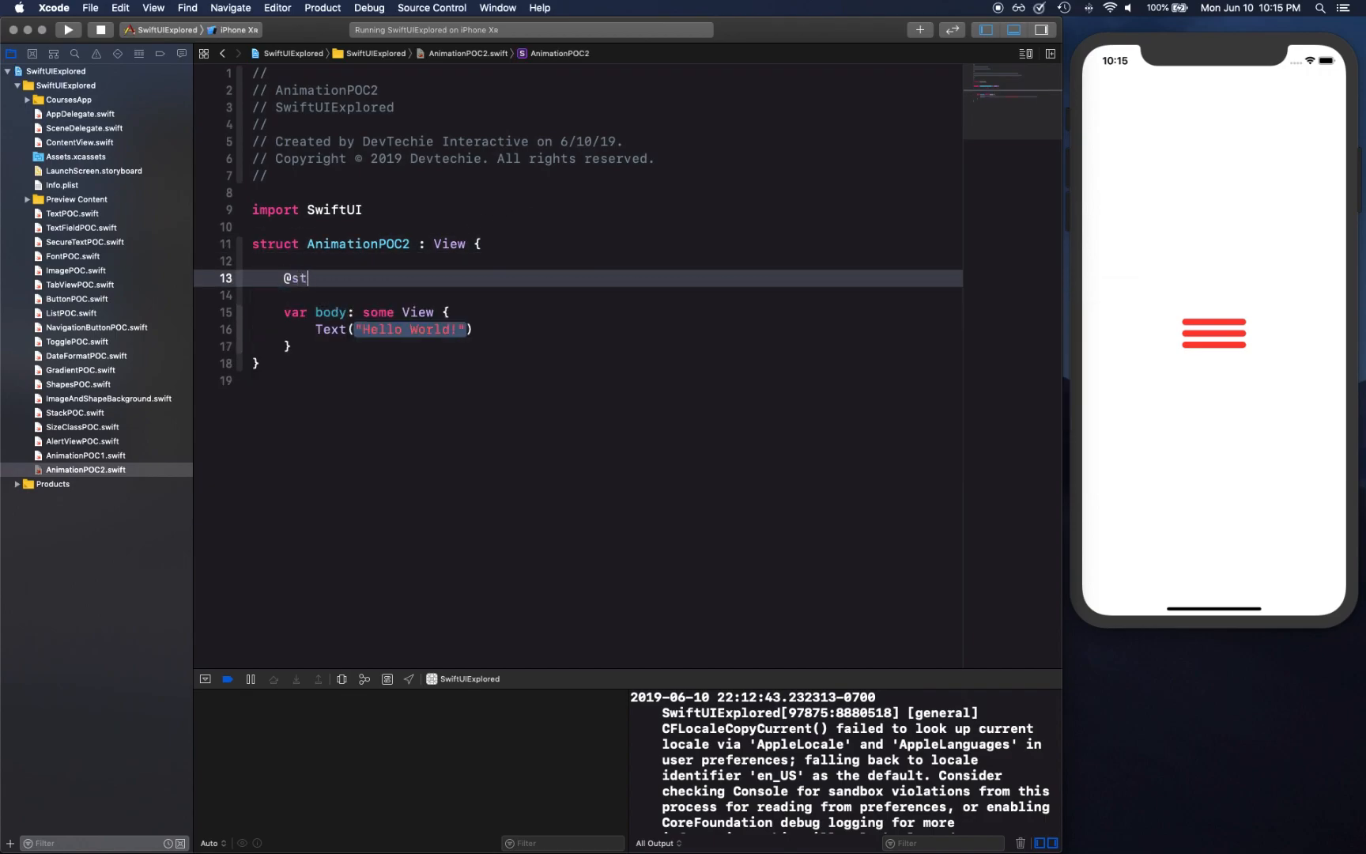
text(ate)
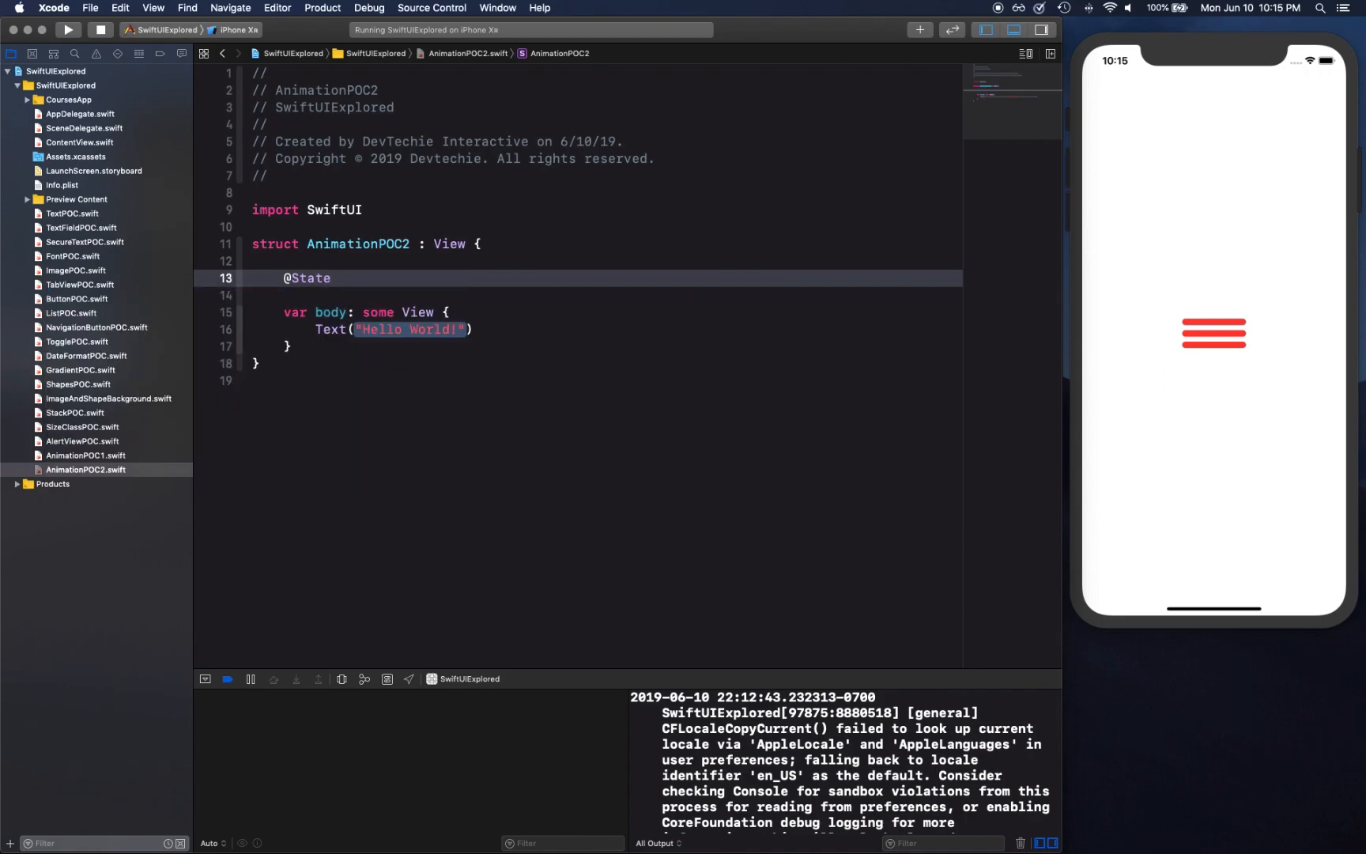
text(var scale)
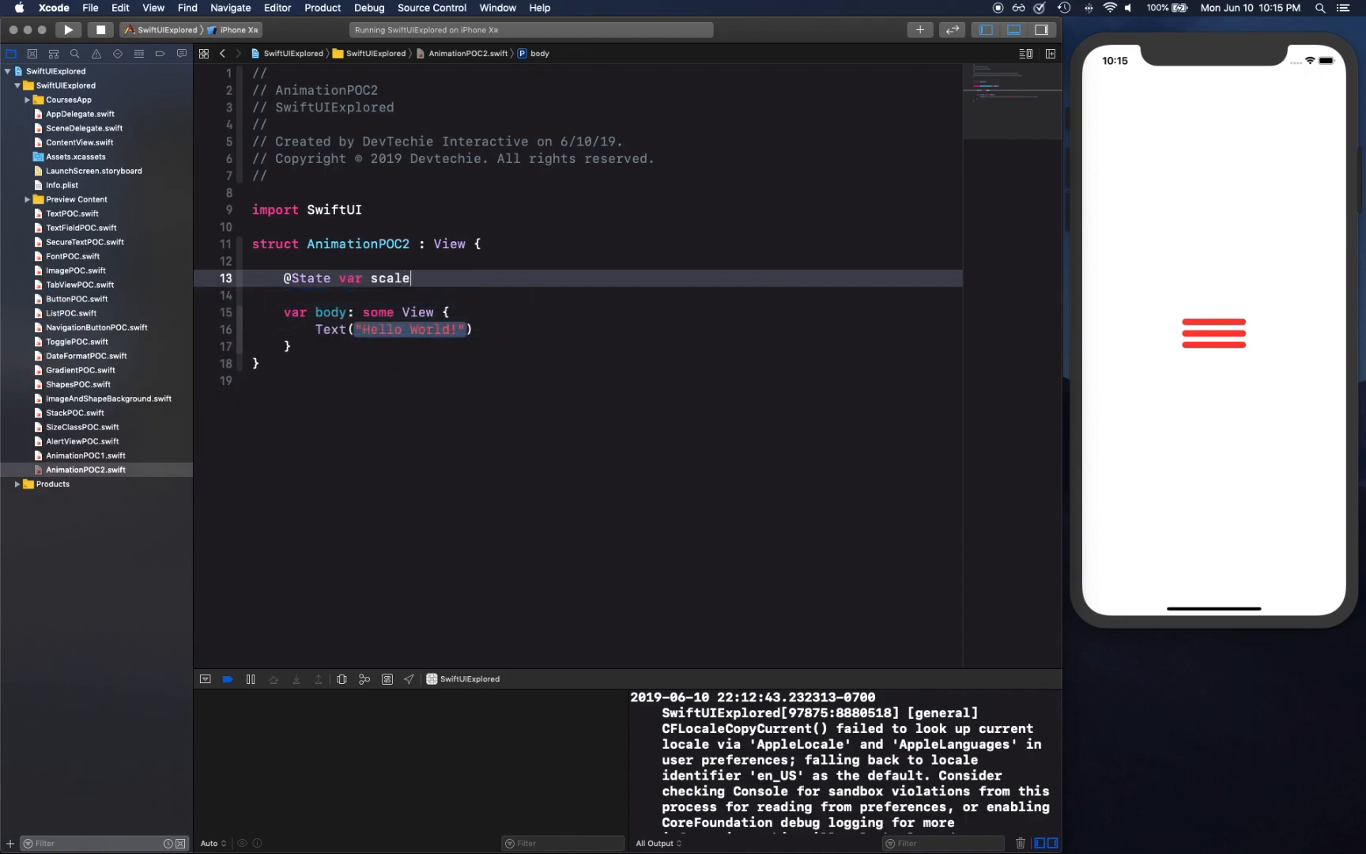
text(: Length = 1)
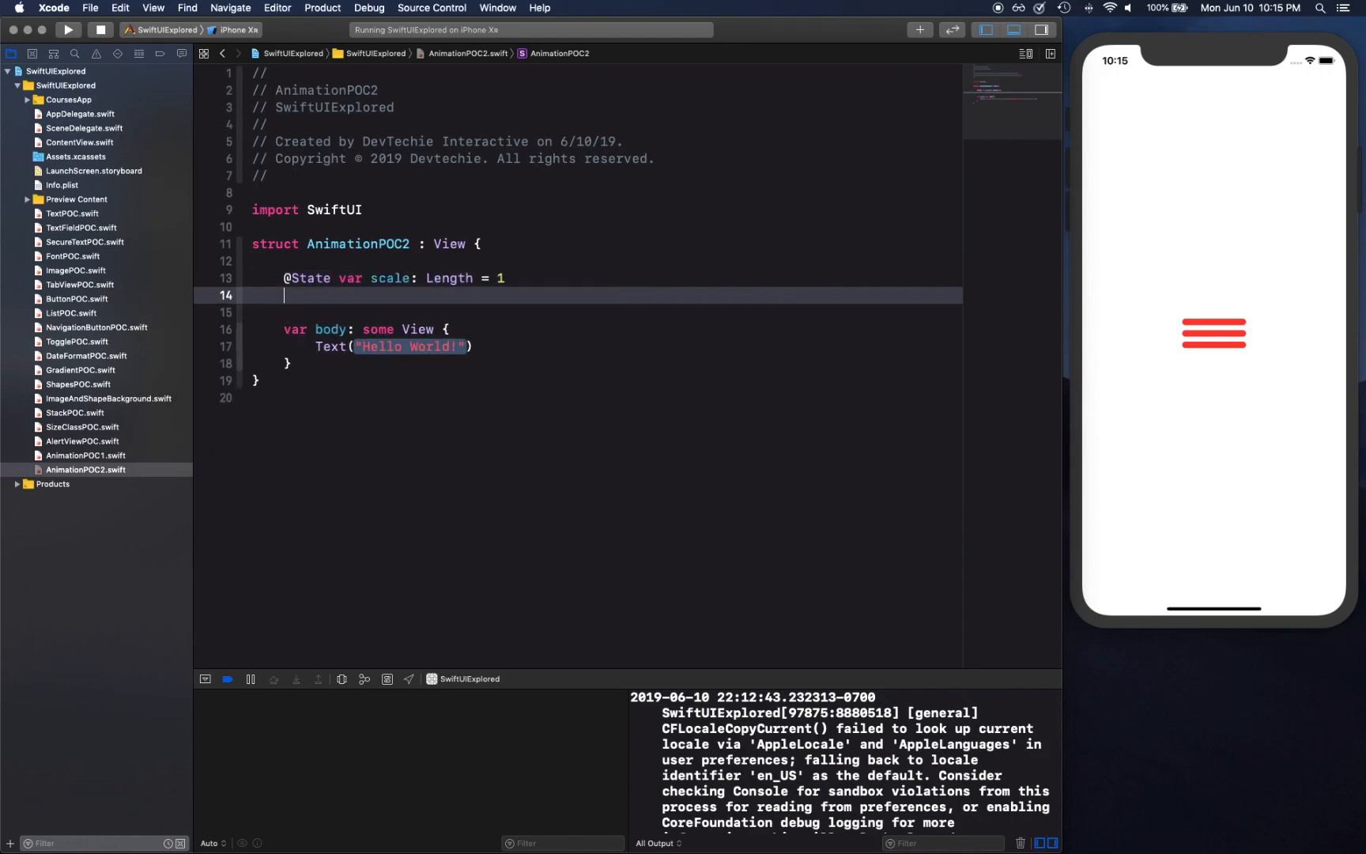
text(@)
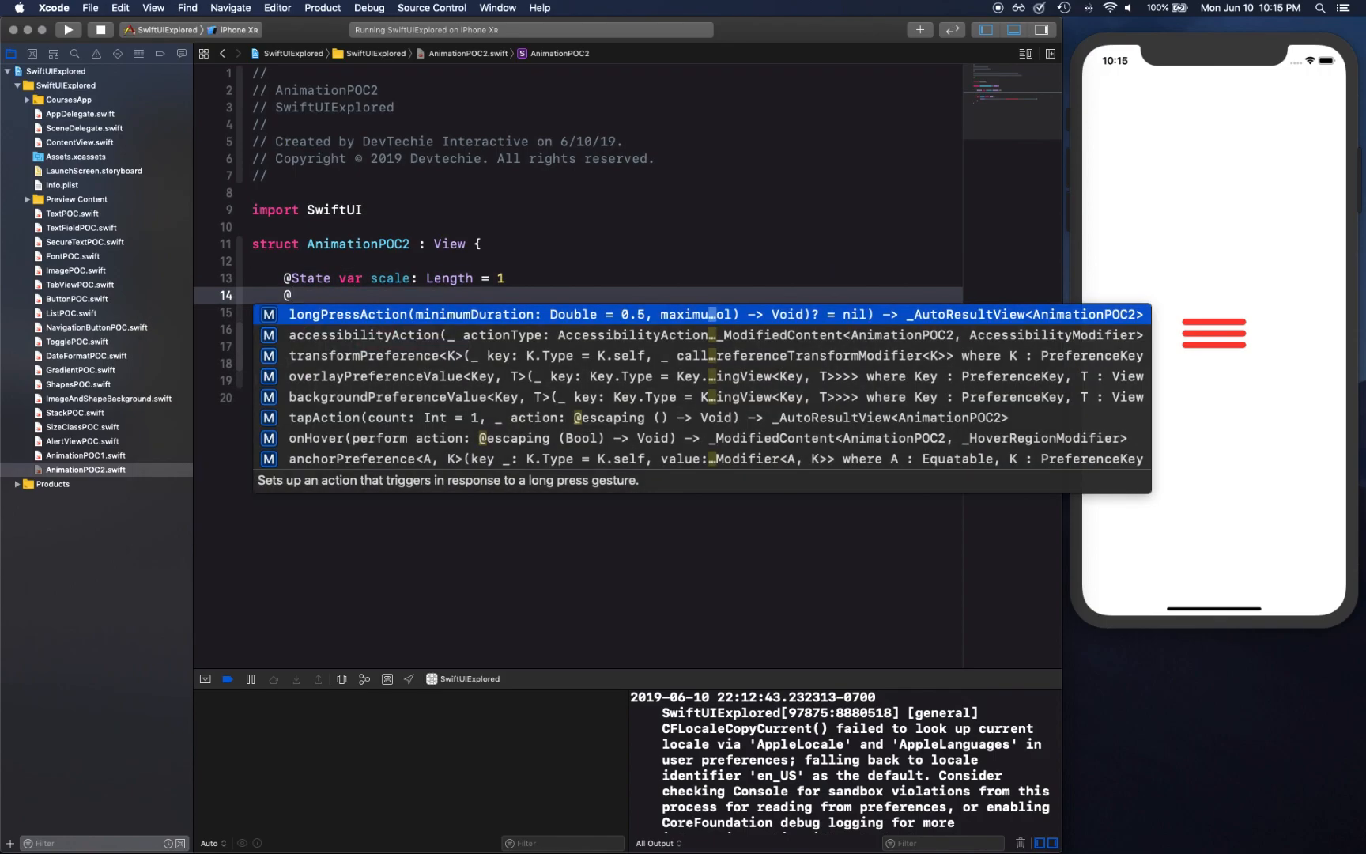
text(state var angle:)
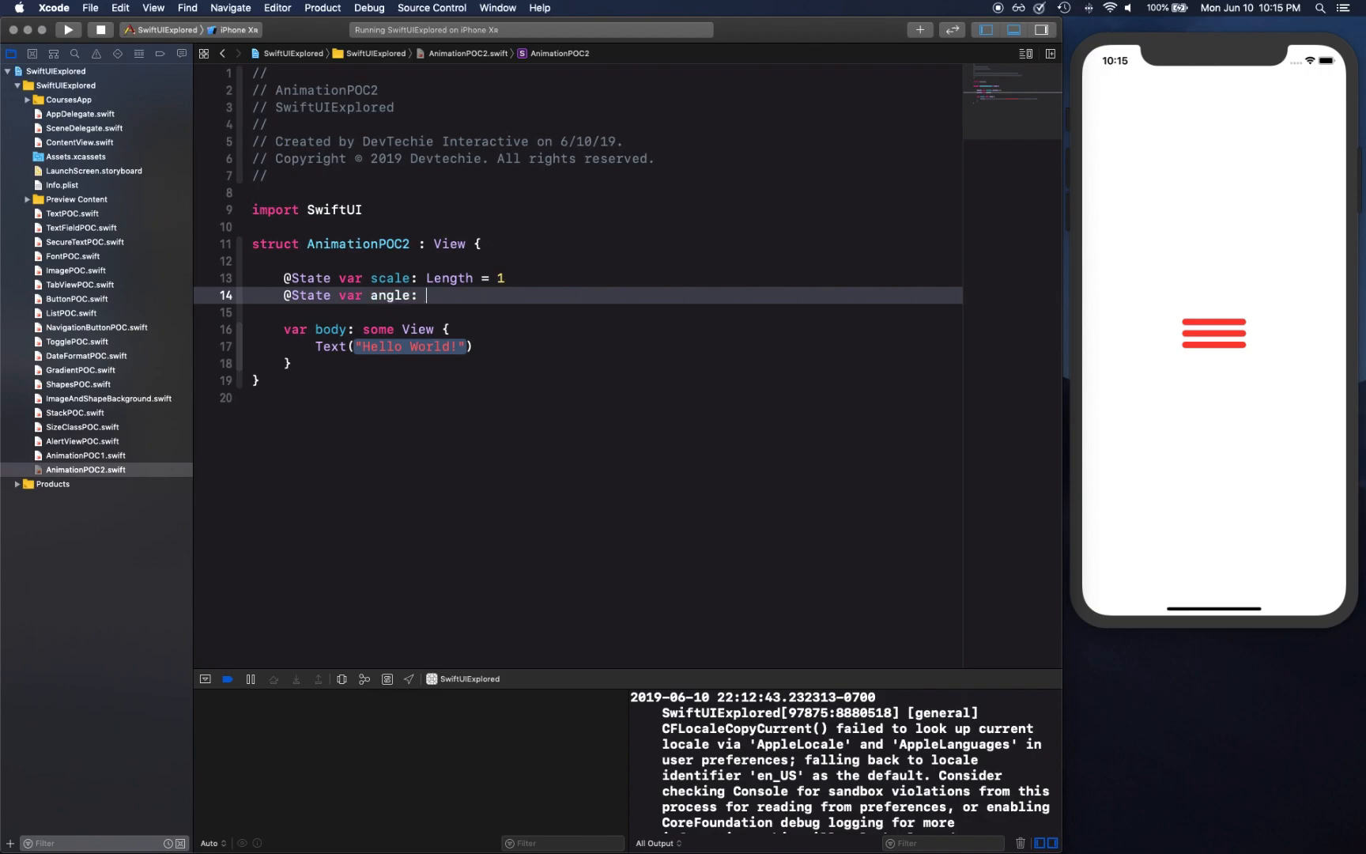
text(Do)
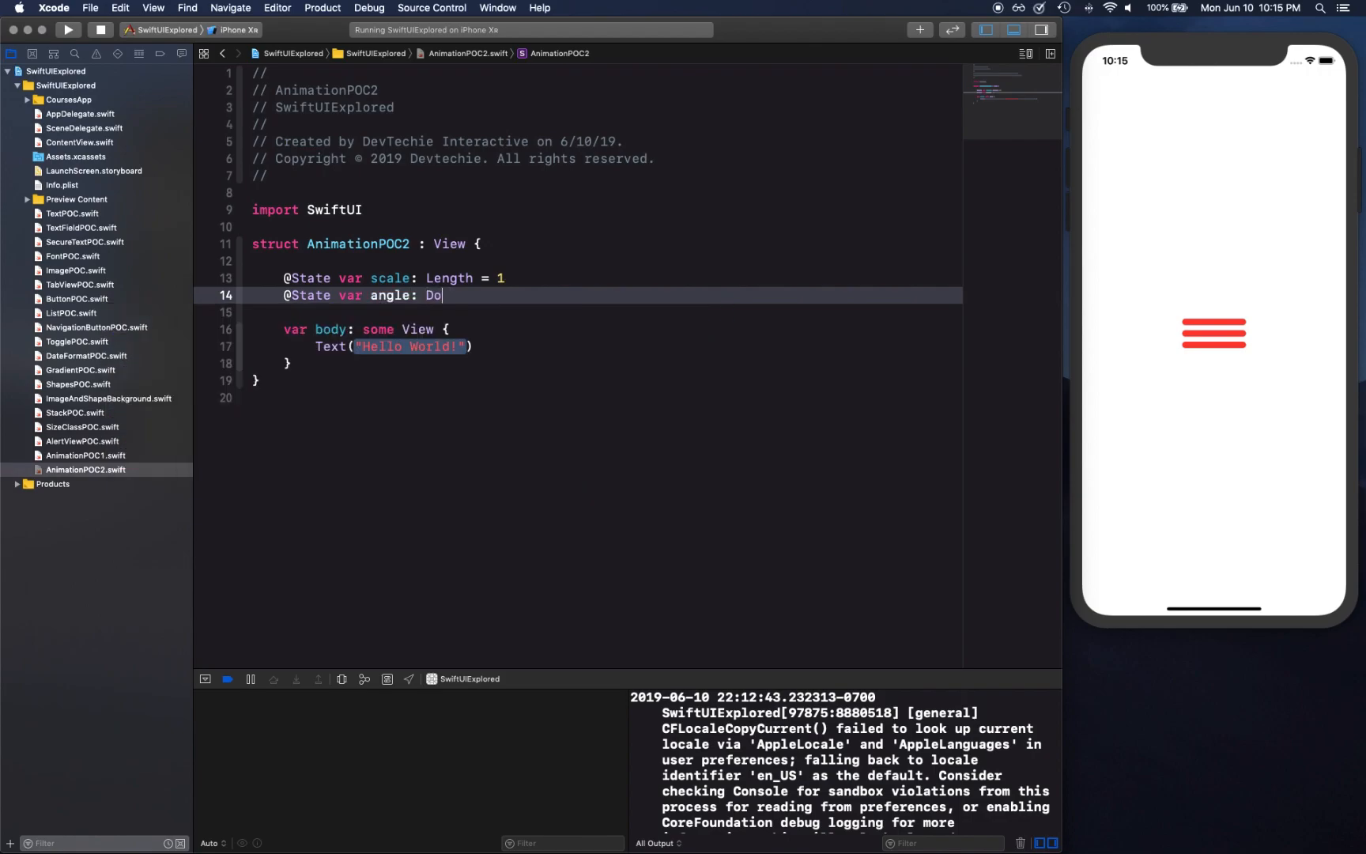
text(uble = 9)
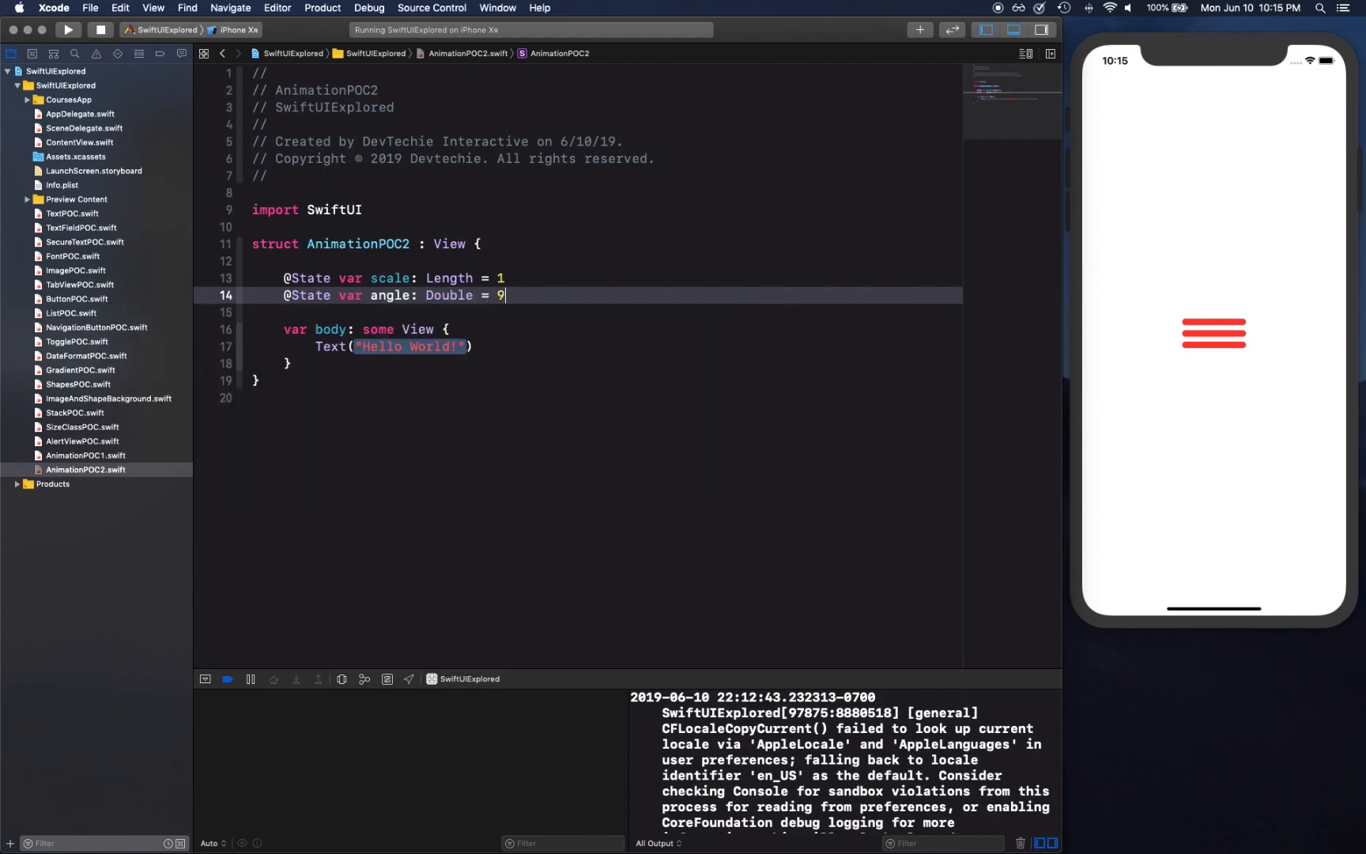
text(.0)
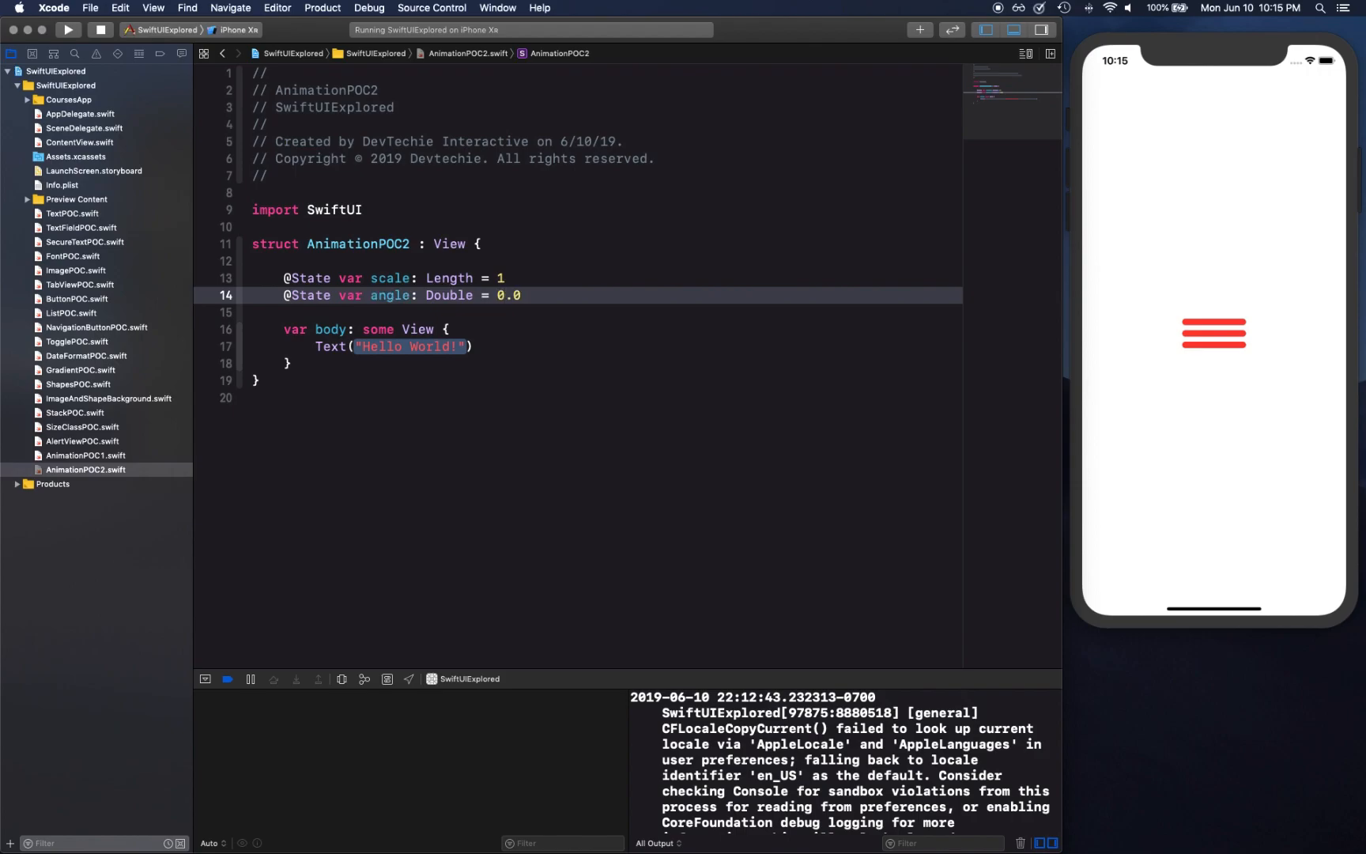
Replace the body with a Button whose action does self.scale += 2 and self.angle += 45
click(318, 346)
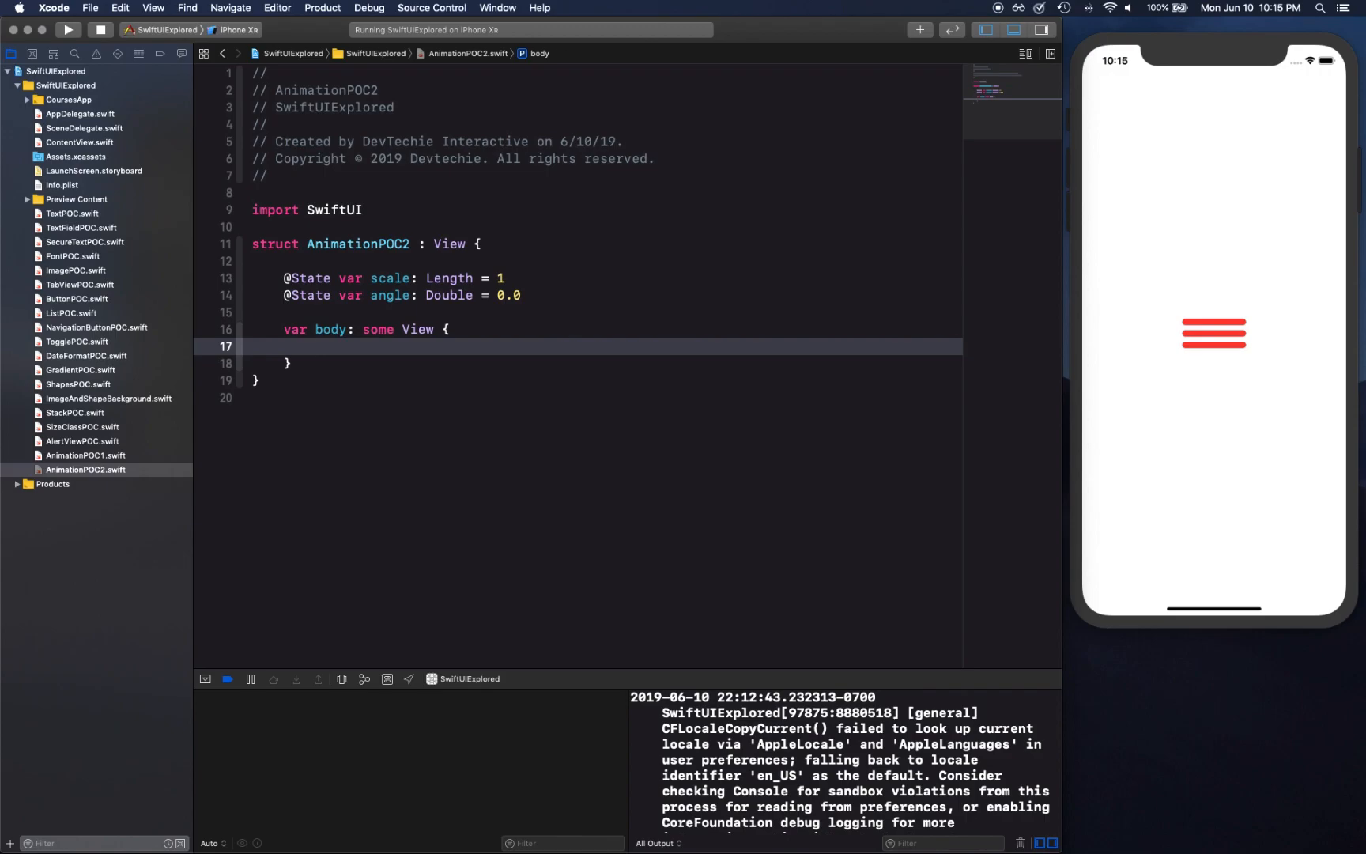
text(Button(action: {)
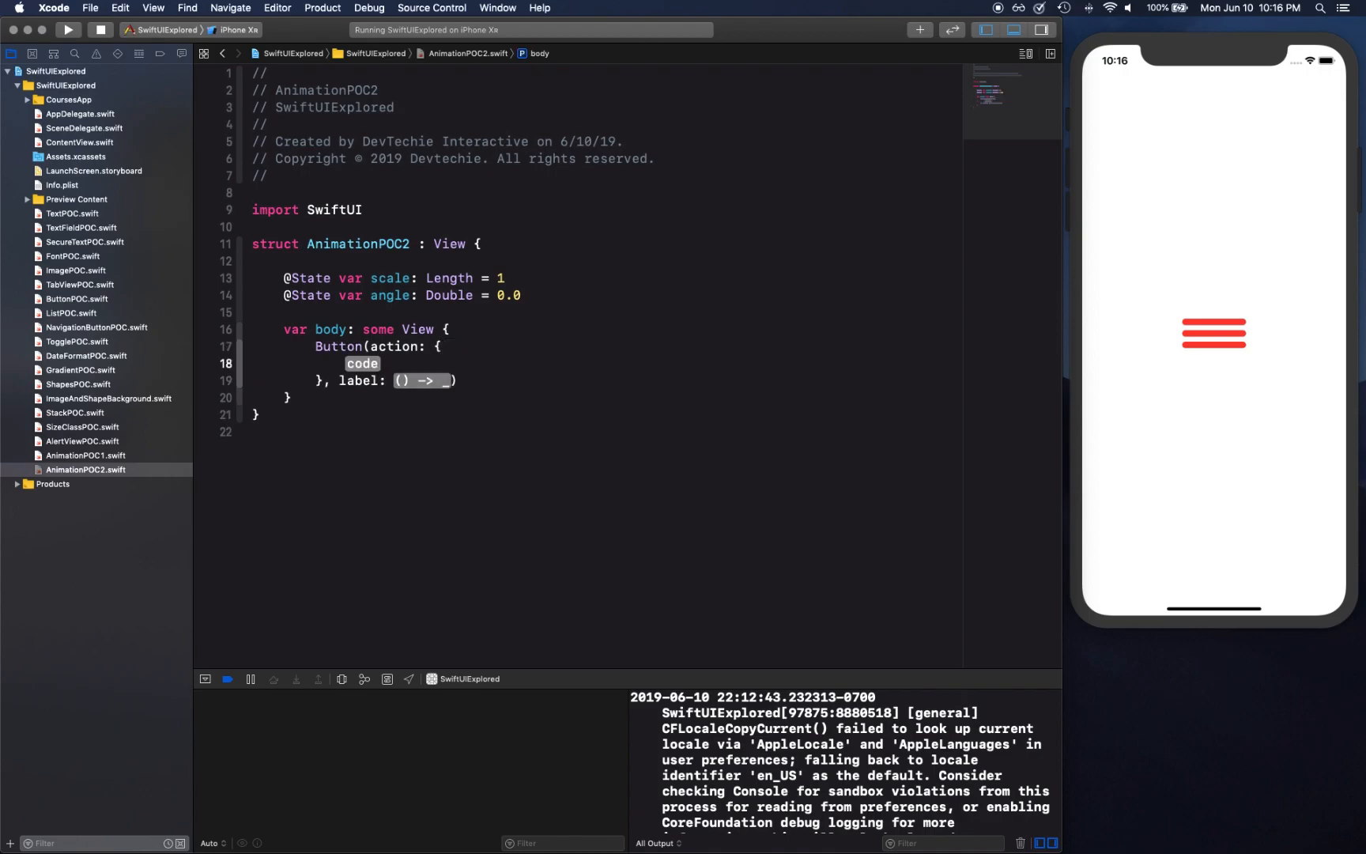
text(self.scale)
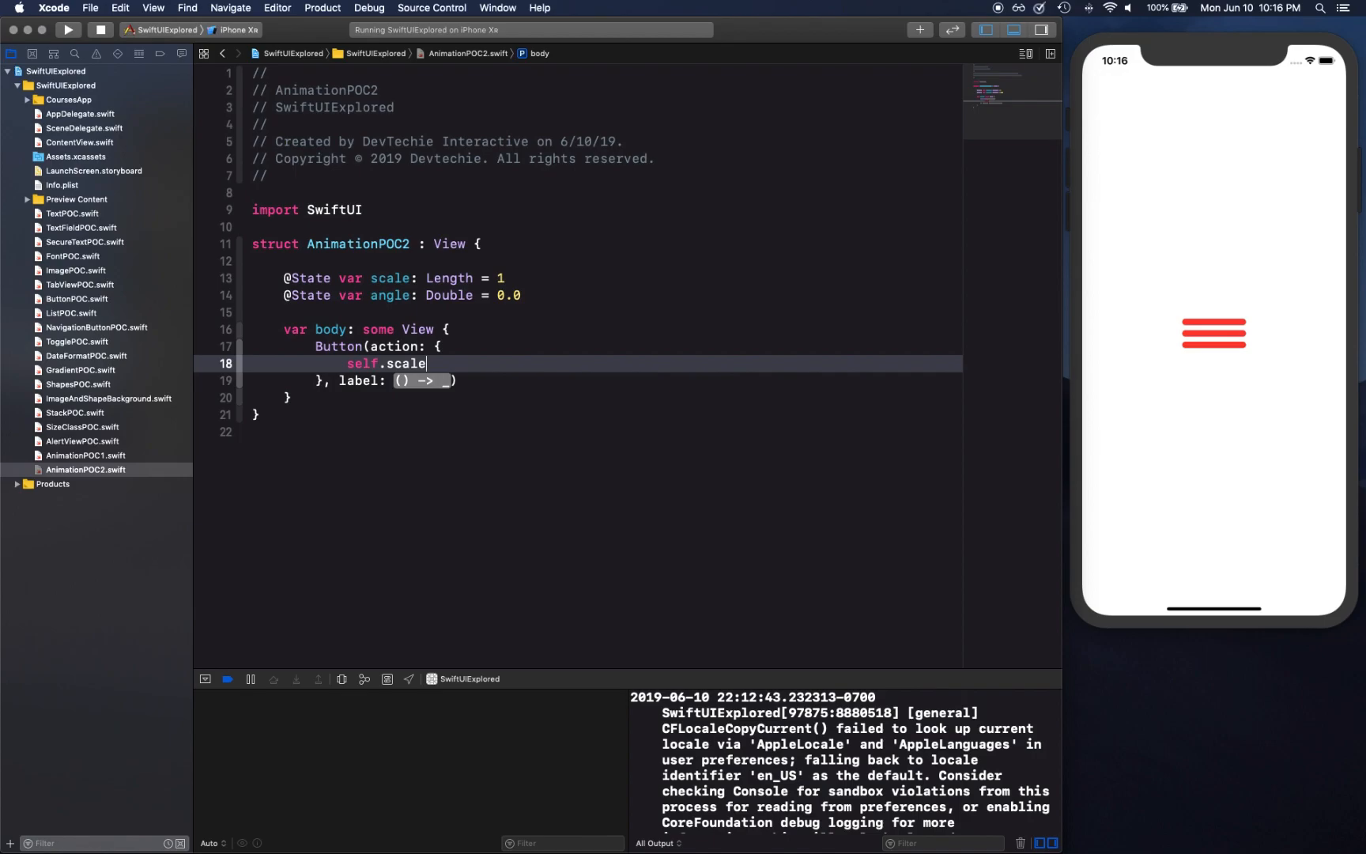
text(+= 1)
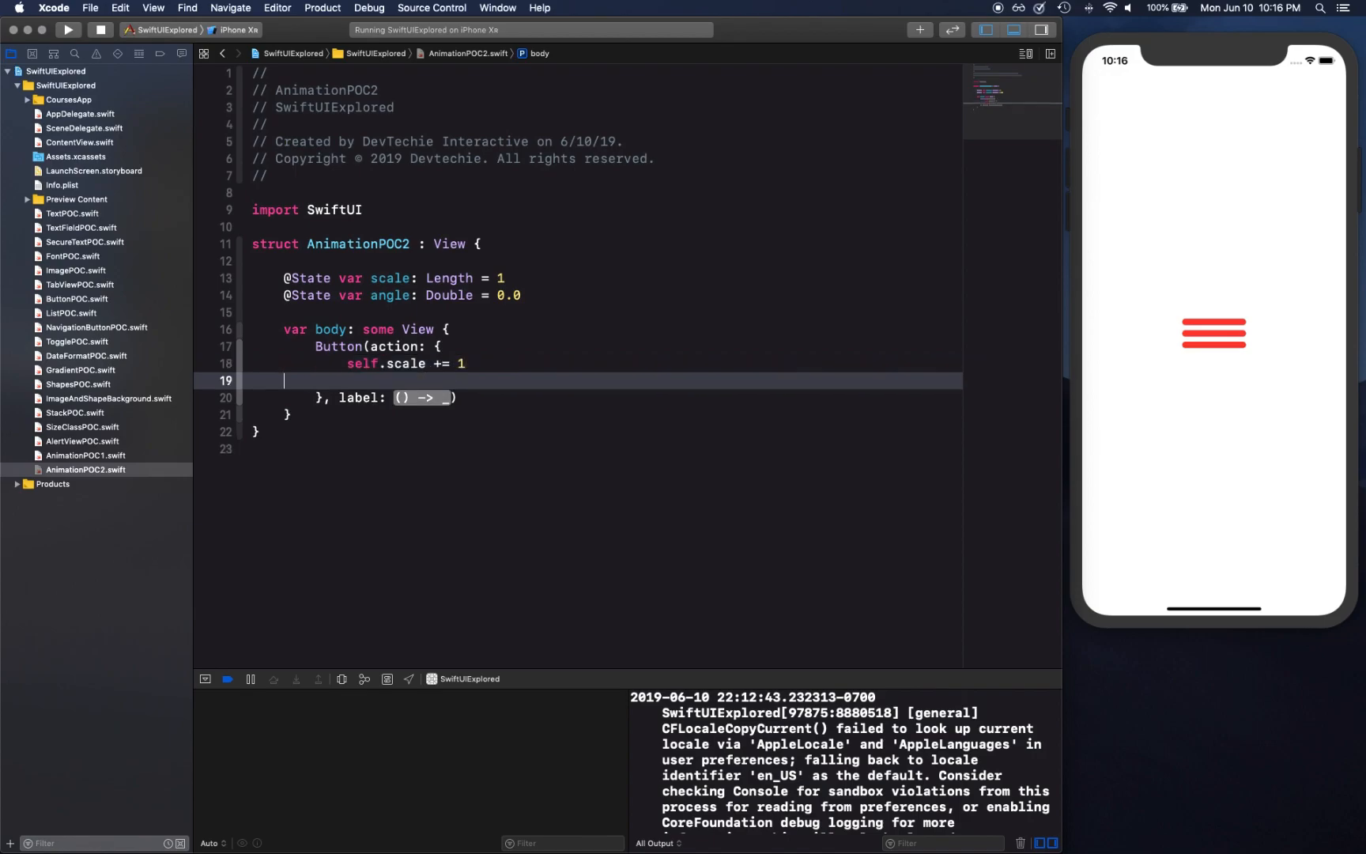
text(2)
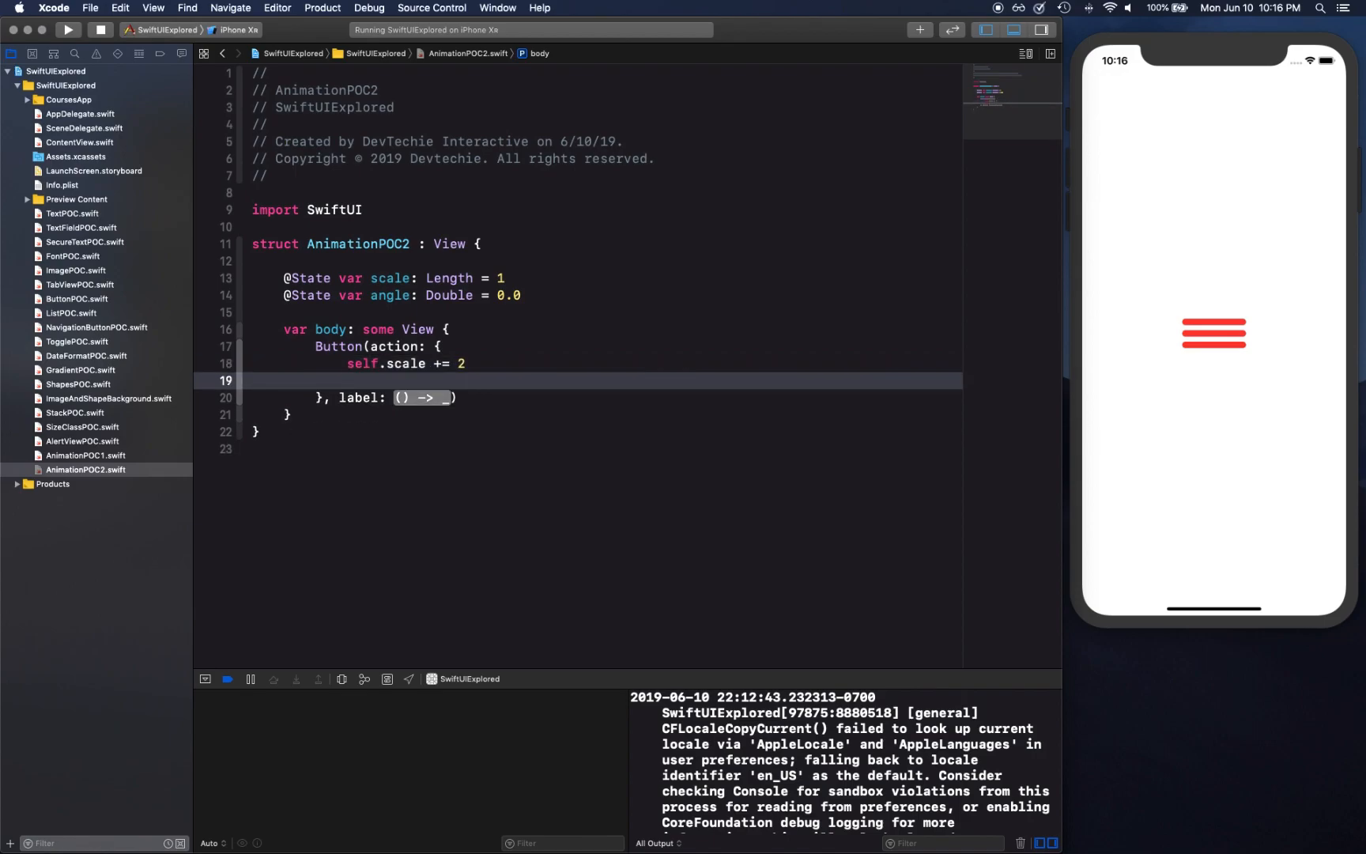
text(self.angle)
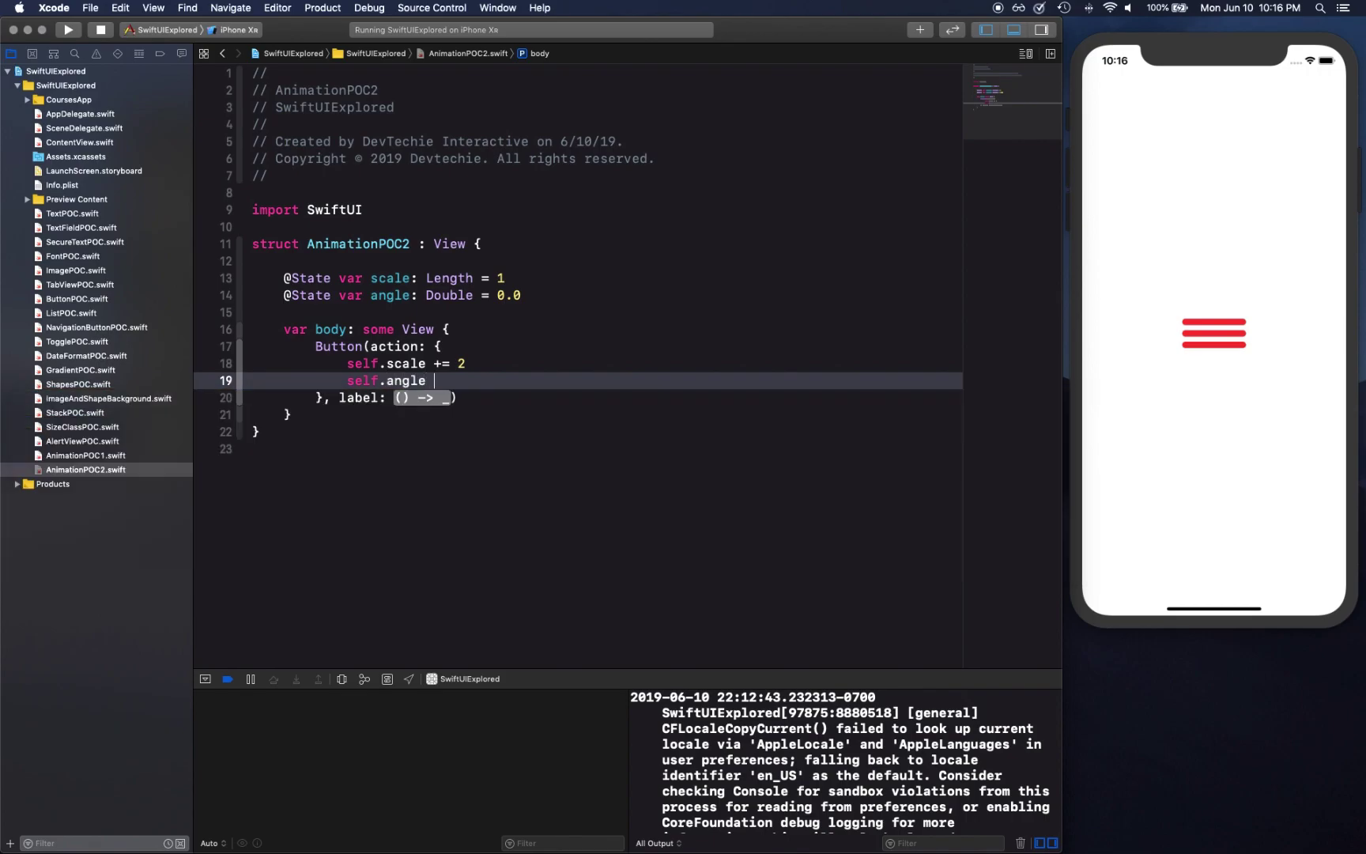
text(+=)
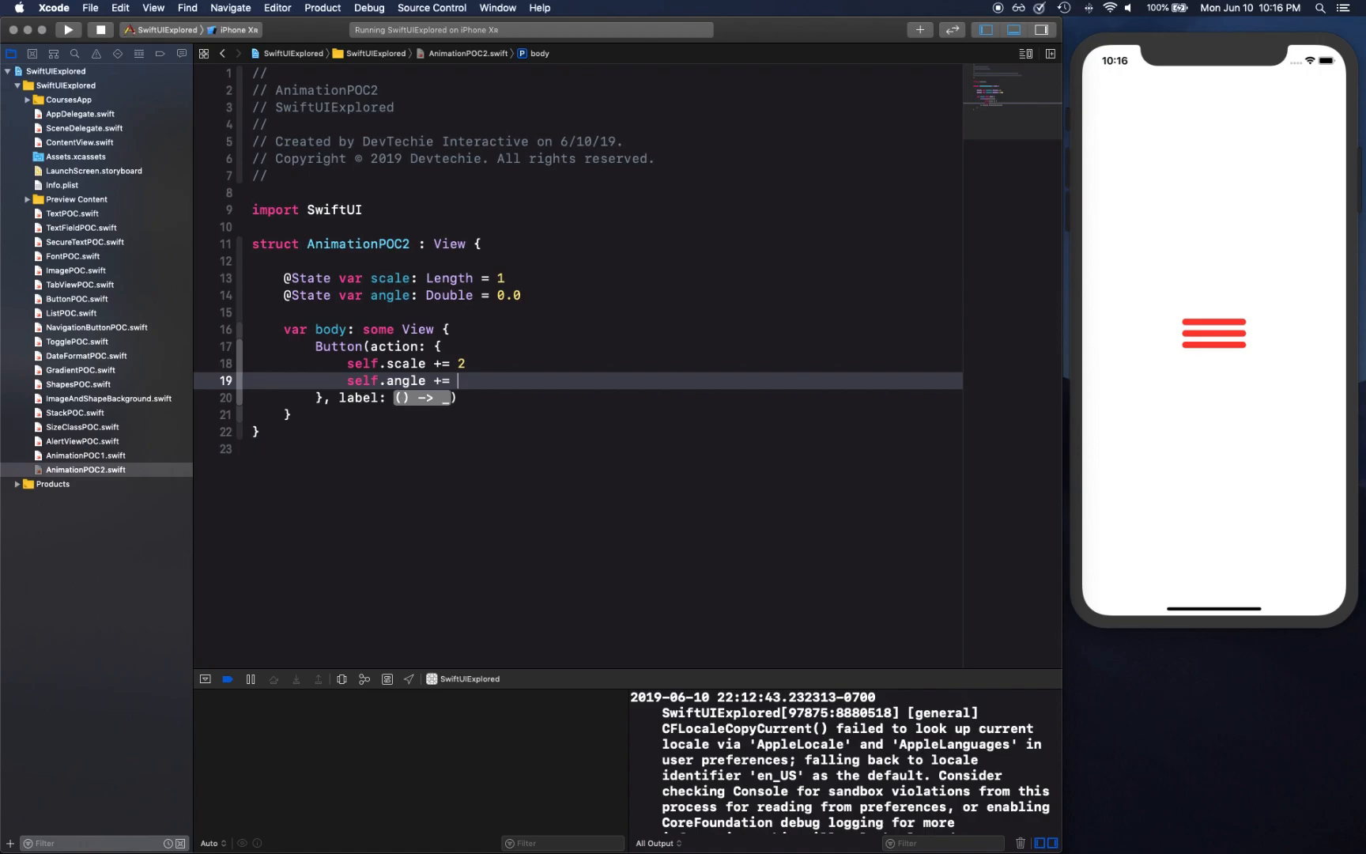
text(45)
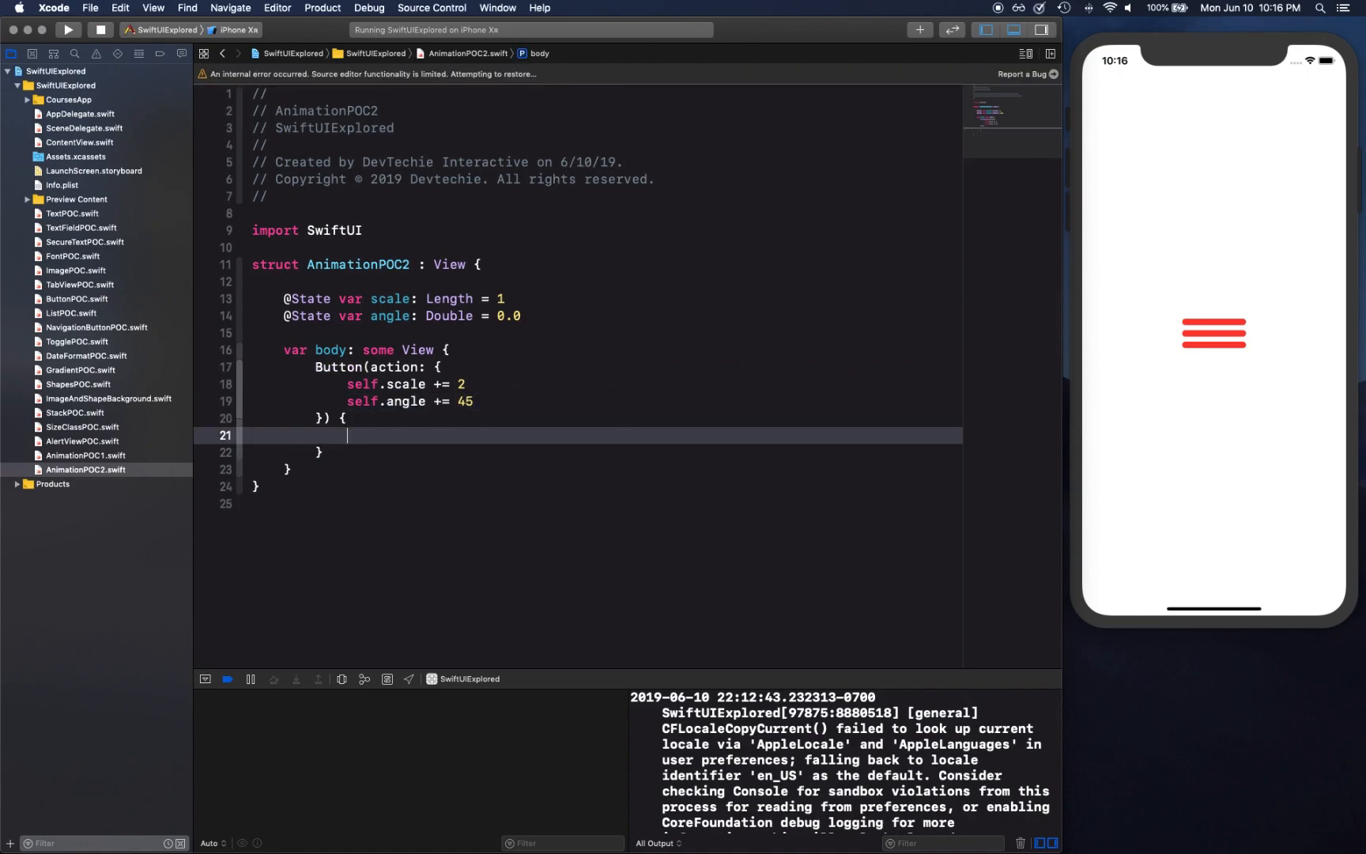
Make the button label Text("DevTechie Interactive")
scroll(up, 3)
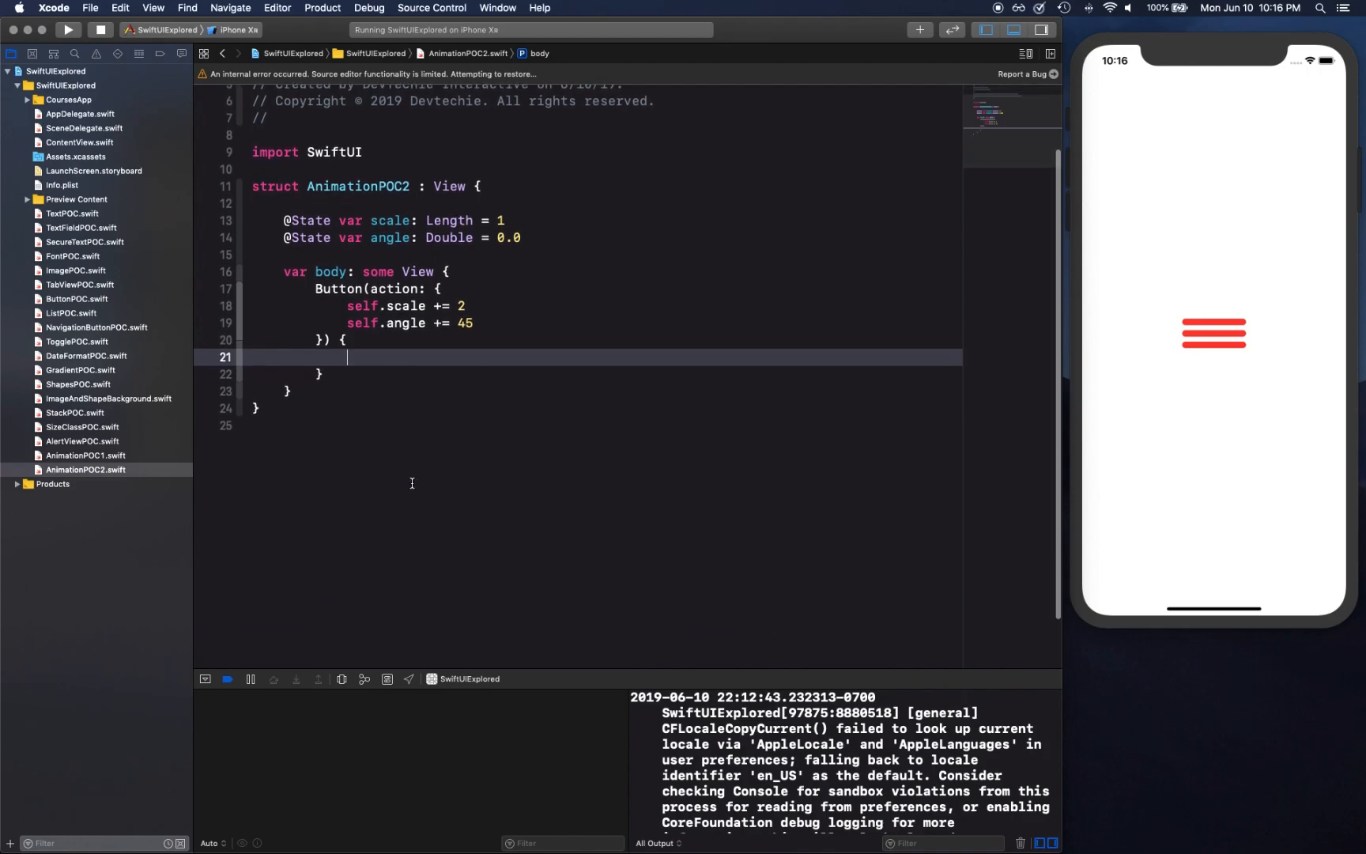
text(Text)
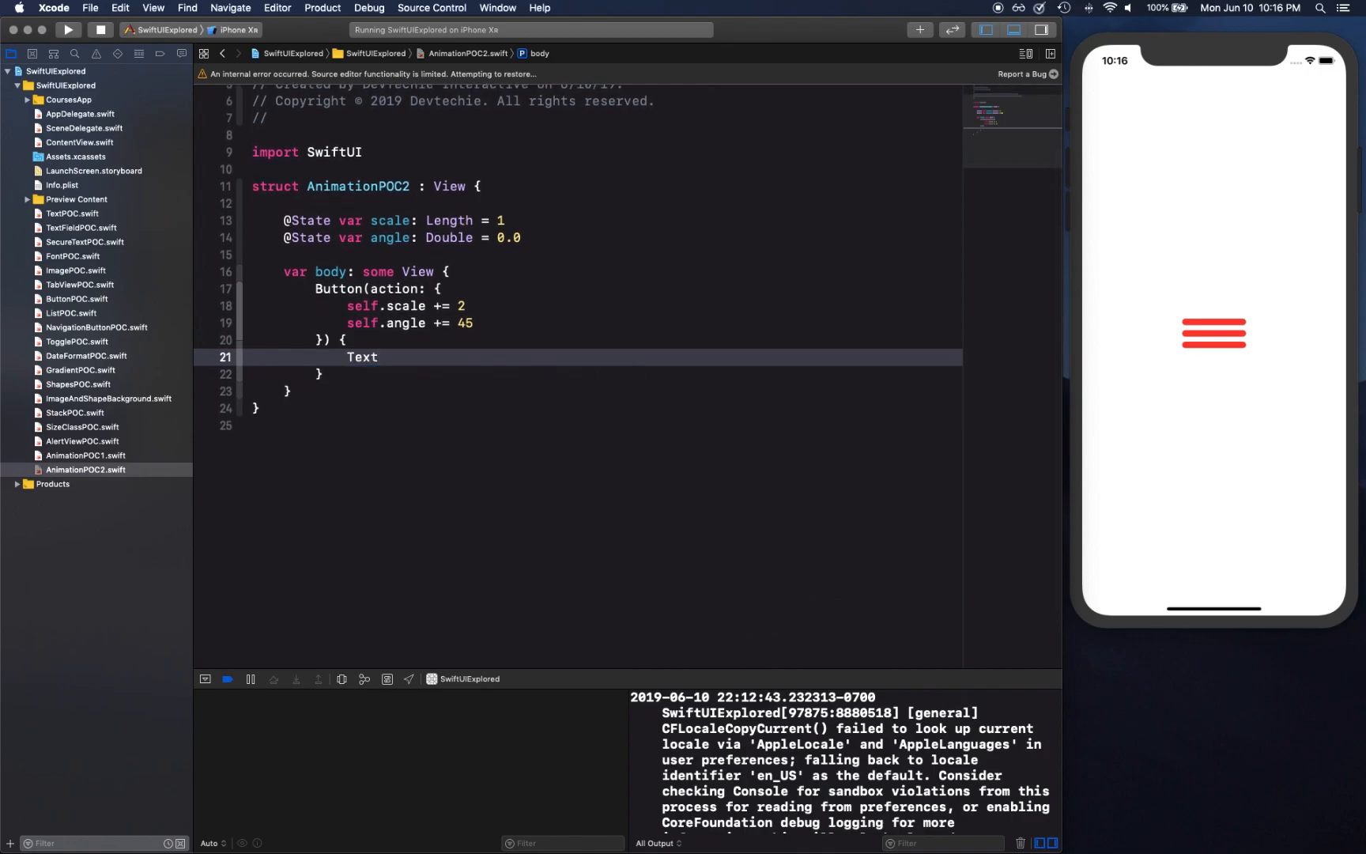
text(())
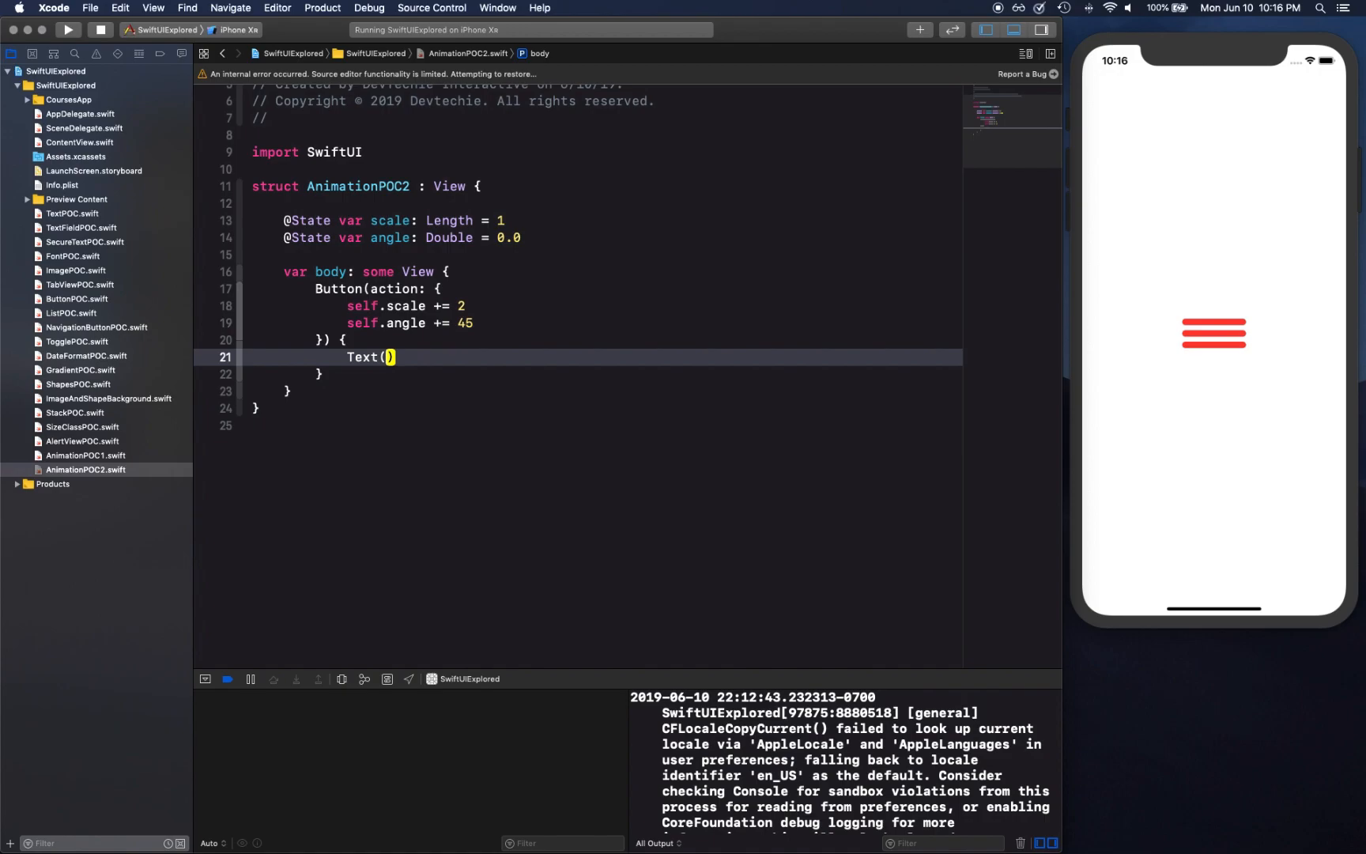
text(")
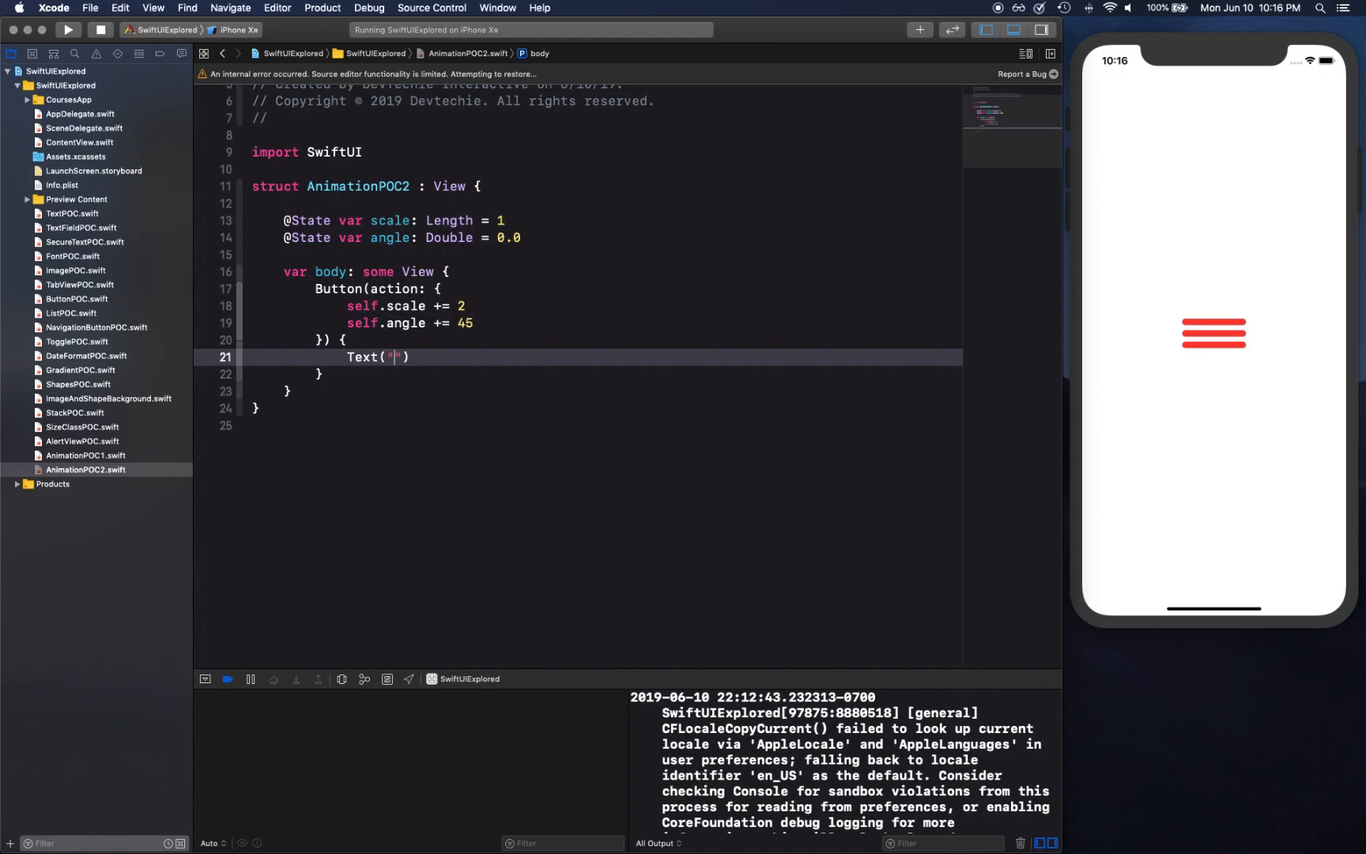
text(Dev)
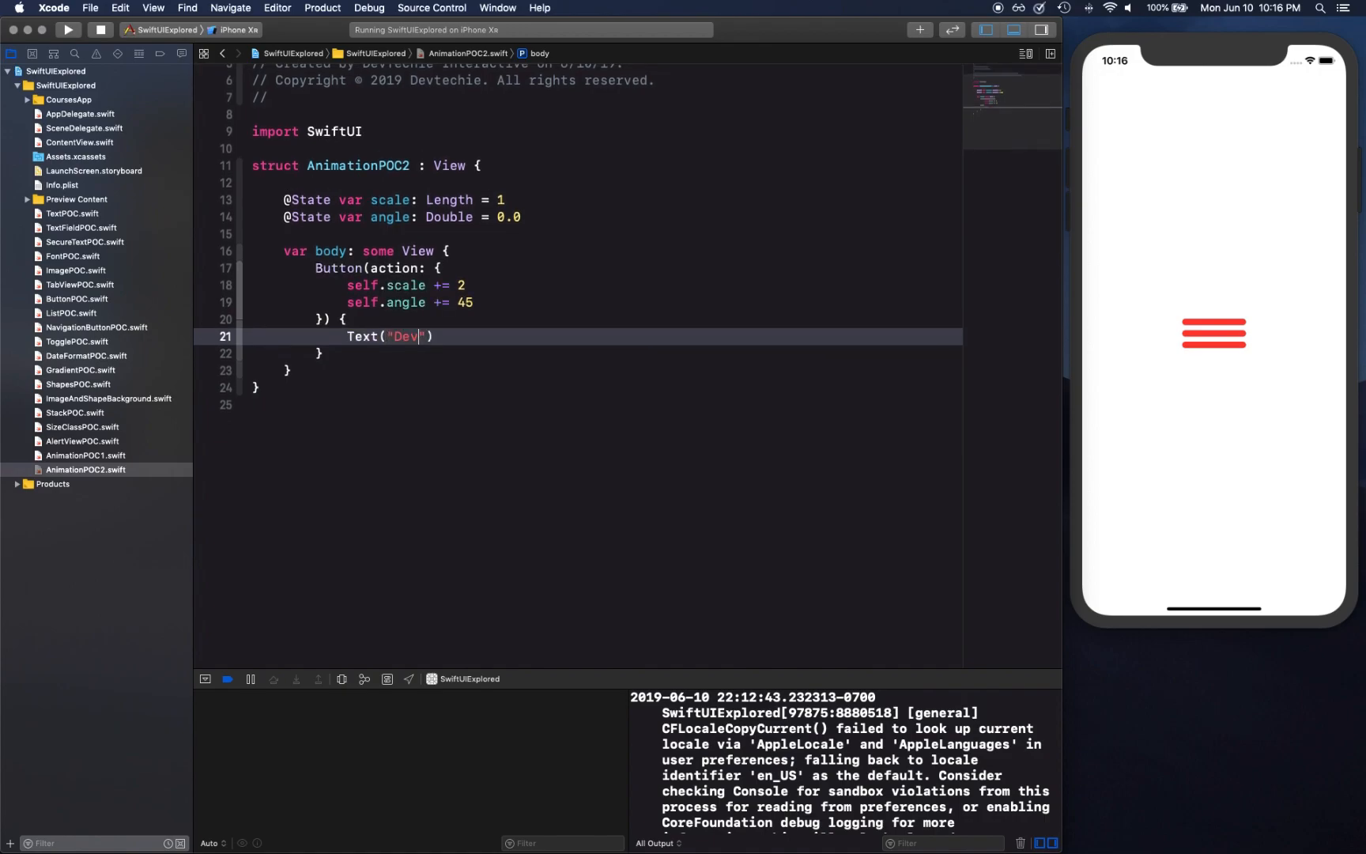
text(Techie Interactive)
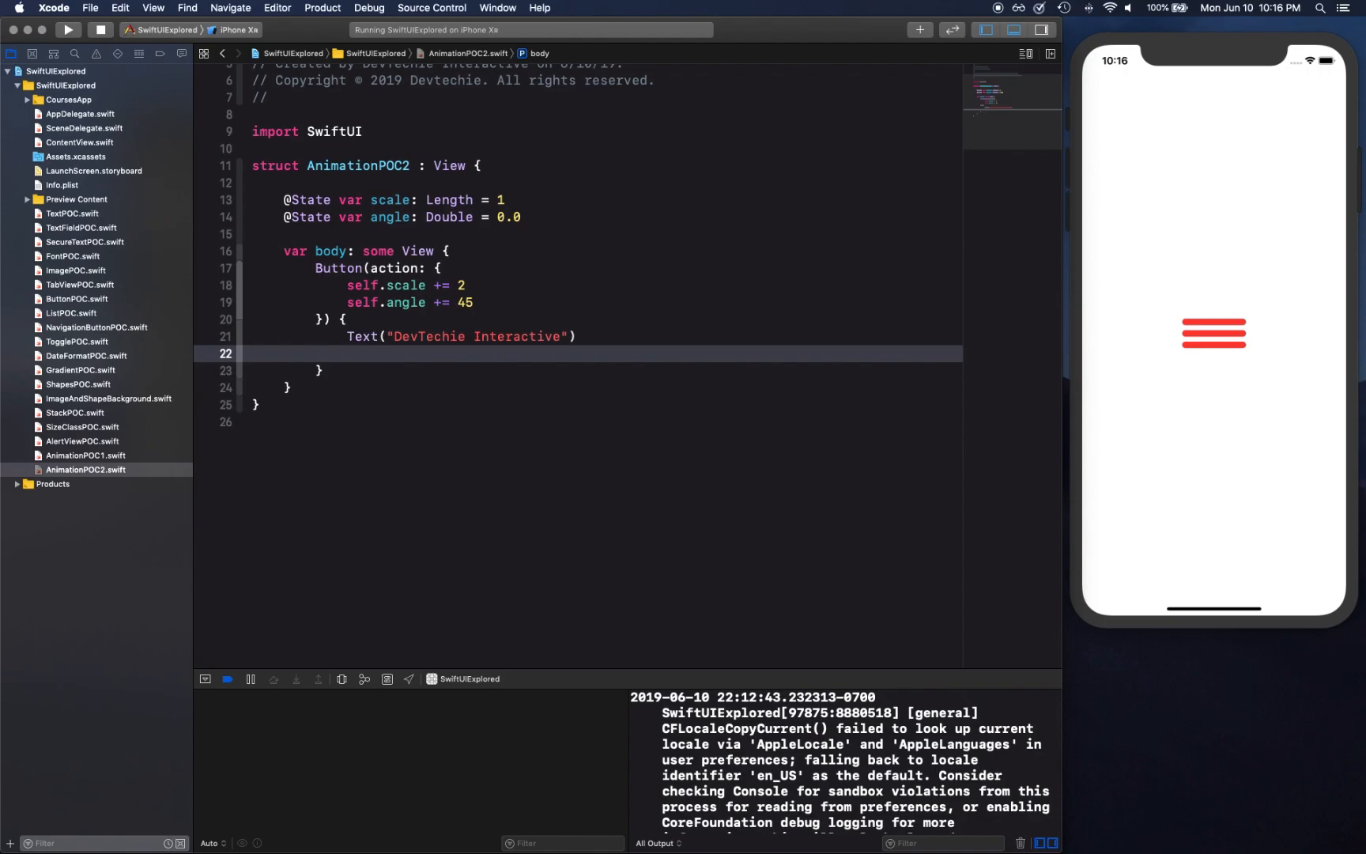
Add .scaleEffect(scale) to the text
text(.scale)
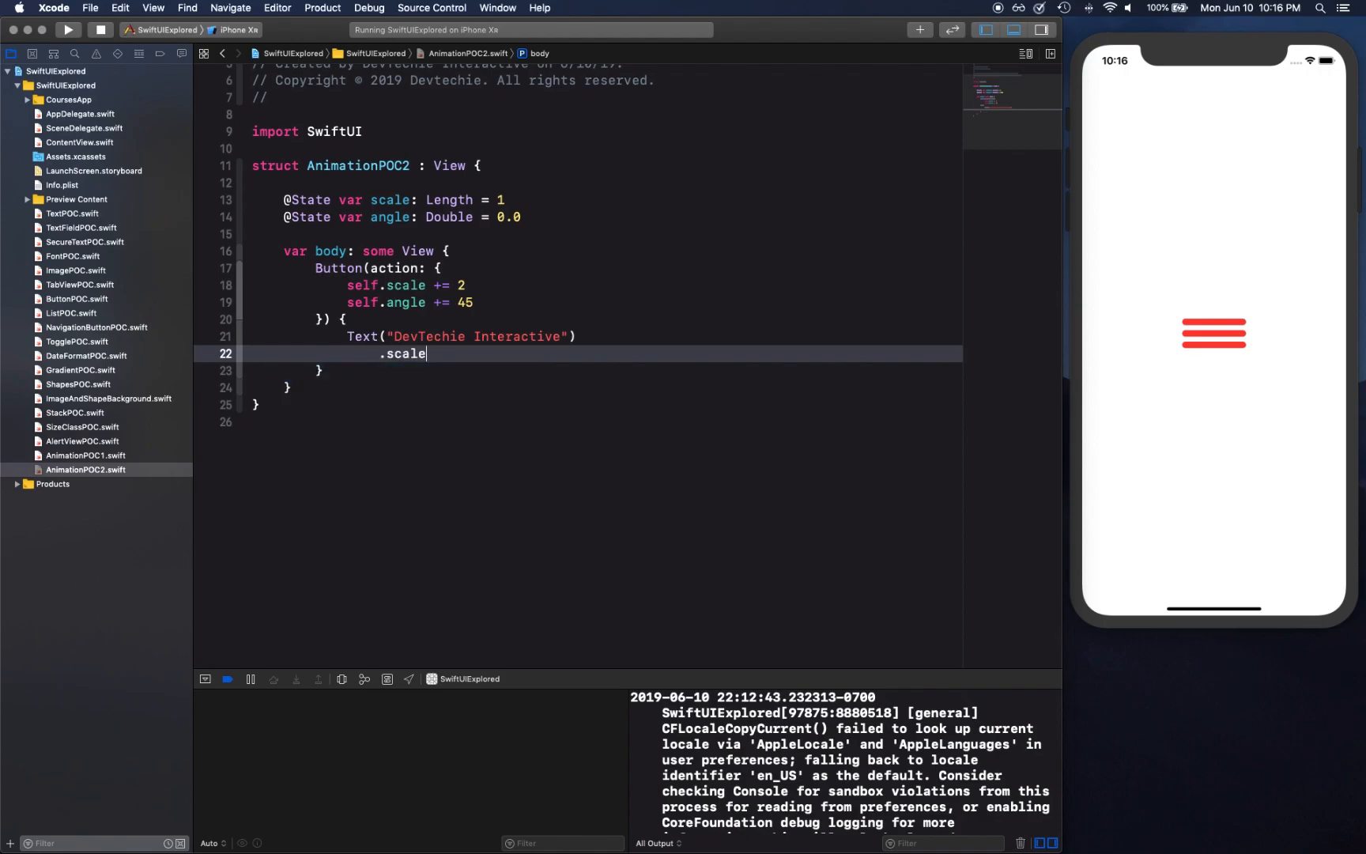
text(Effe)
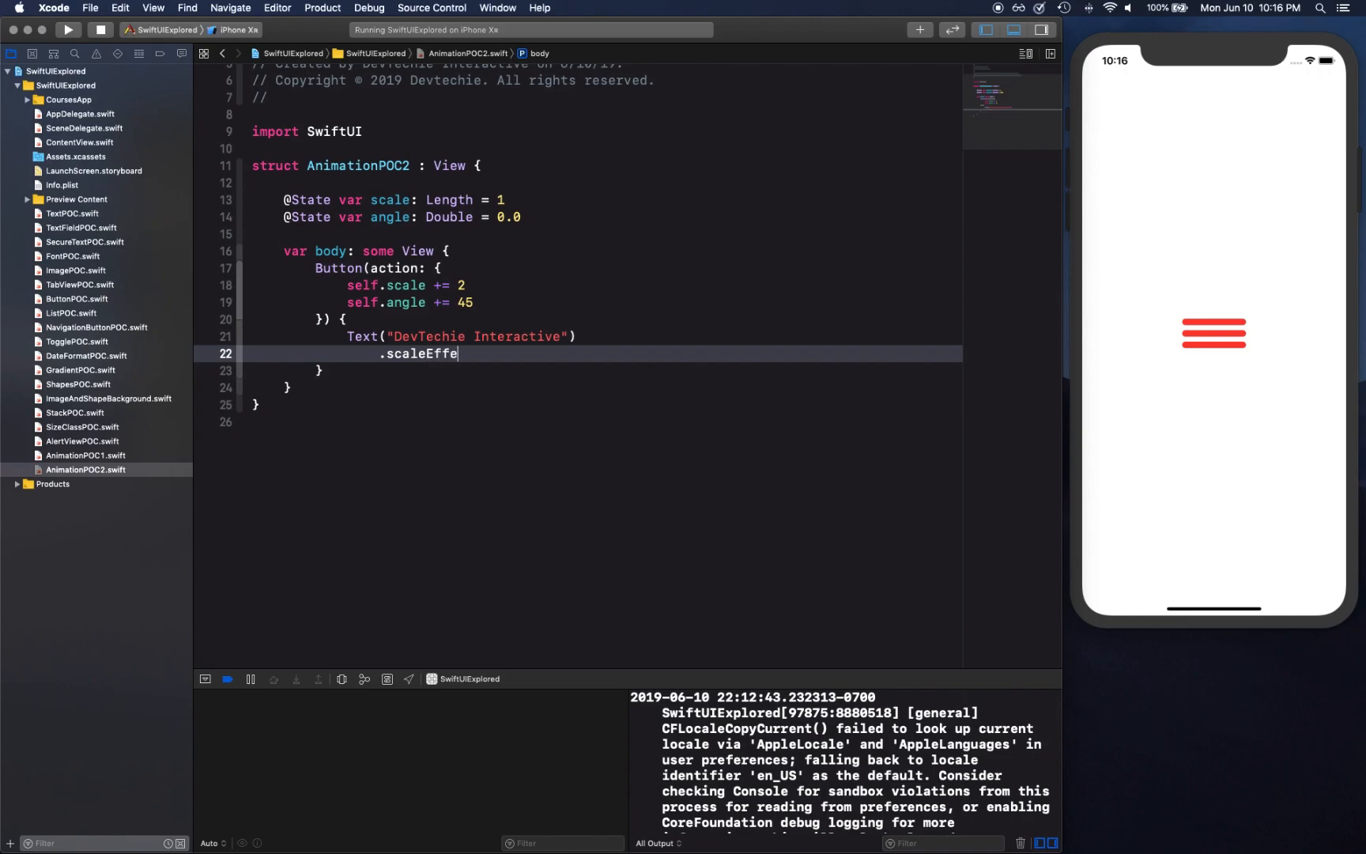
text(ct)
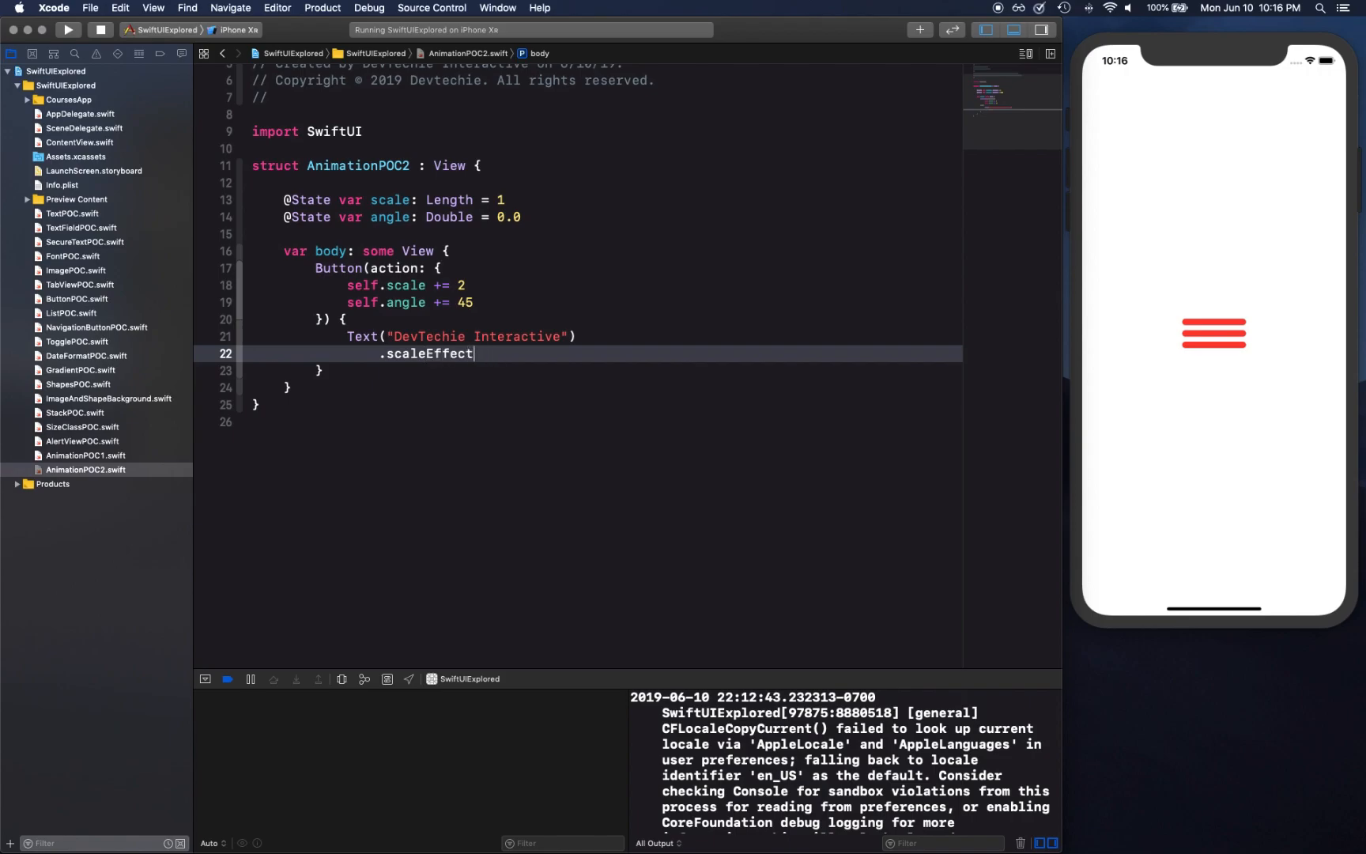
text((scale))
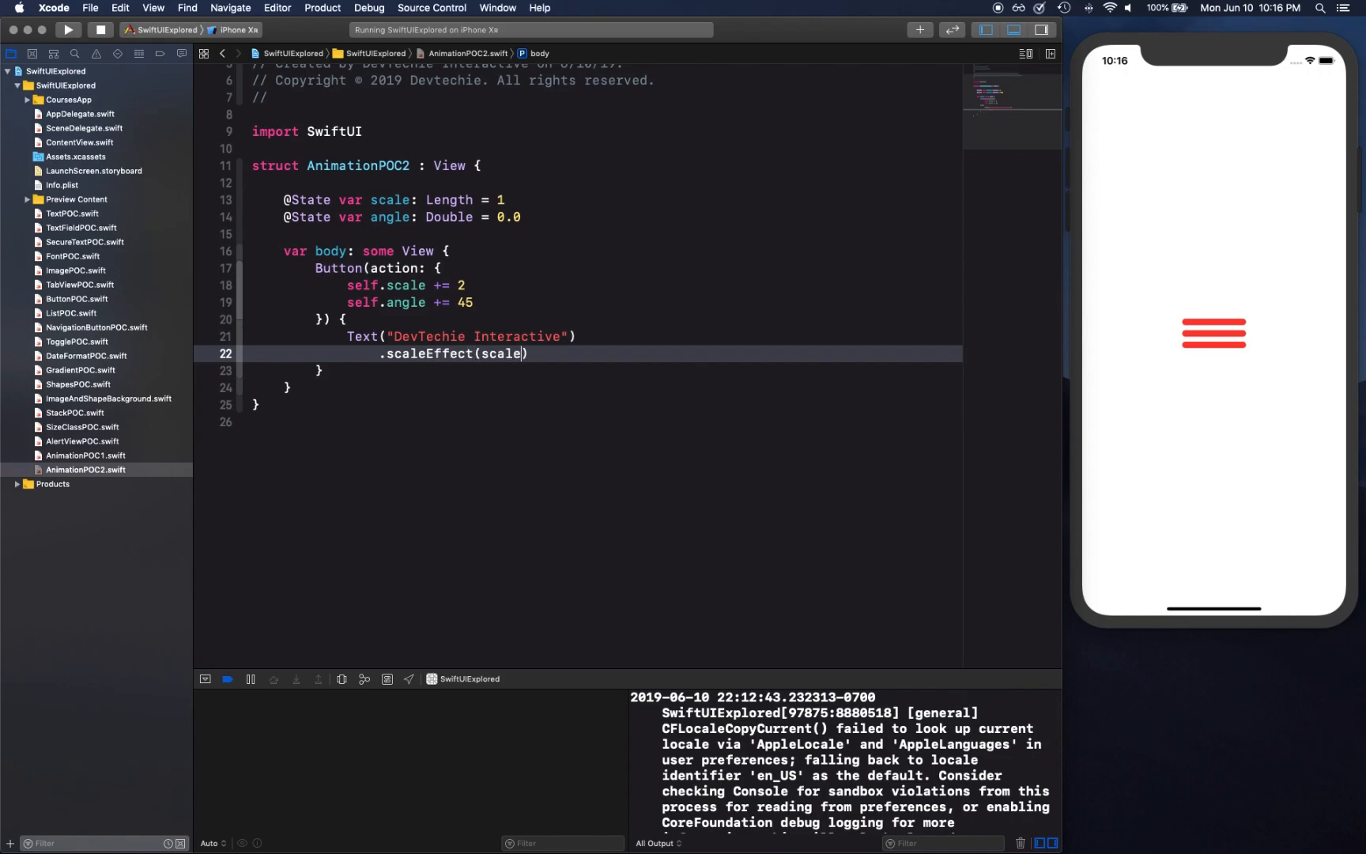
key(return)
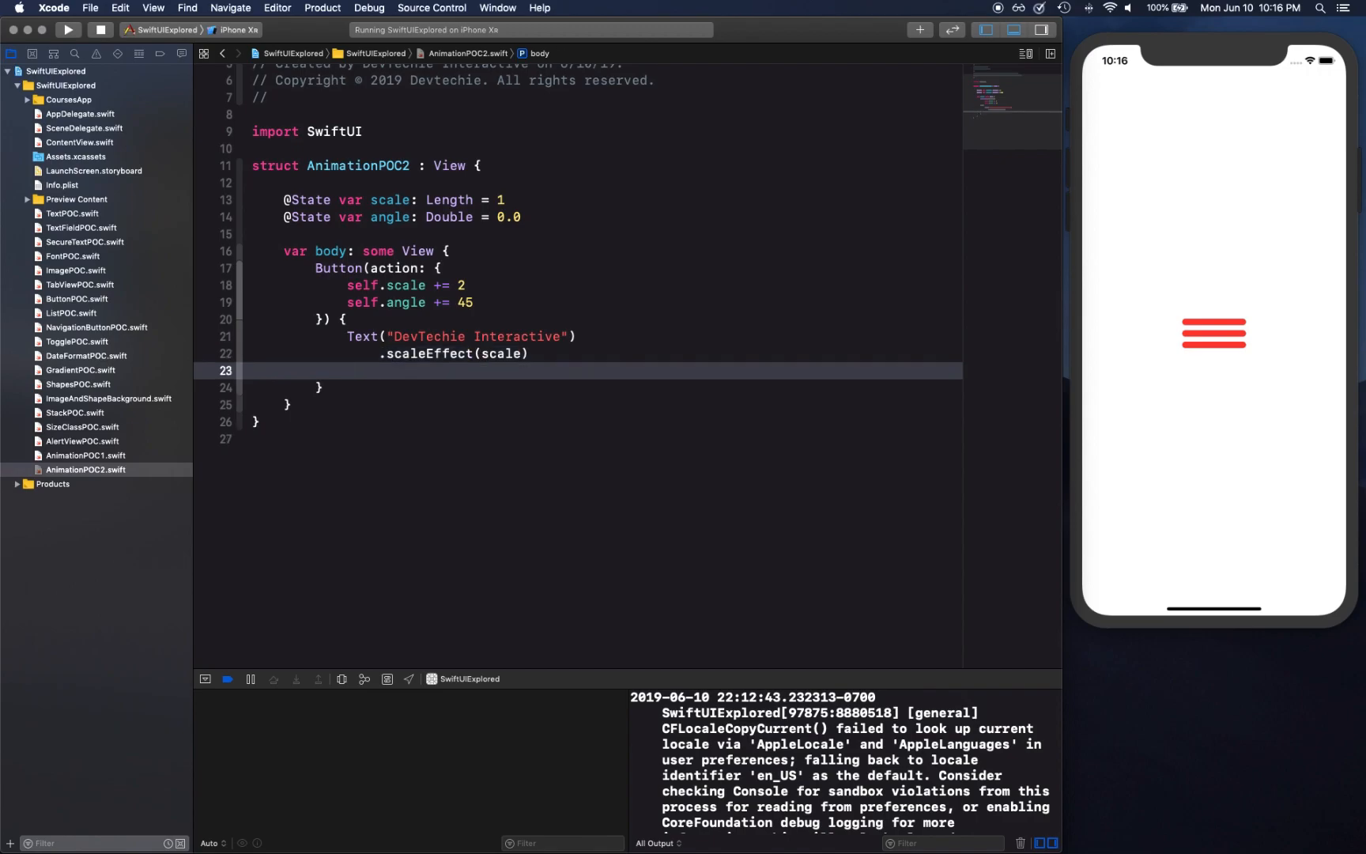
Add .rotationEffect(.degrees(self.angle)) and .animation(.basic())
text(.rotatyio)
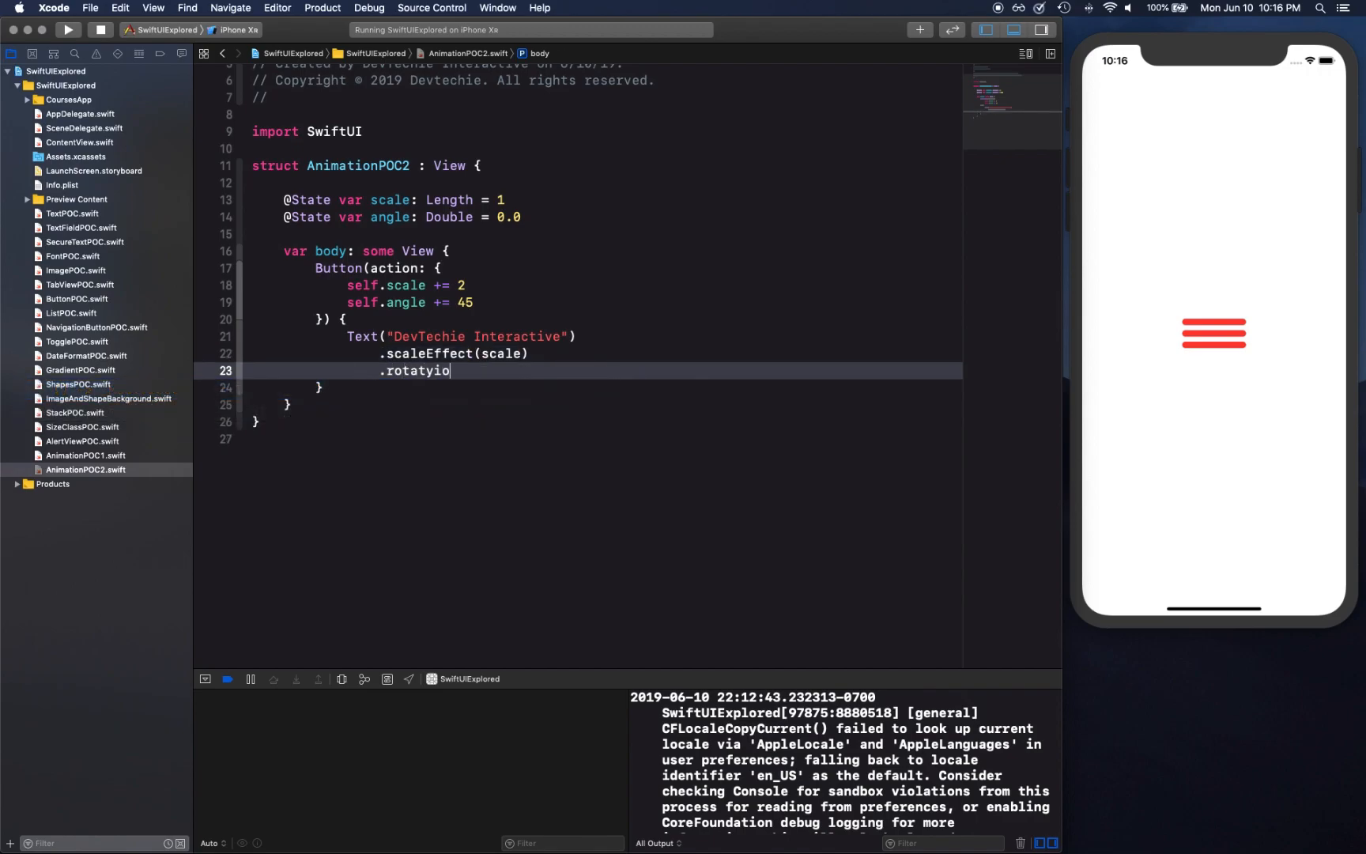
text(rotationE)
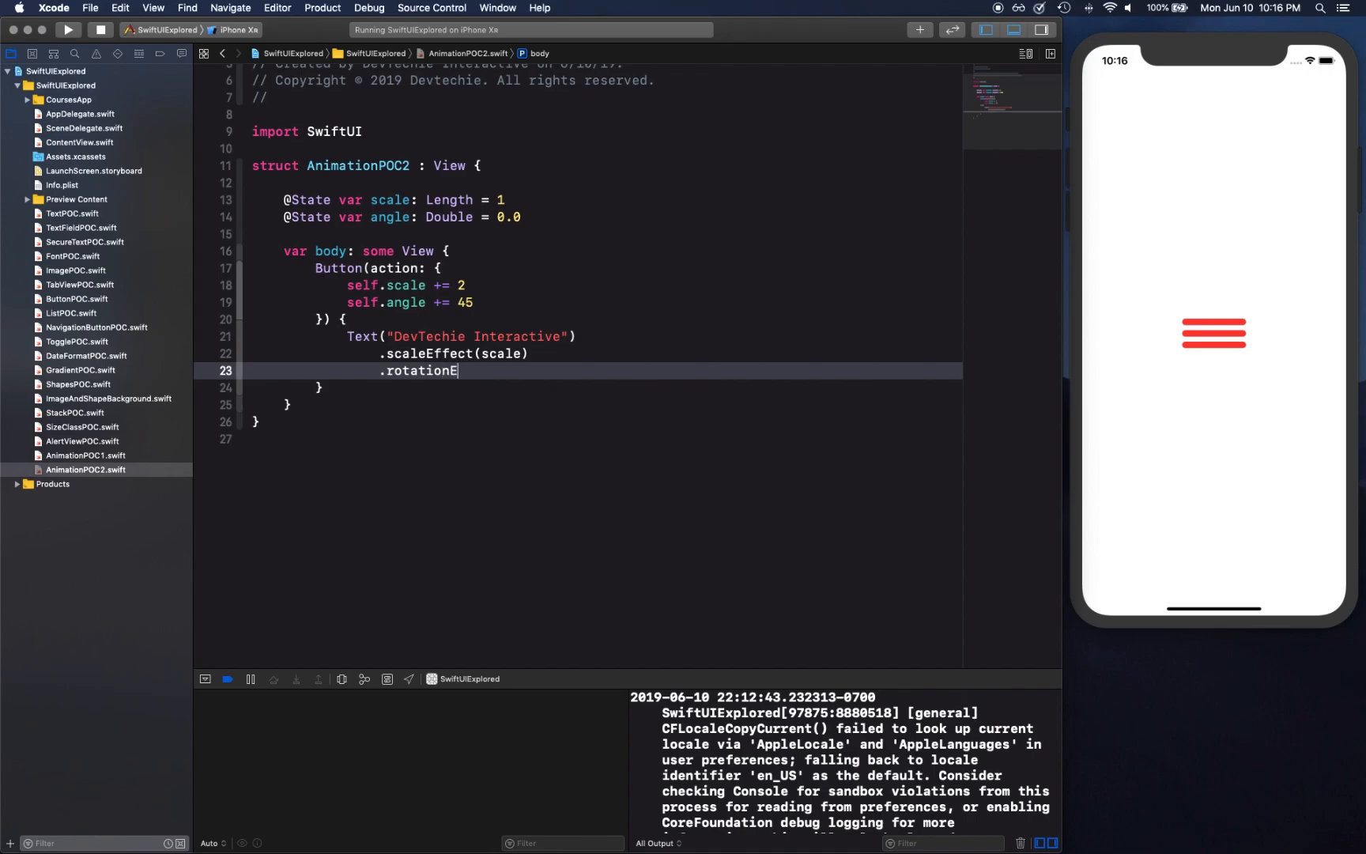
text(ffect)
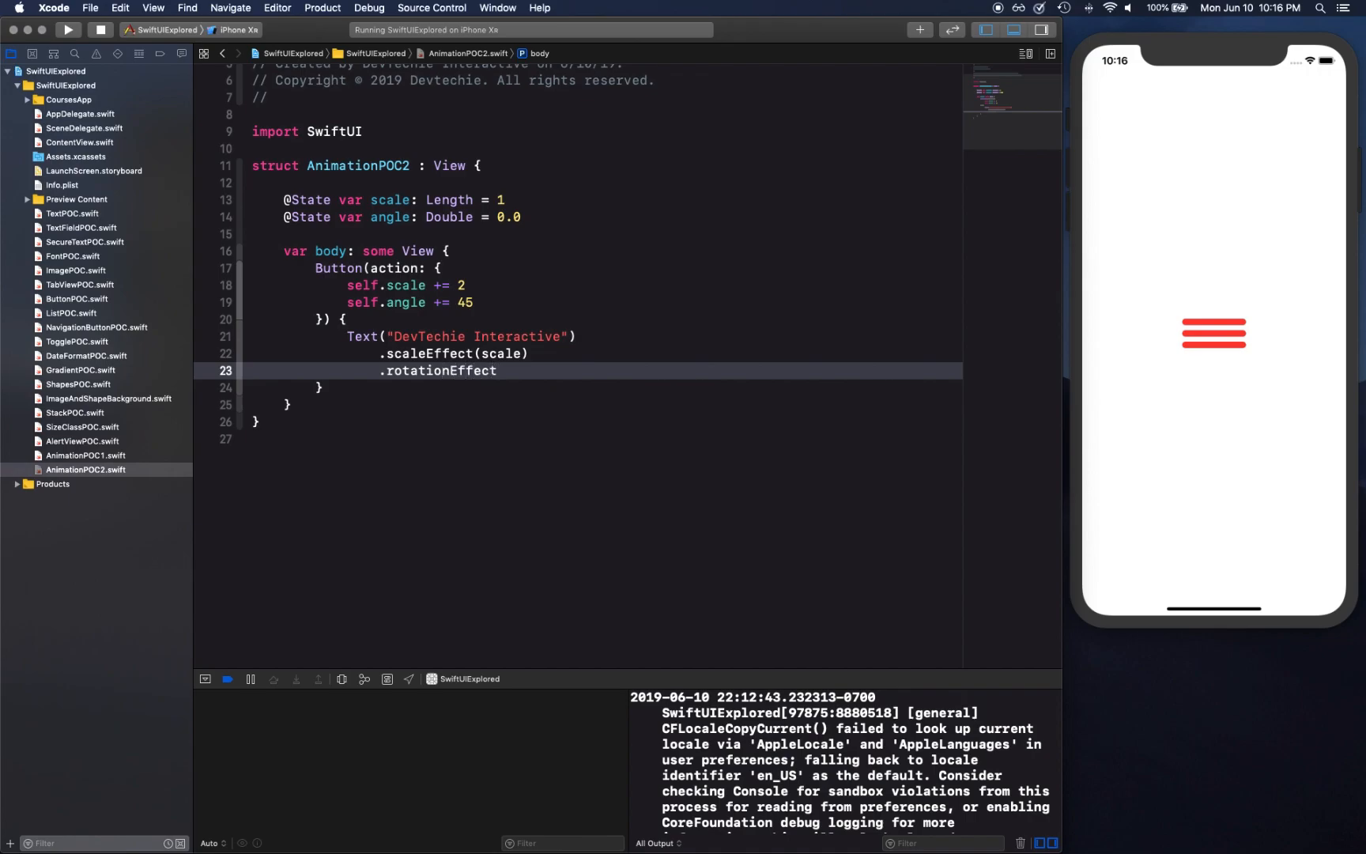
text((.degrees(degrees: Double)
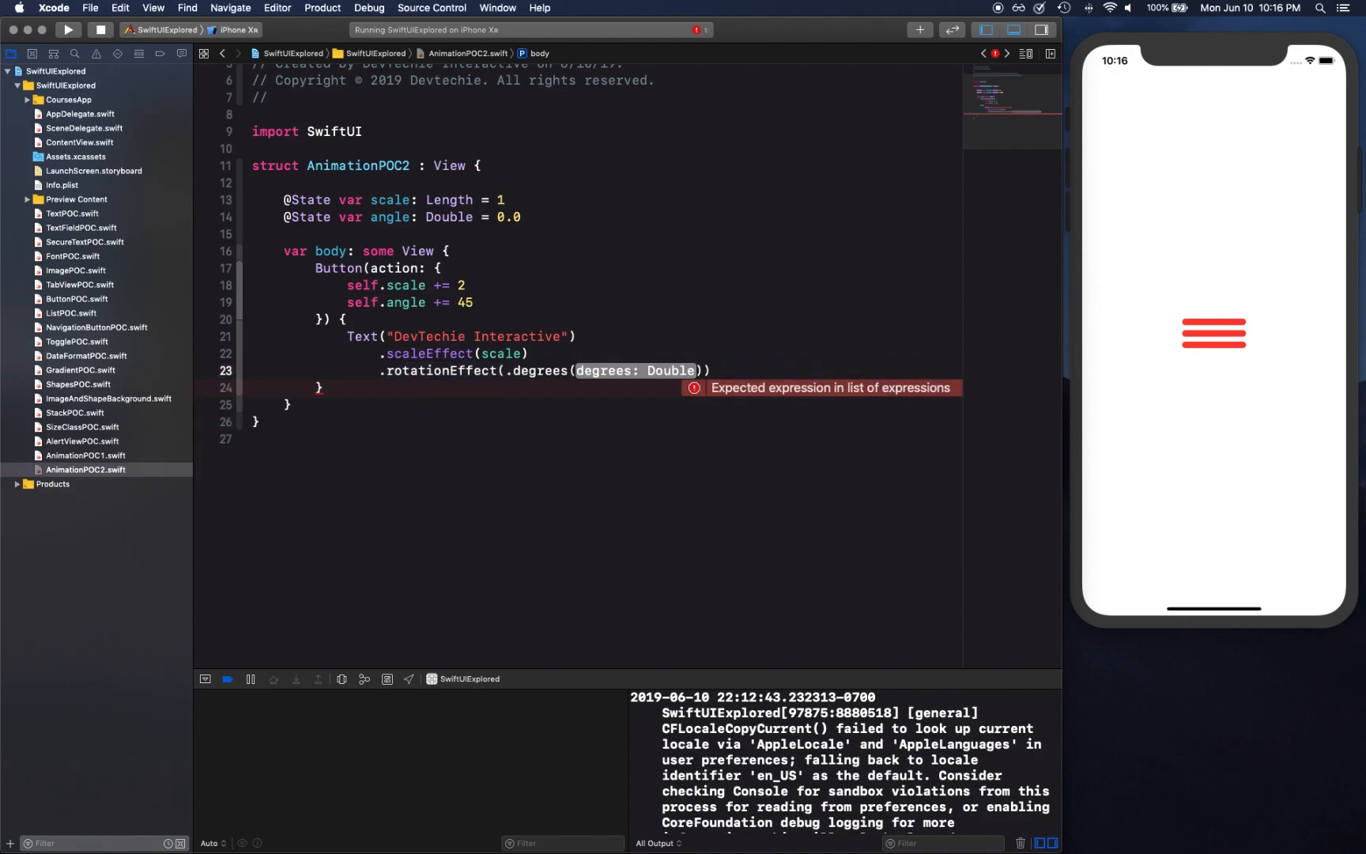
text(self.)
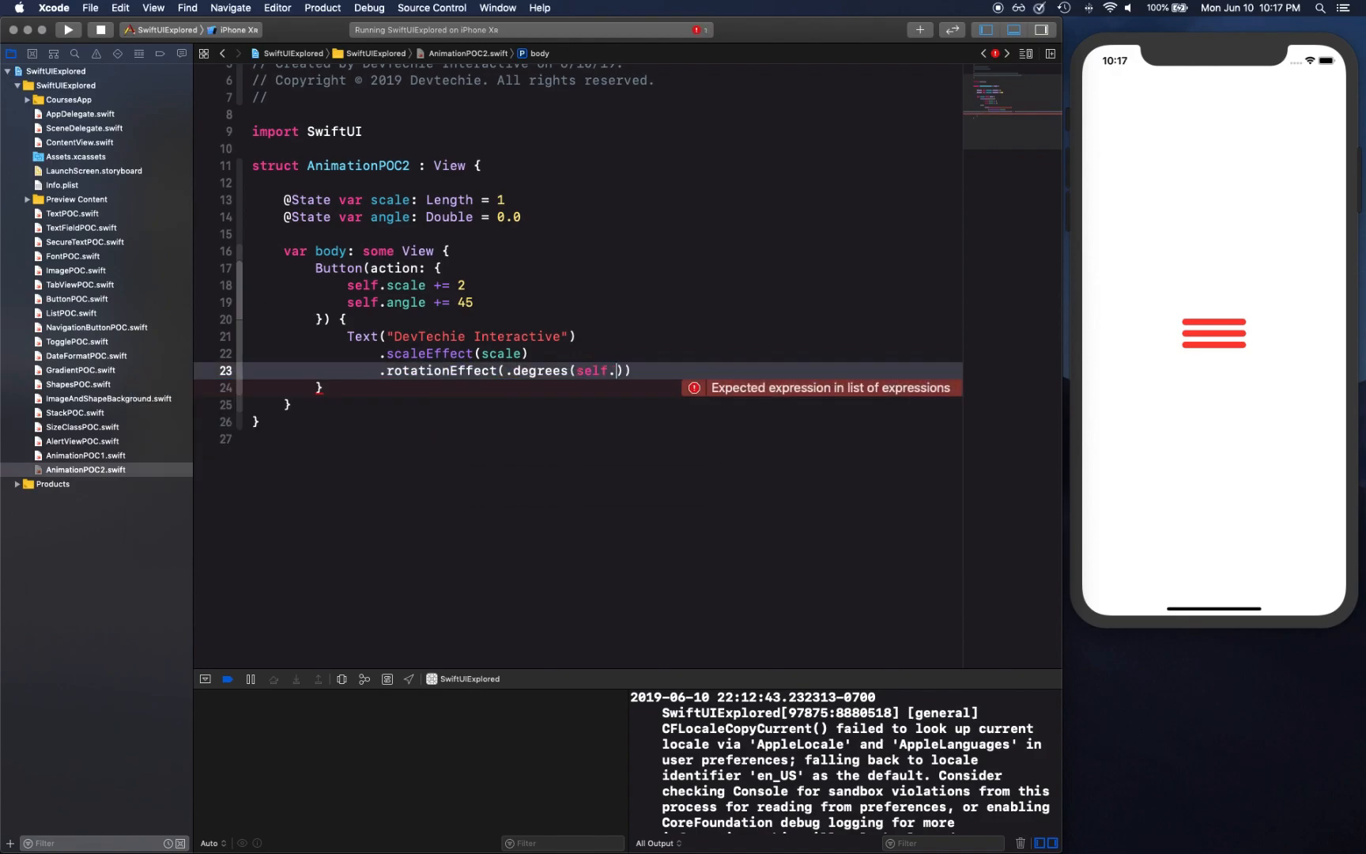
text(angle))
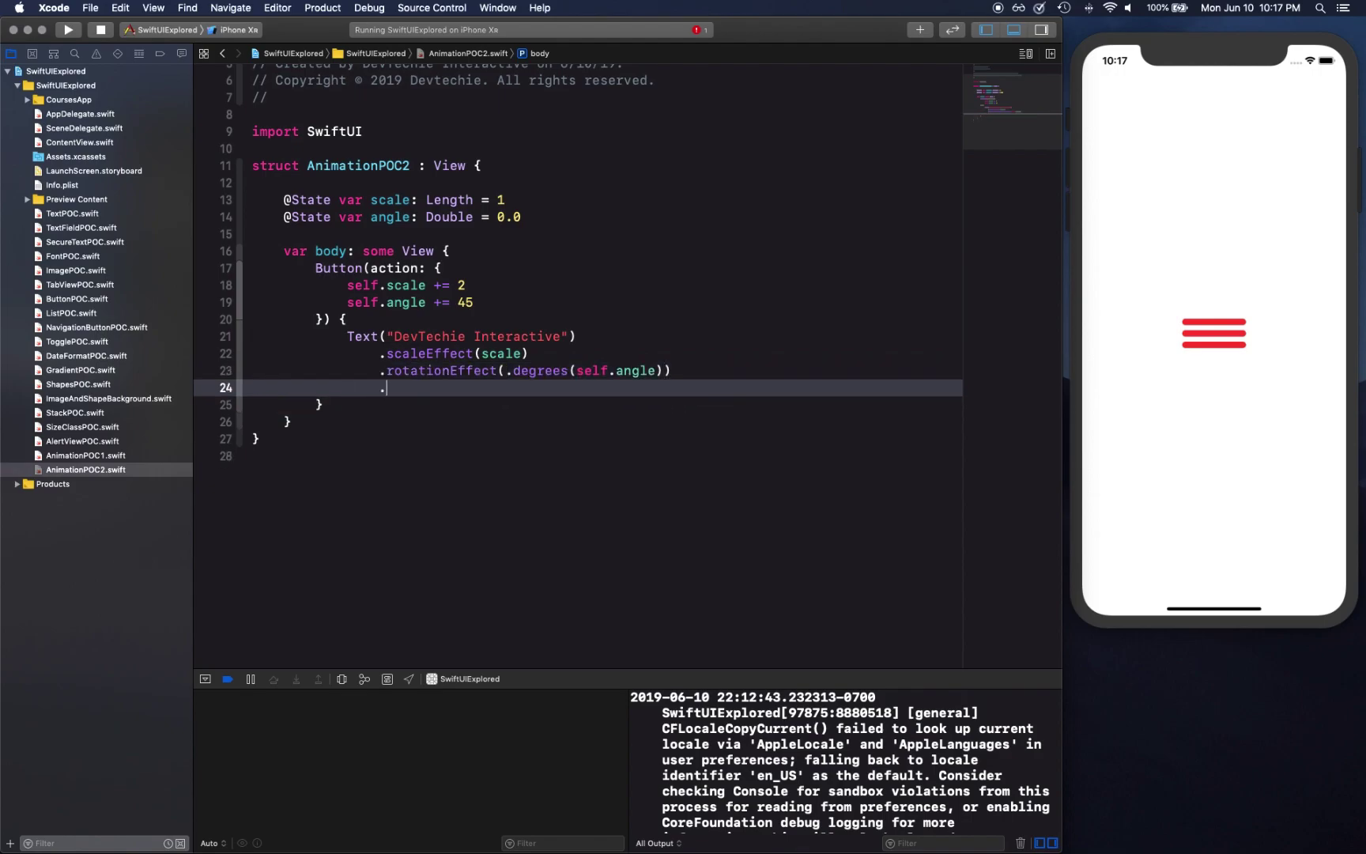
text(animation(.)
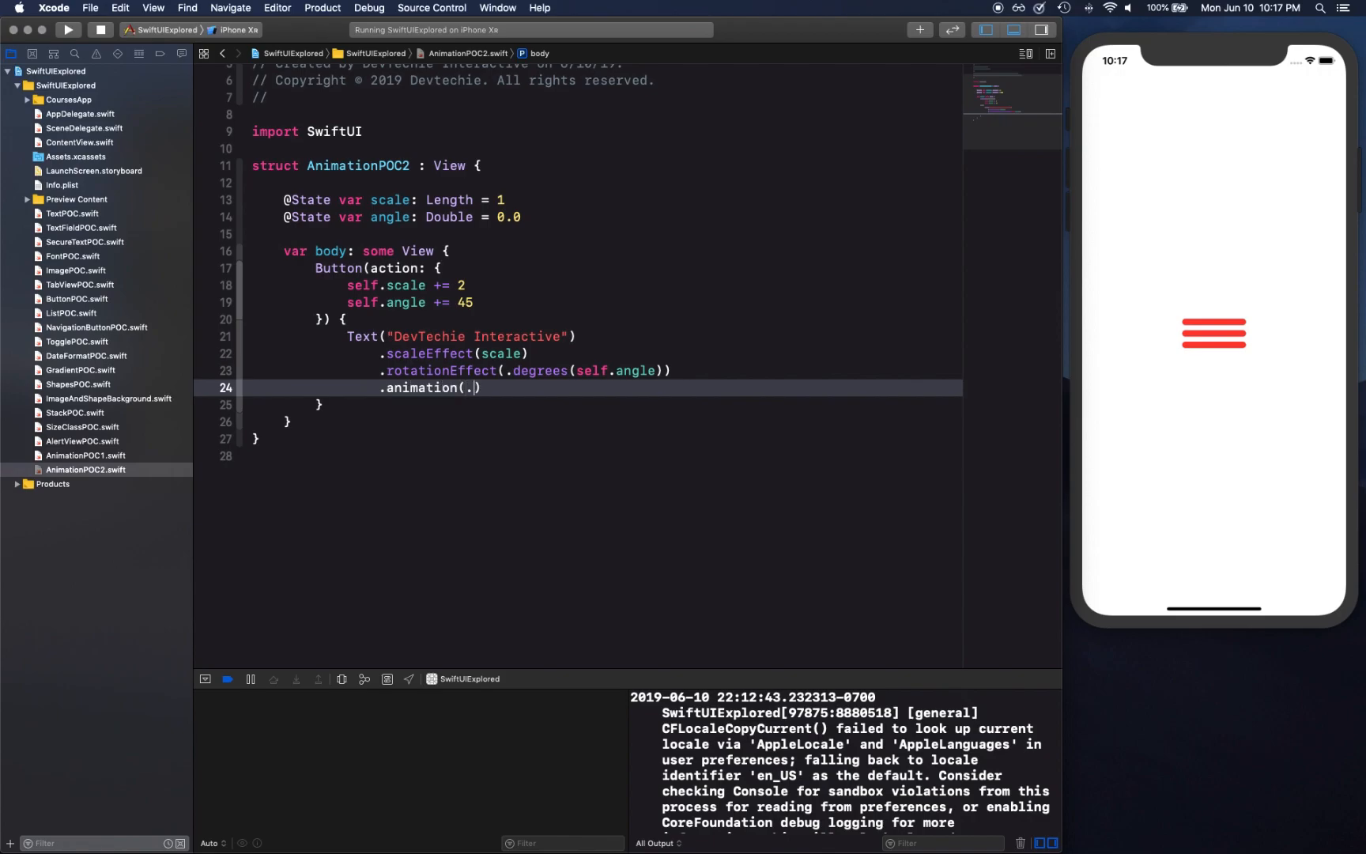
text(basic())
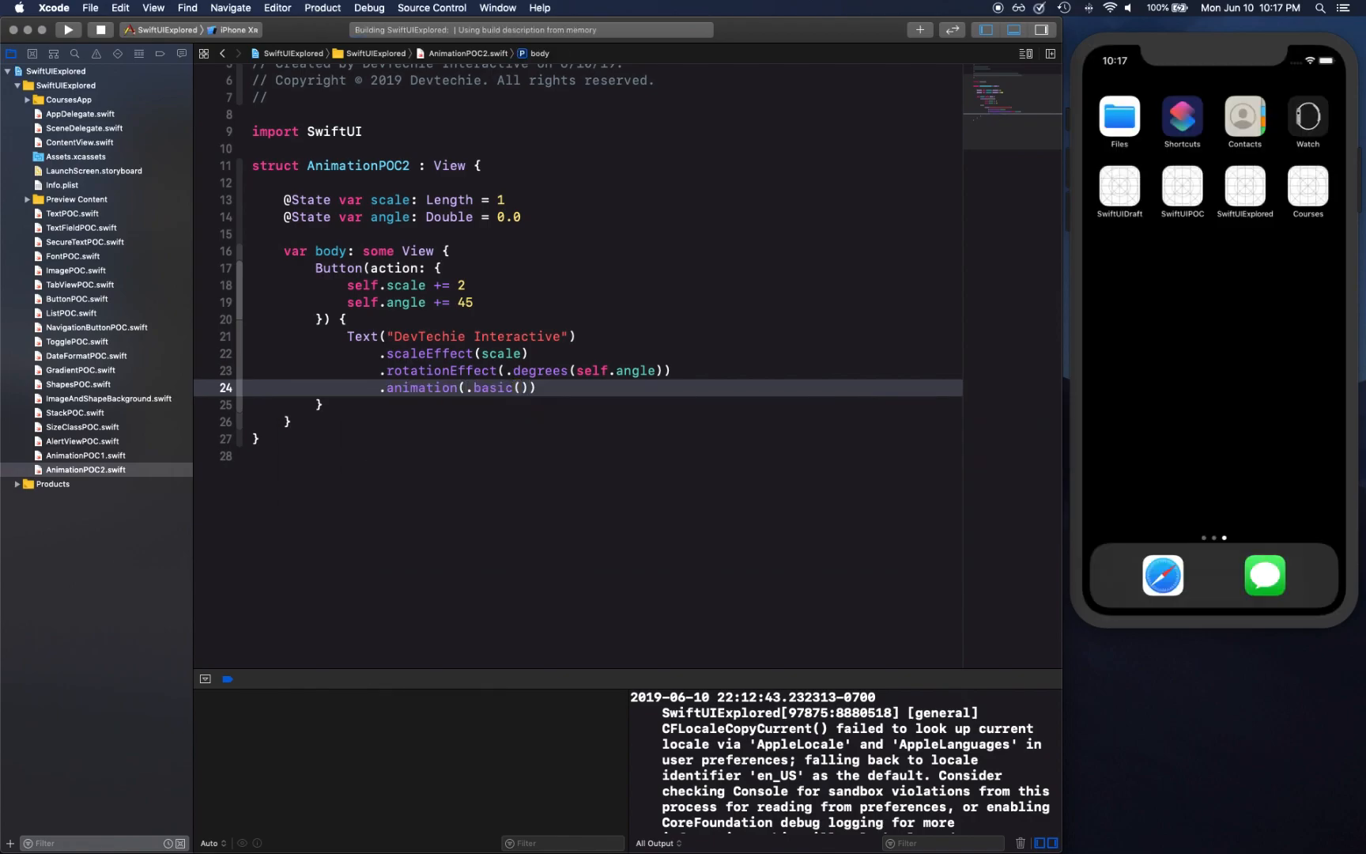
Run in the simulator and tap the button three times to grow and rotate it
click(67, 28)
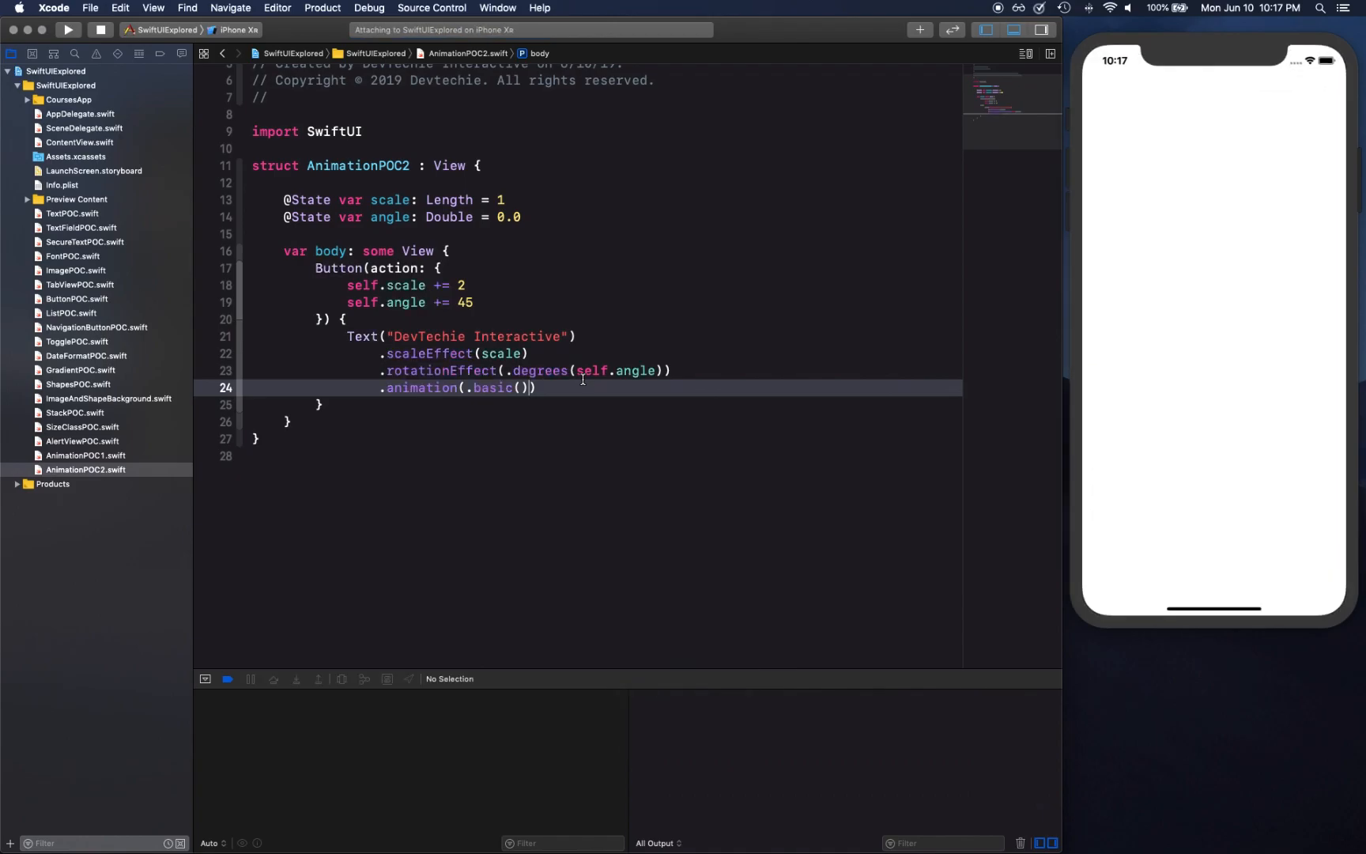
click(67, 28)
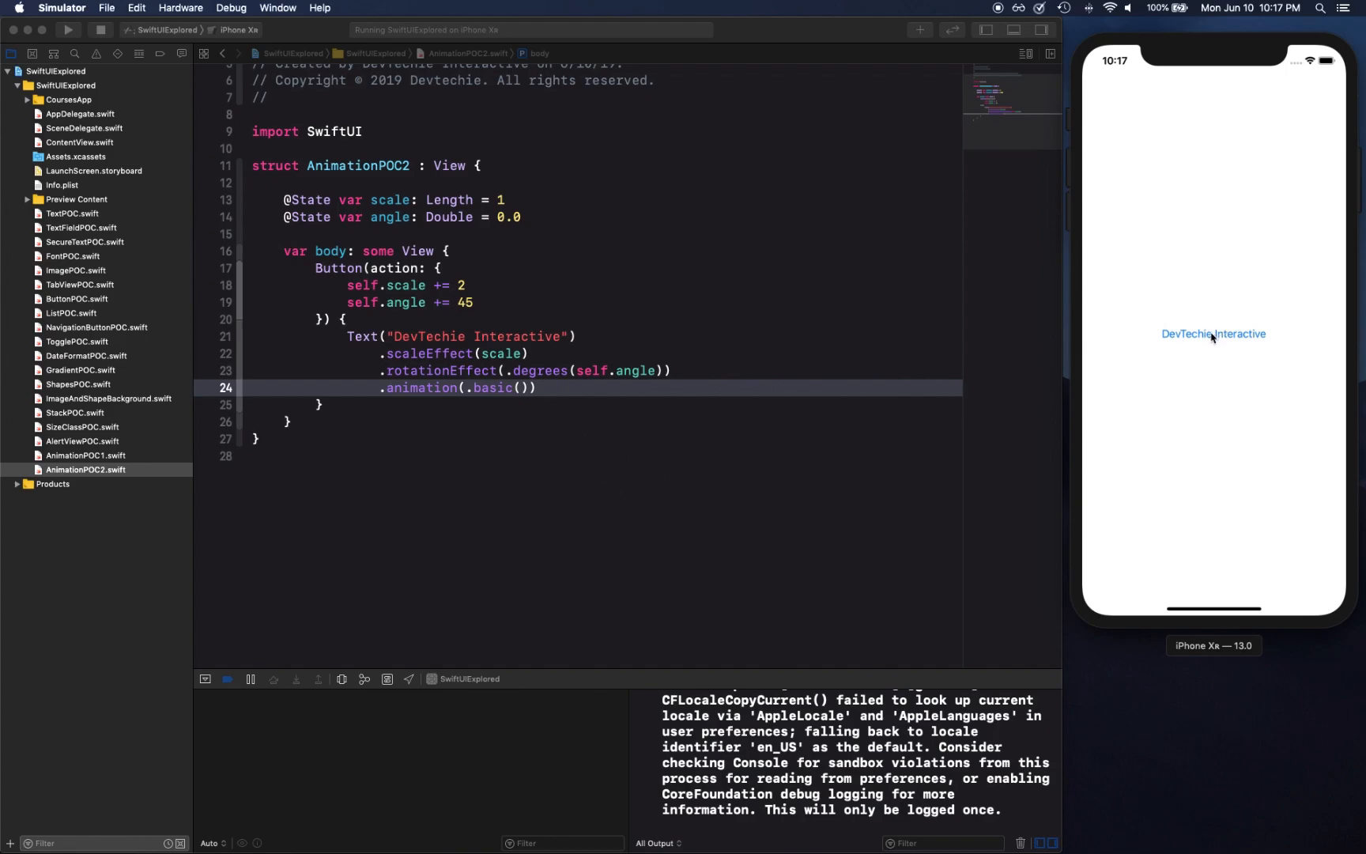
click(1211, 332)
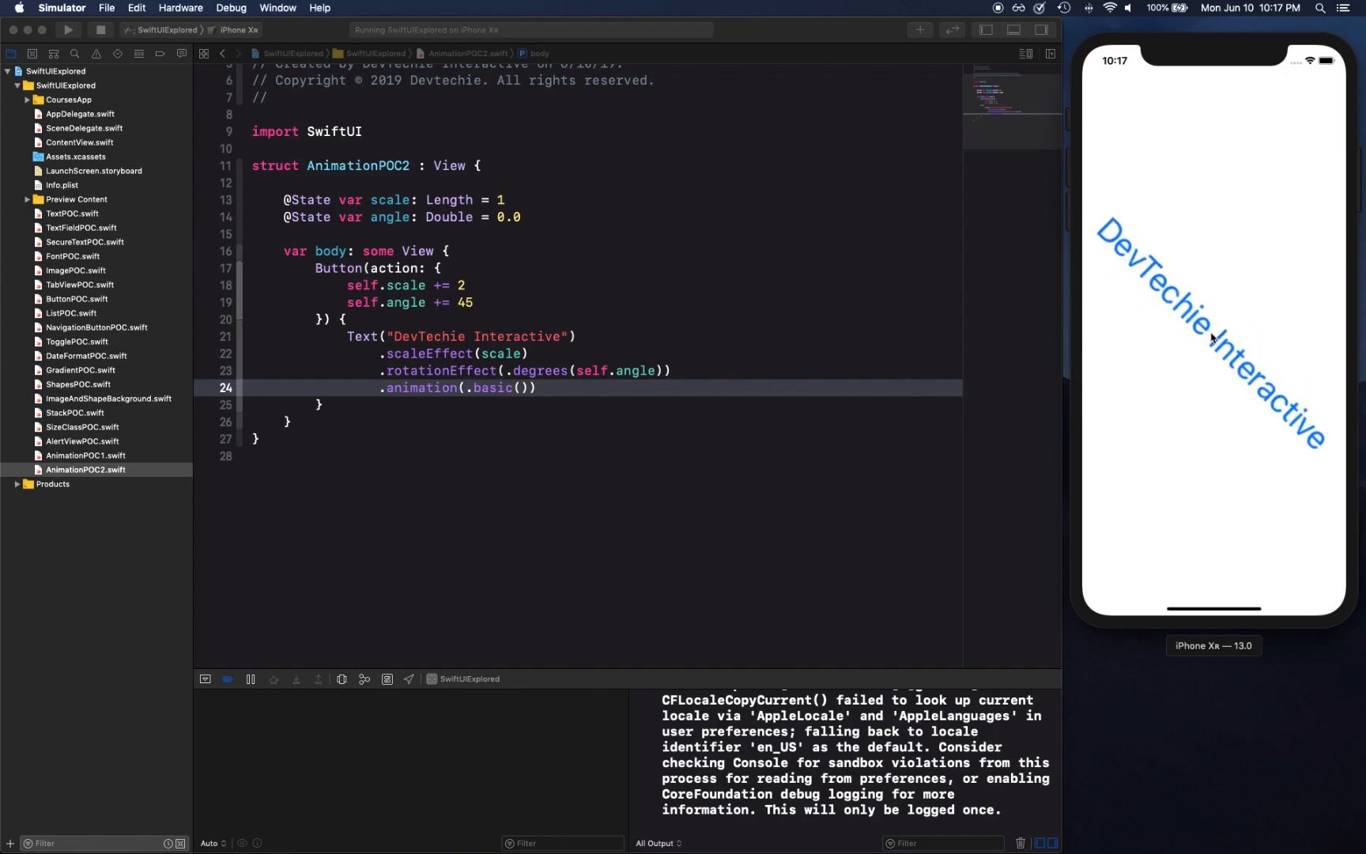
click(1211, 313)
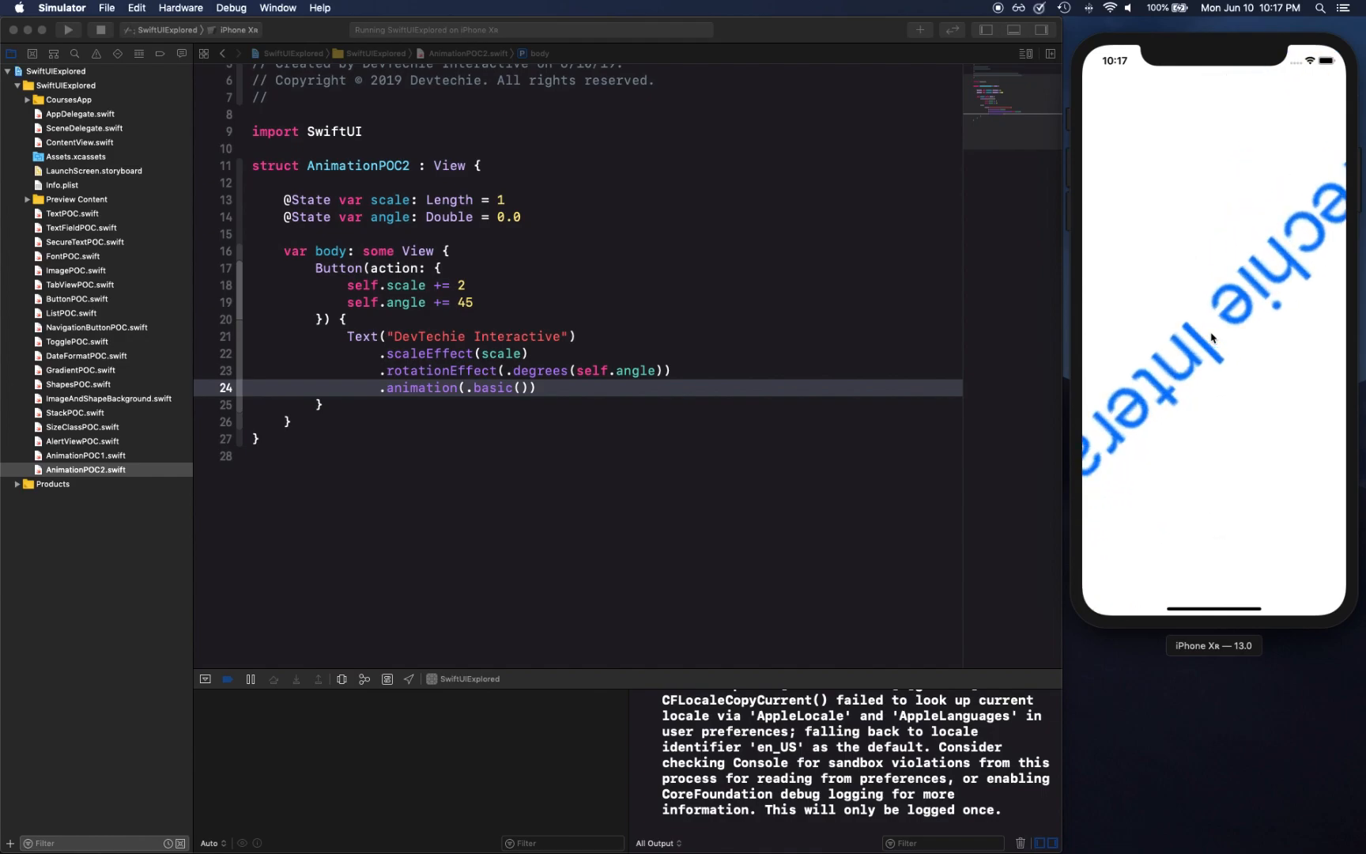
click(1211, 336)
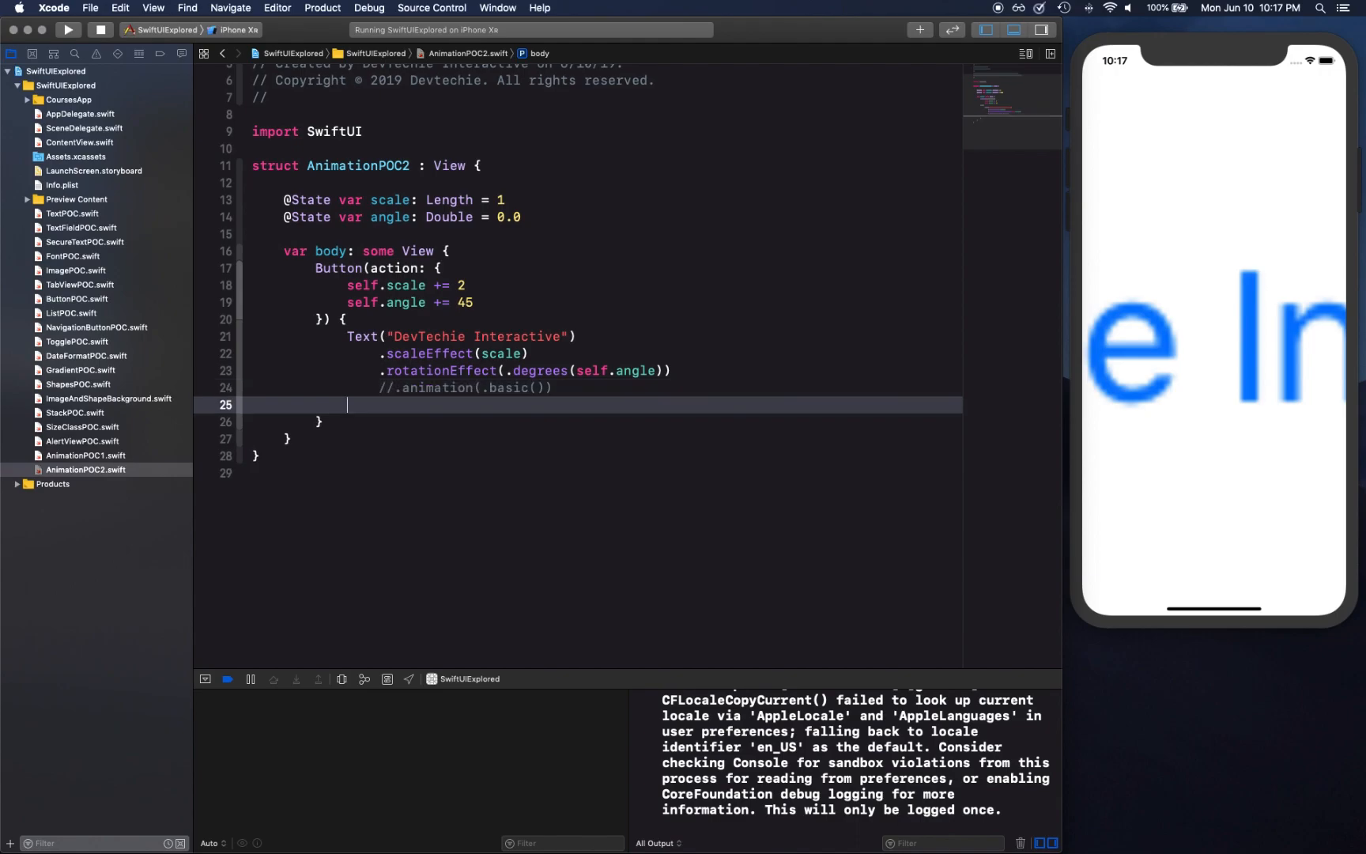
Add .animation(.basic(duration: 5, curve: BasicAnimationTimingCurve.easeInOut)) to the text button
text(.)
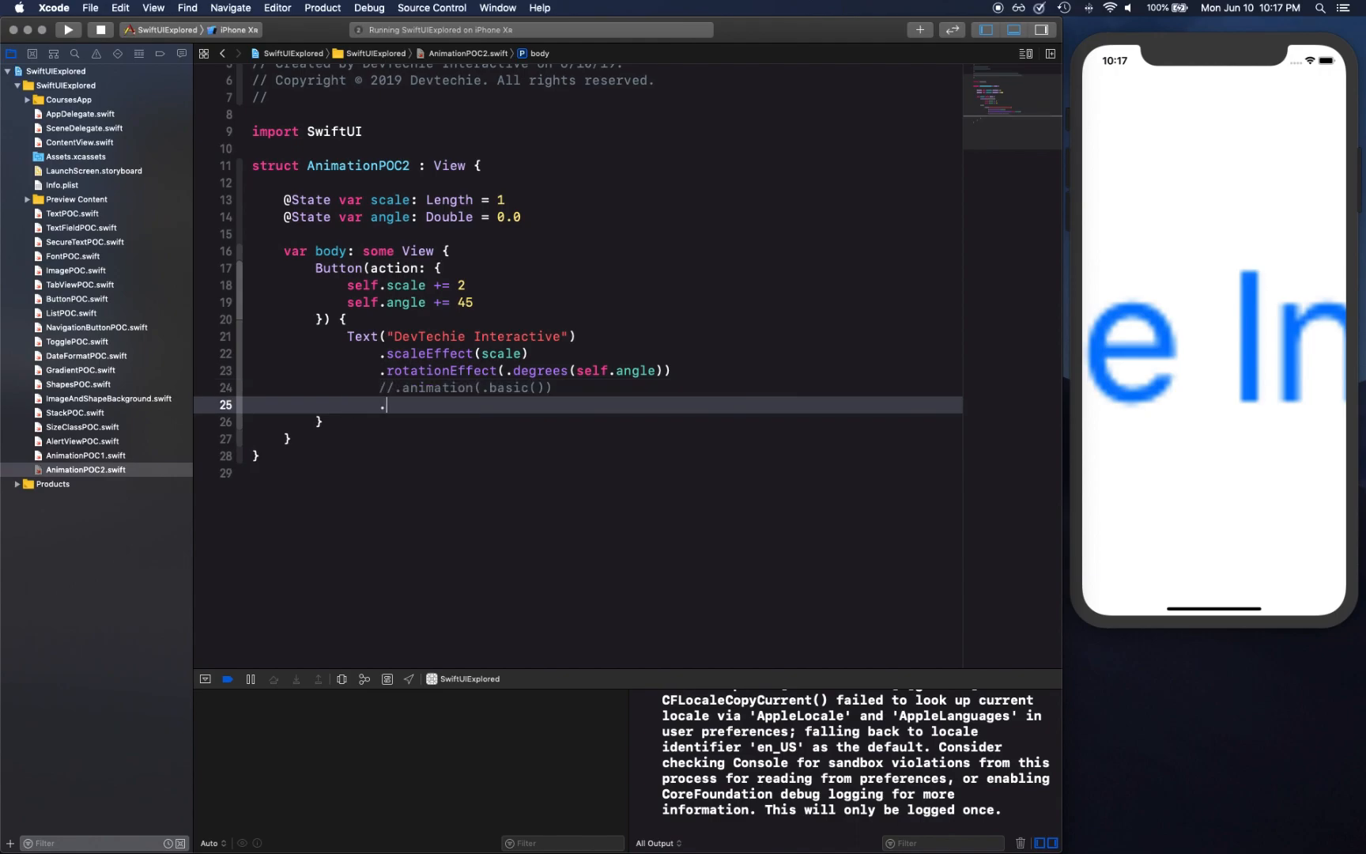
text(.animation)
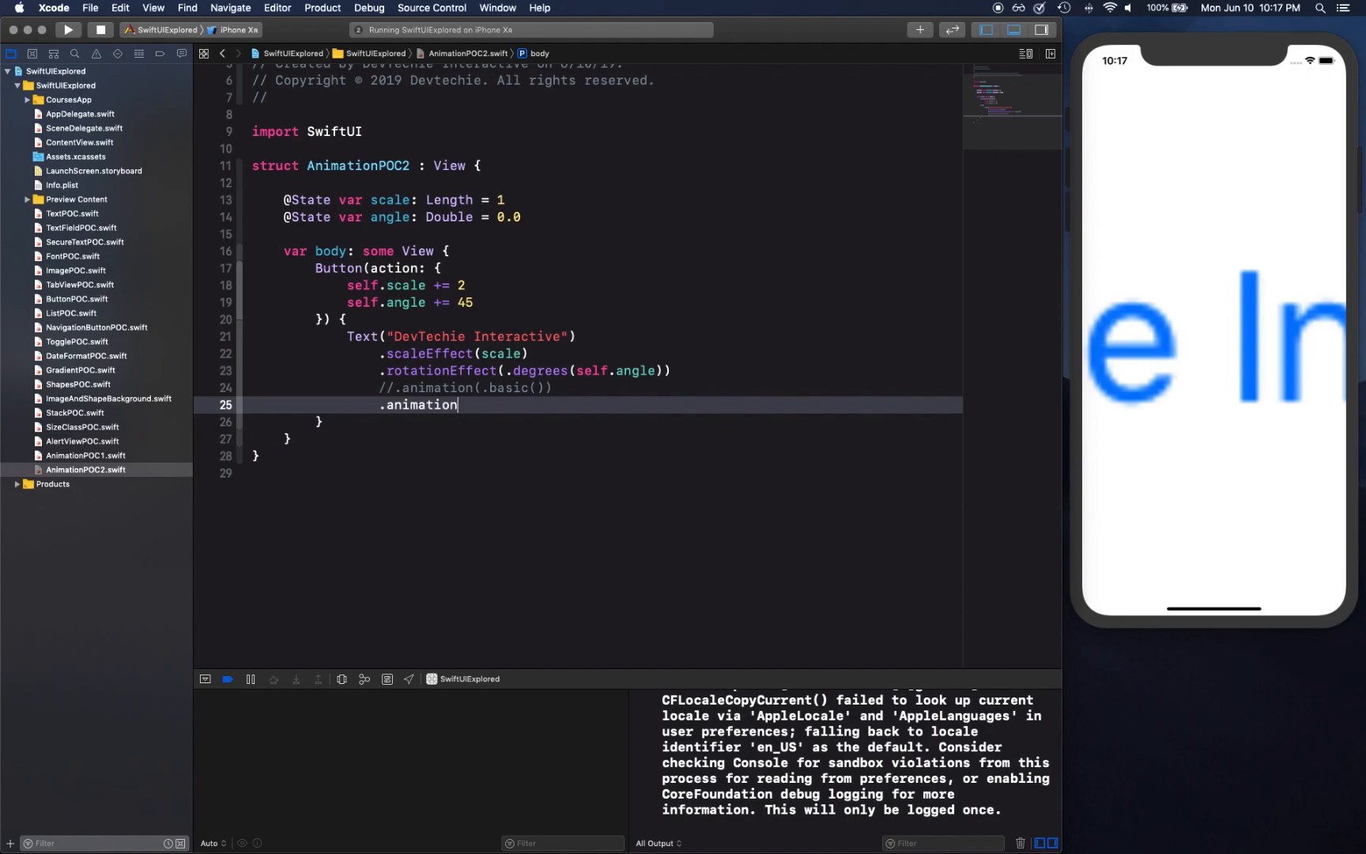
text(())
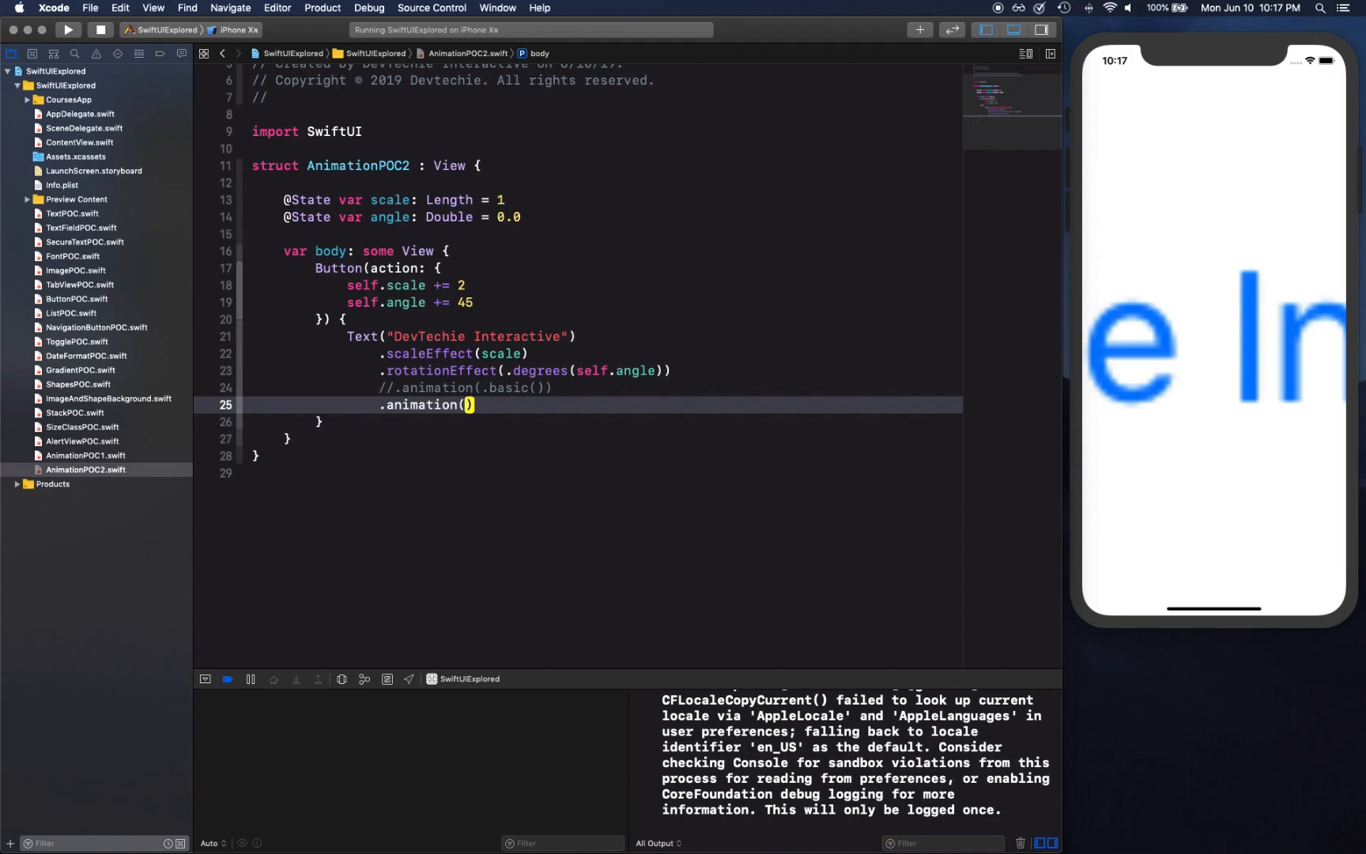
text(.basic)
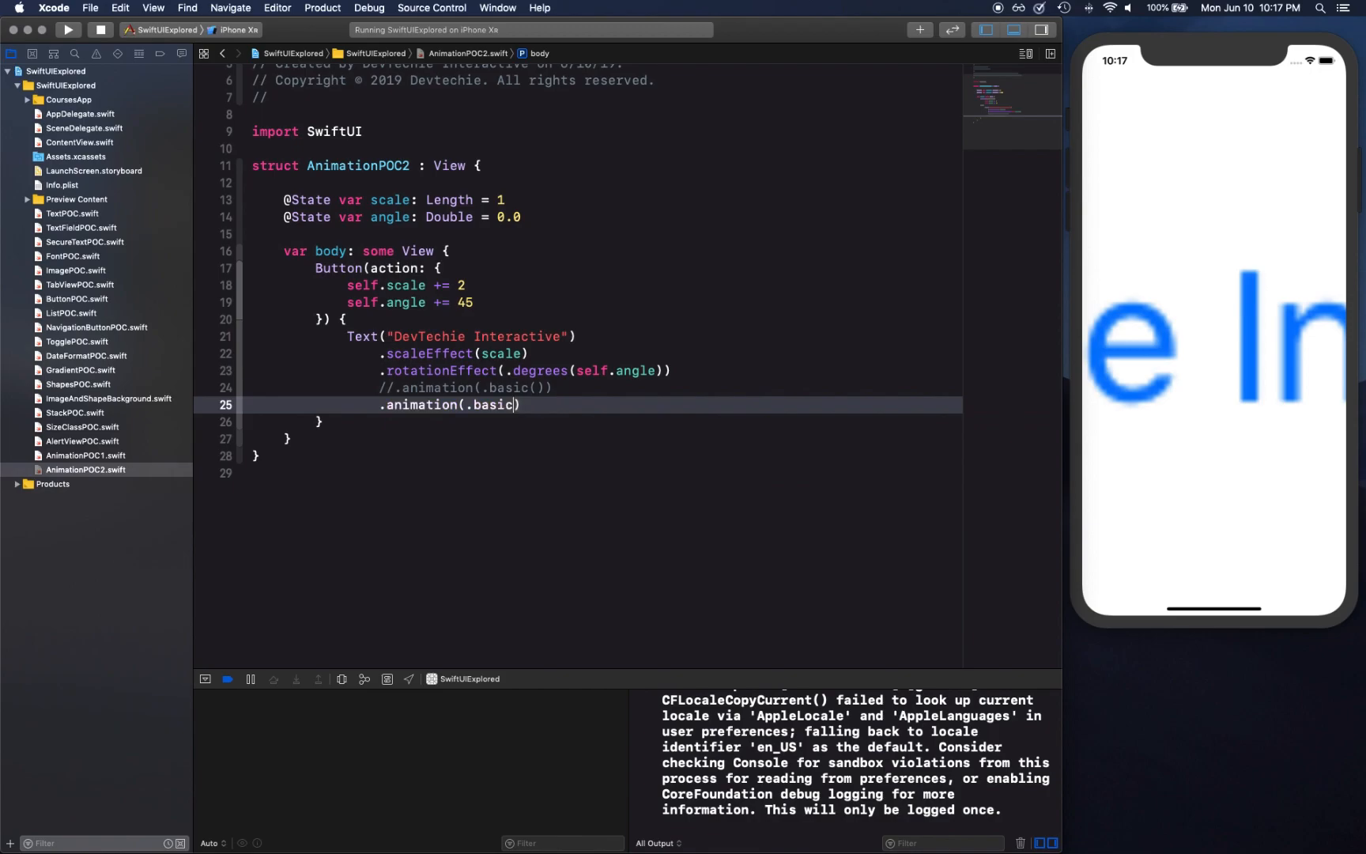
text(()
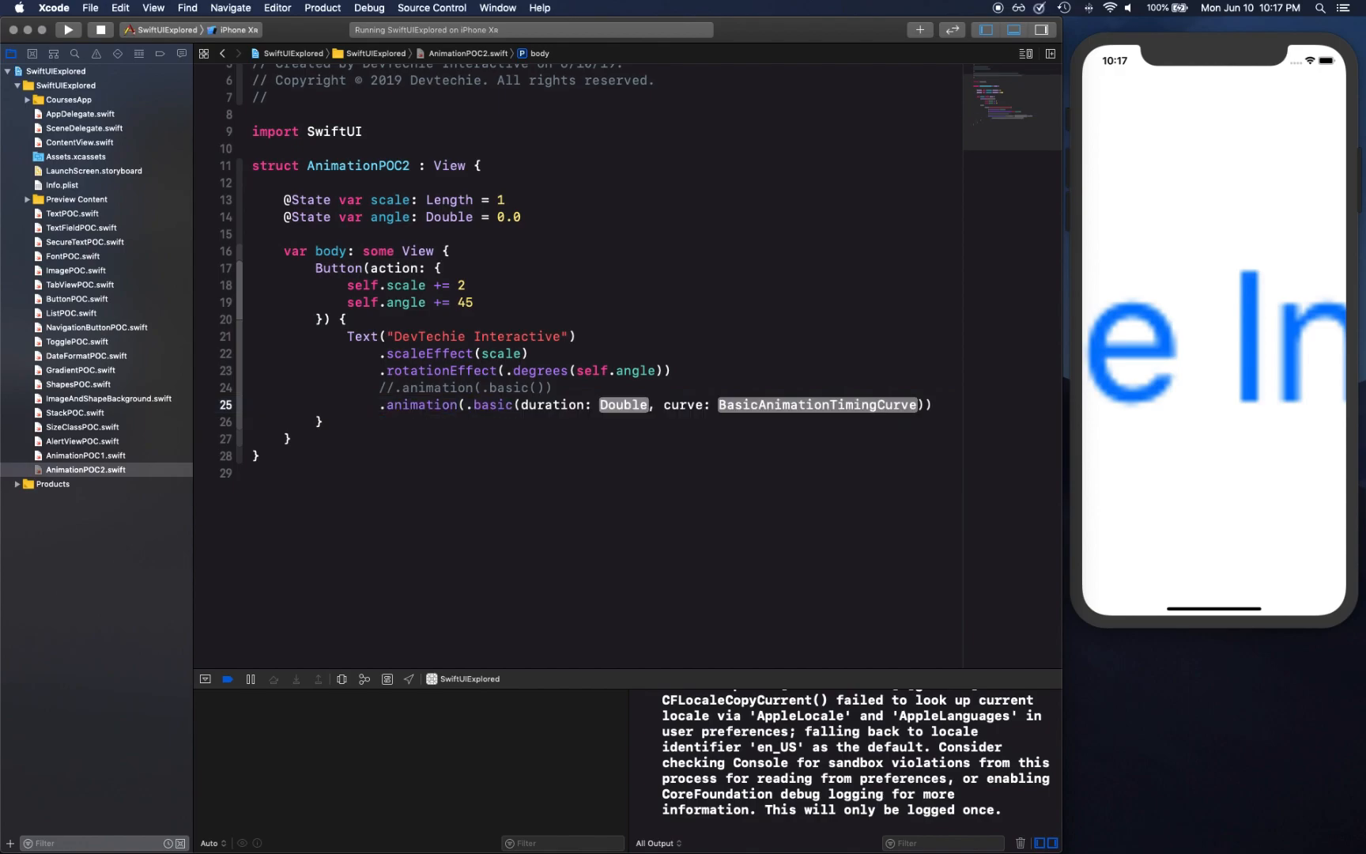
text(5)
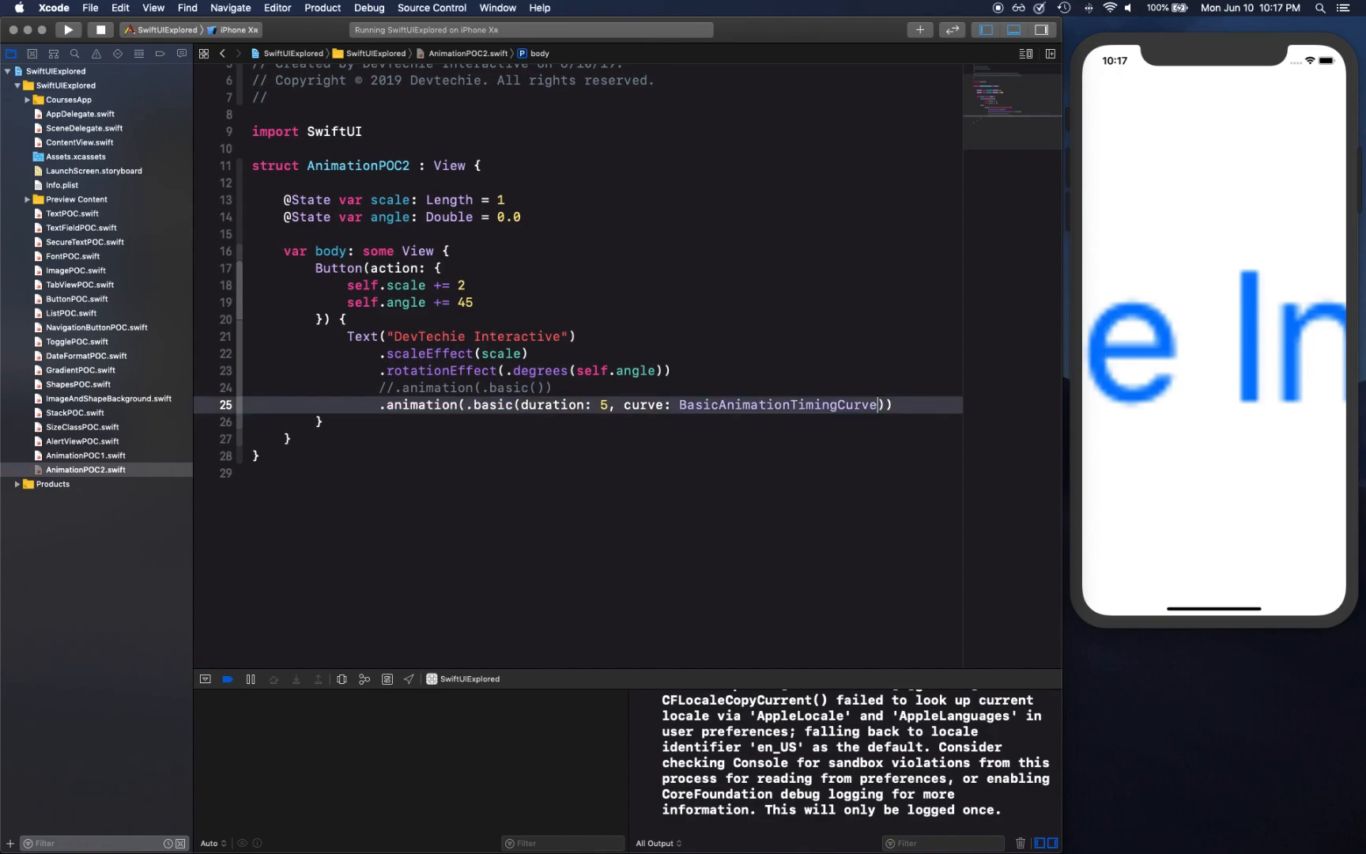
text(.)
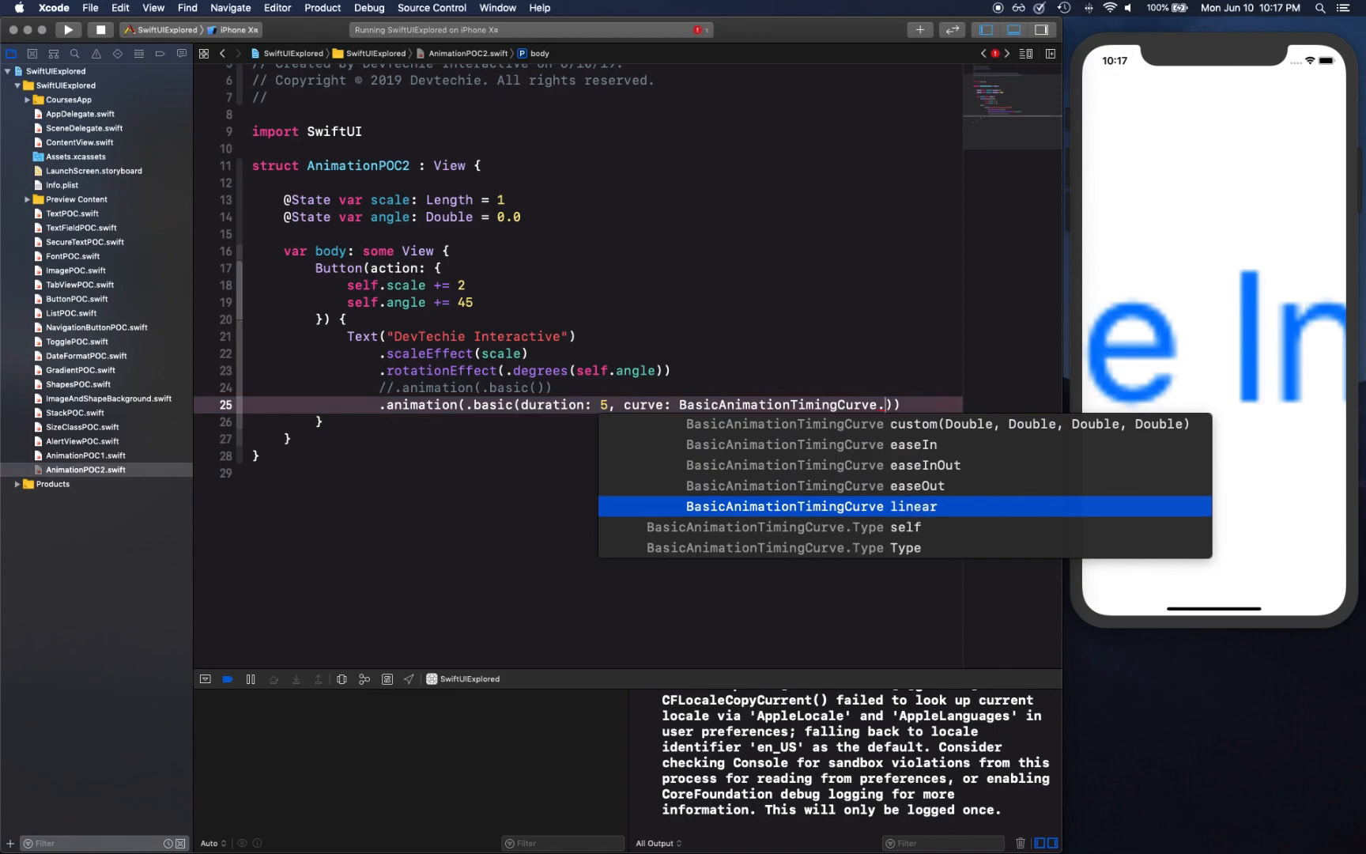
click(819, 465)
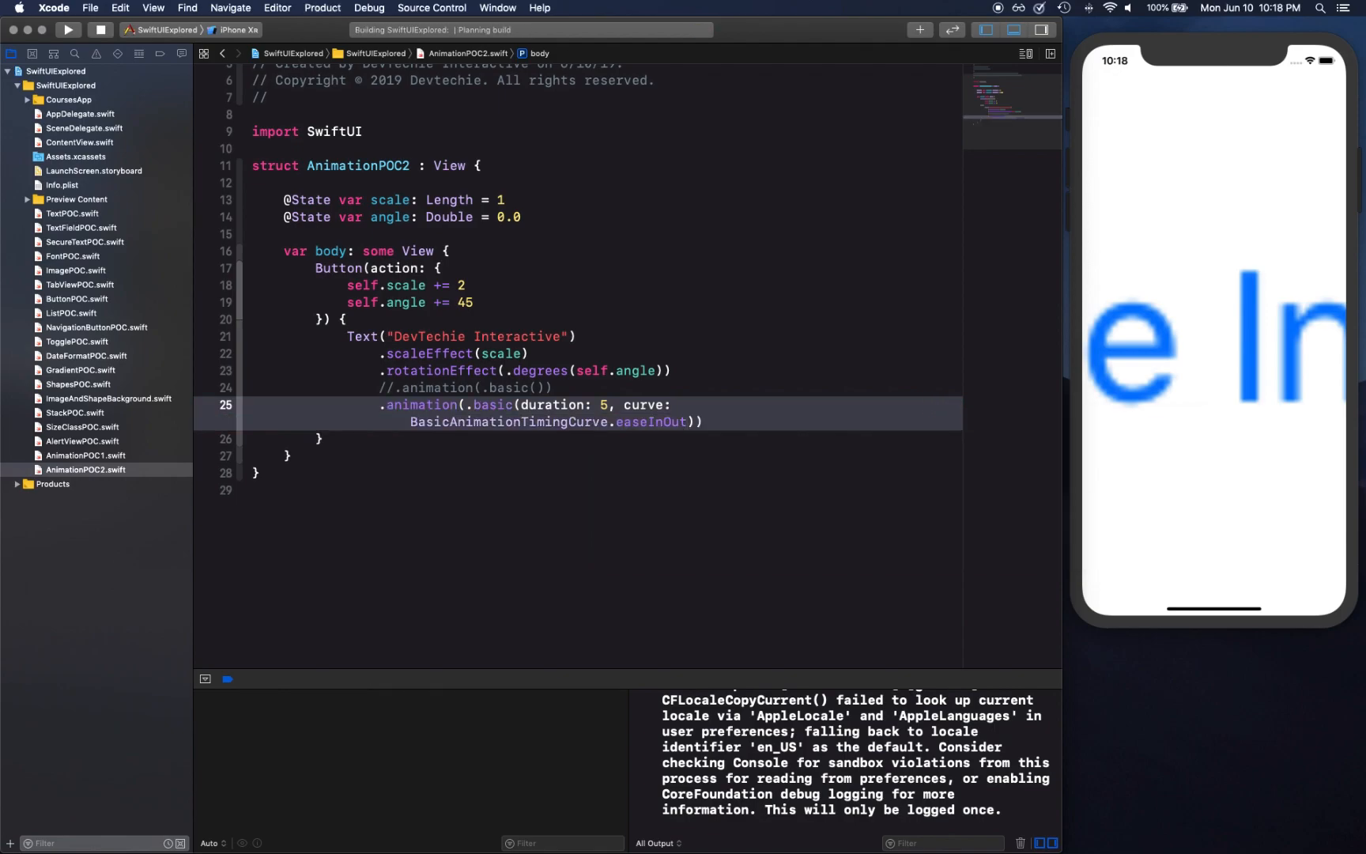
Run the app, tap the button to watch the slow animation, then comment out that line
click(68, 29)
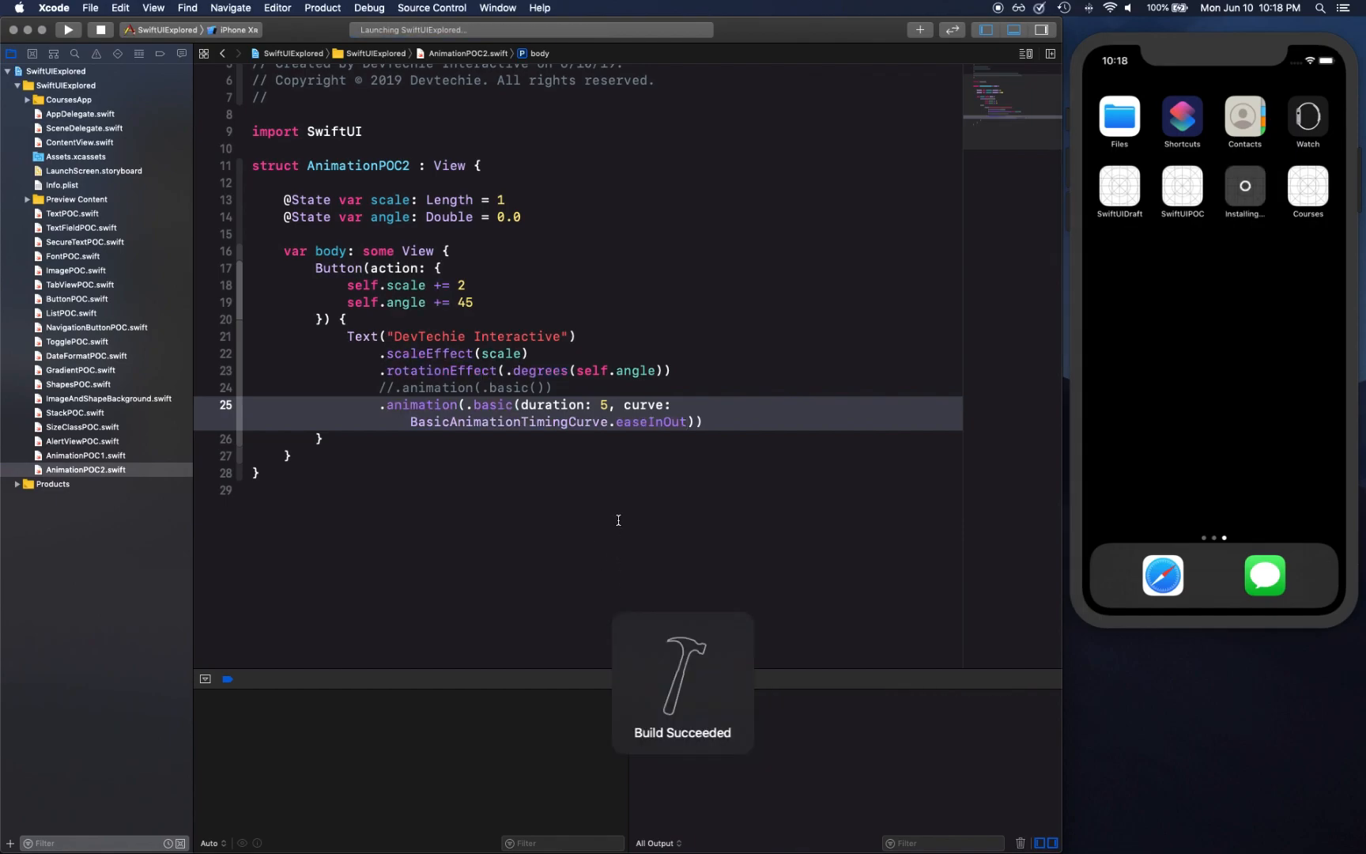
click(66, 28)
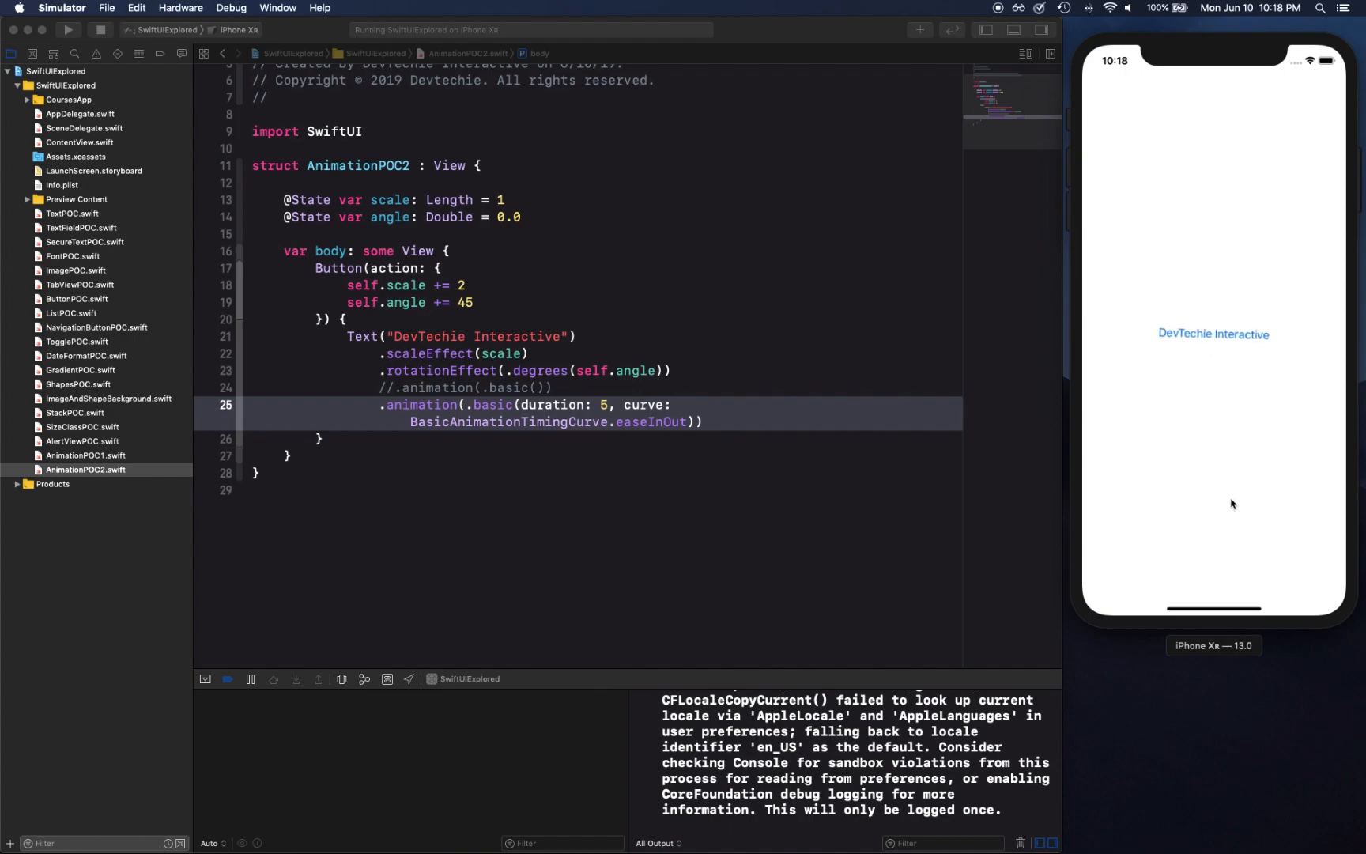
click(1211, 334)
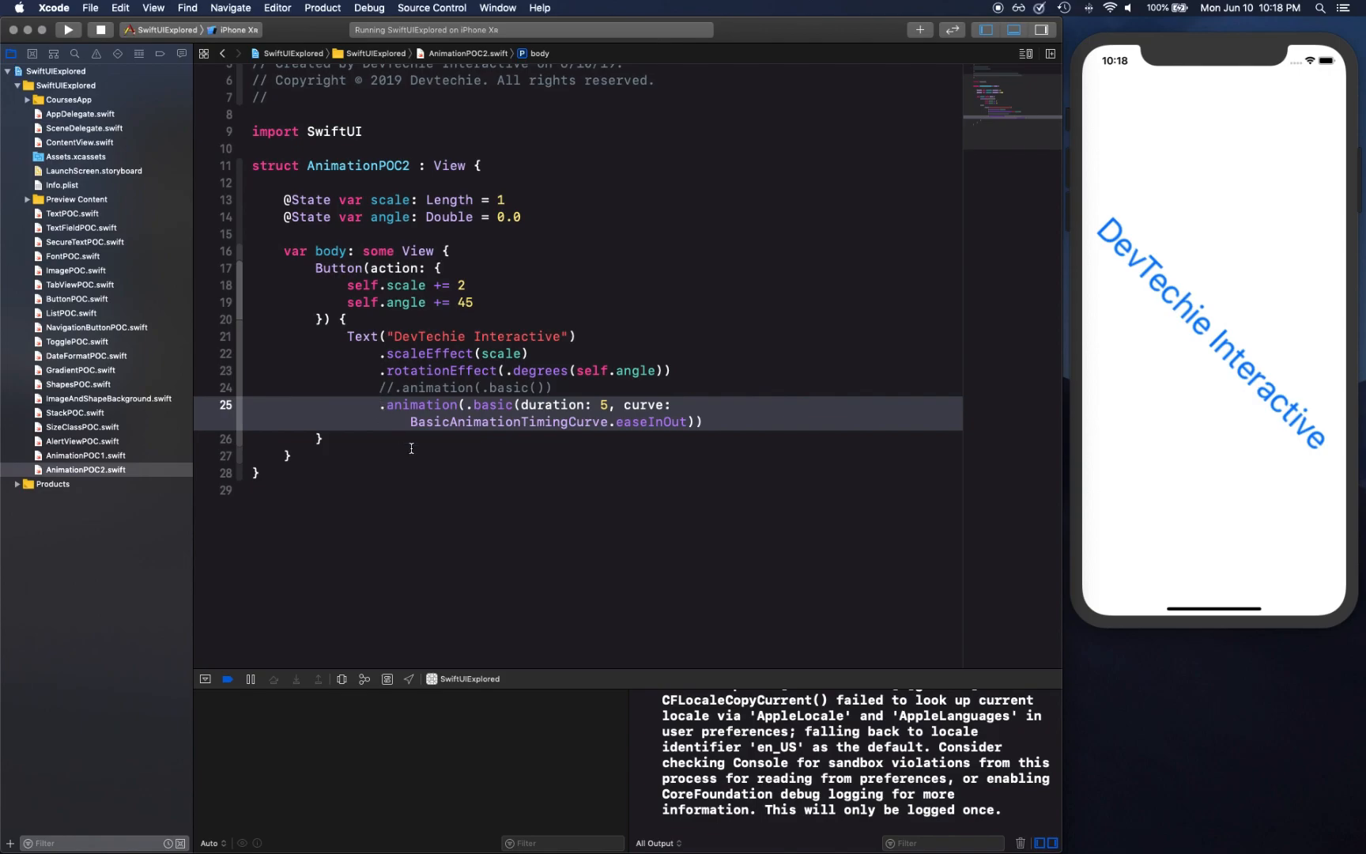
key(cmd+/)
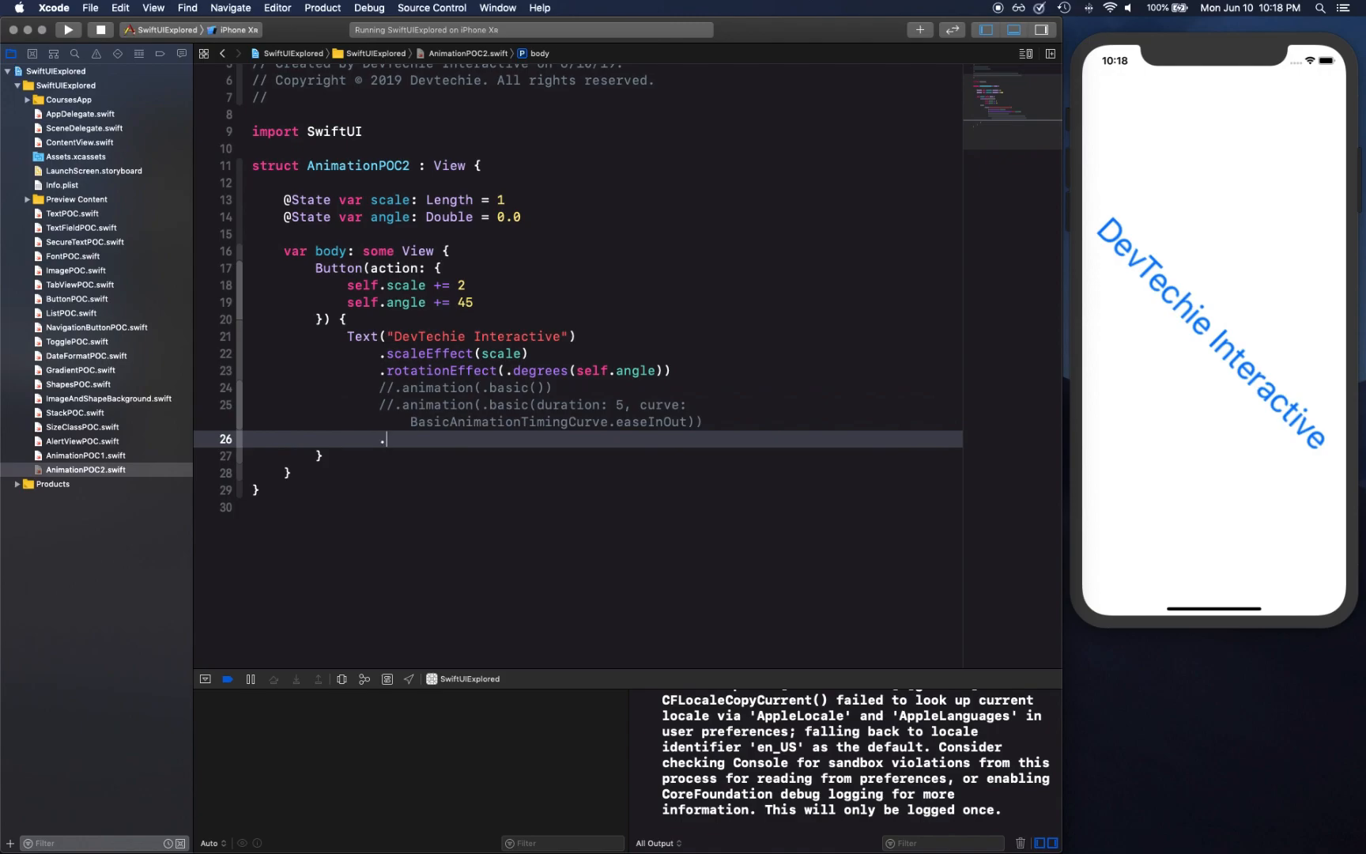
Add .animation(.spring(mass: 1, stiffness: 1, damping: 0.7, initialVelocity: 10)) to the text
text(animation)
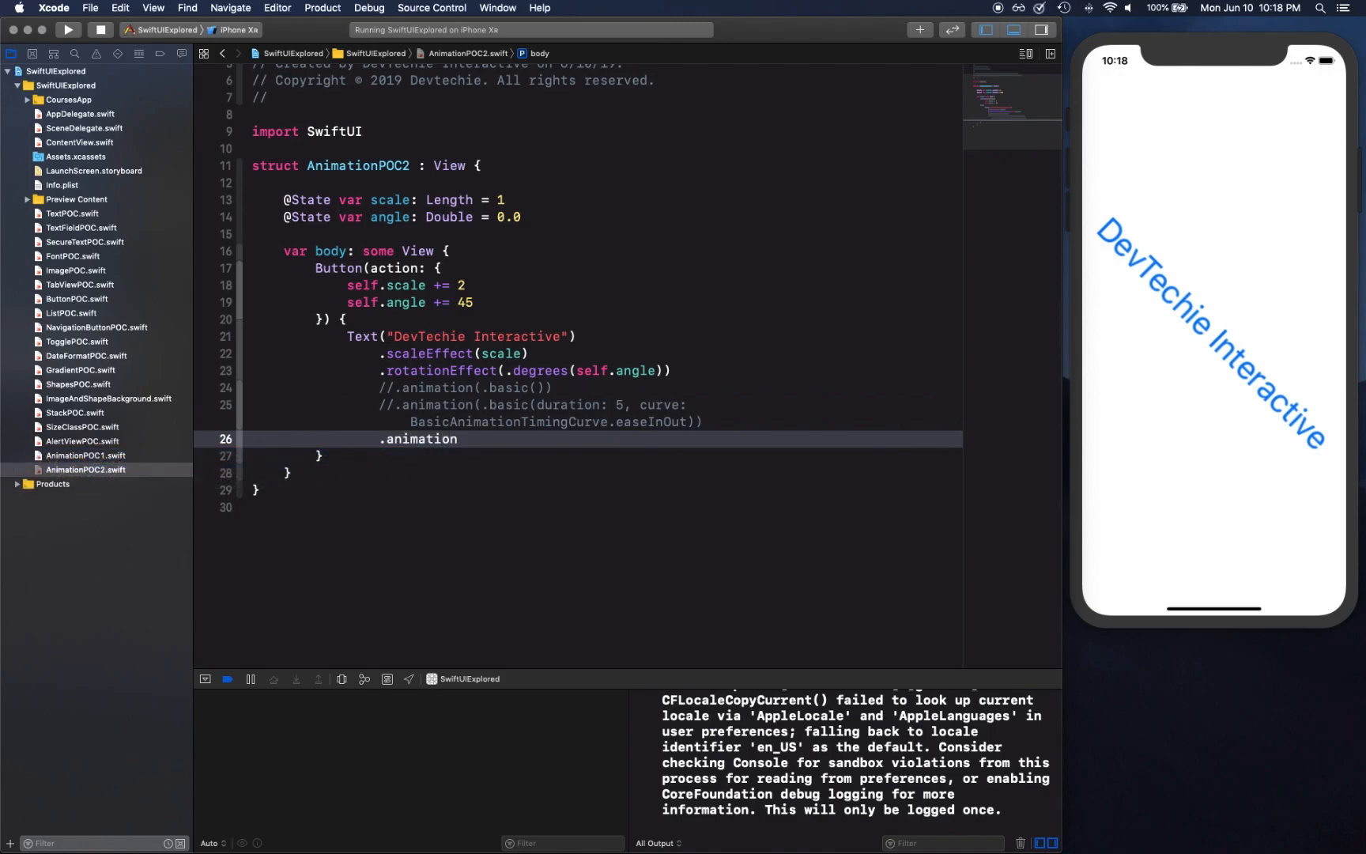
text((.s)
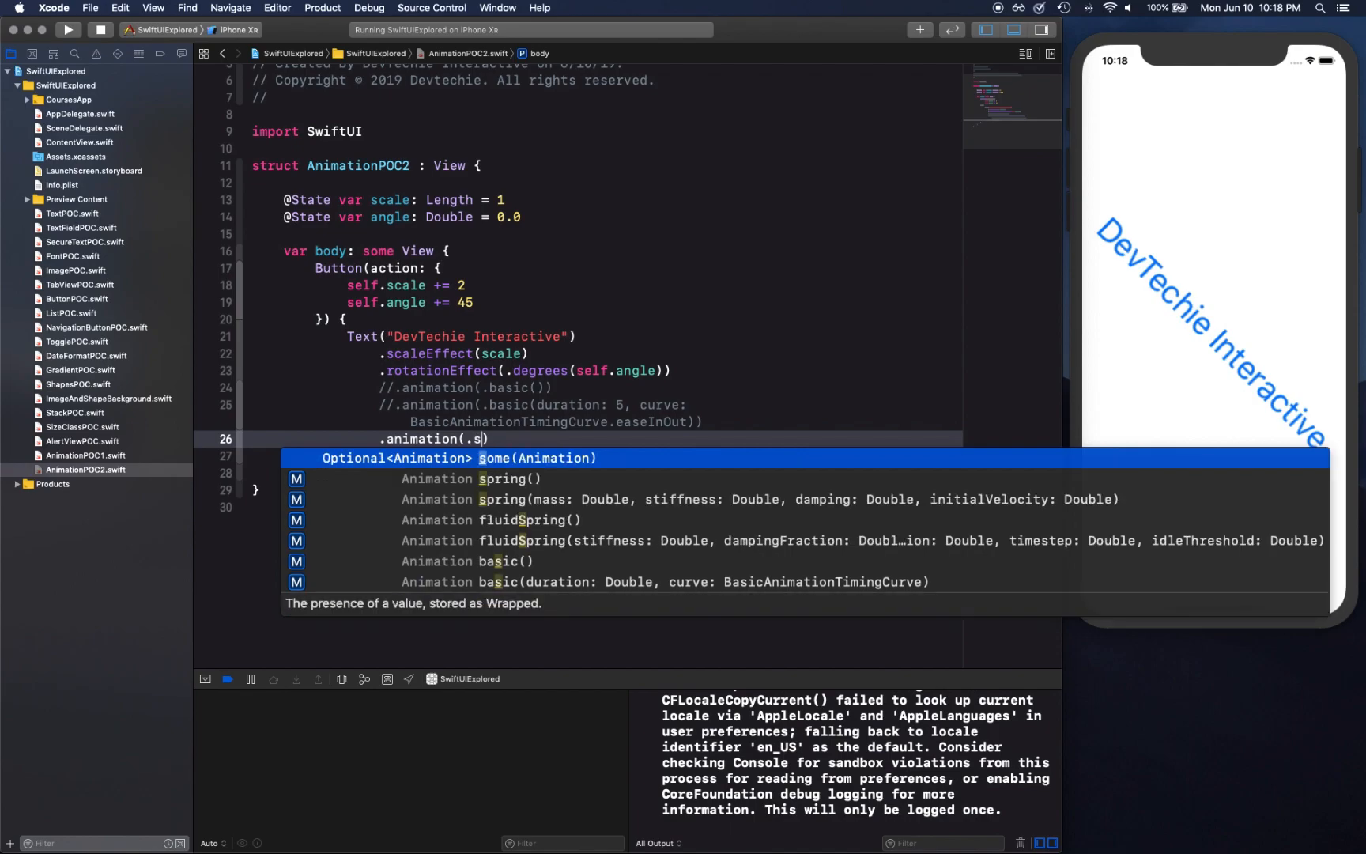
text(p)
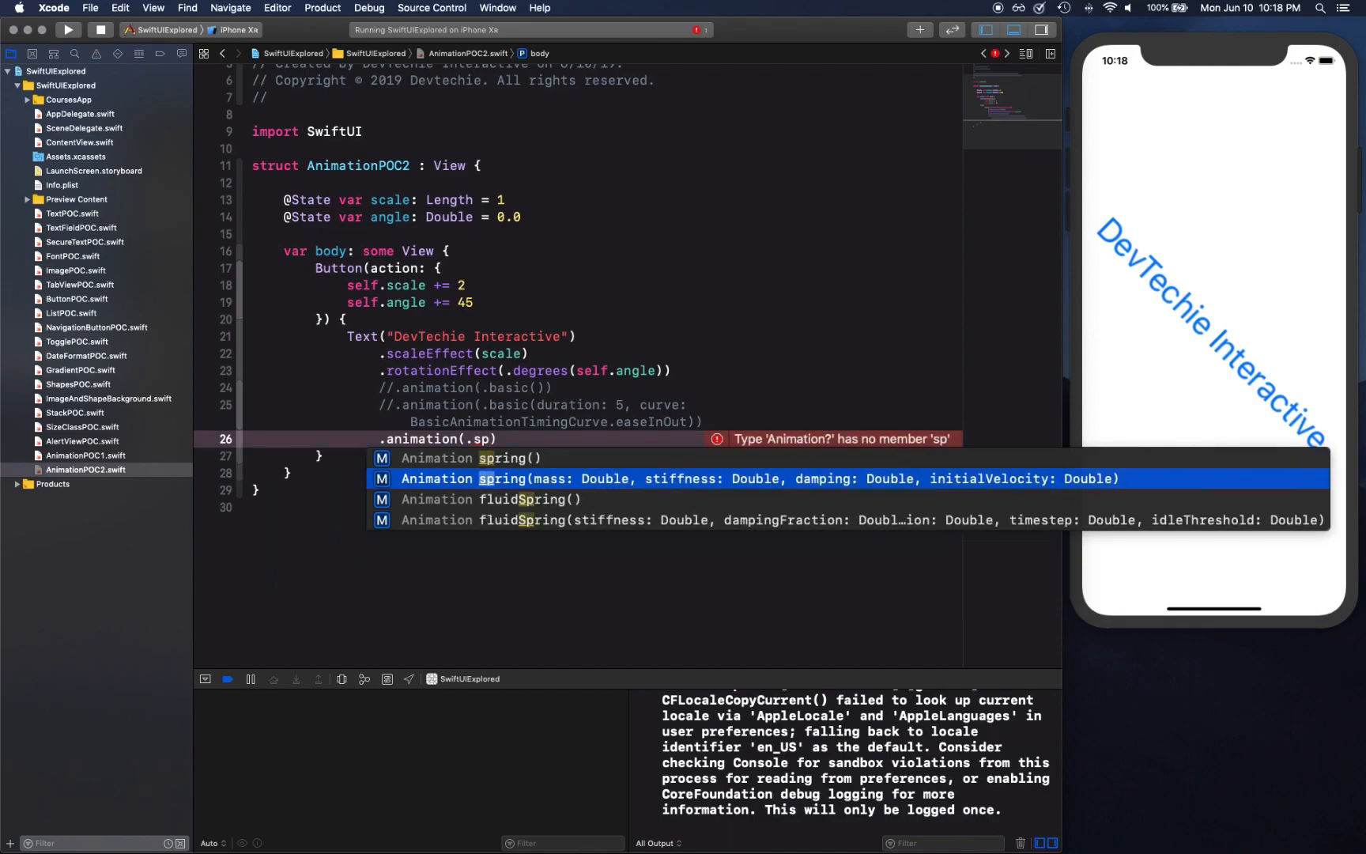
click(757, 479)
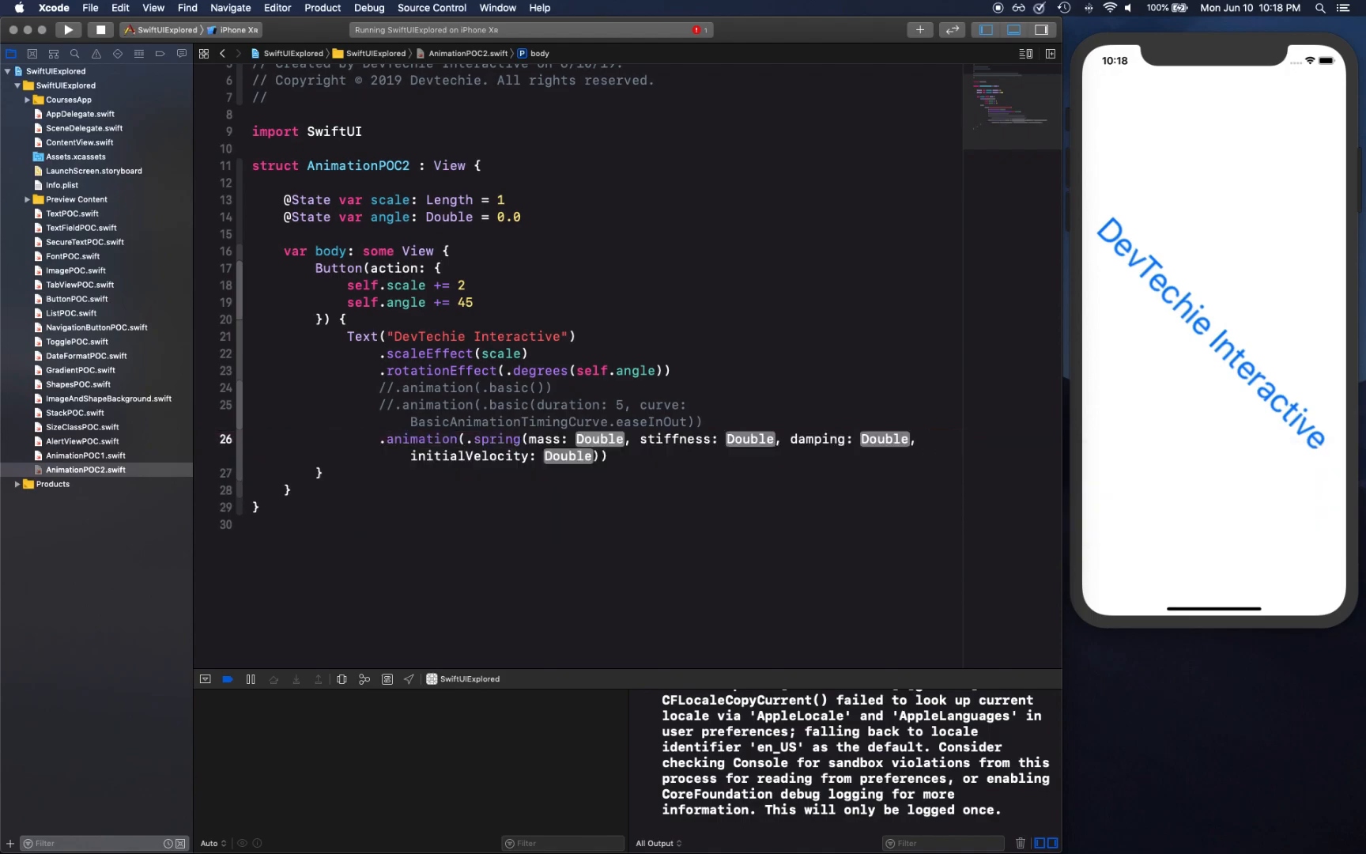
text(1)
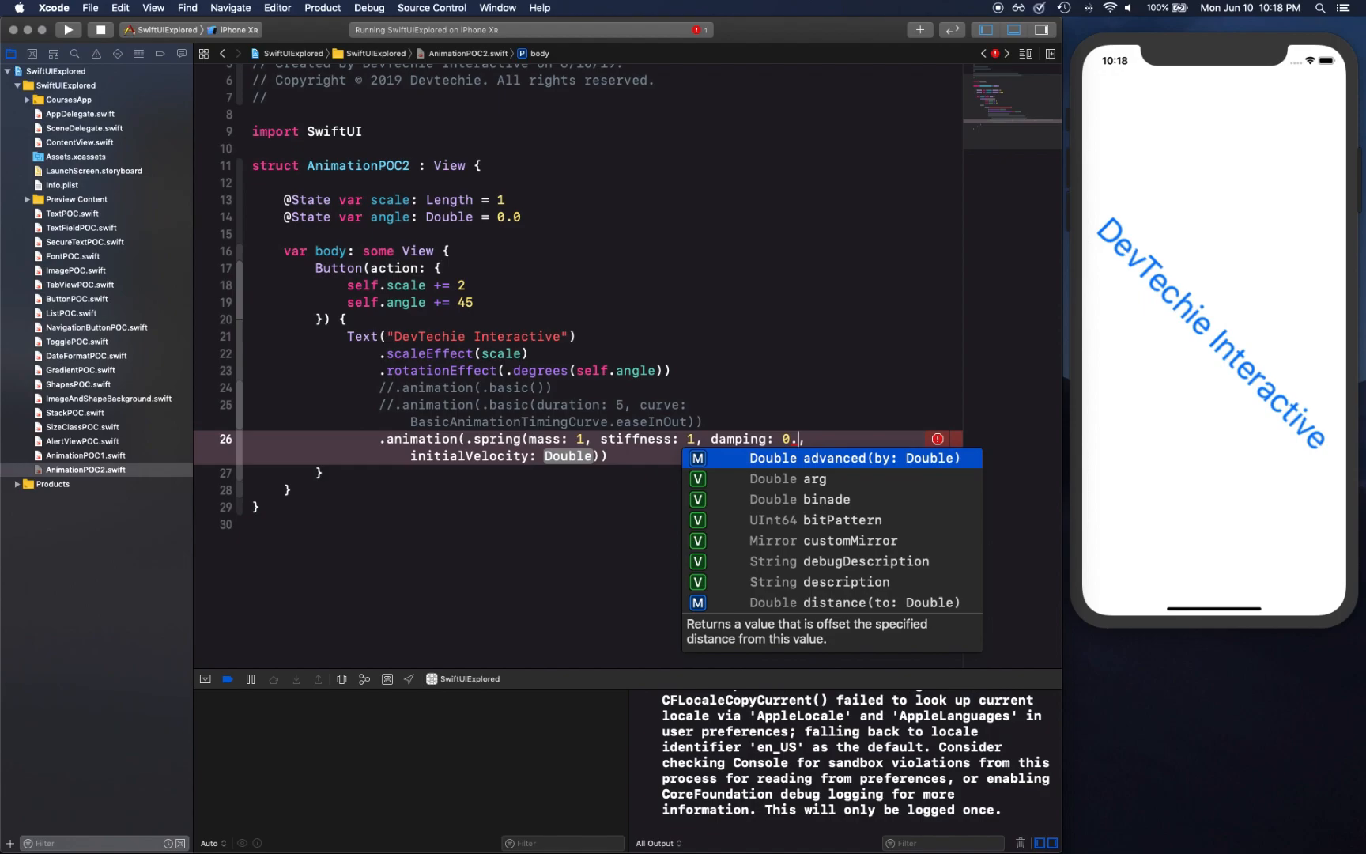
text(7)
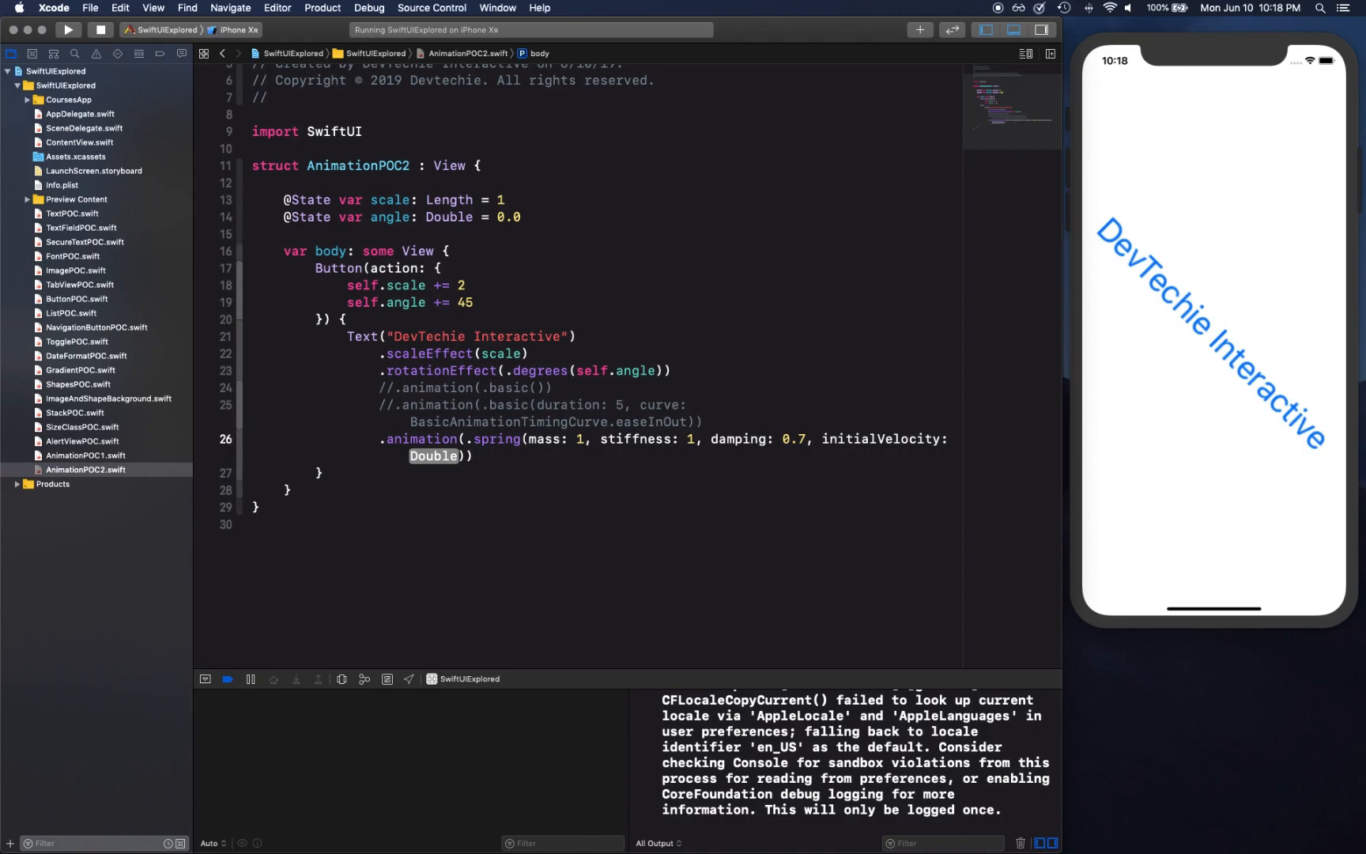
text(10)
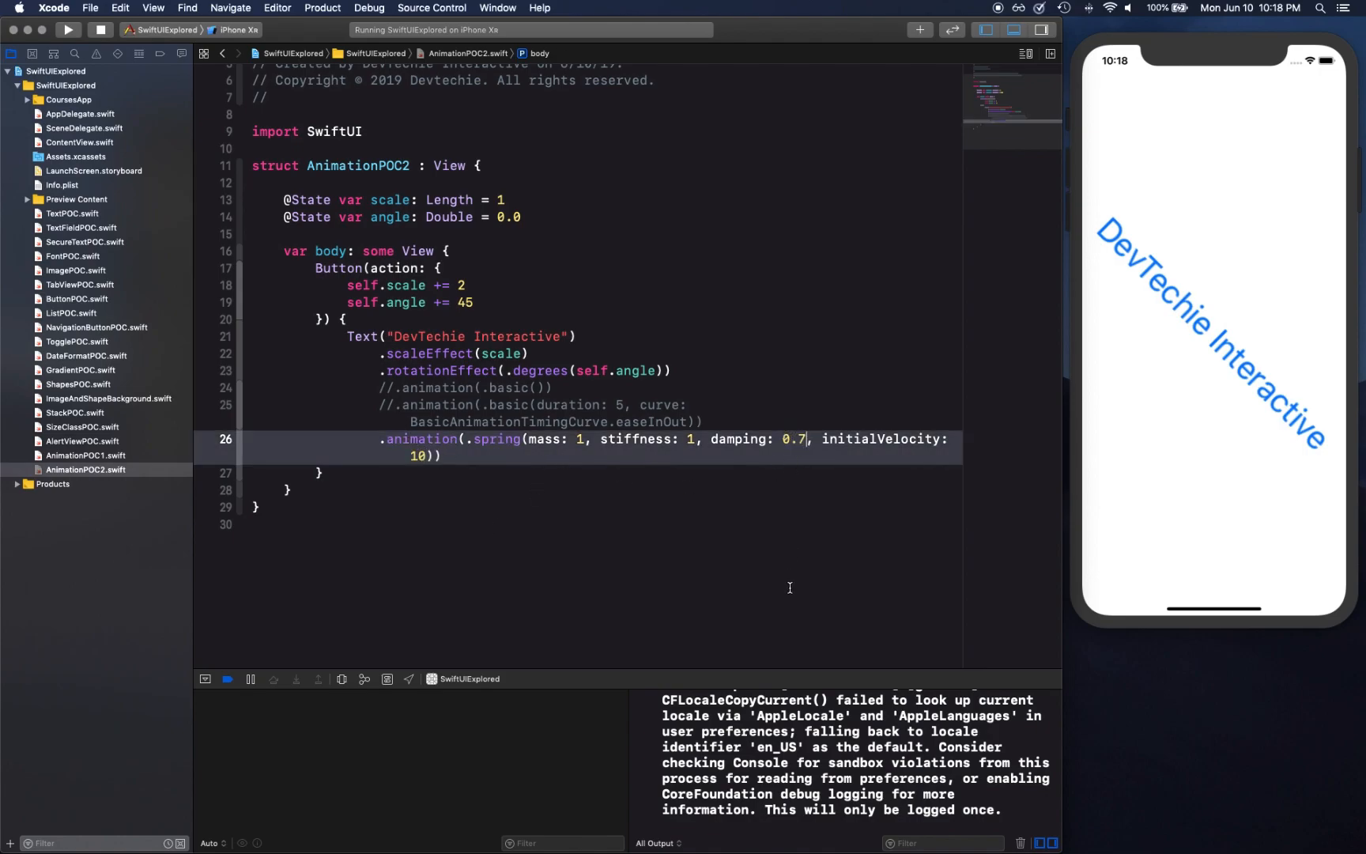
Run the app and tap the text several times to watch it spring, grow and rotate
click(66, 29)
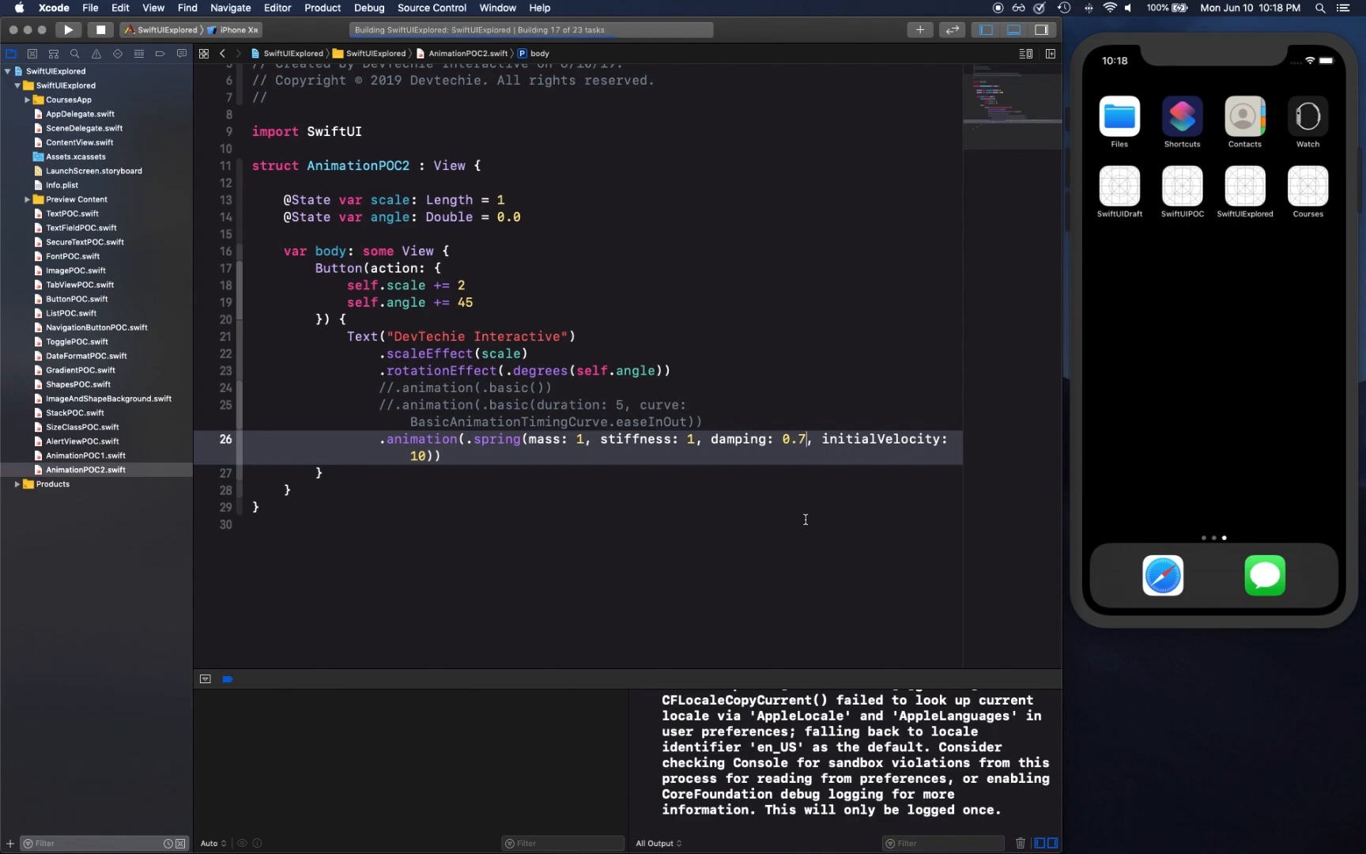
click(67, 29)
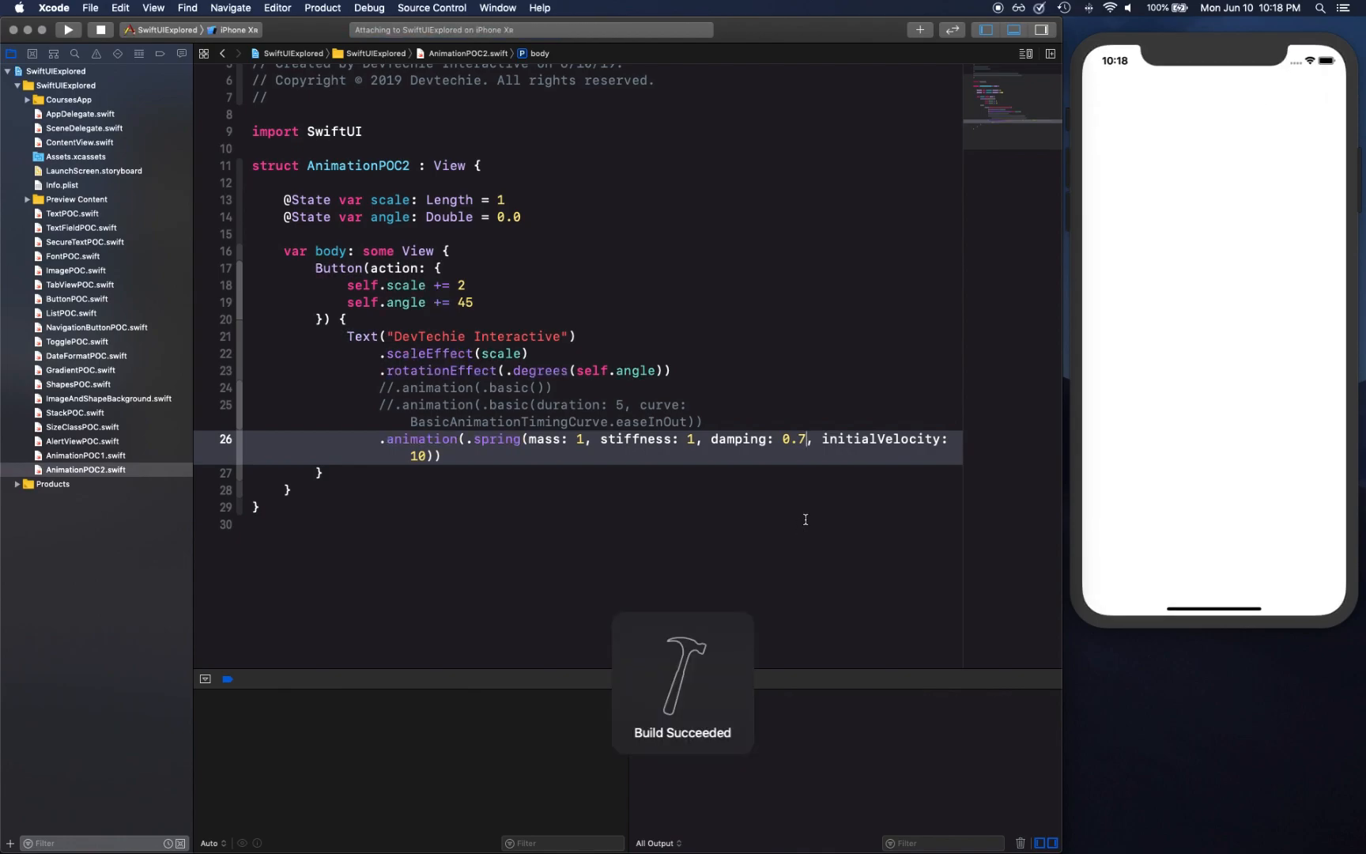
click(66, 29)
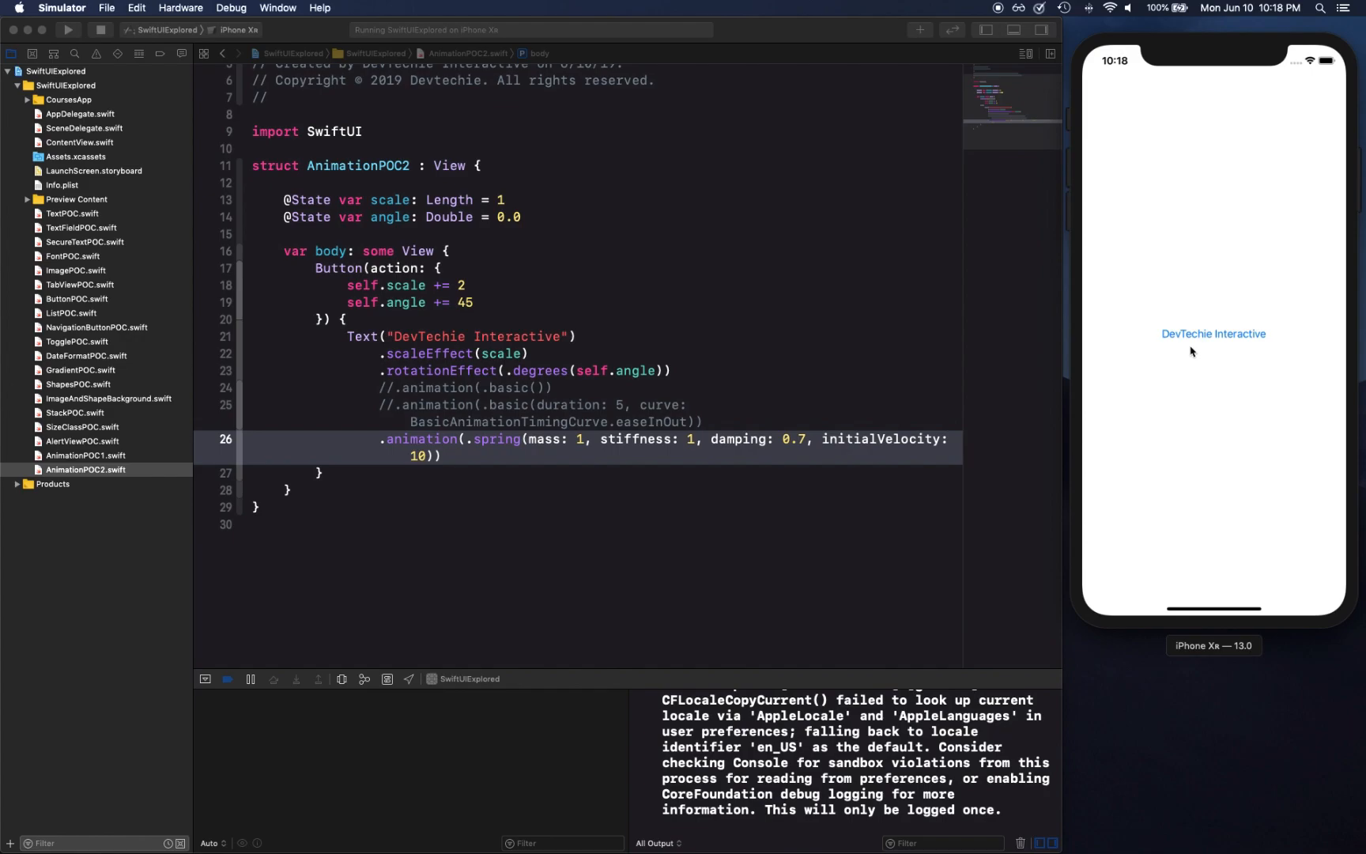
click(1215, 333)
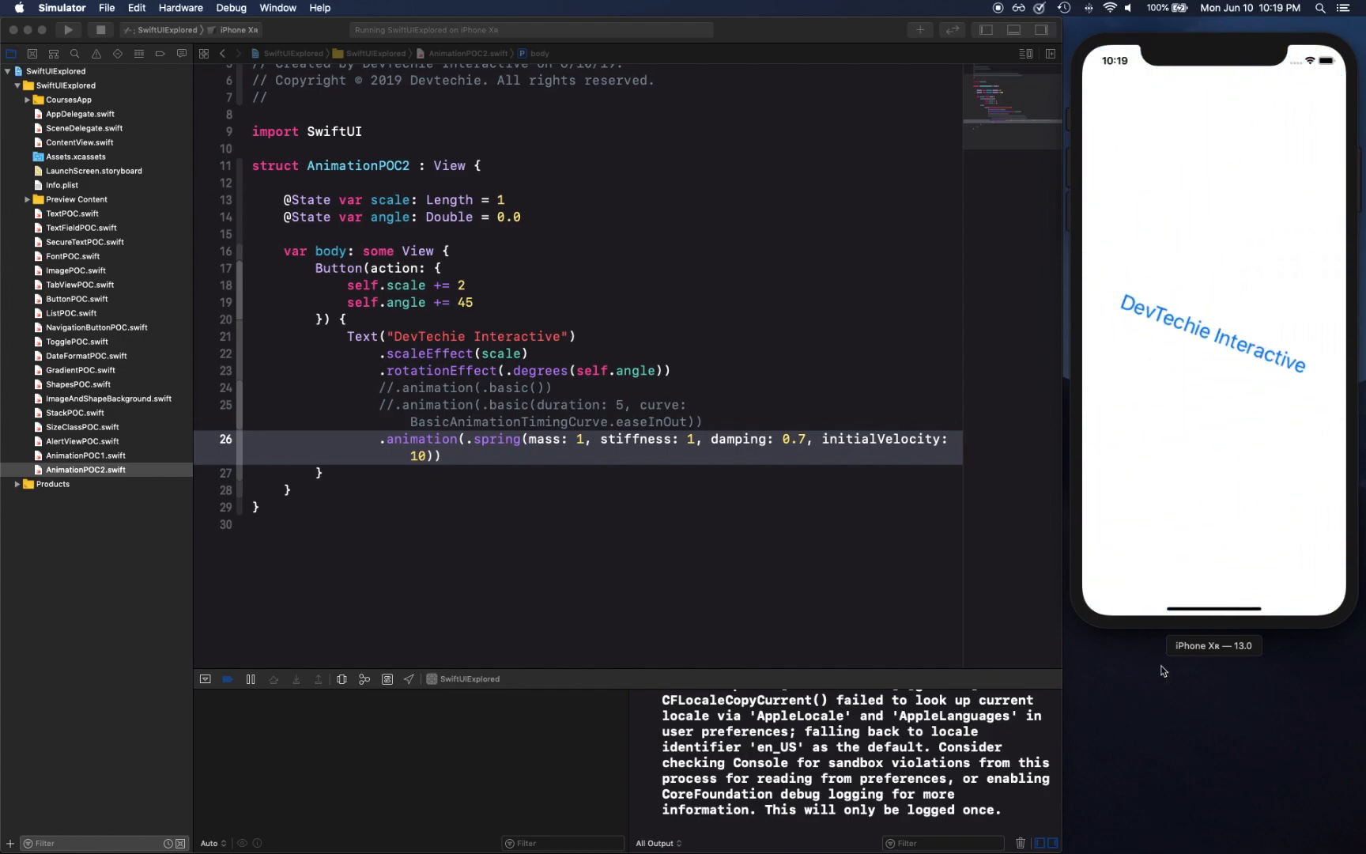
click(1212, 329)
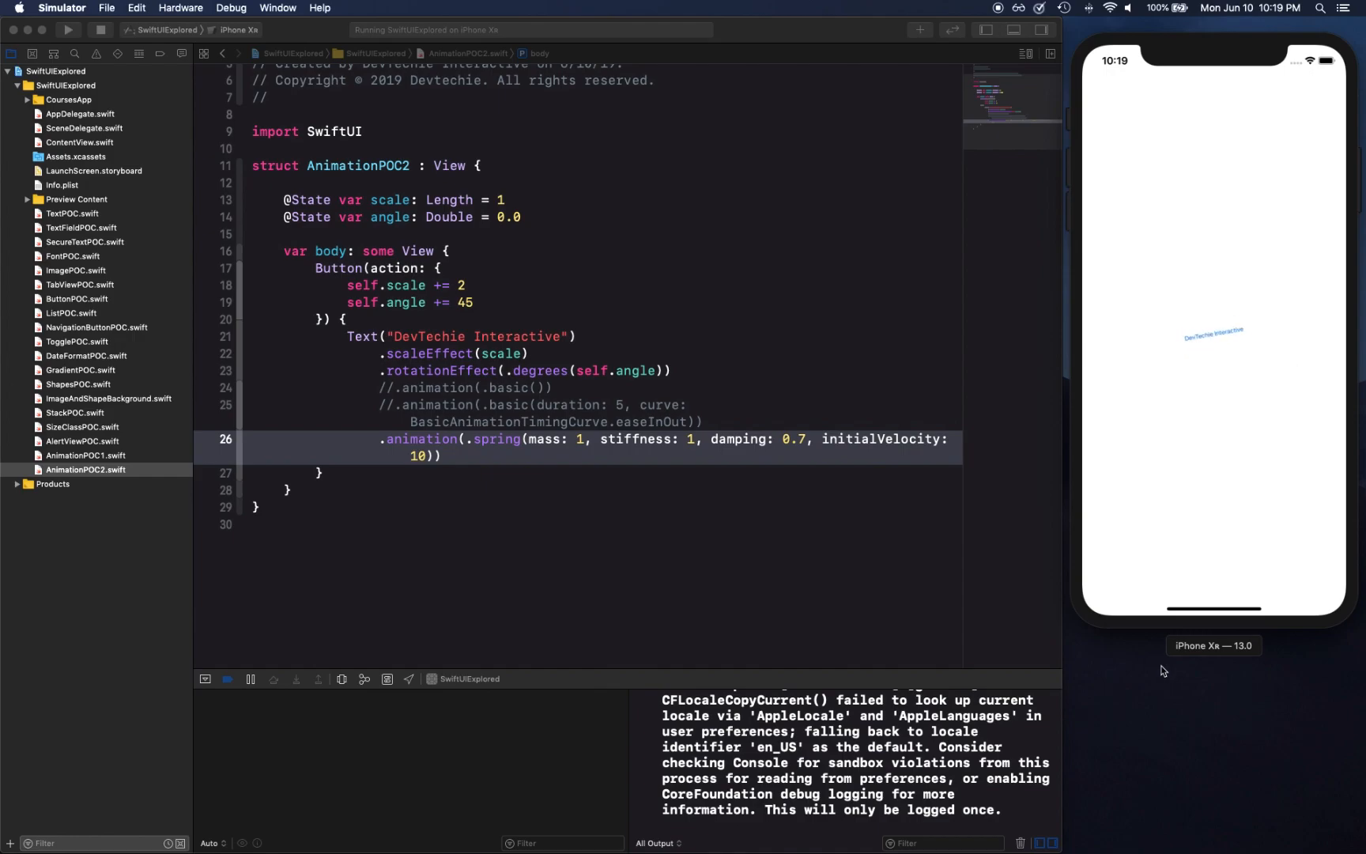
click(1213, 333)
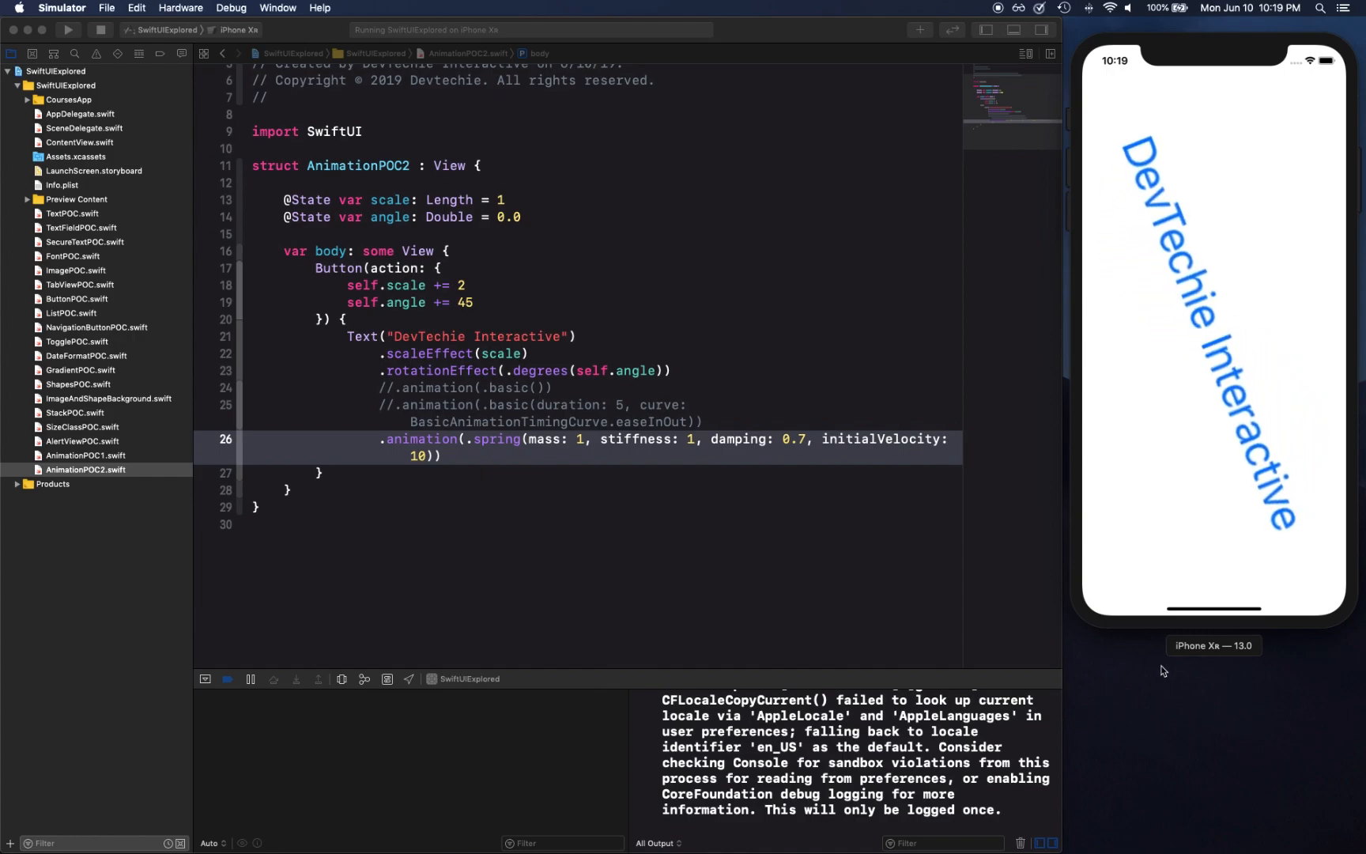
click(1212, 340)
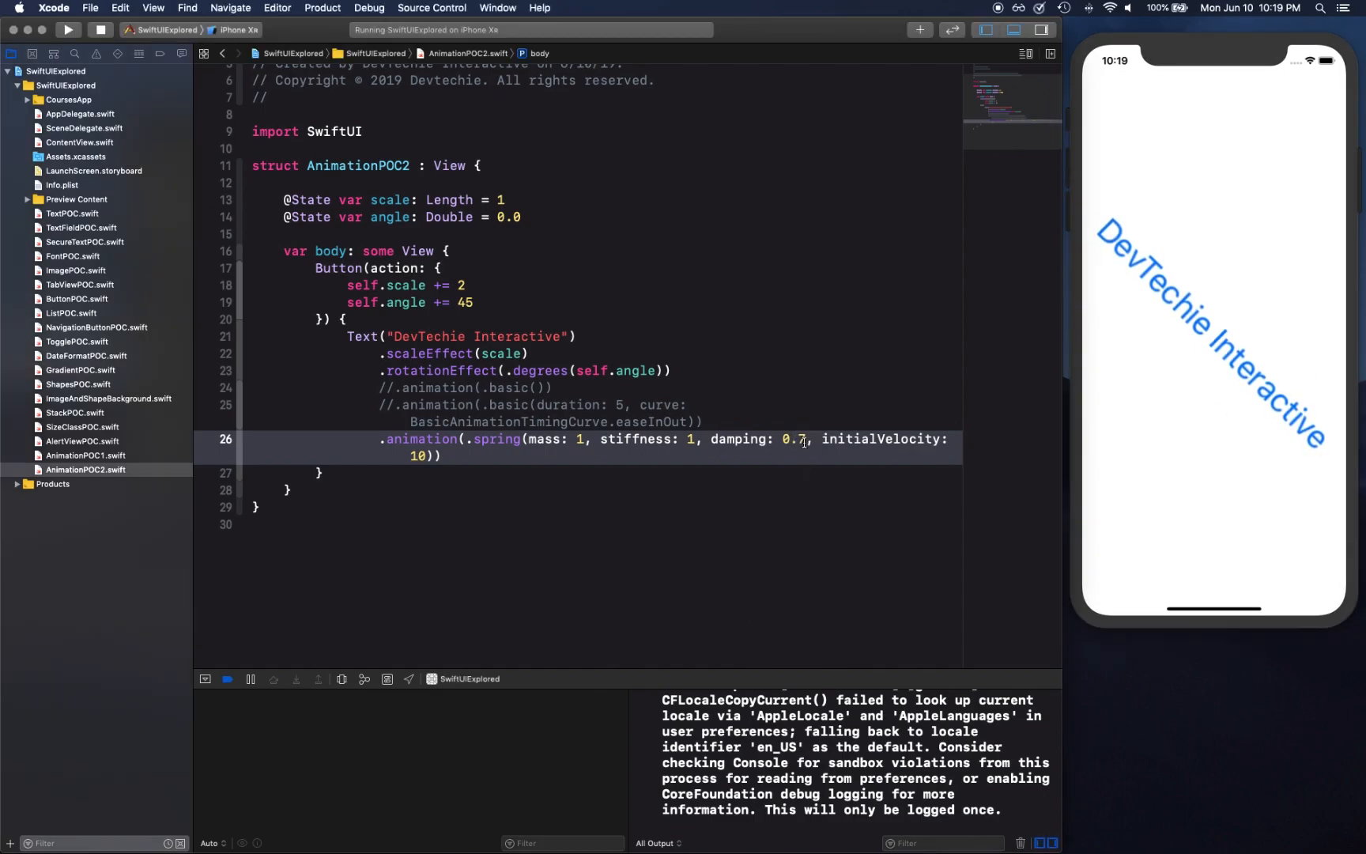
Lower the spring damping to 0.1 and tap the text to see it wobble much longer
text(0.1)
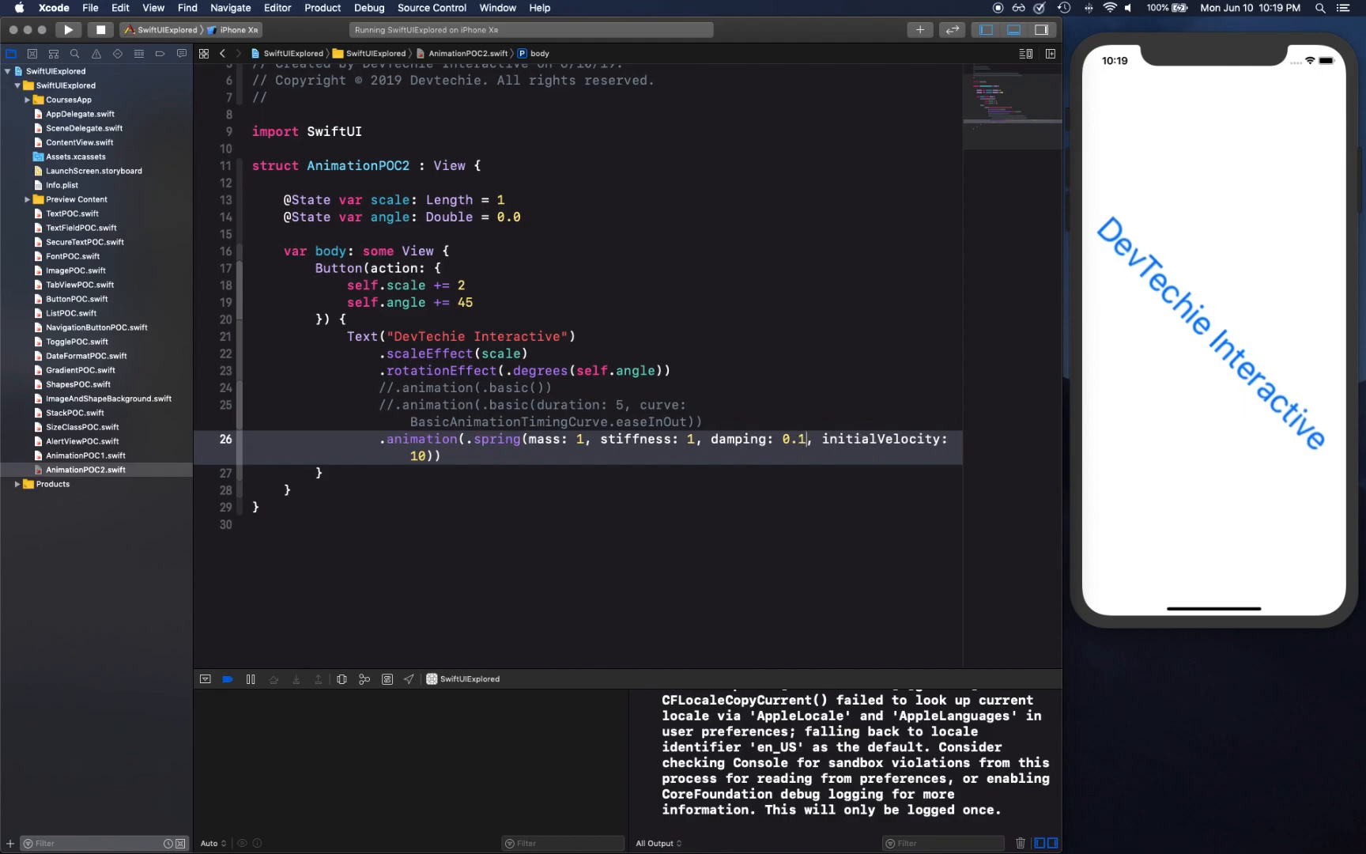
mouse_move(1308, 442)
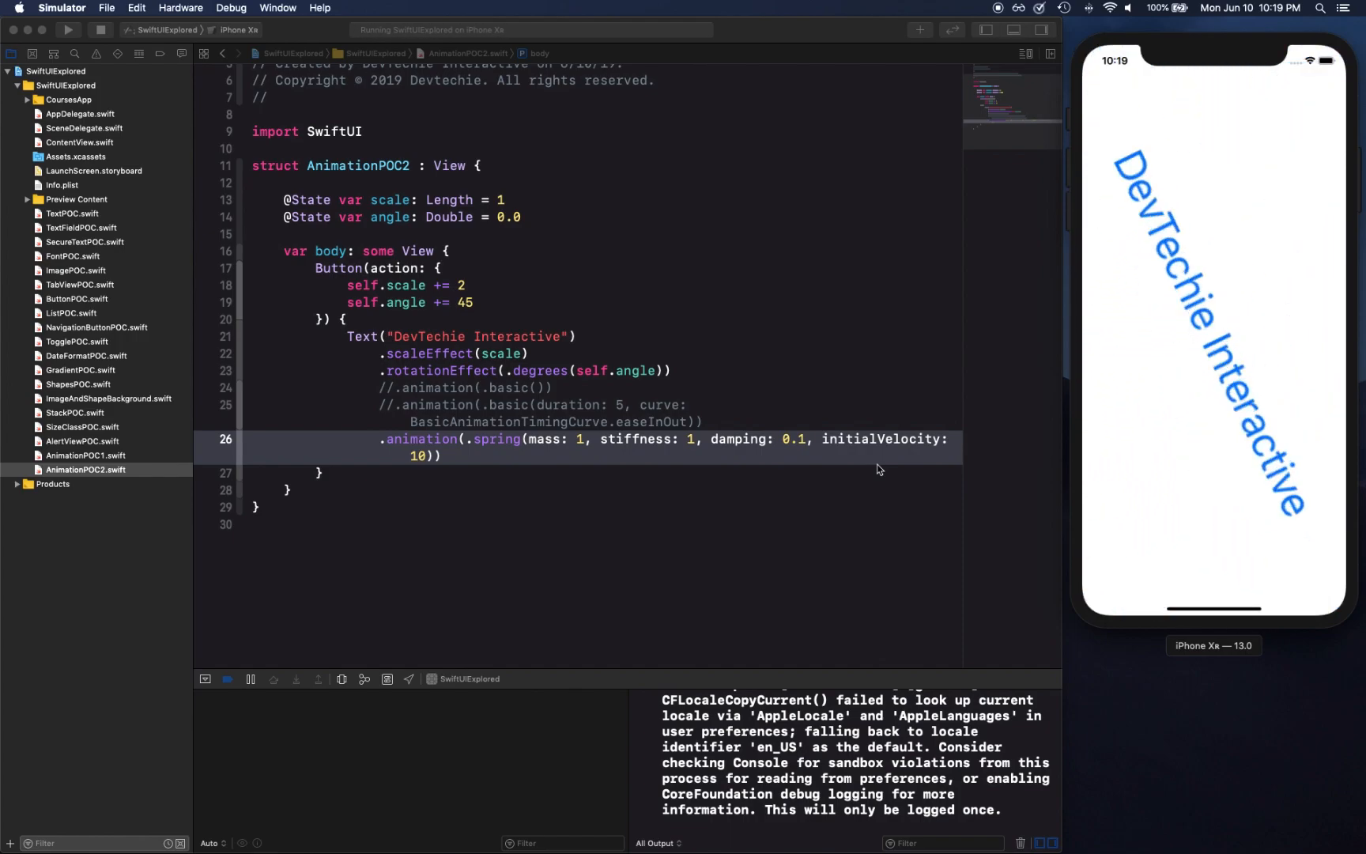
click(1211, 330)
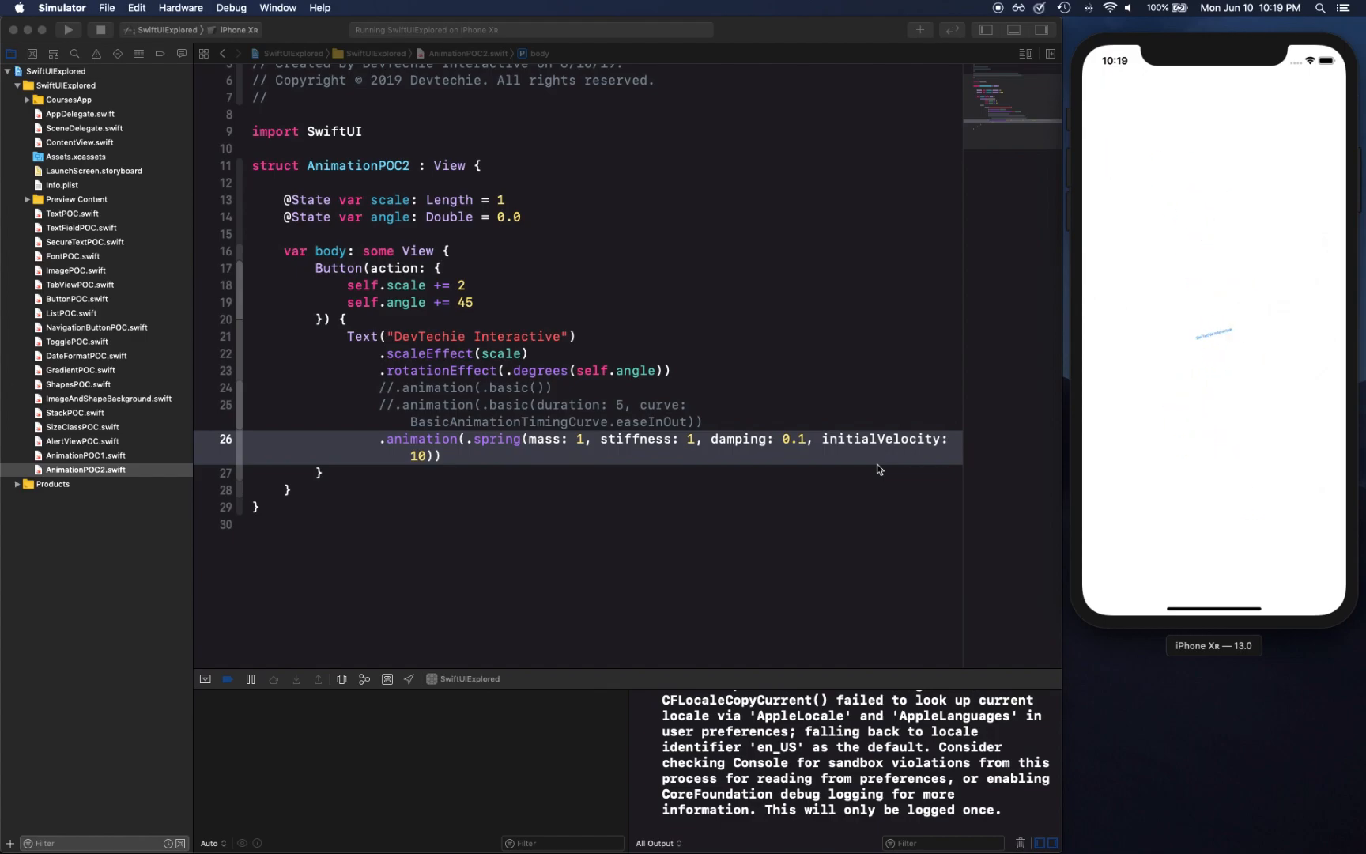
click(1211, 334)
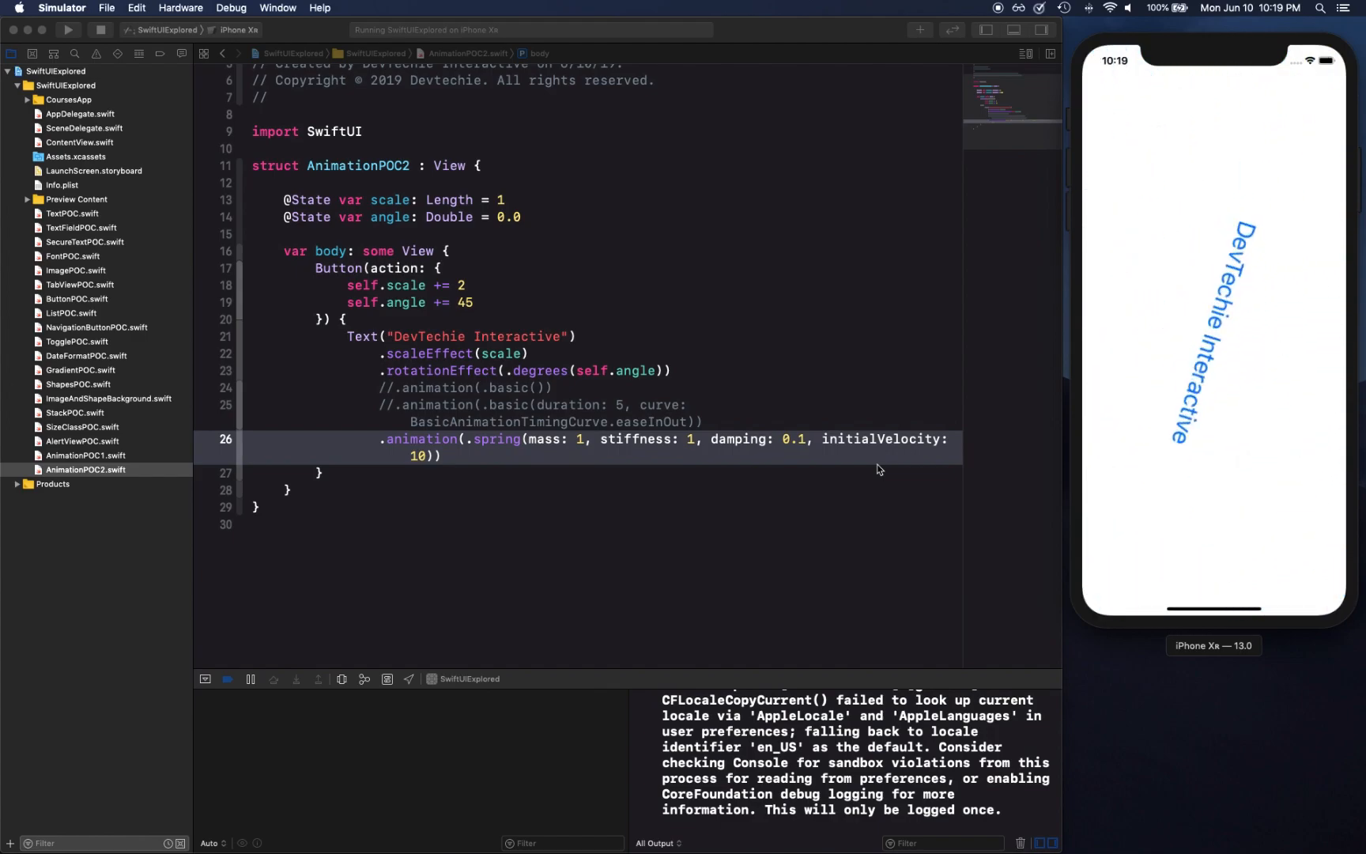
click(1211, 322)
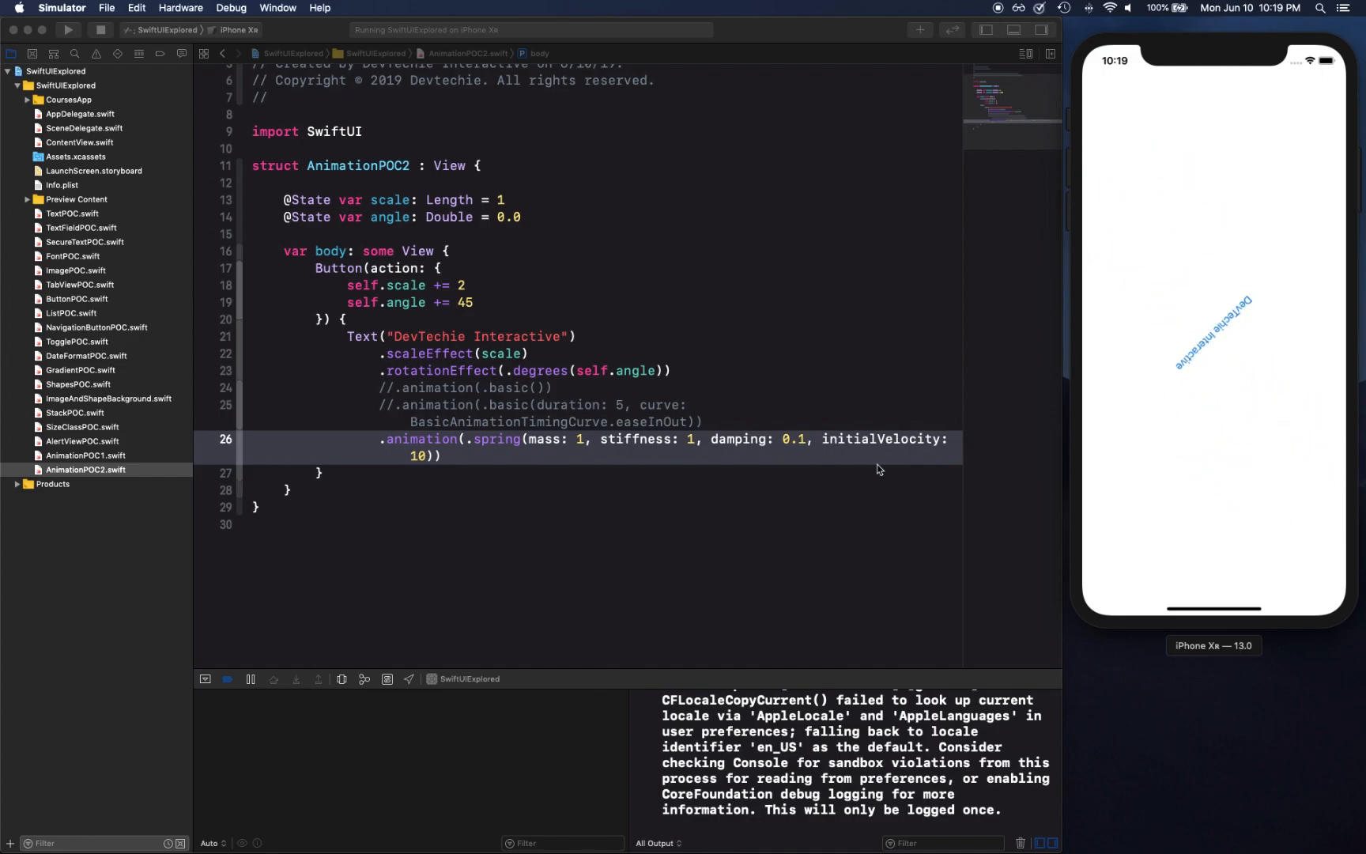
click(1212, 340)
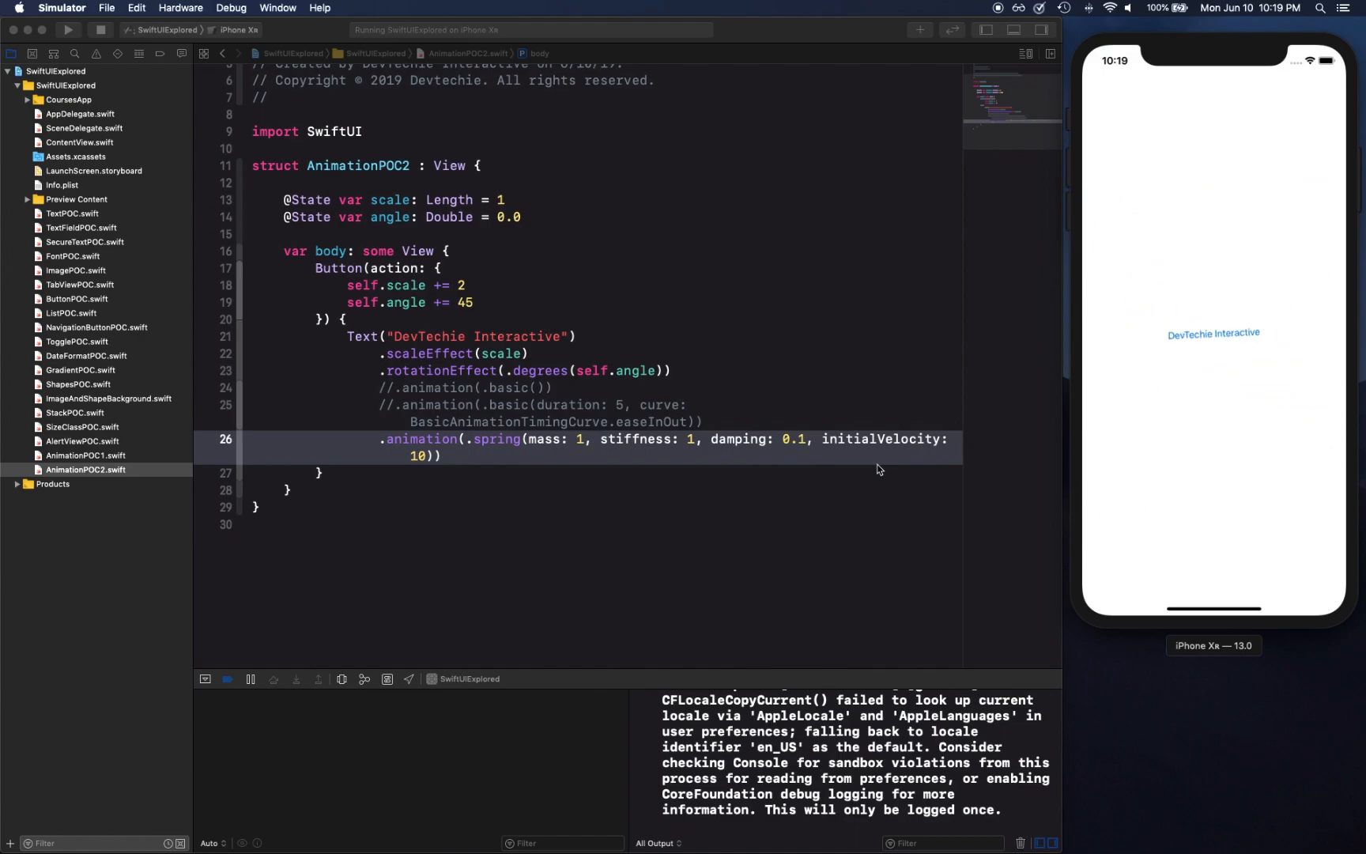
click(1211, 332)
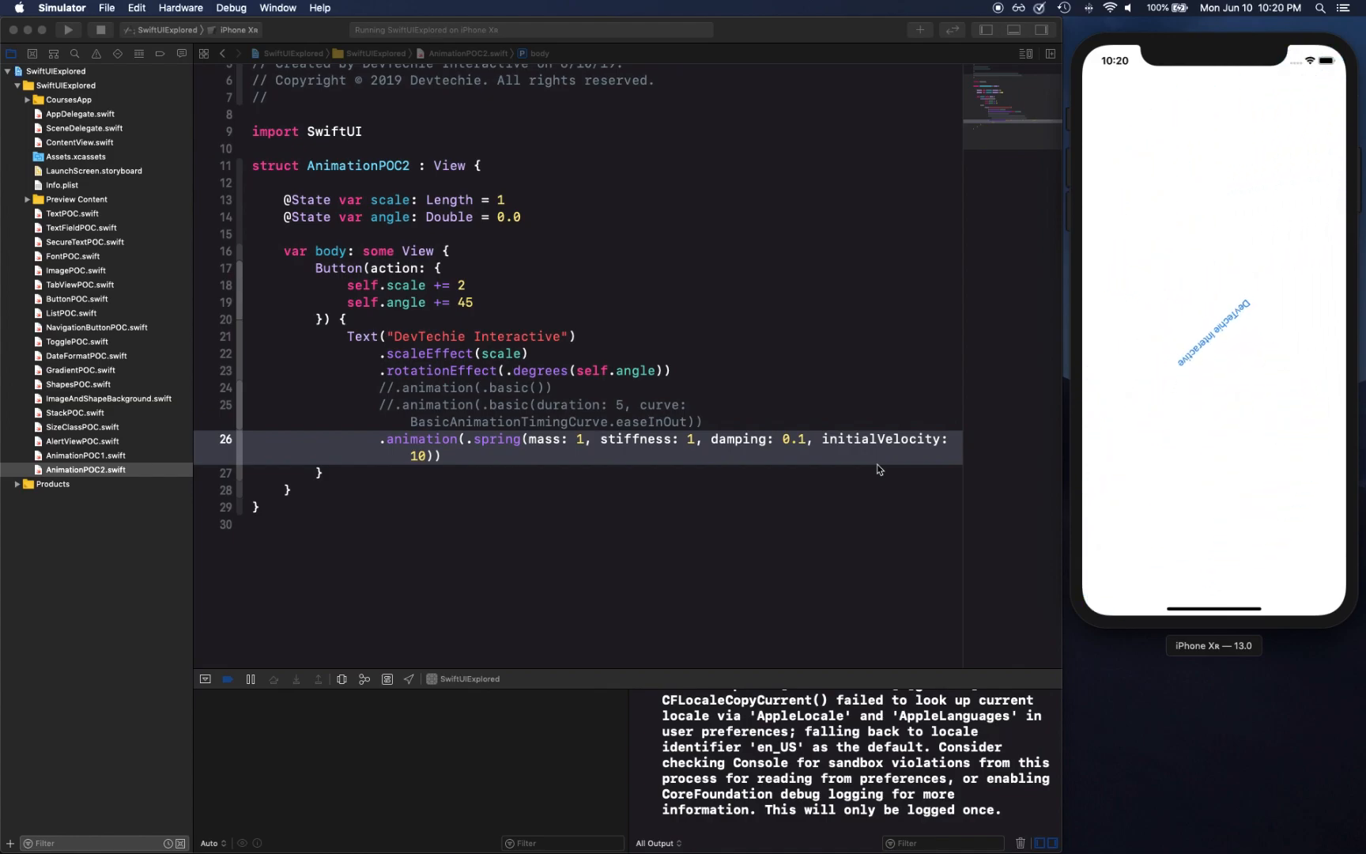
Keep tapping the DevTechie Interactive text to spring it through further 45-degree scale-and-rotate steps
click(1211, 340)
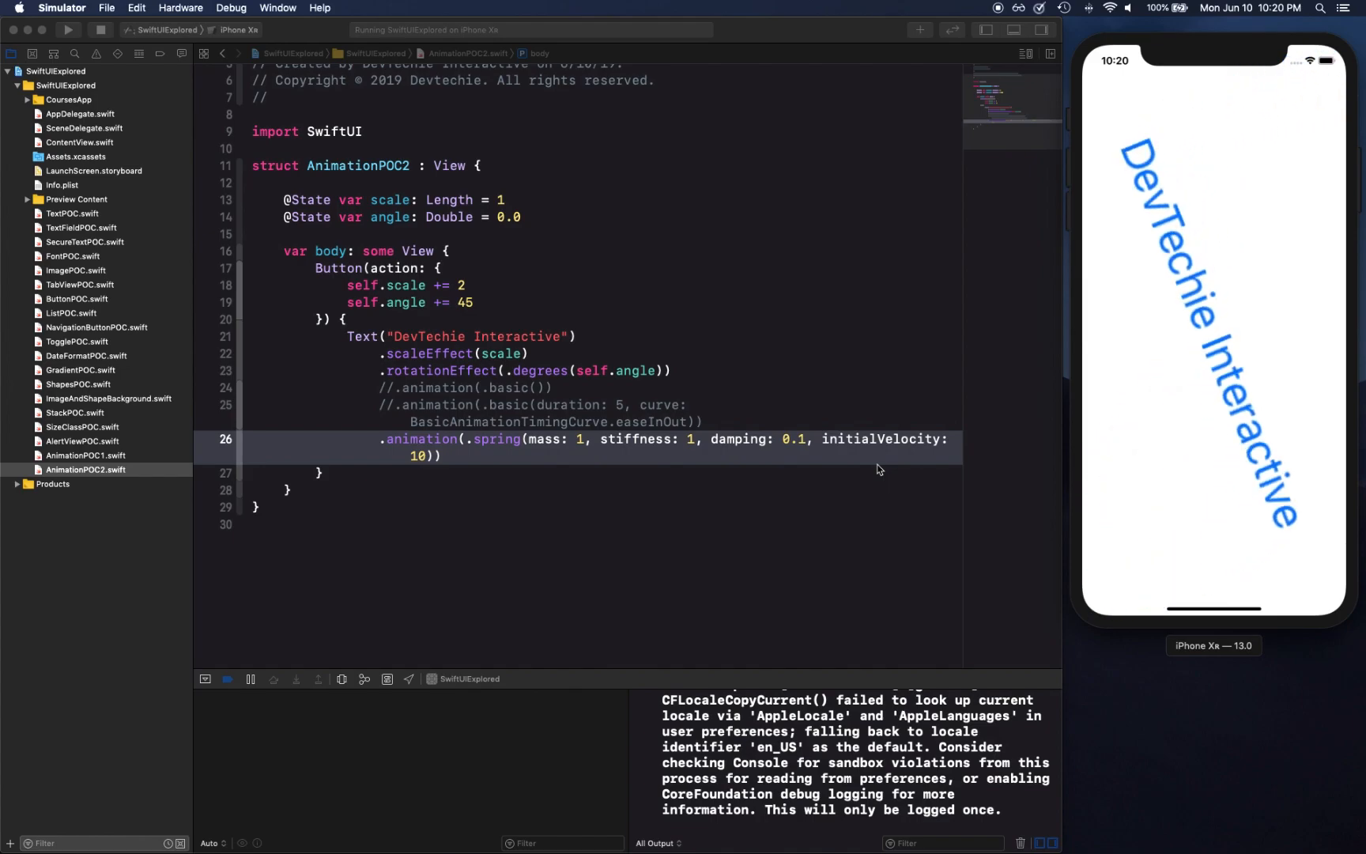
click(1202, 331)
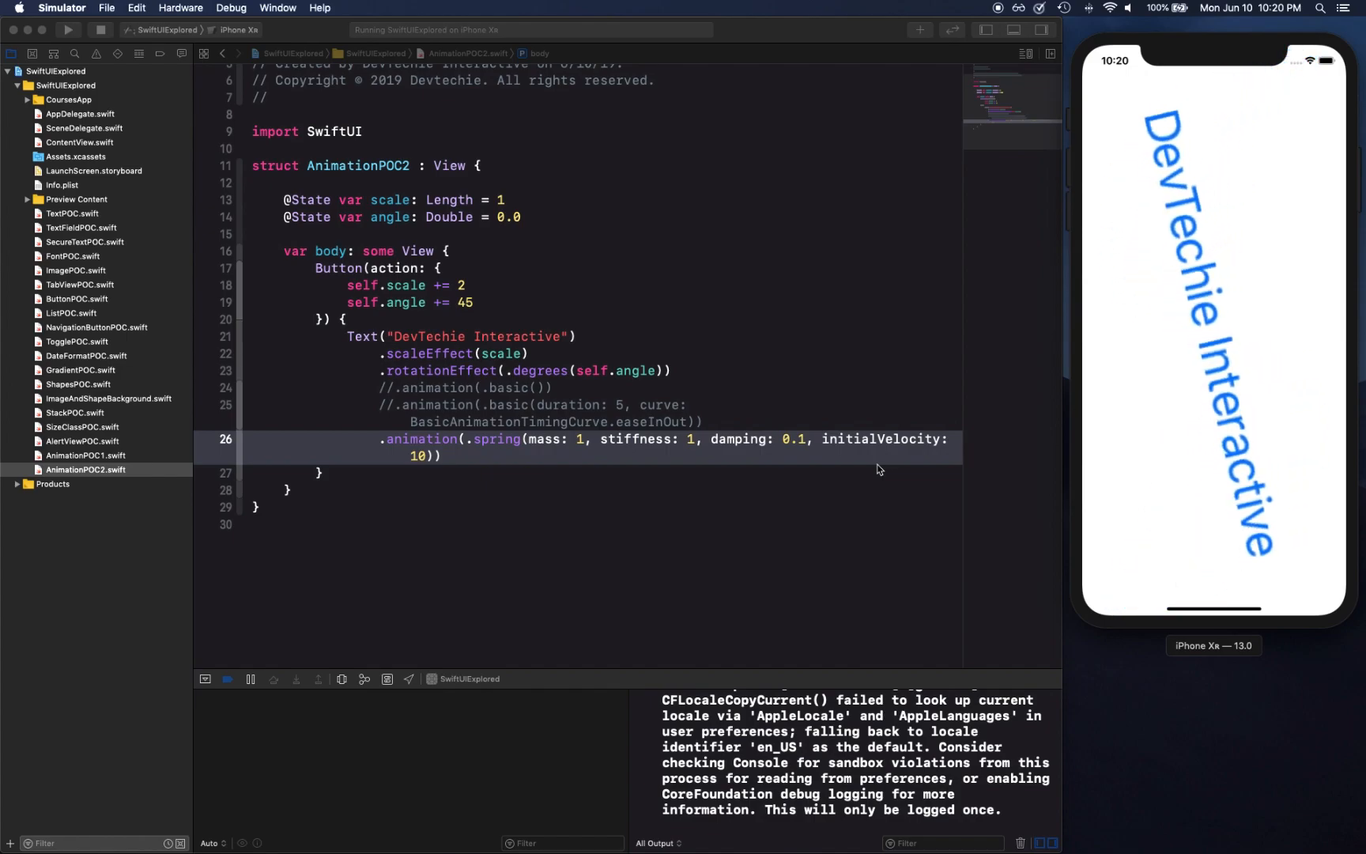
click(1211, 340)
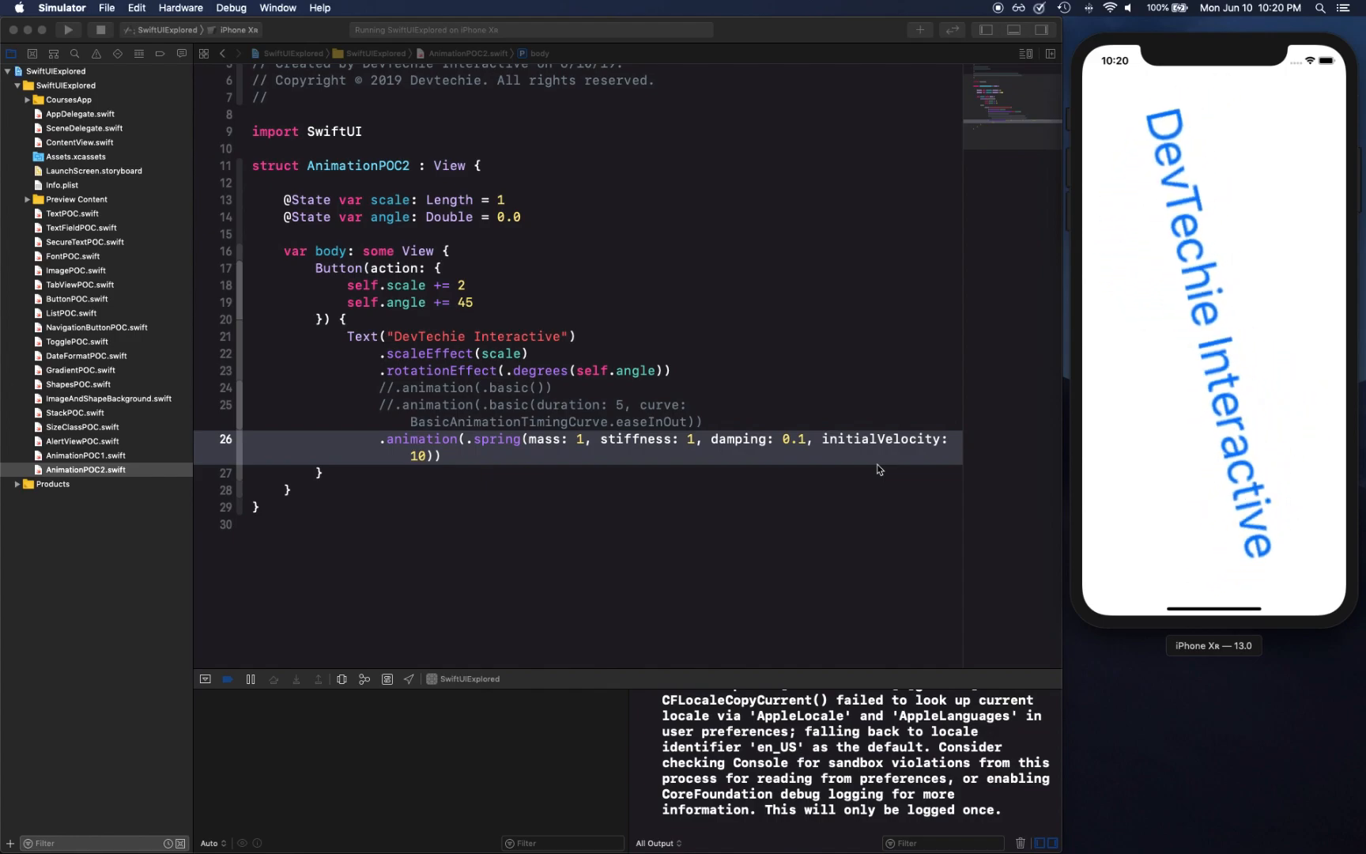
click(1211, 339)
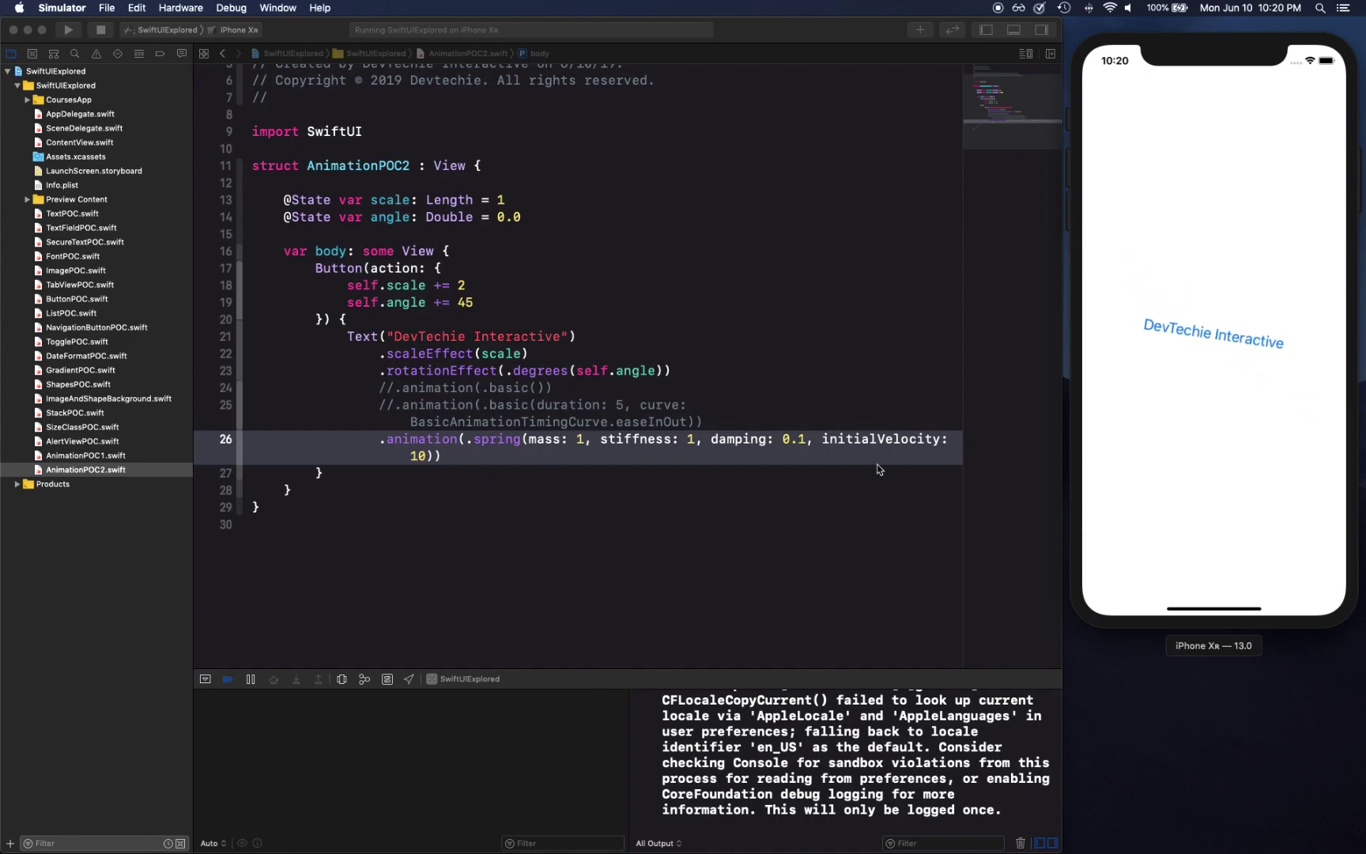
click(1211, 338)
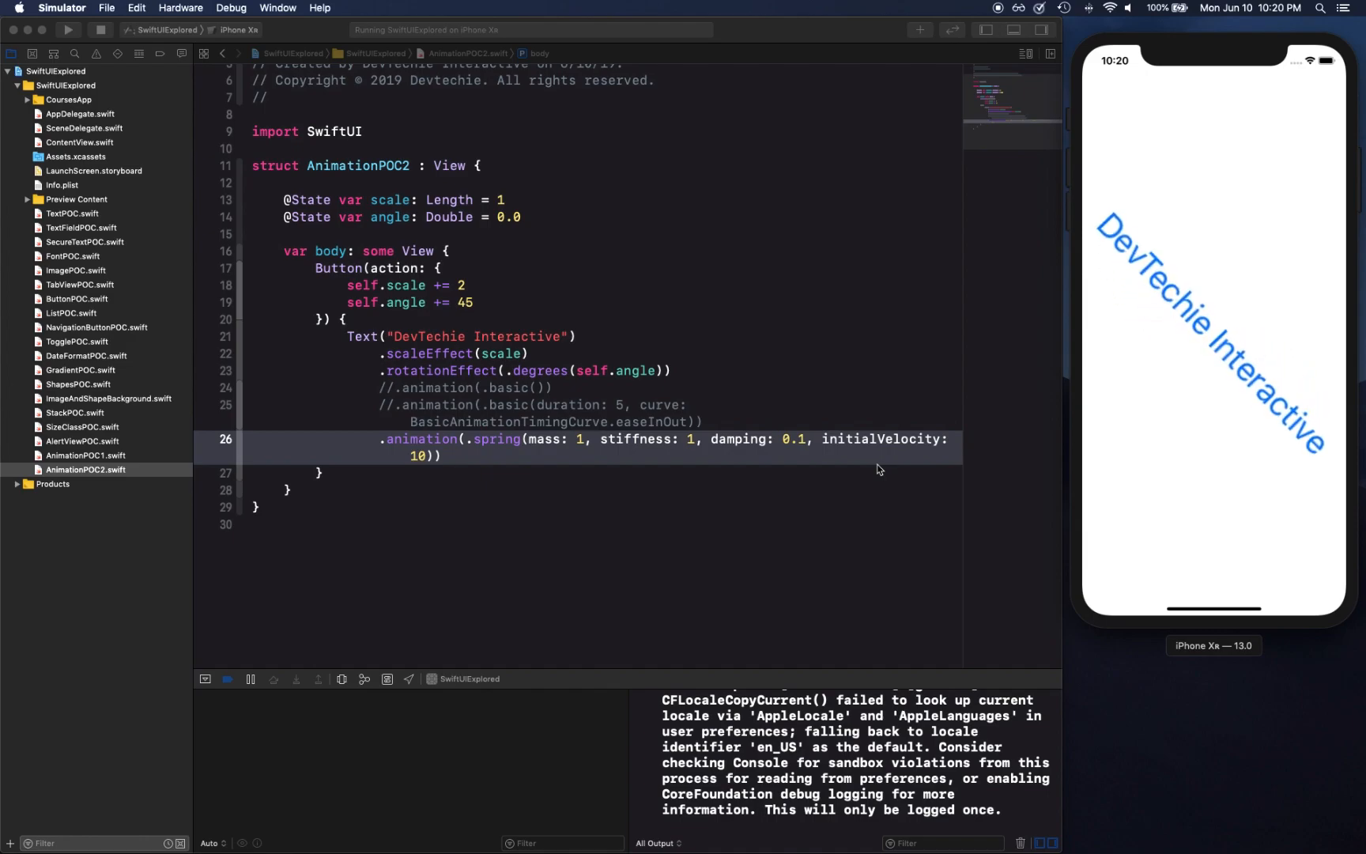
click(1202, 313)
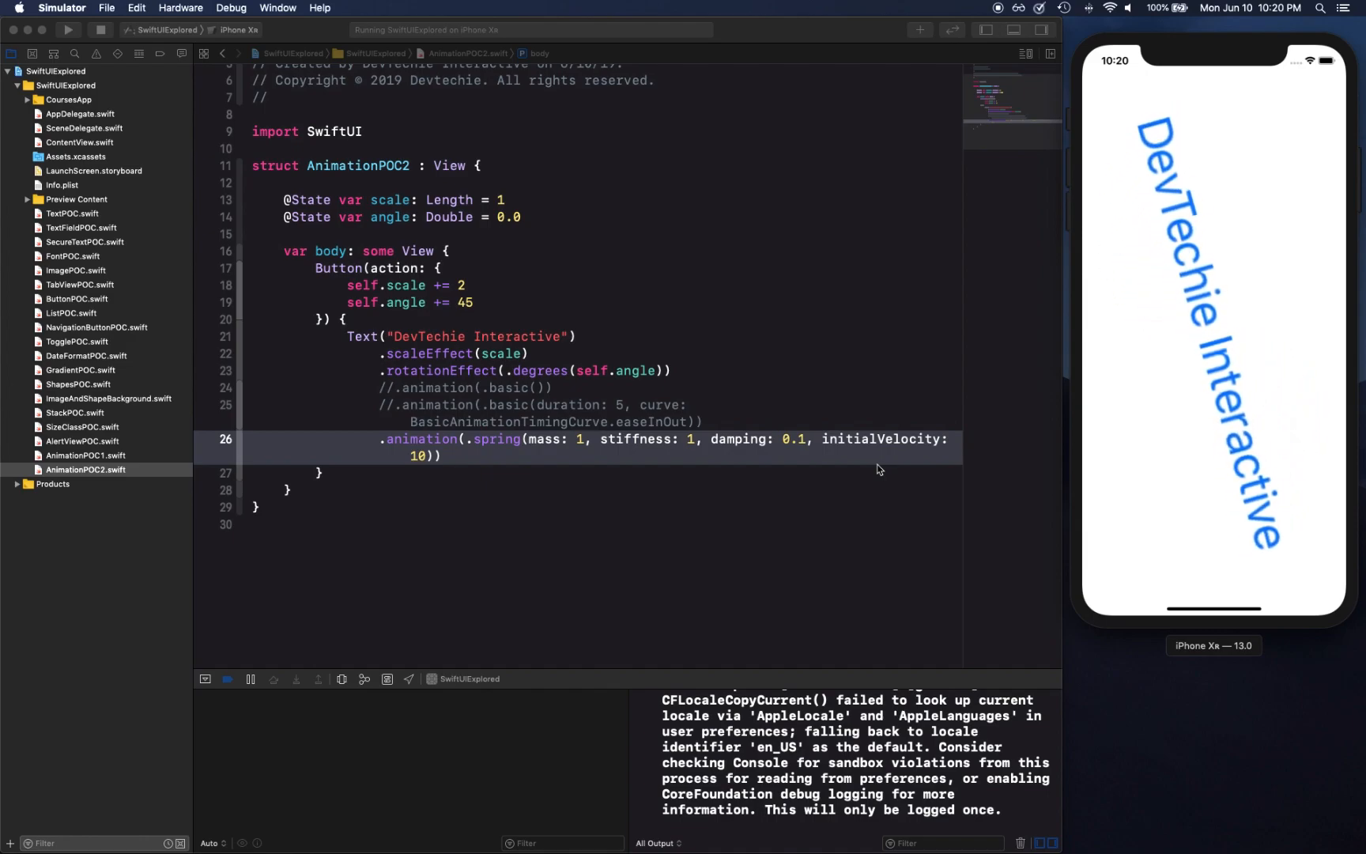